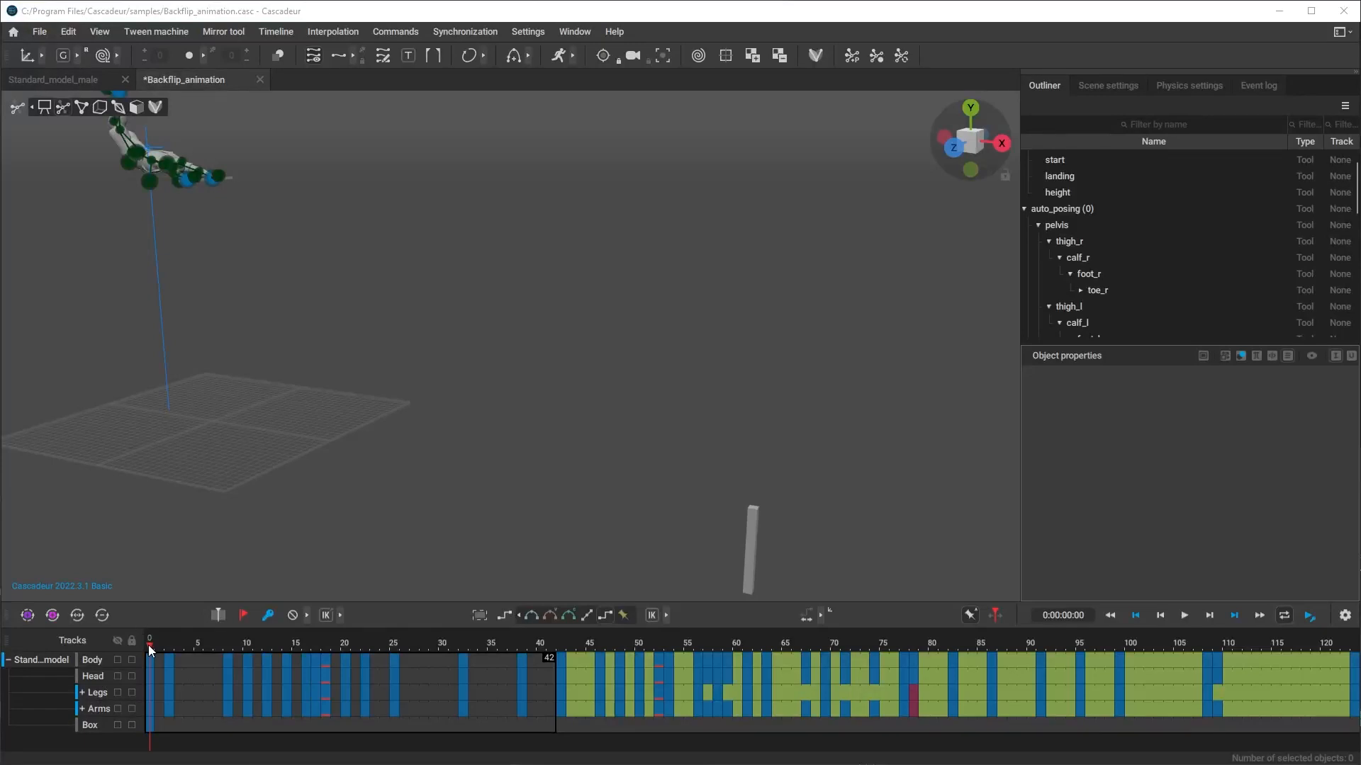
# Scrub the backflip timeline to frame 20 and two later frames to preview the flip
pyautogui.click(345, 644)
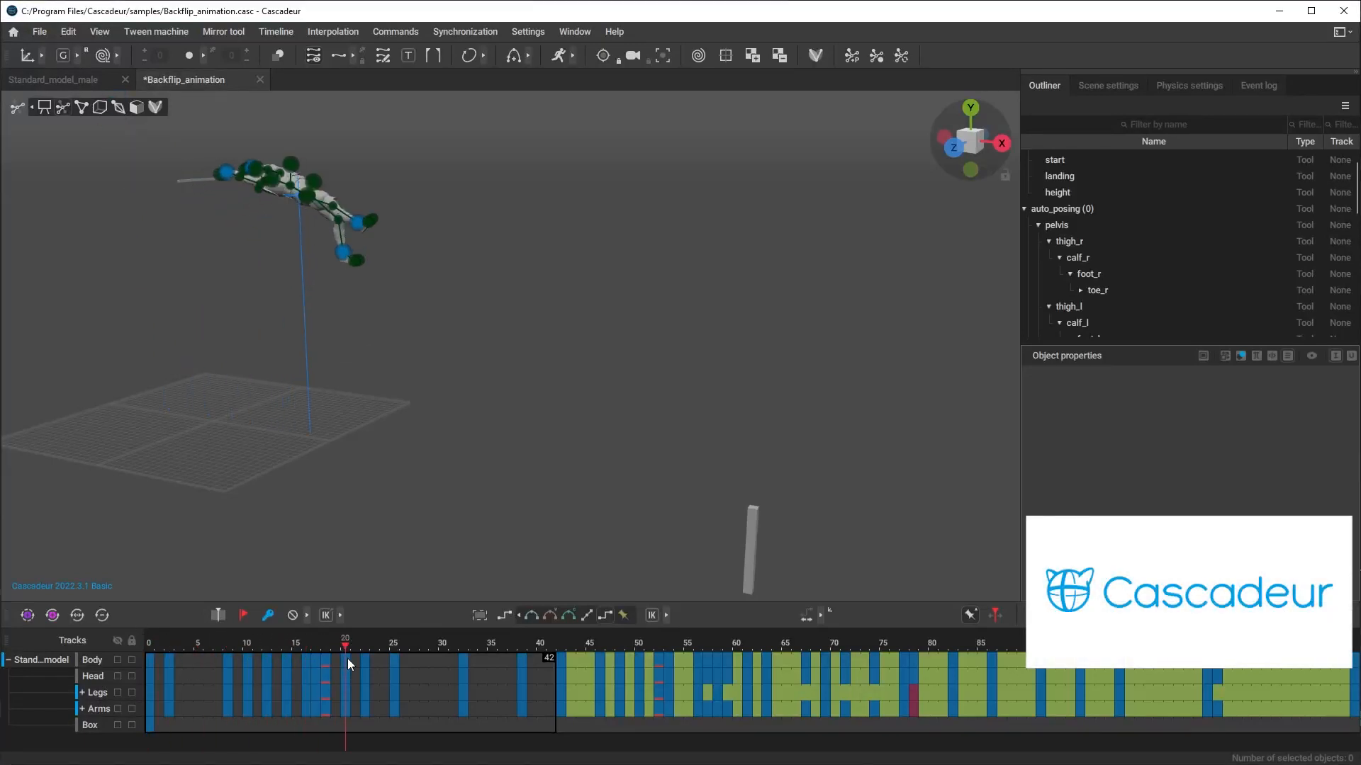
pyautogui.click(642, 646)
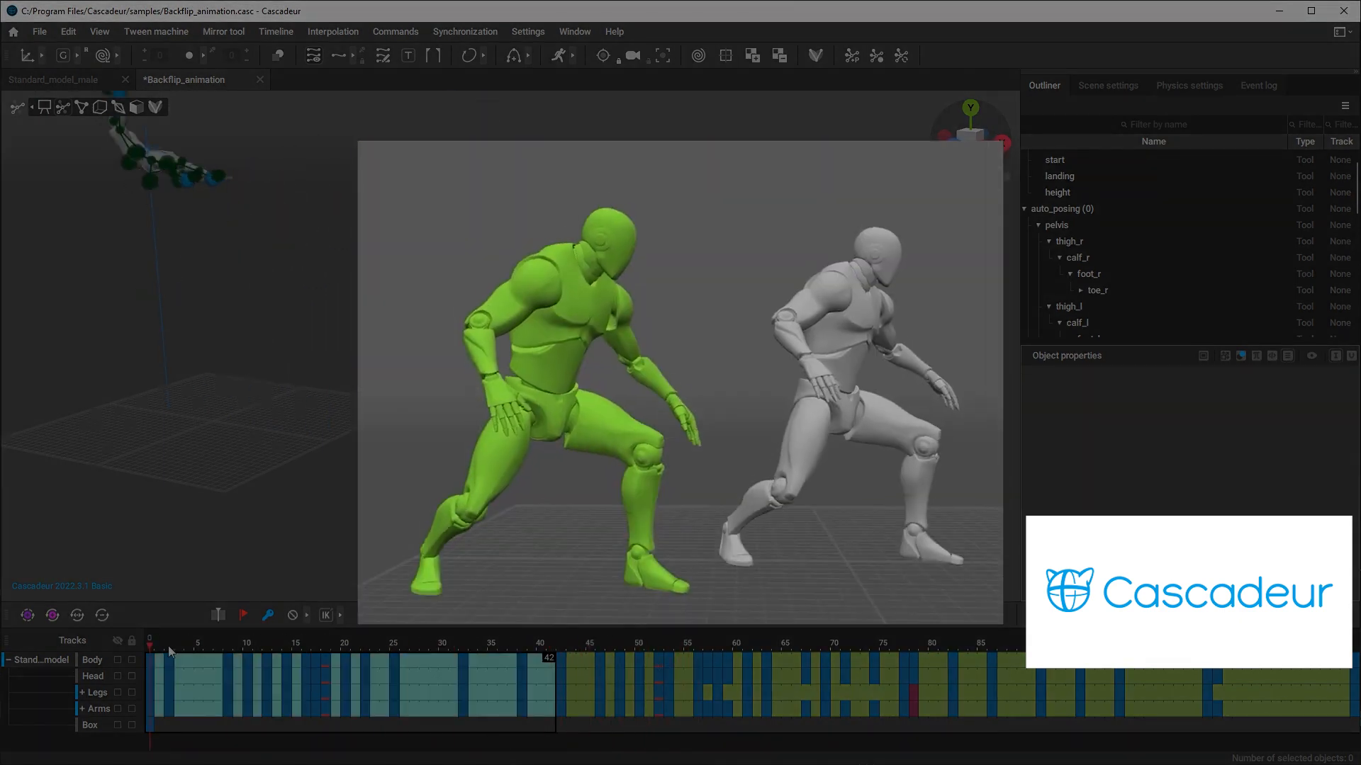
pyautogui.click(433, 639)
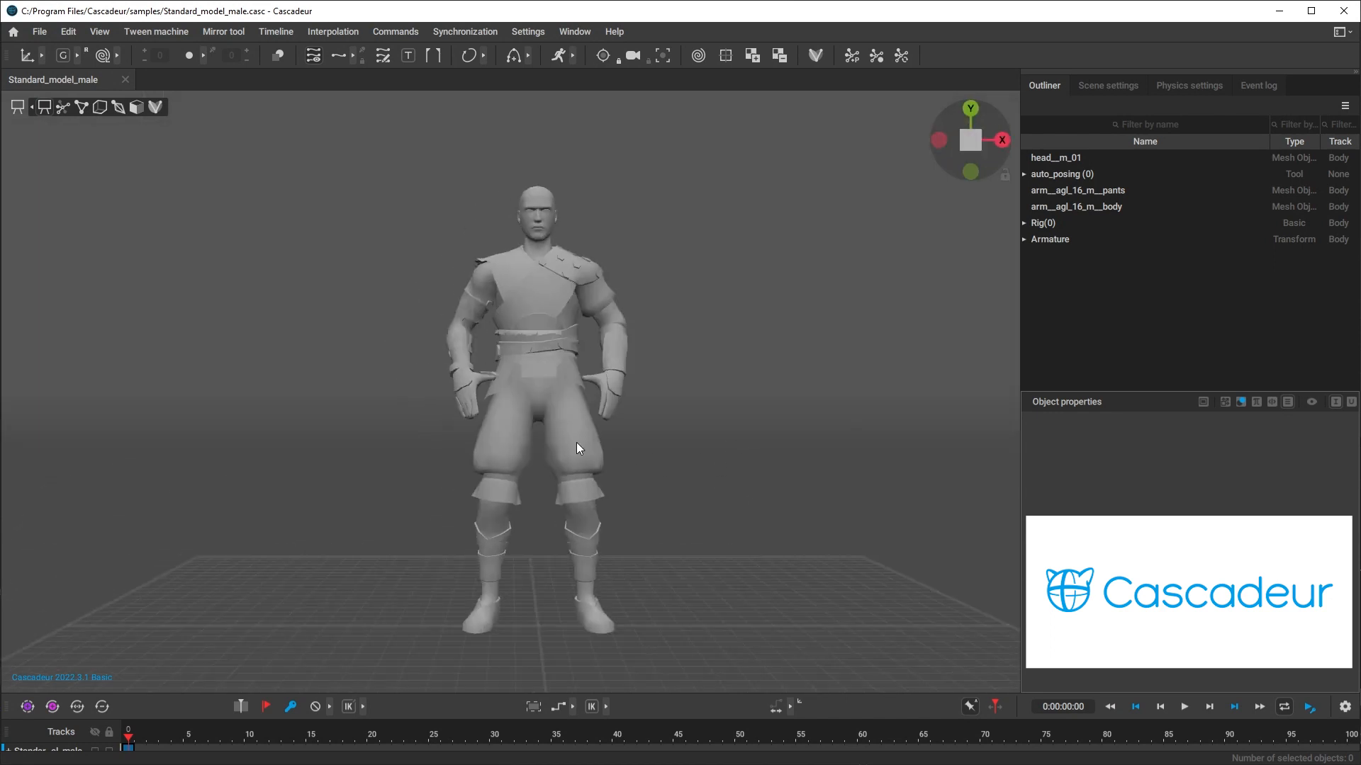
pyautogui.moveTo(783, 470)
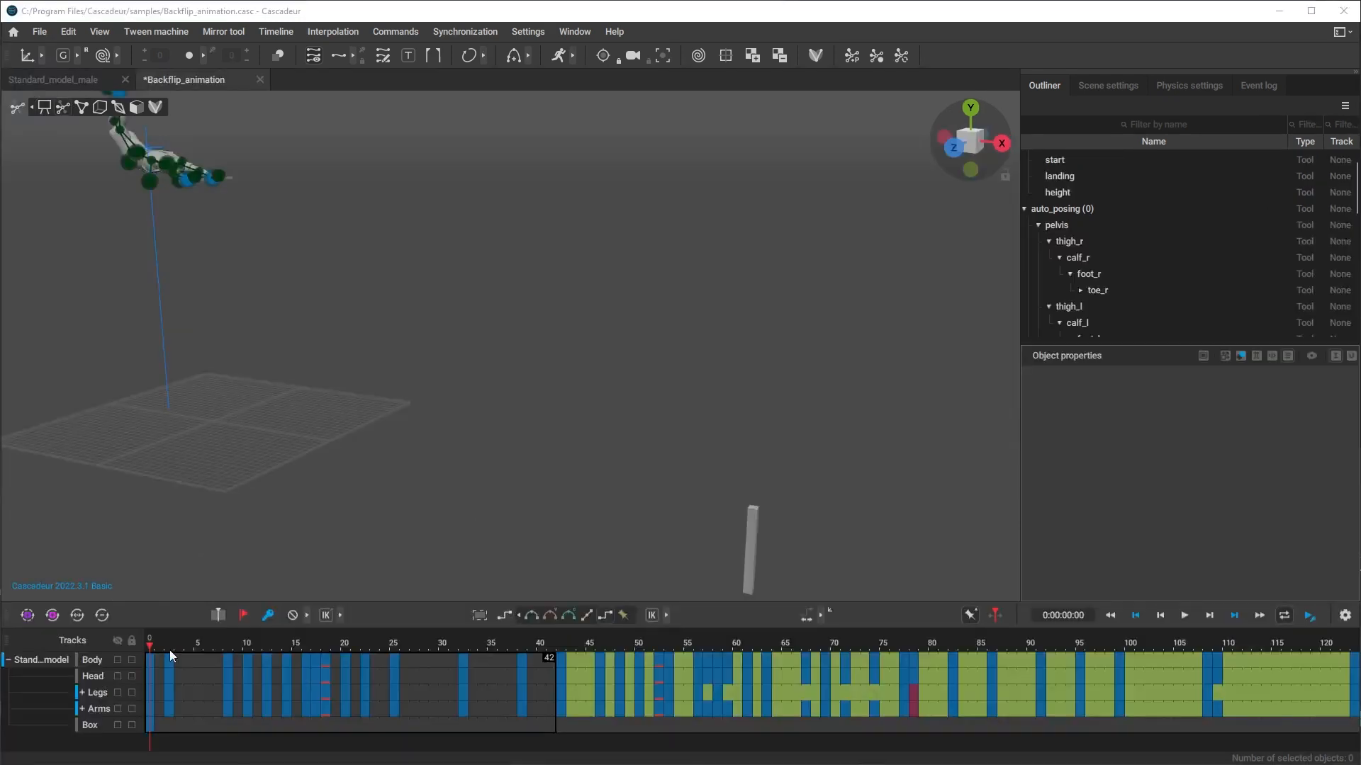
# Scrub through mid-flip frames and turn on the character's jump trajectory arc display
pyautogui.click(199, 646)
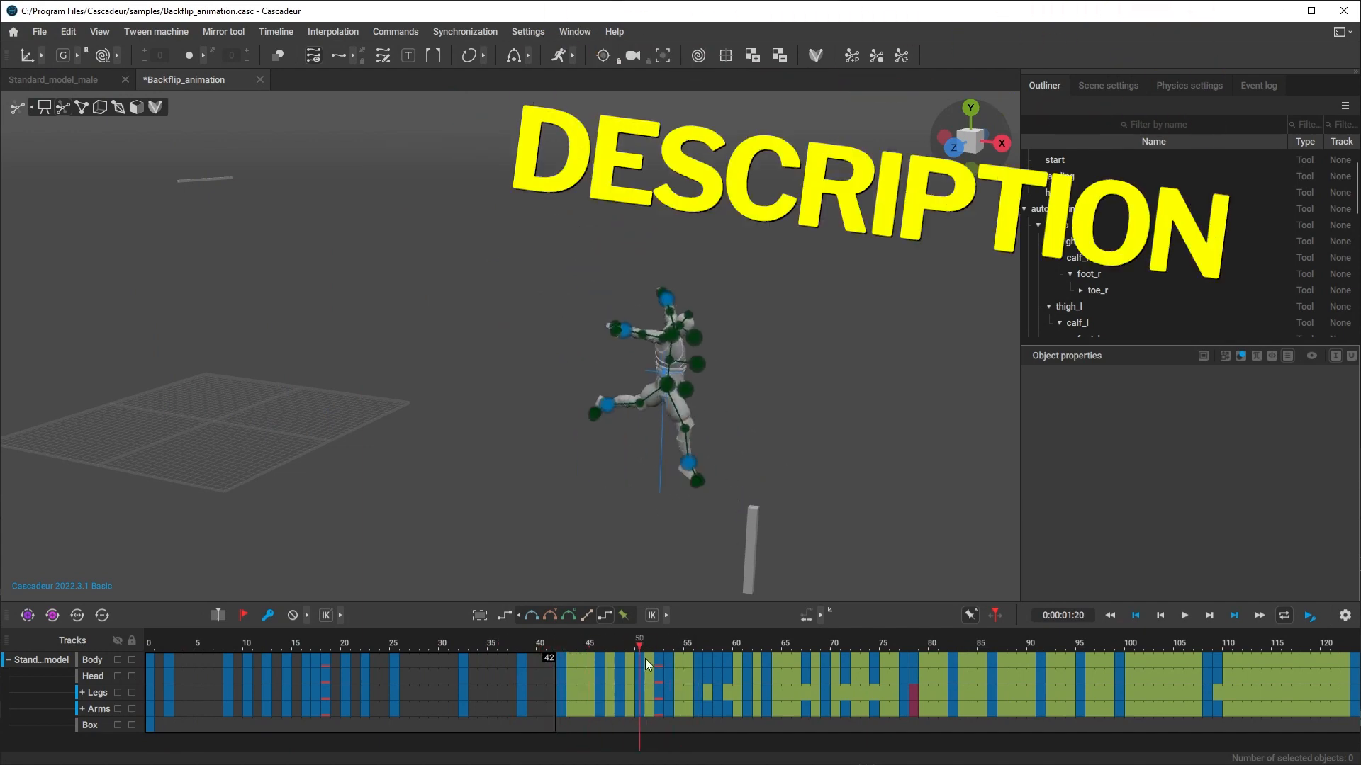
pyautogui.click(1135, 615)
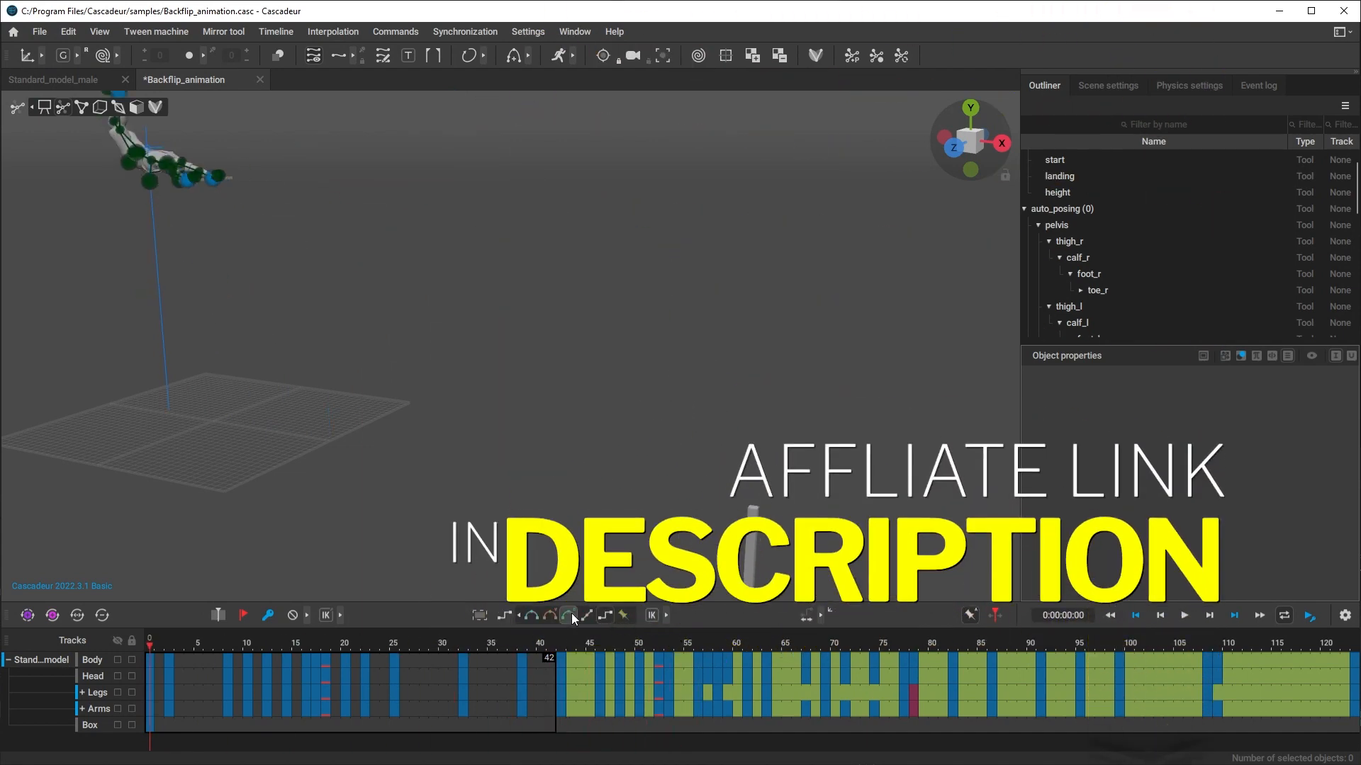
pyautogui.click(208, 646)
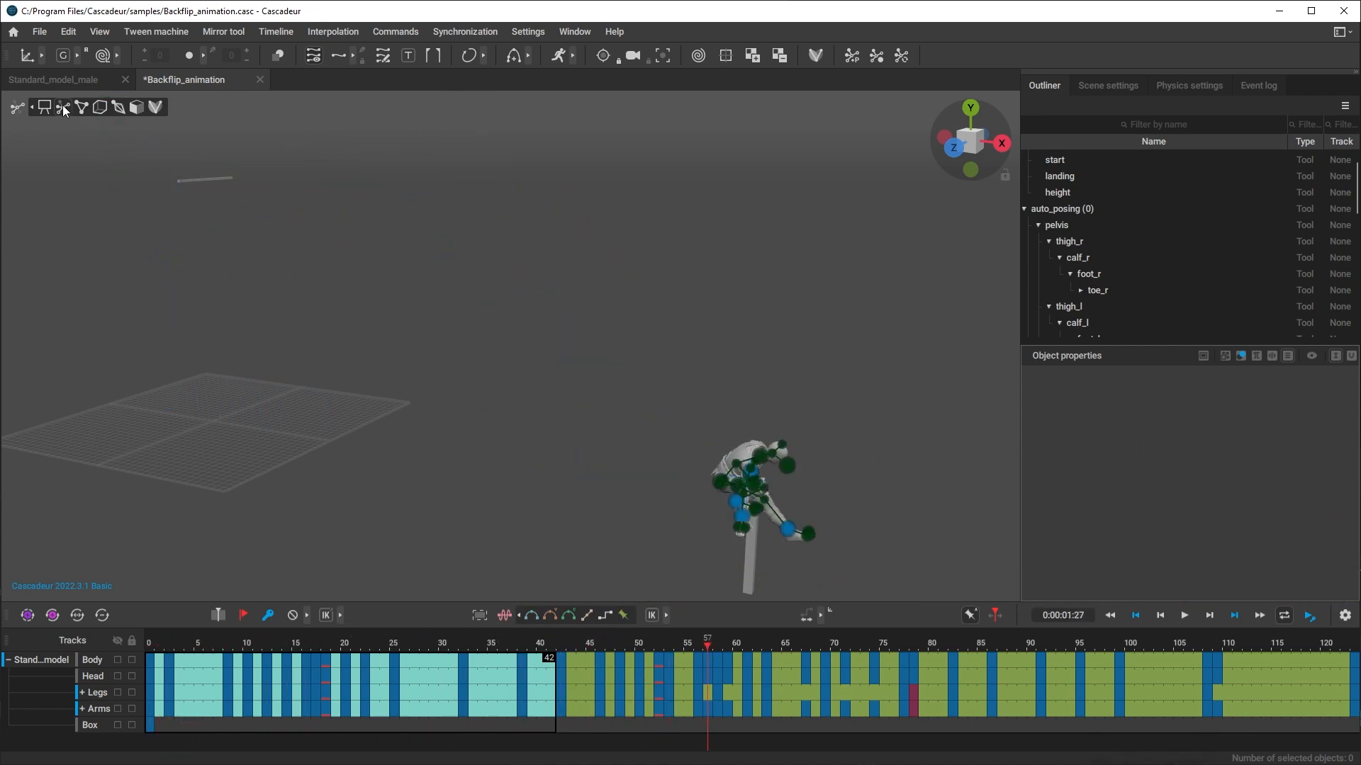
pyautogui.click(14, 107)
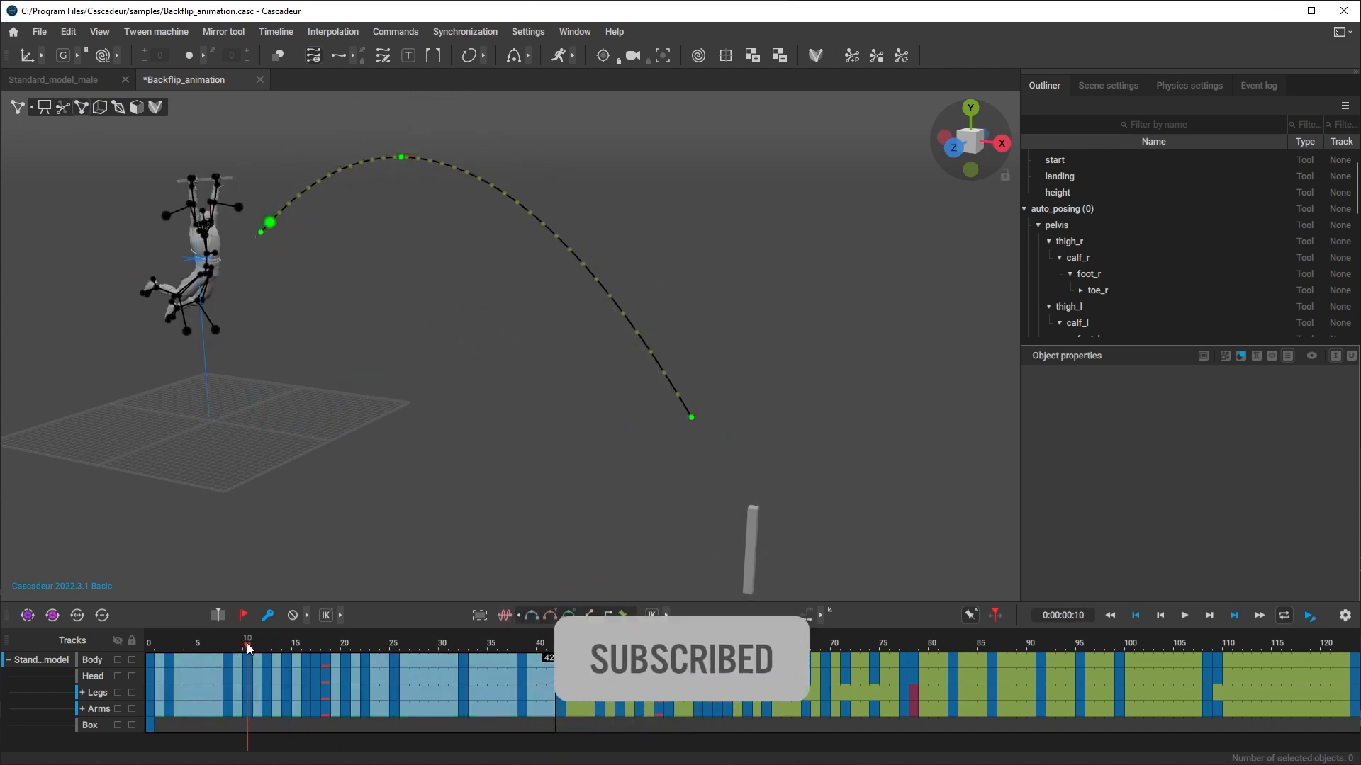
pyautogui.click(452, 648)
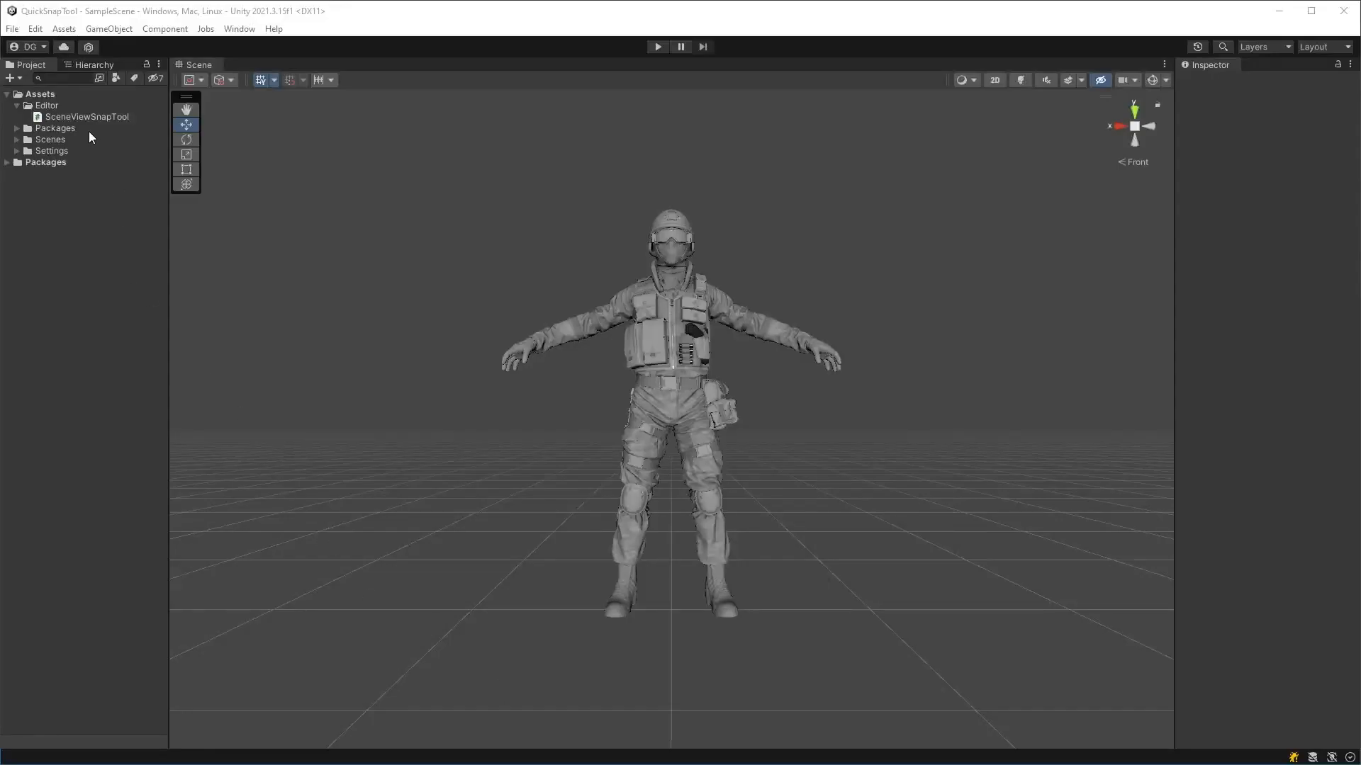
# Add [InitializeOnLoad] above the class and an empty static SceneViewSnapTool() constructor
pyautogui.doubleClick(86, 116)
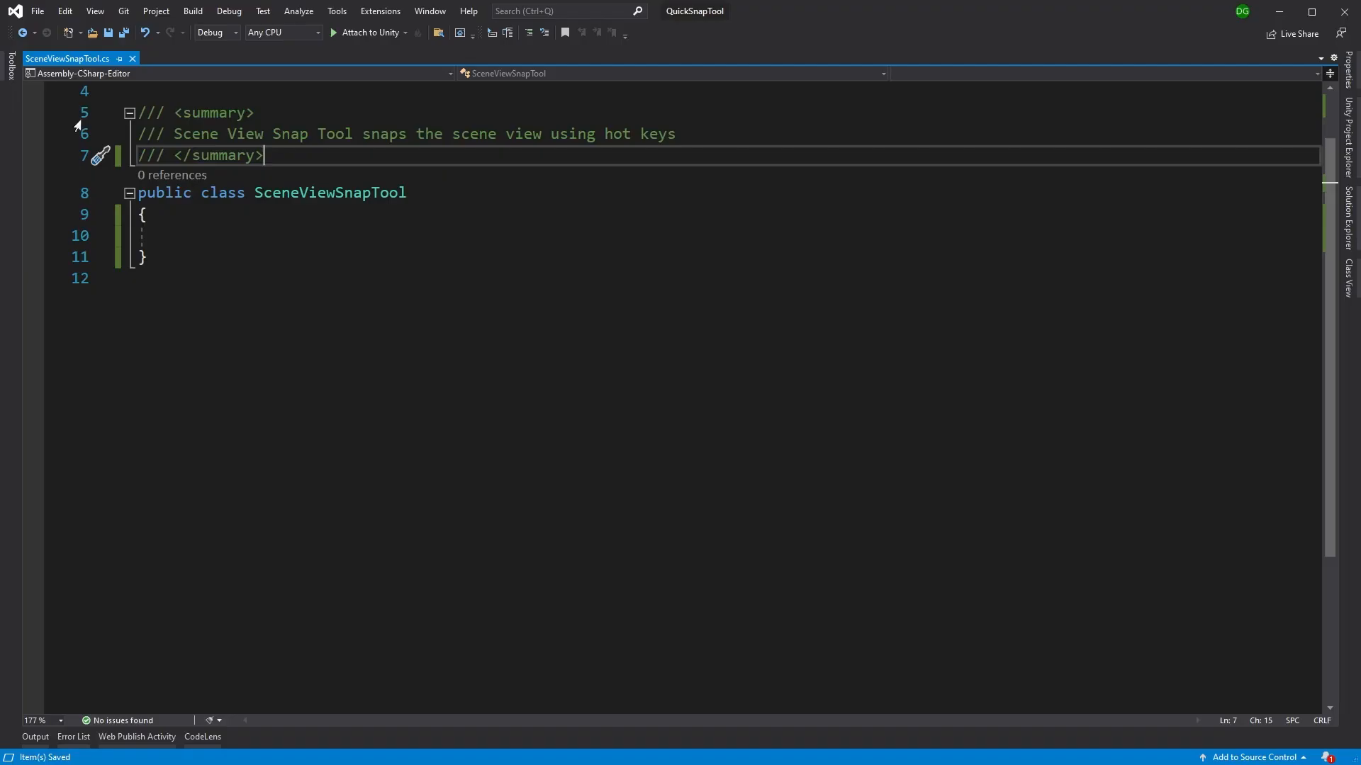
pyautogui.moveTo(211, 243)
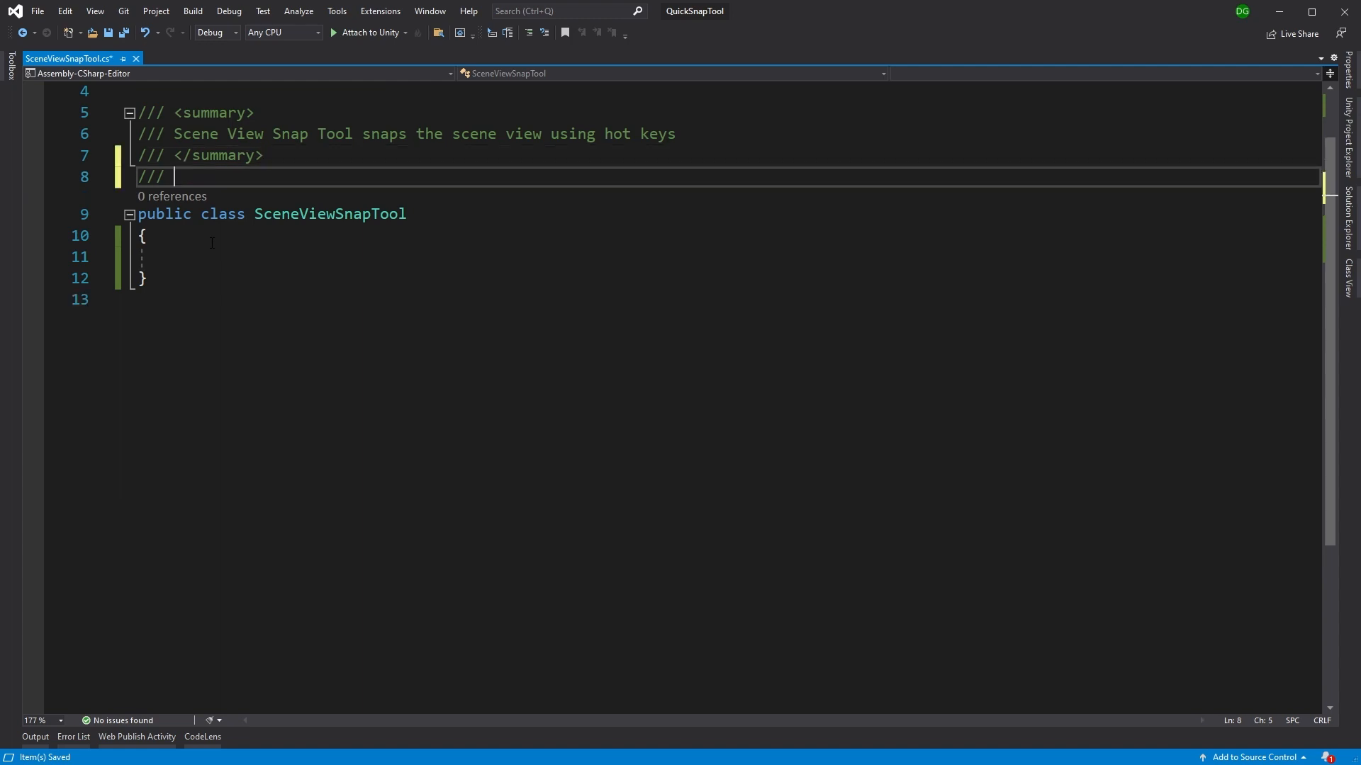
pyautogui.write('[i')
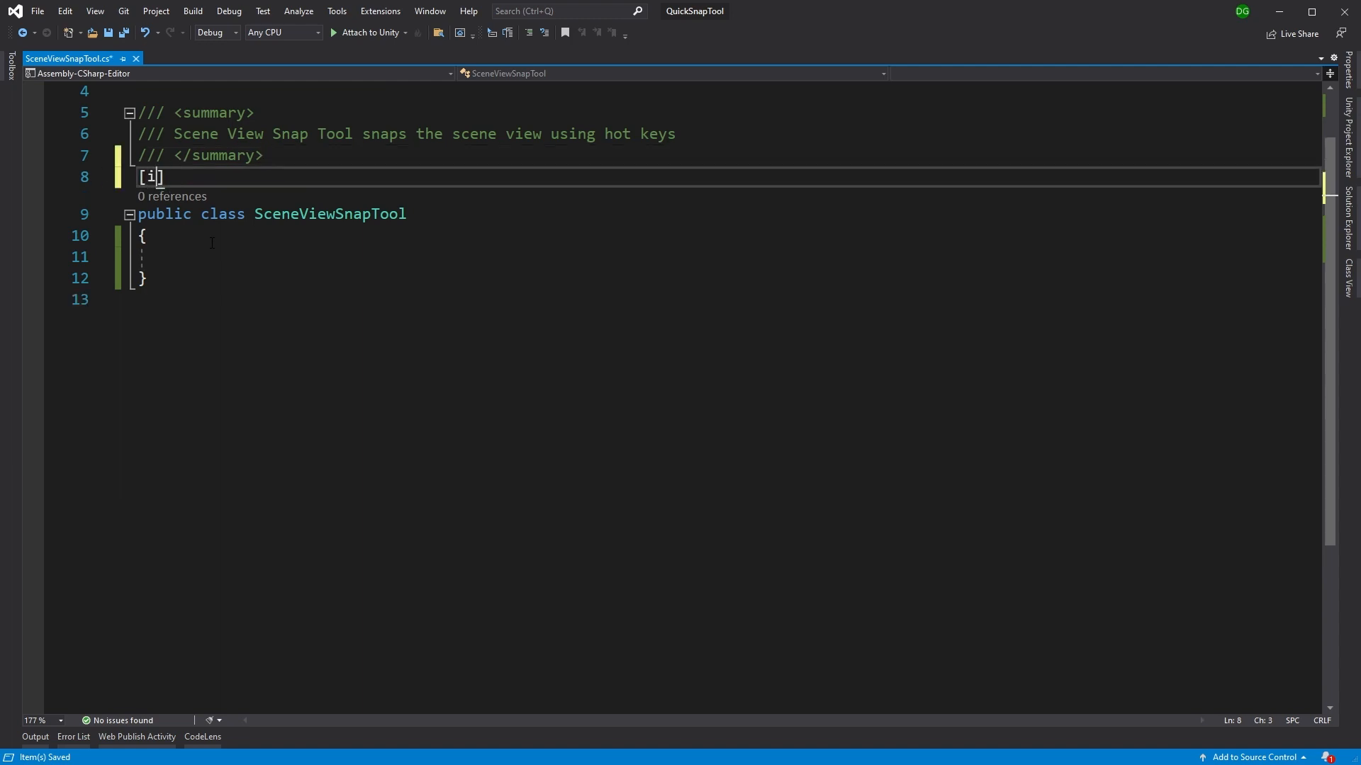
pyautogui.write('nitializeOnLoad')
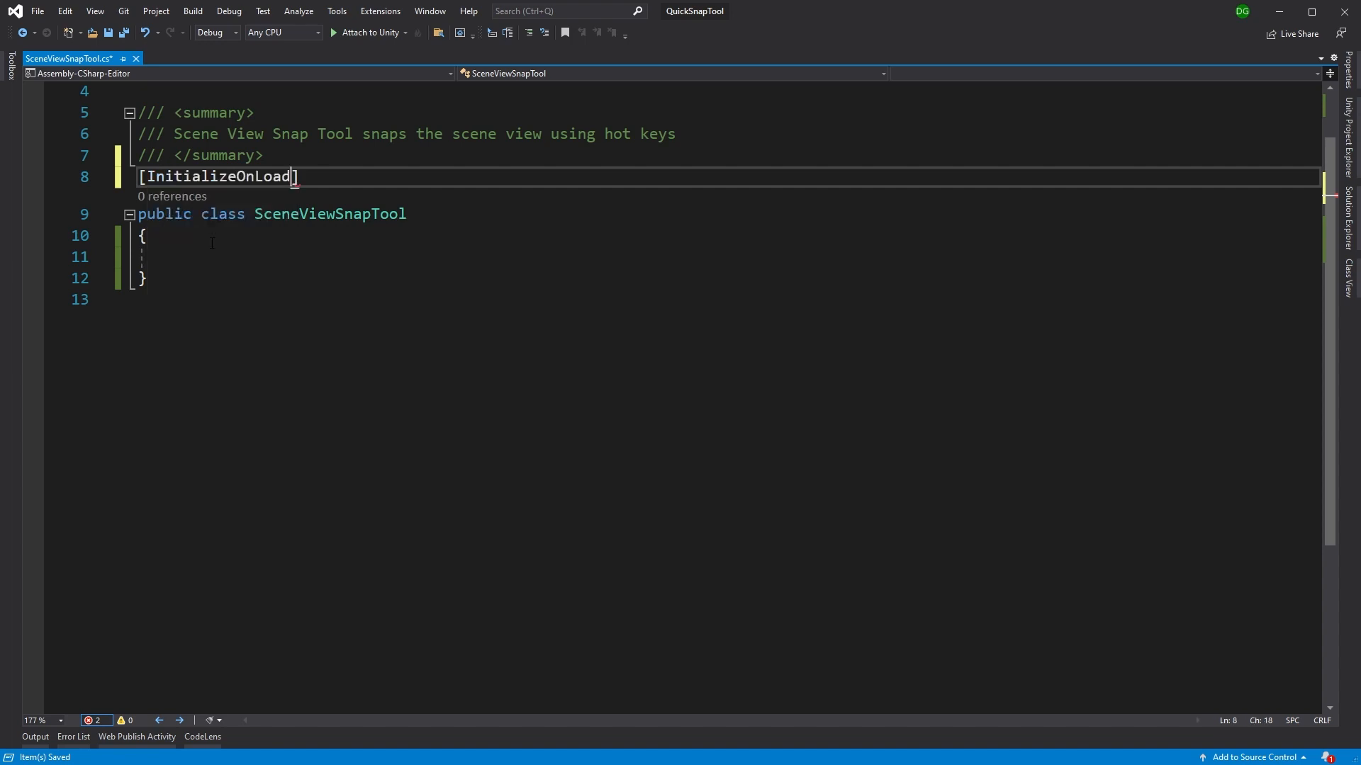
pyautogui.write('static SceneViewSnapTool')
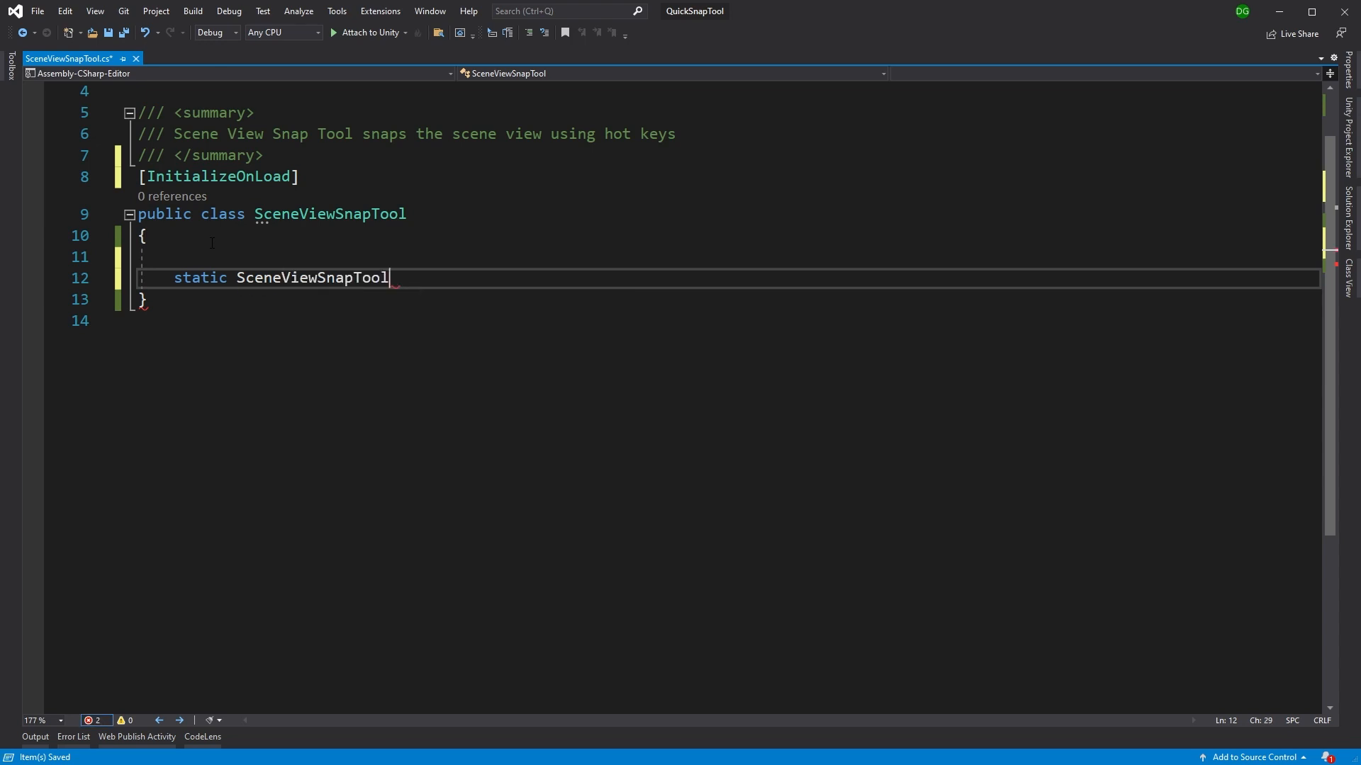
pyautogui.write('()')
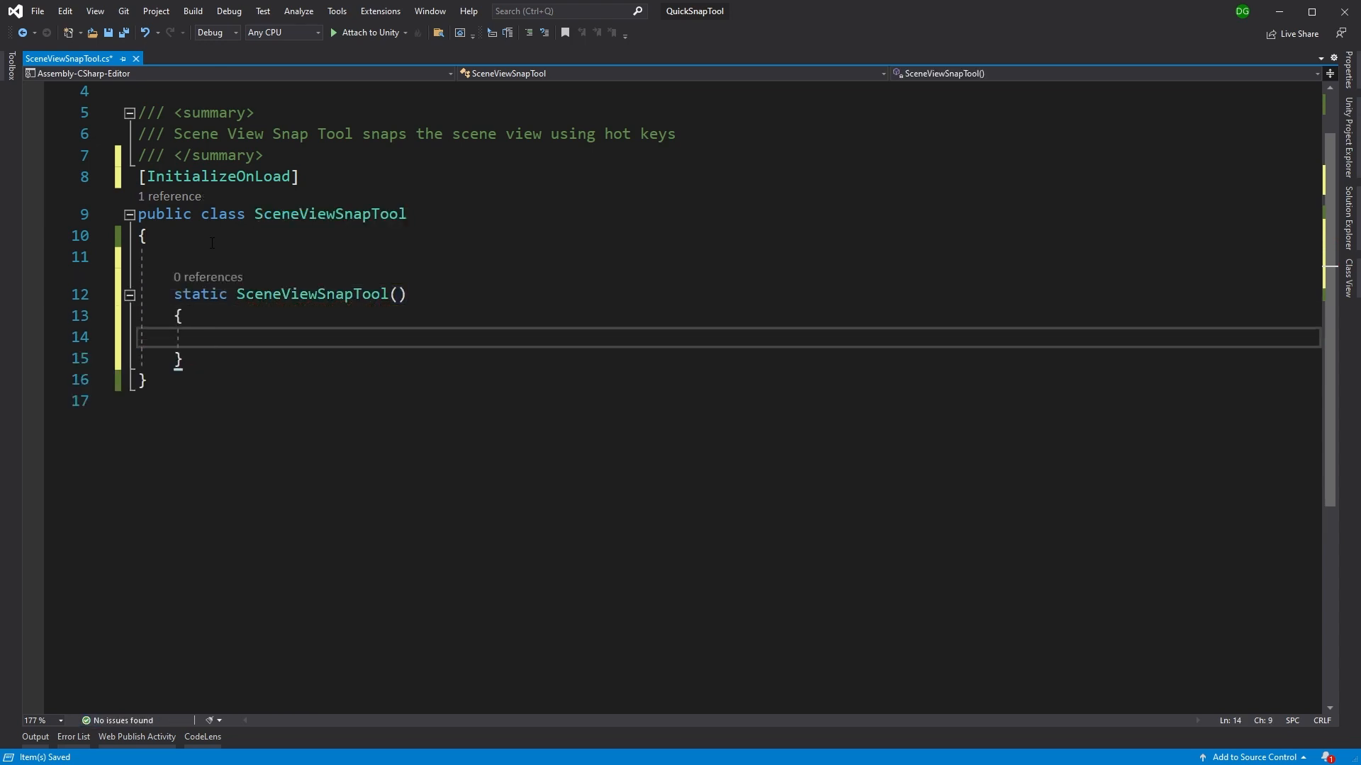
# Subscribe OnSceneViewDuringSceneGui(sceneView) to SceneView.duringSceneGui and begin an Event declaration
pyautogui.write('SceneView')
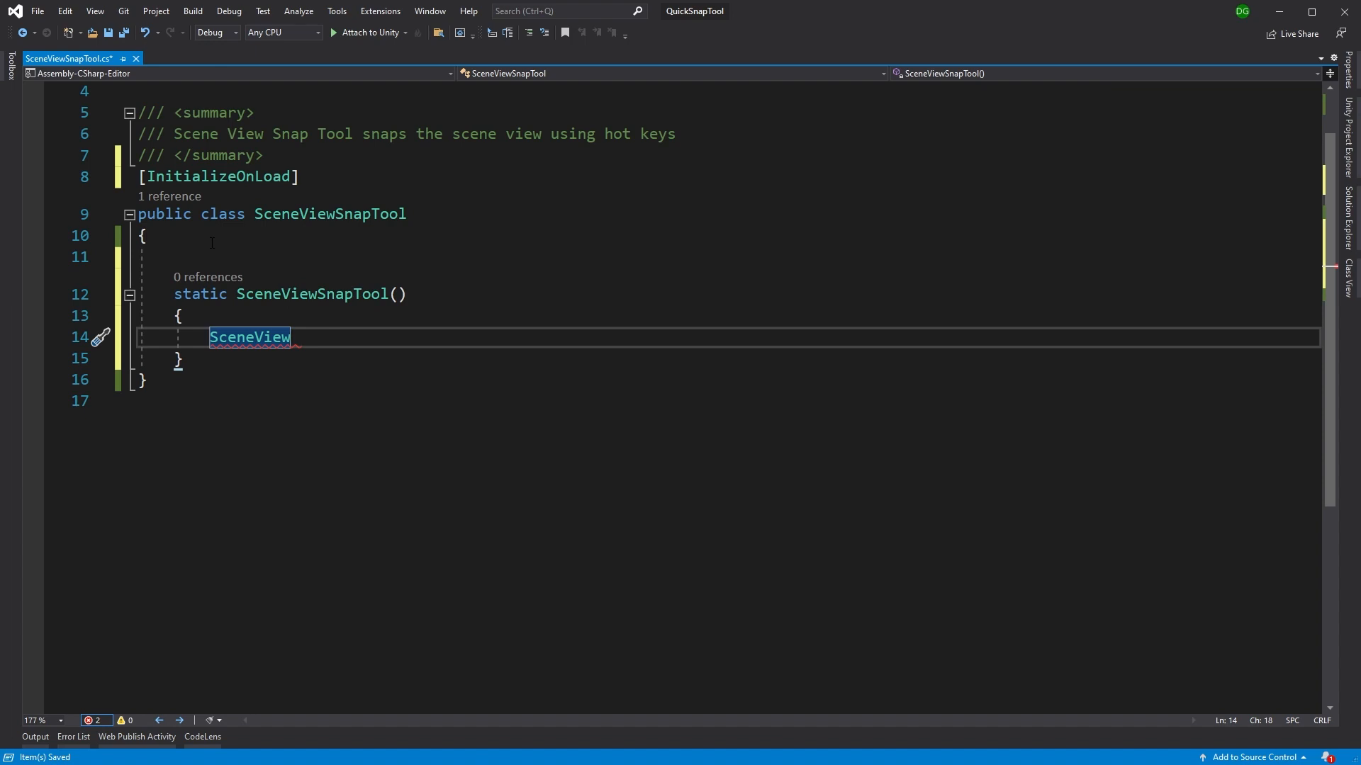
pyautogui.write('.duringSceneGui += OnSceneViewDuringSceneGui;')
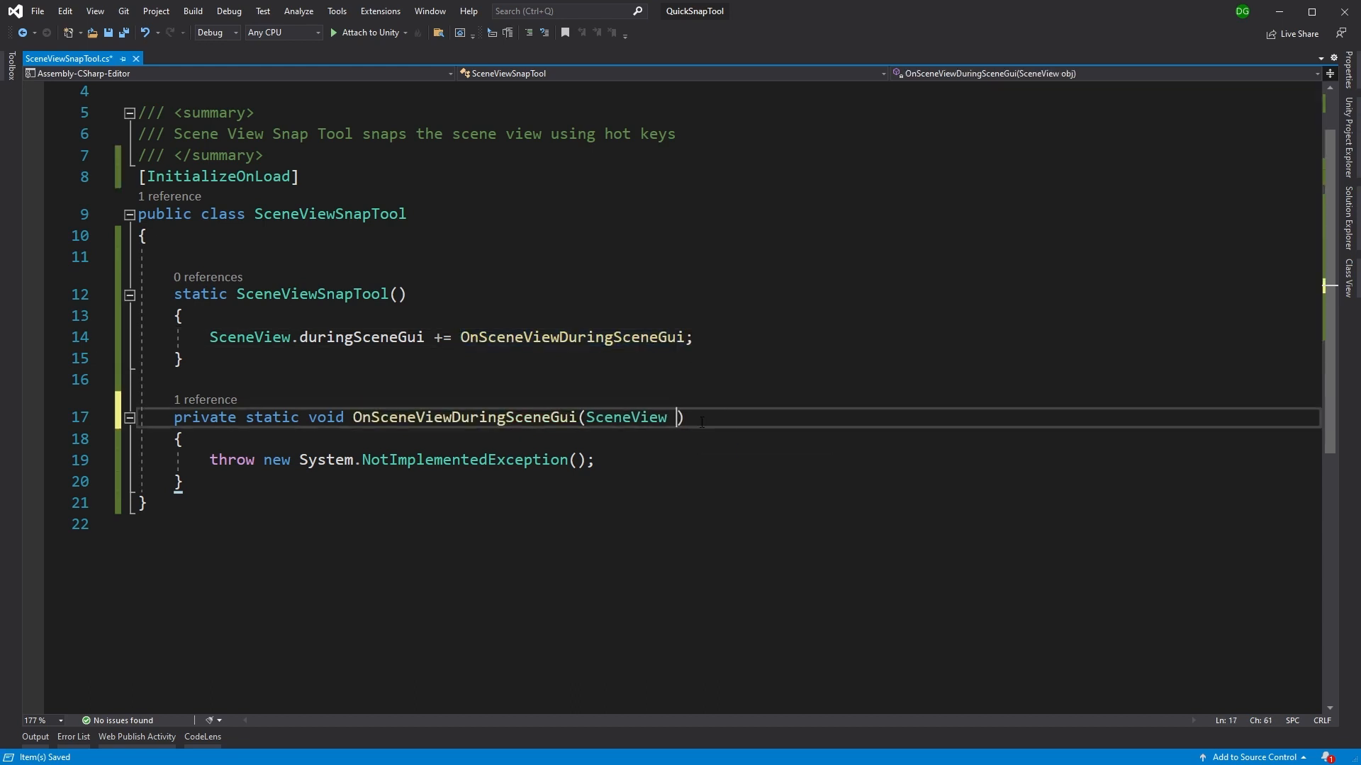
pyautogui.write('sceneView')
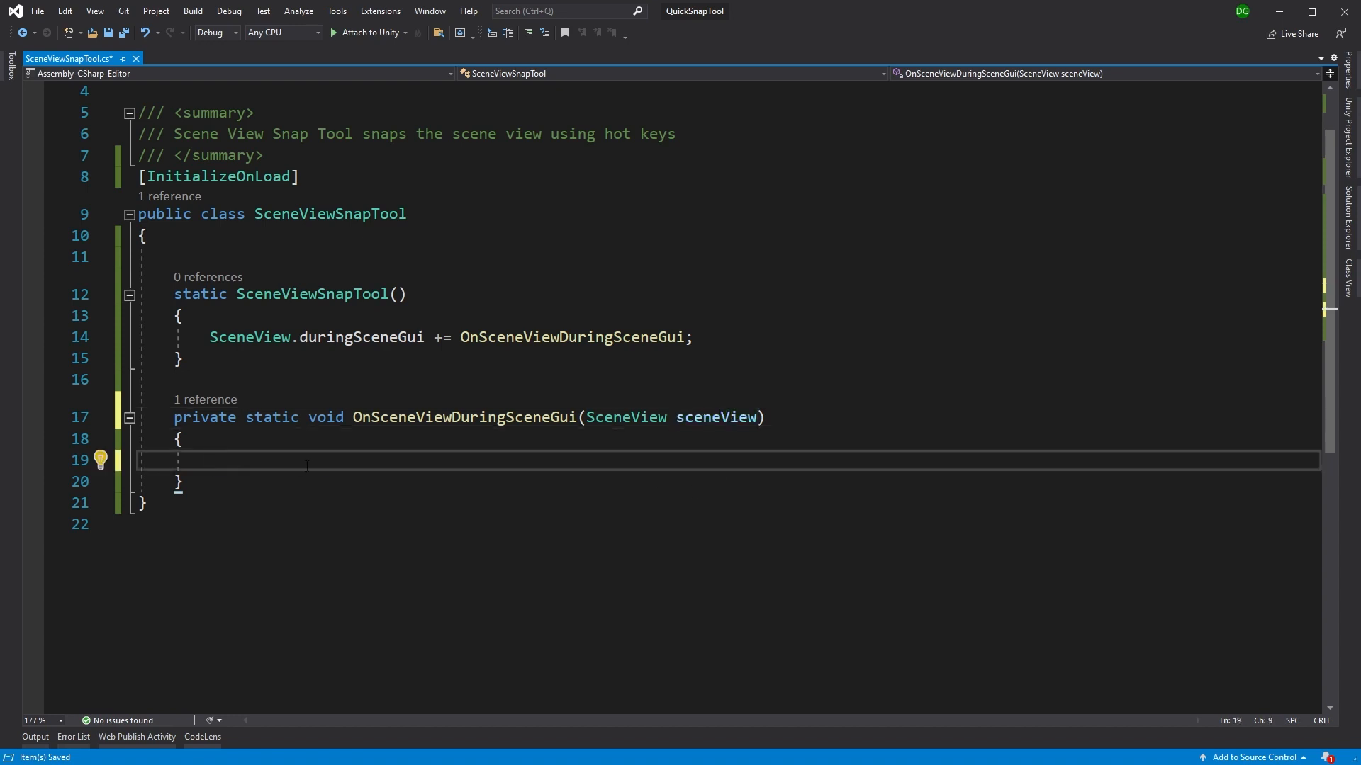
pyautogui.write('Event')
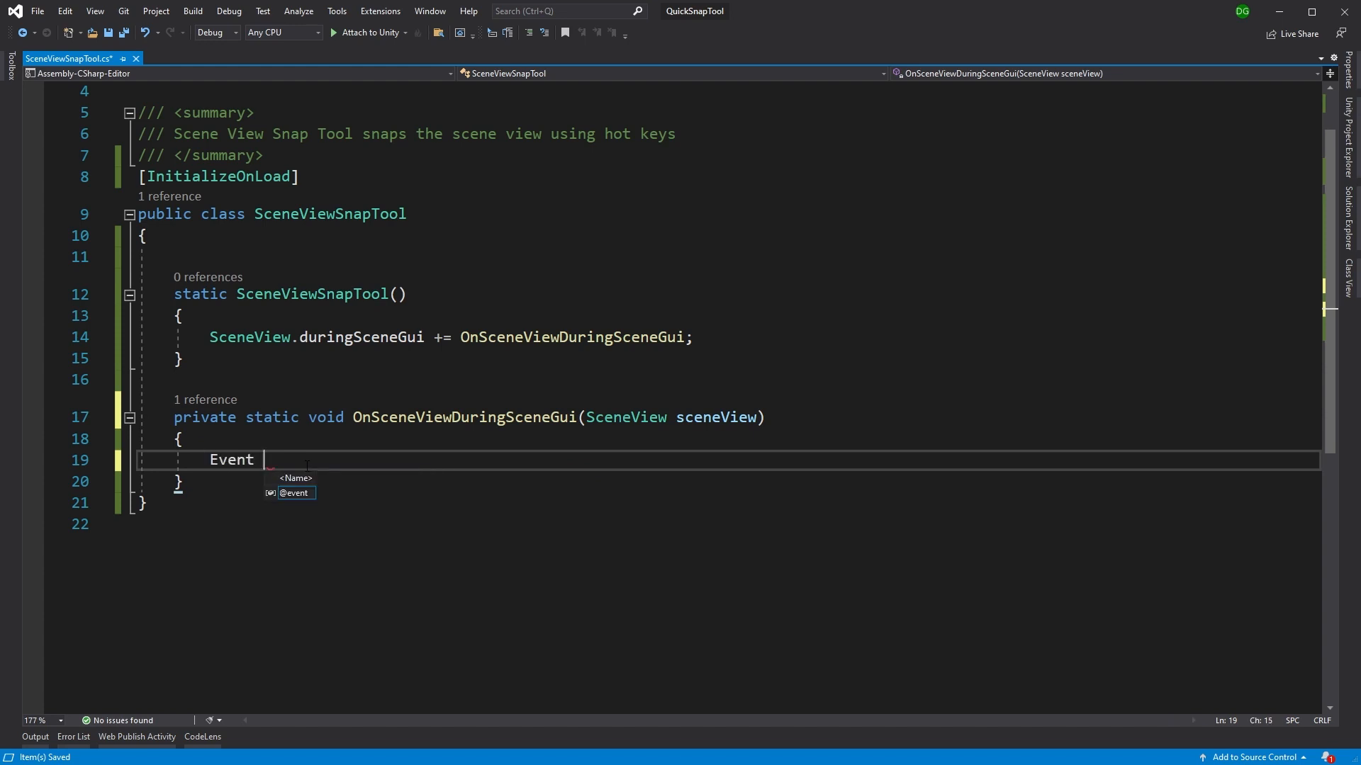
# Write Event e = Event.current; and if (e == null || !e.isMouse) return;
pyautogui.write('e =')
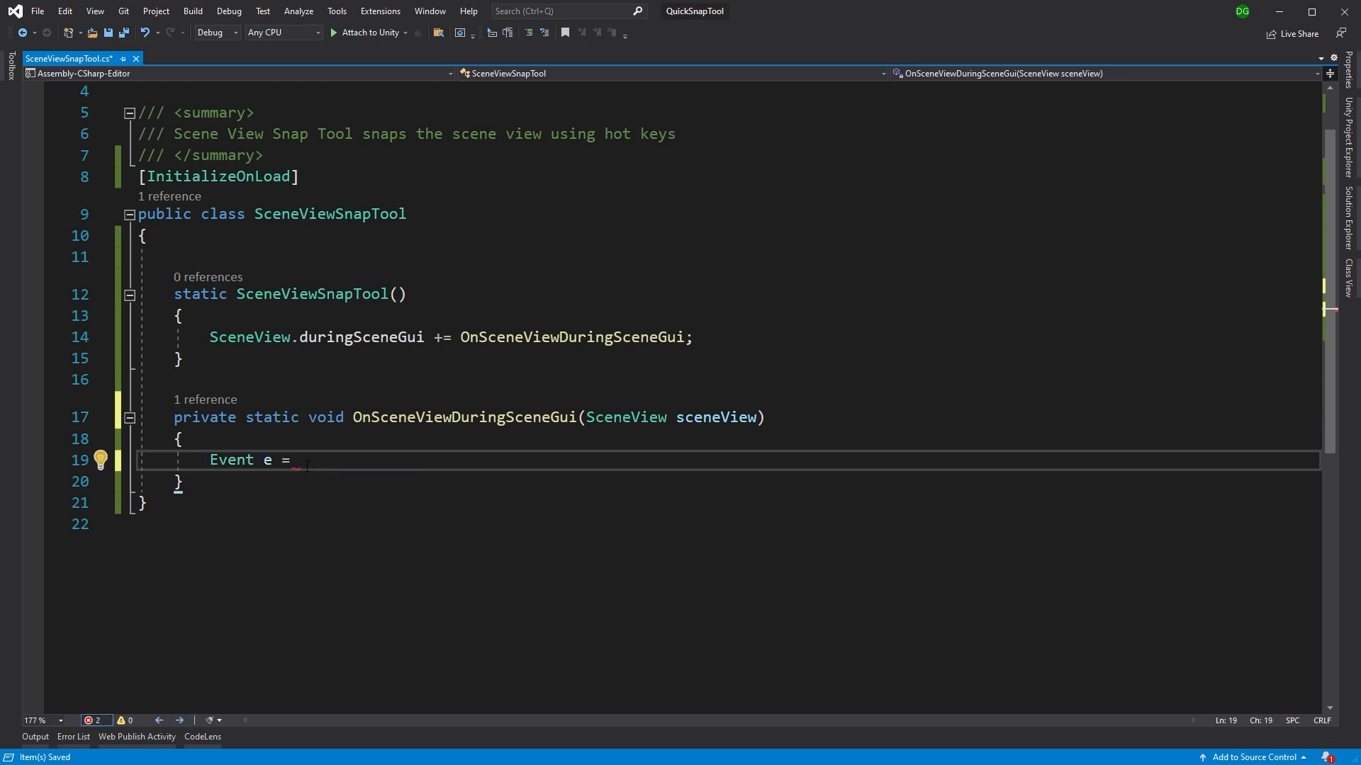
pyautogui.write('Event.current;')
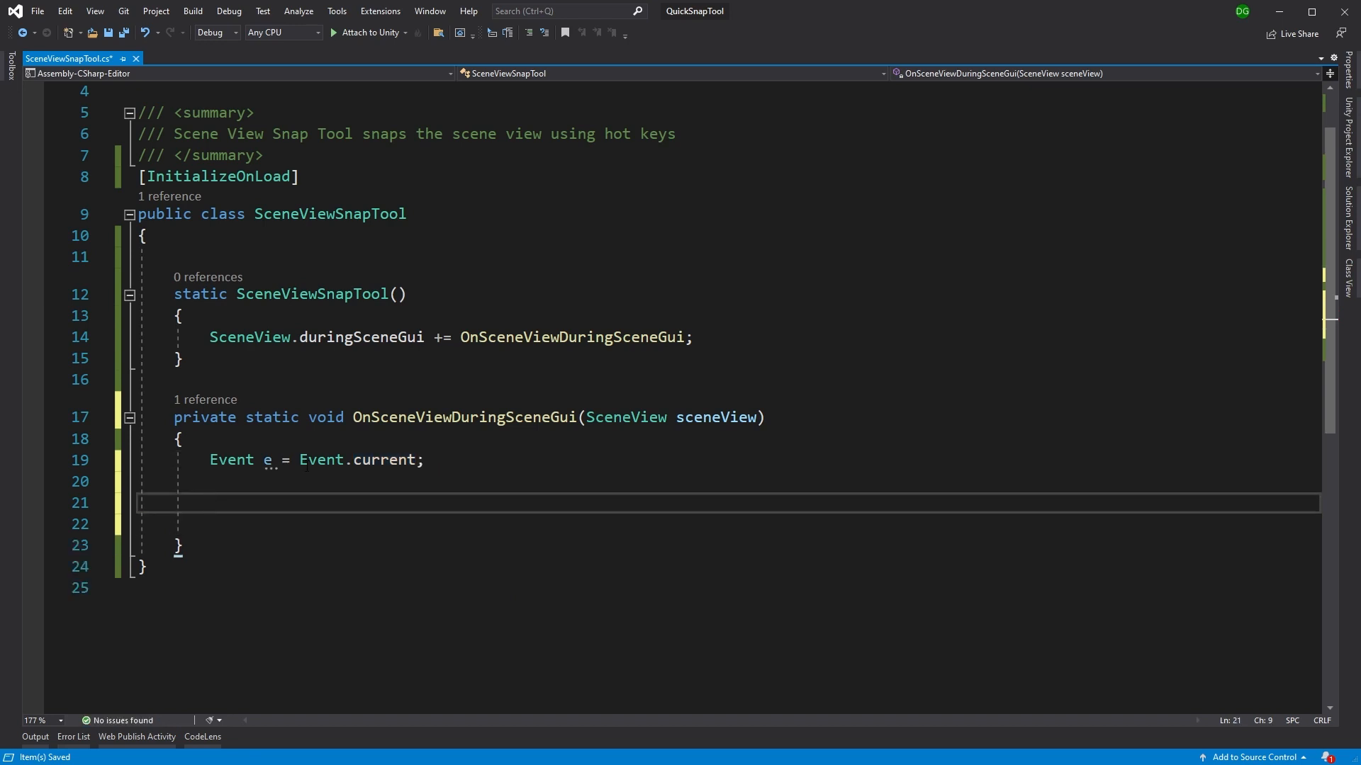
pyautogui.write('if(e == null')
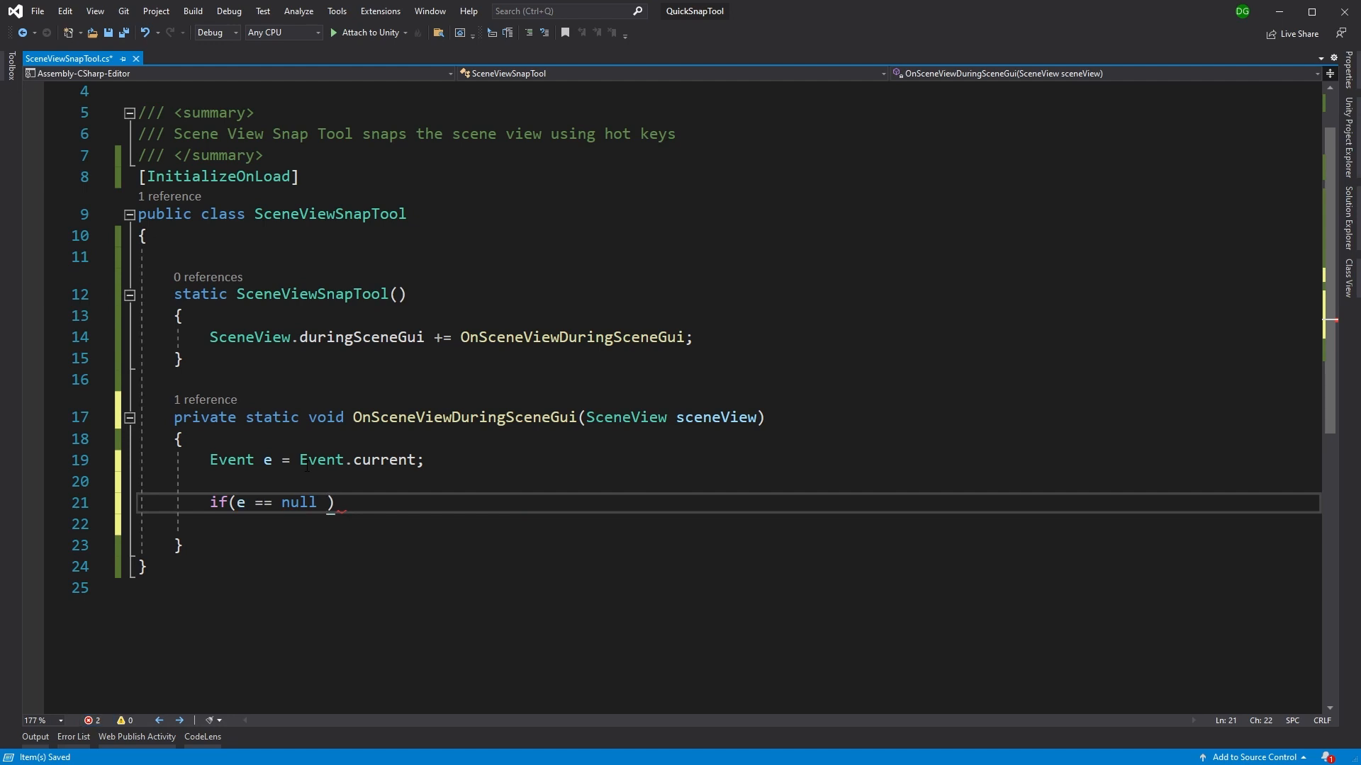
pyautogui.write('|| e')
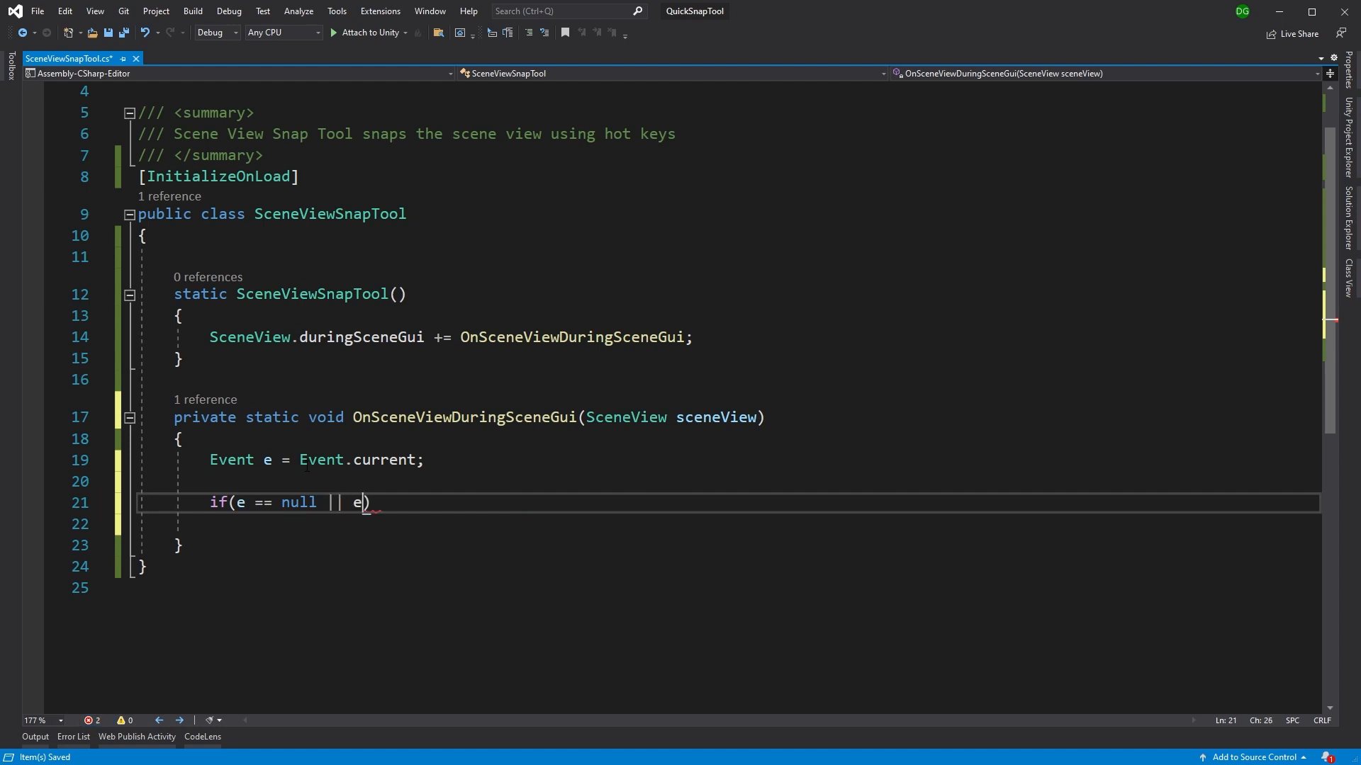
pyautogui.write('.isMouse')
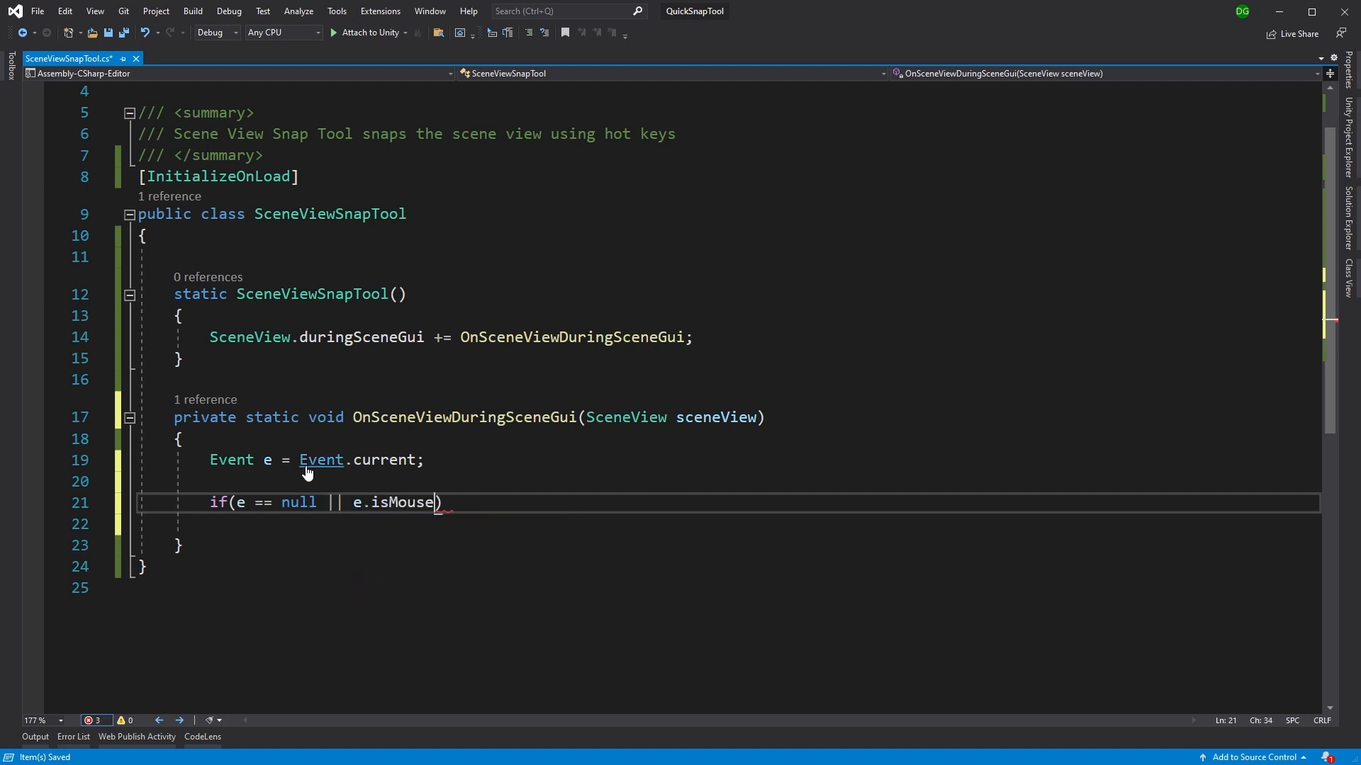
pyautogui.write('!')
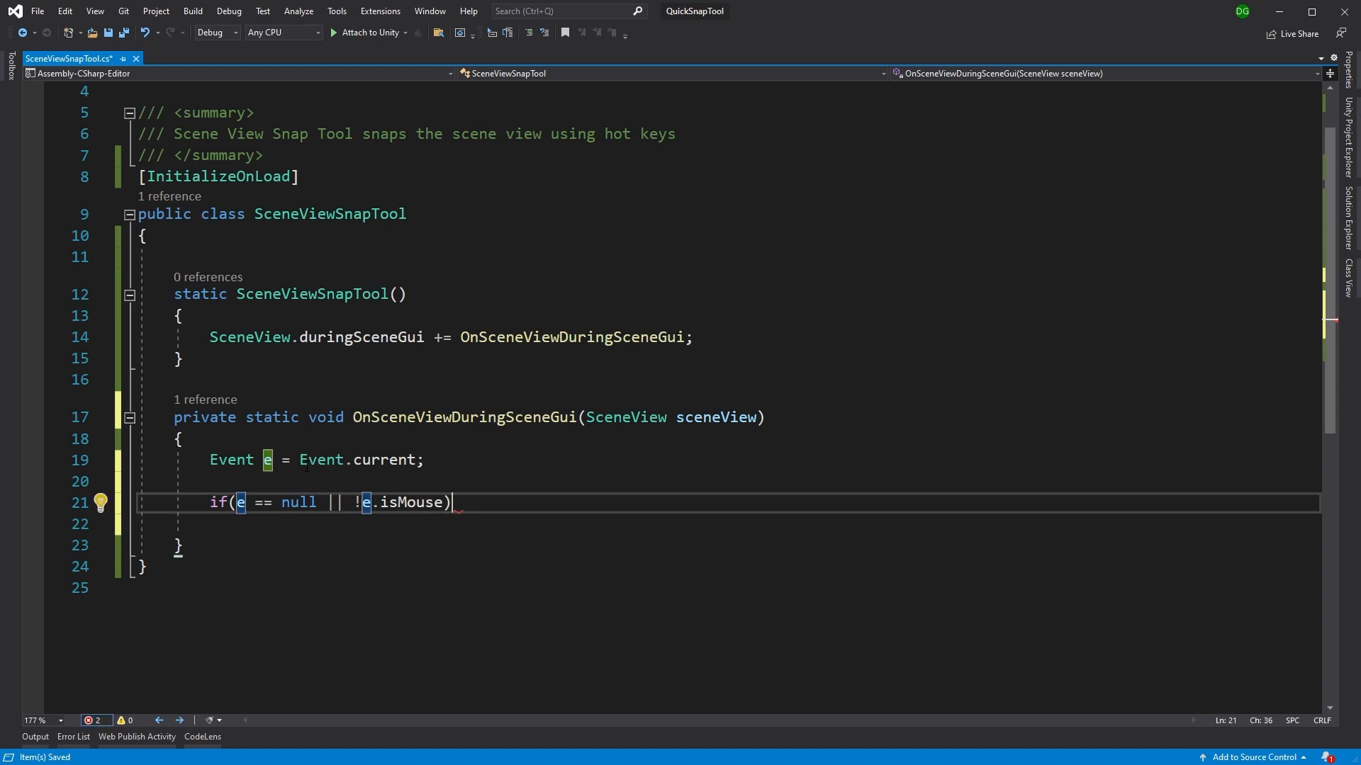
pyautogui.write('return;')
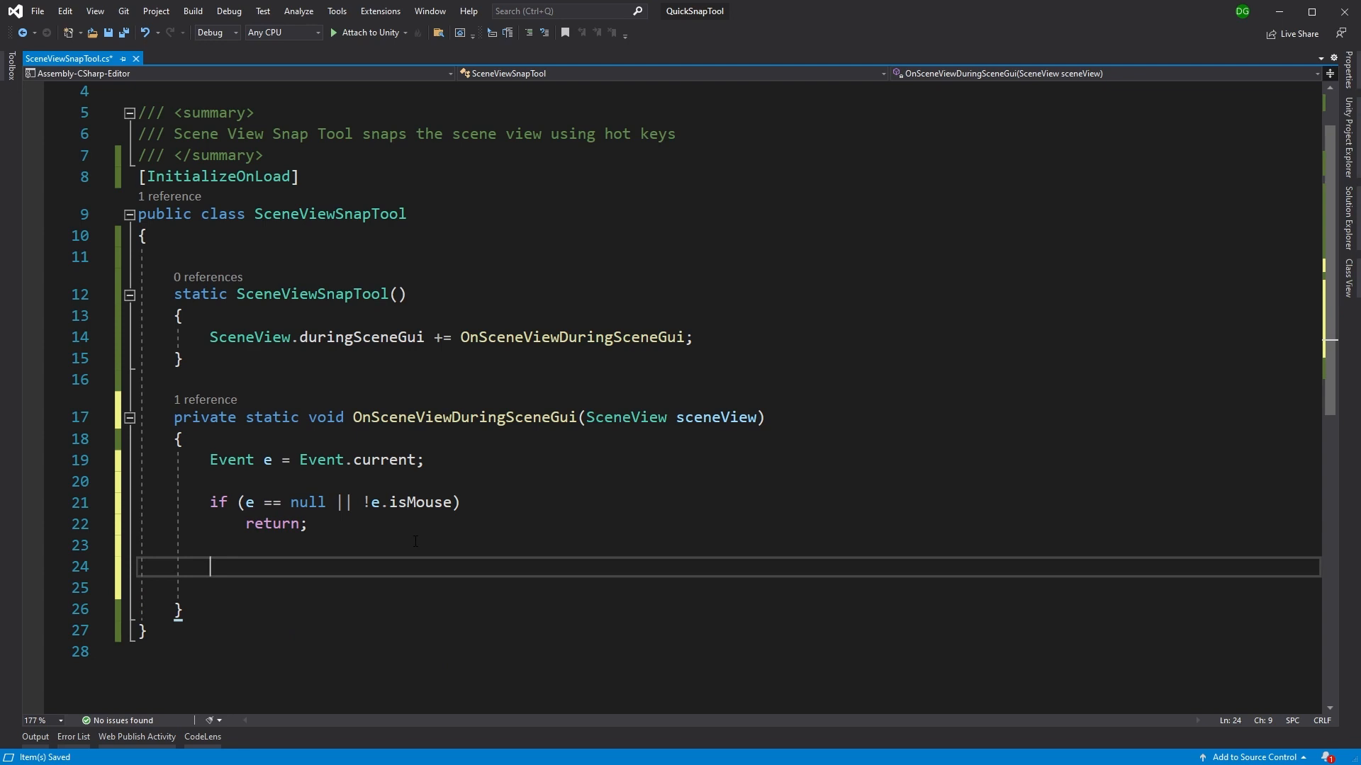
# Start the condition if(e.alt && e.shift && e.button == 0 for an Alt+Shift left-button press
pyautogui.write('if()')
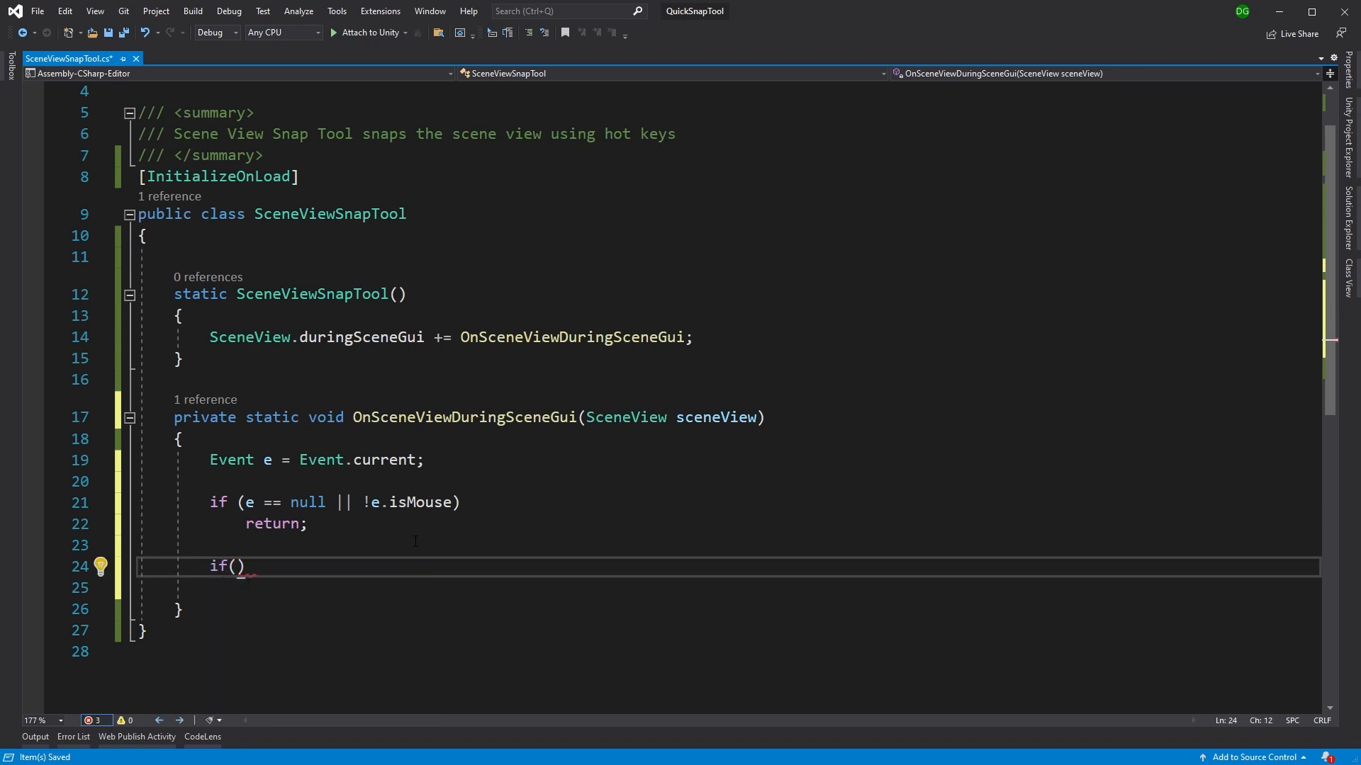
pyautogui.write('e.alt')
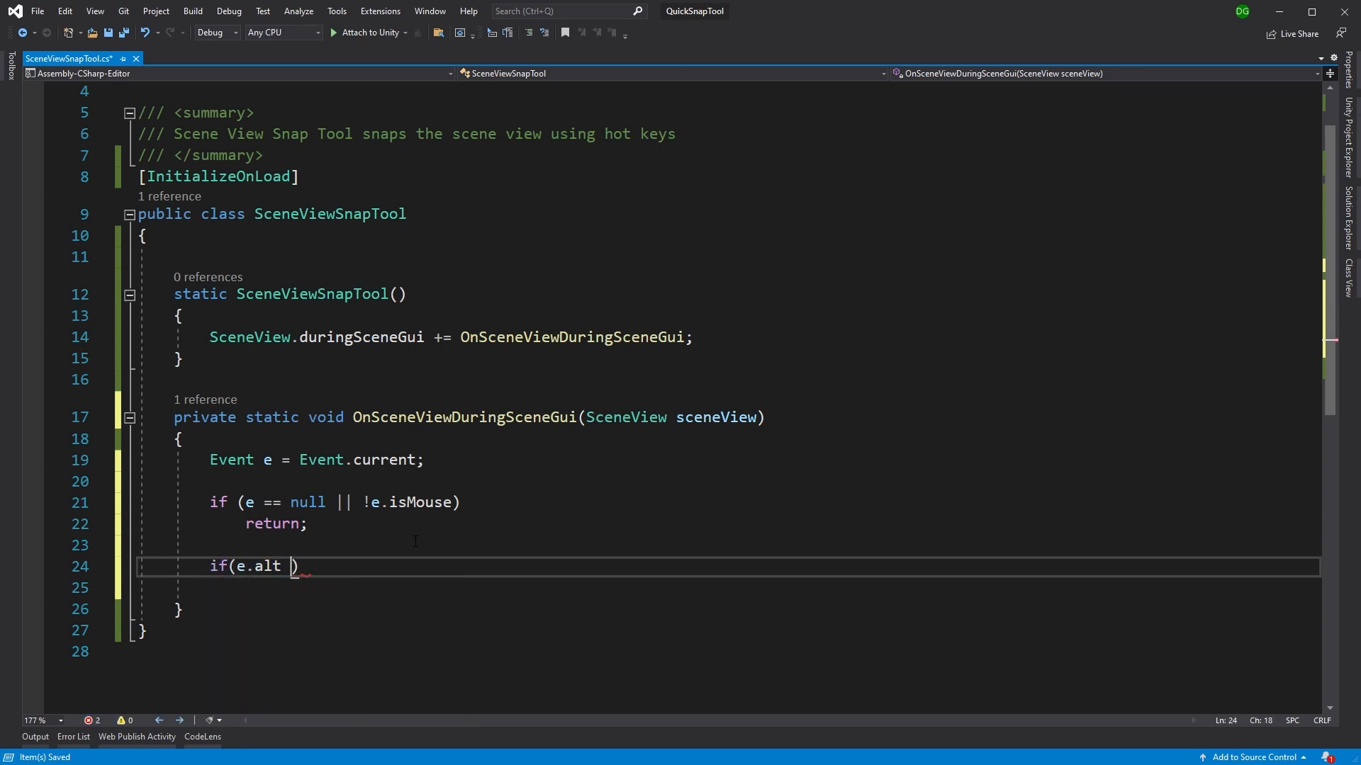
pyautogui.write('&& e')
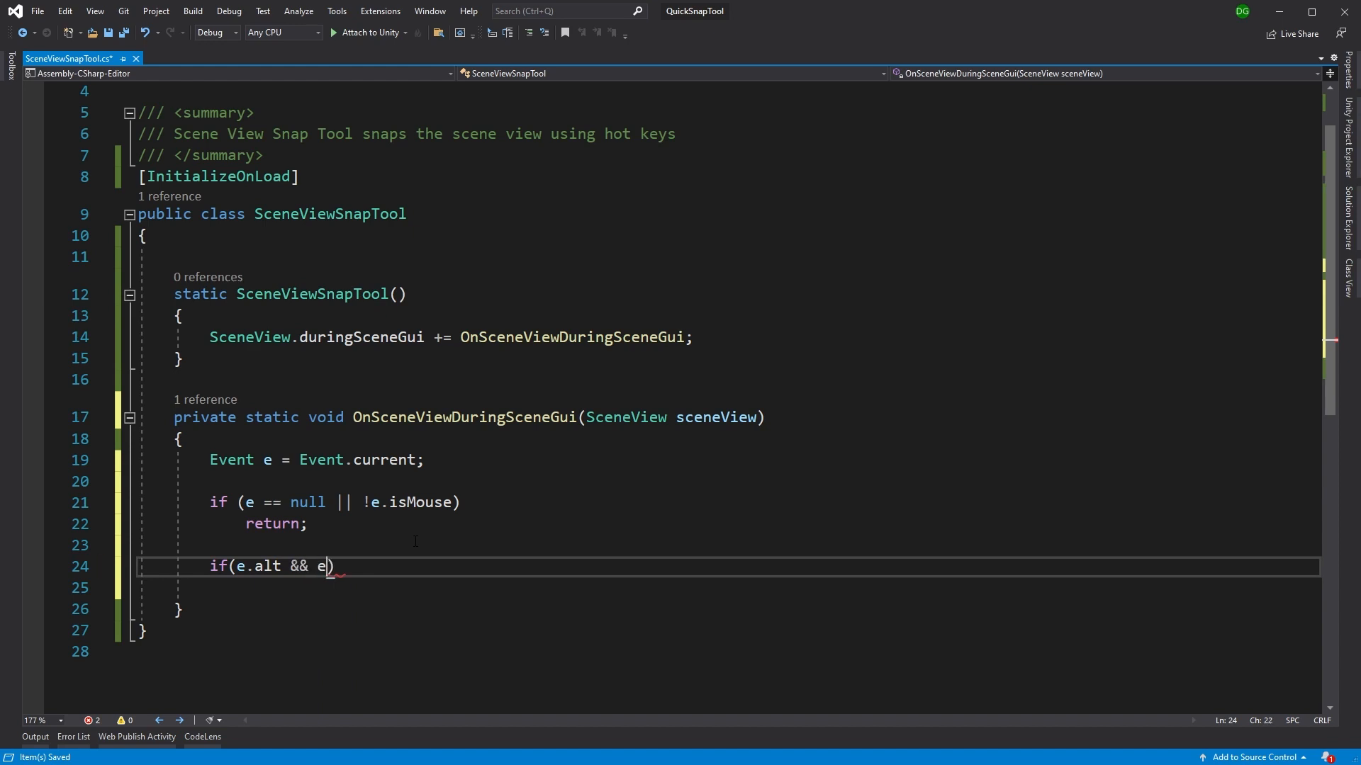
pyautogui.write('shift')
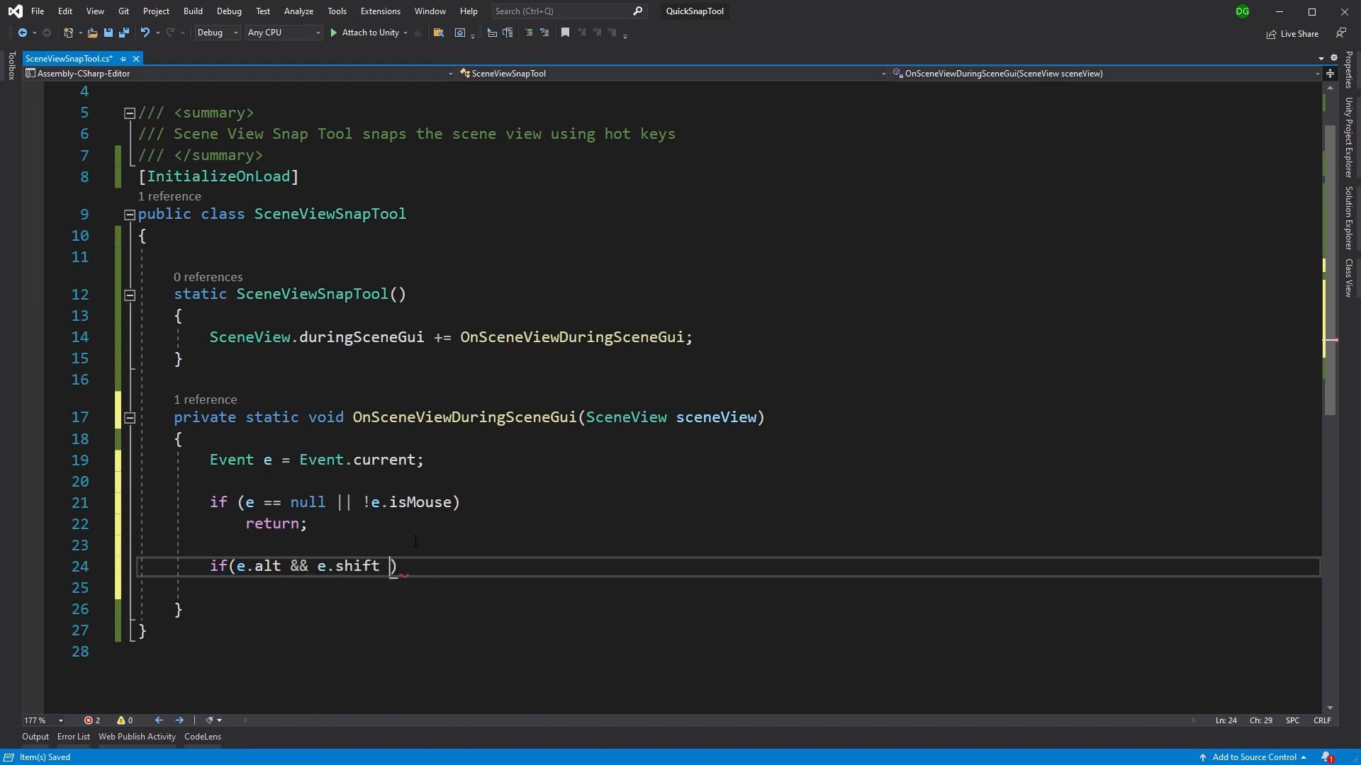
pyautogui.write('&&')
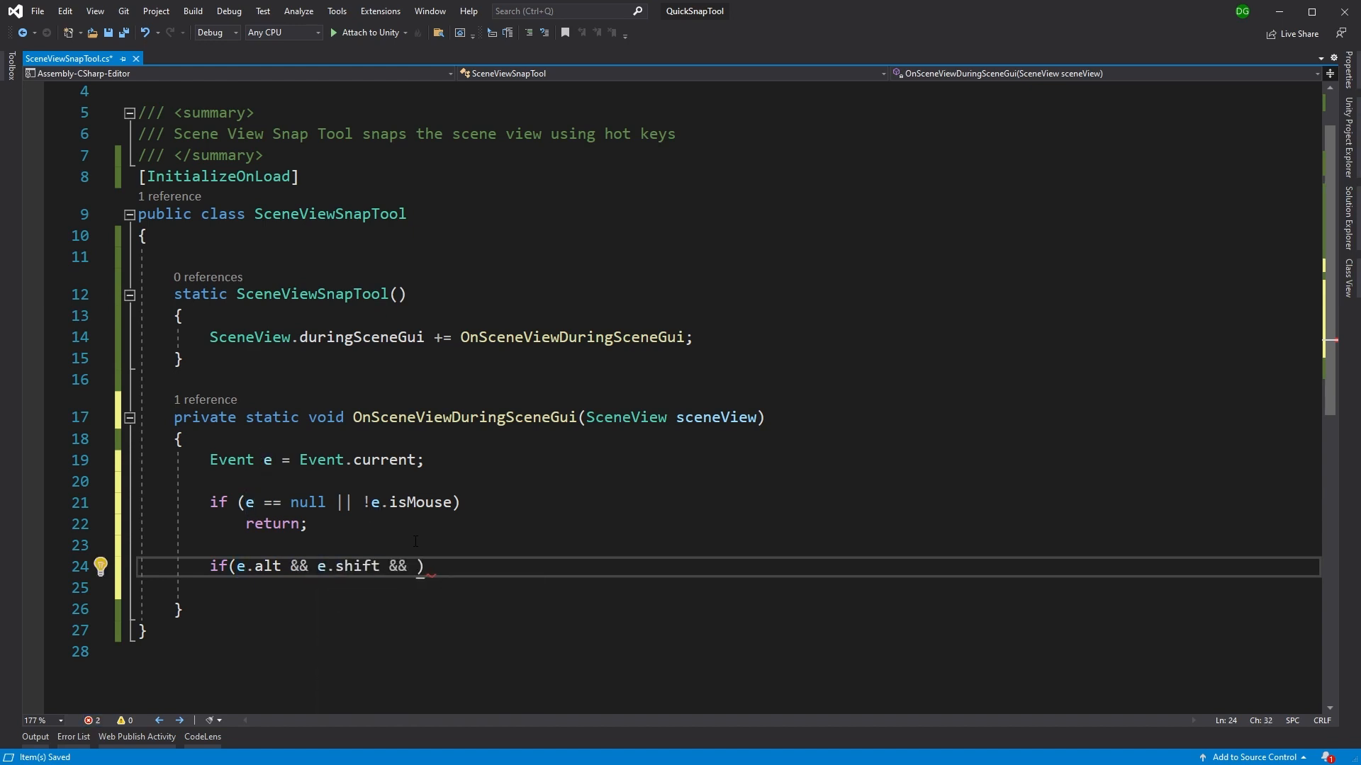
pyautogui.write('e.button')
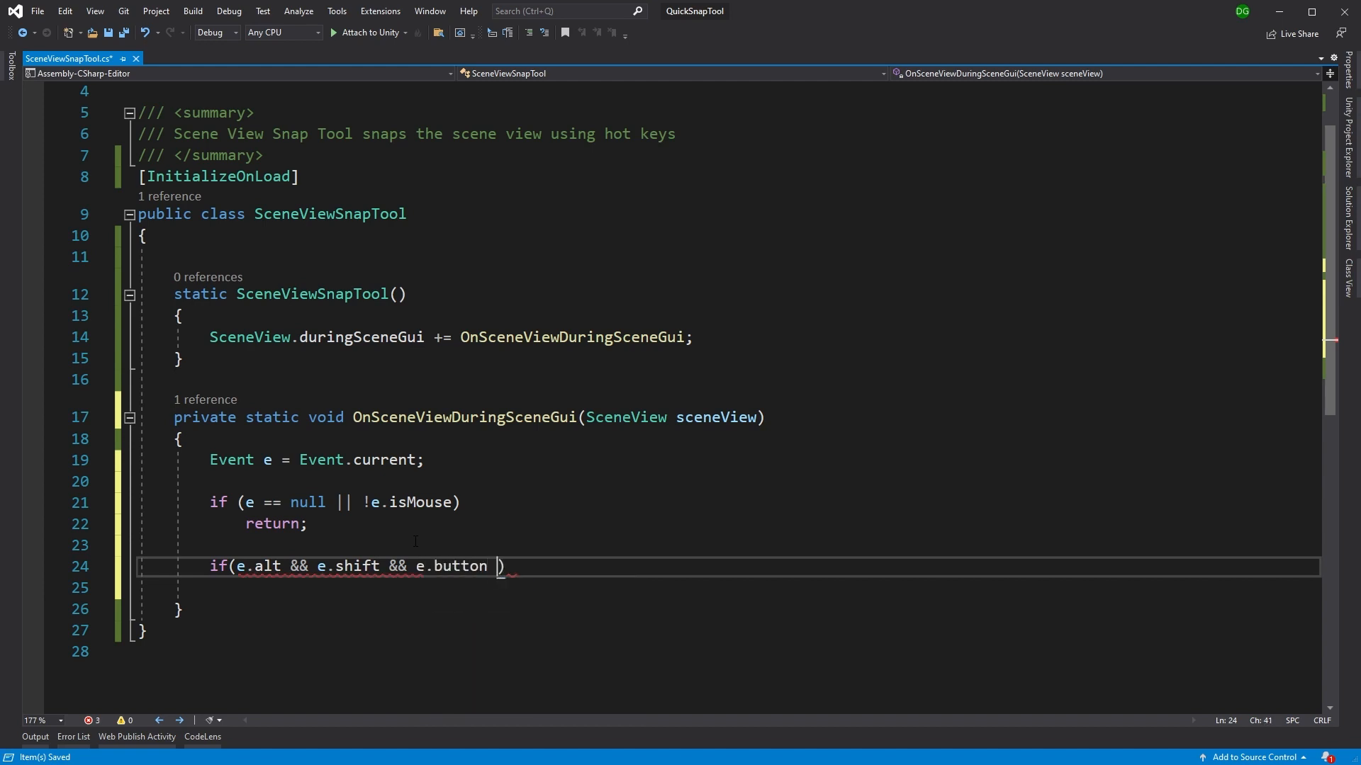
pyautogui.write('== 0')
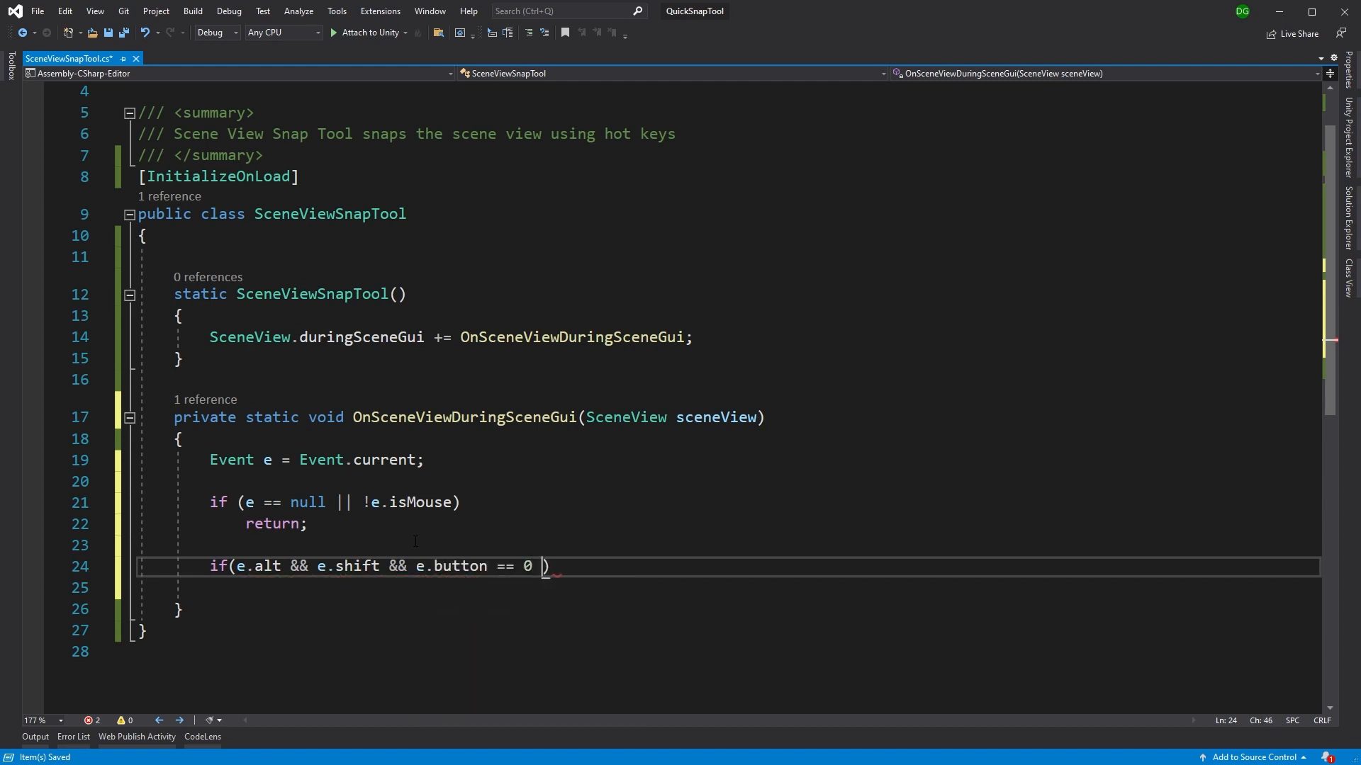
# Finish the condition with && e.type == EventType.MouseDrag and begin a Vector3 declaration inside
pyautogui.write('&&')
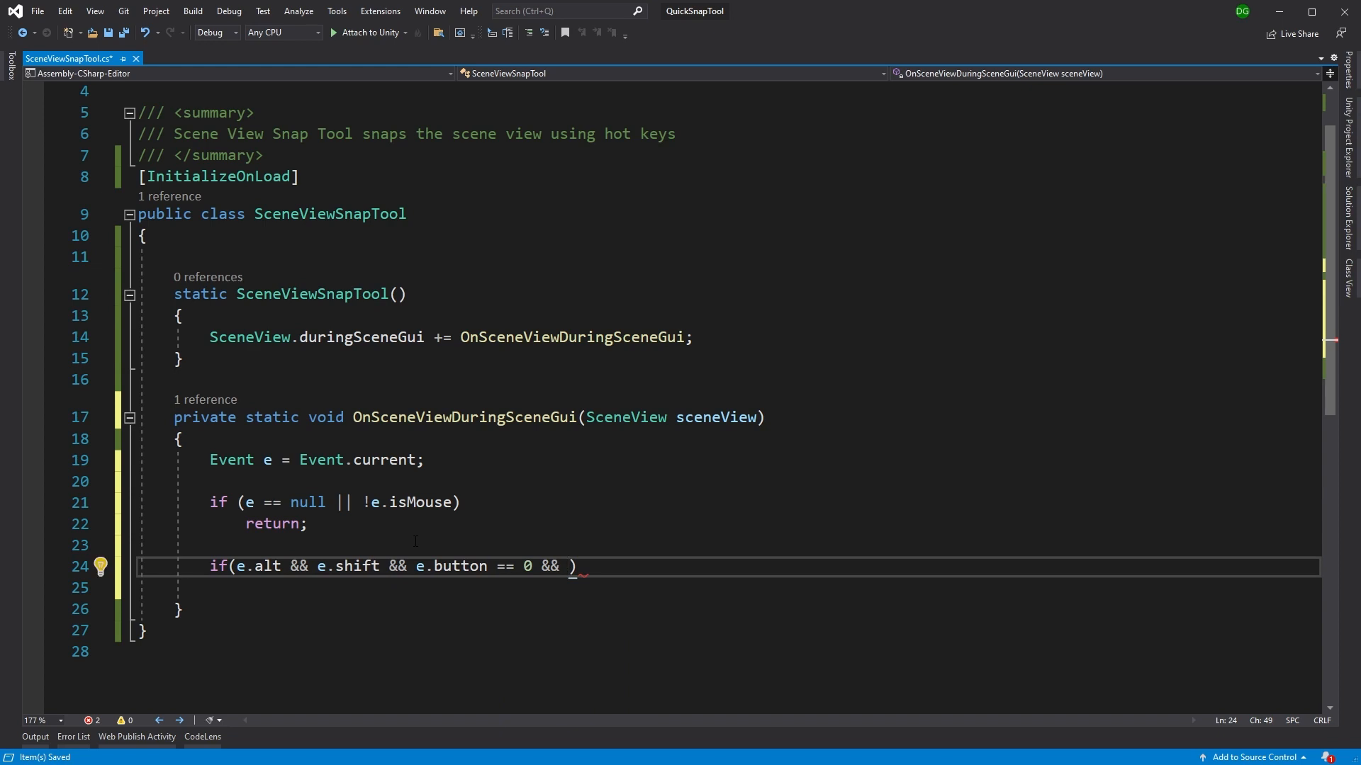
pyautogui.write('e')
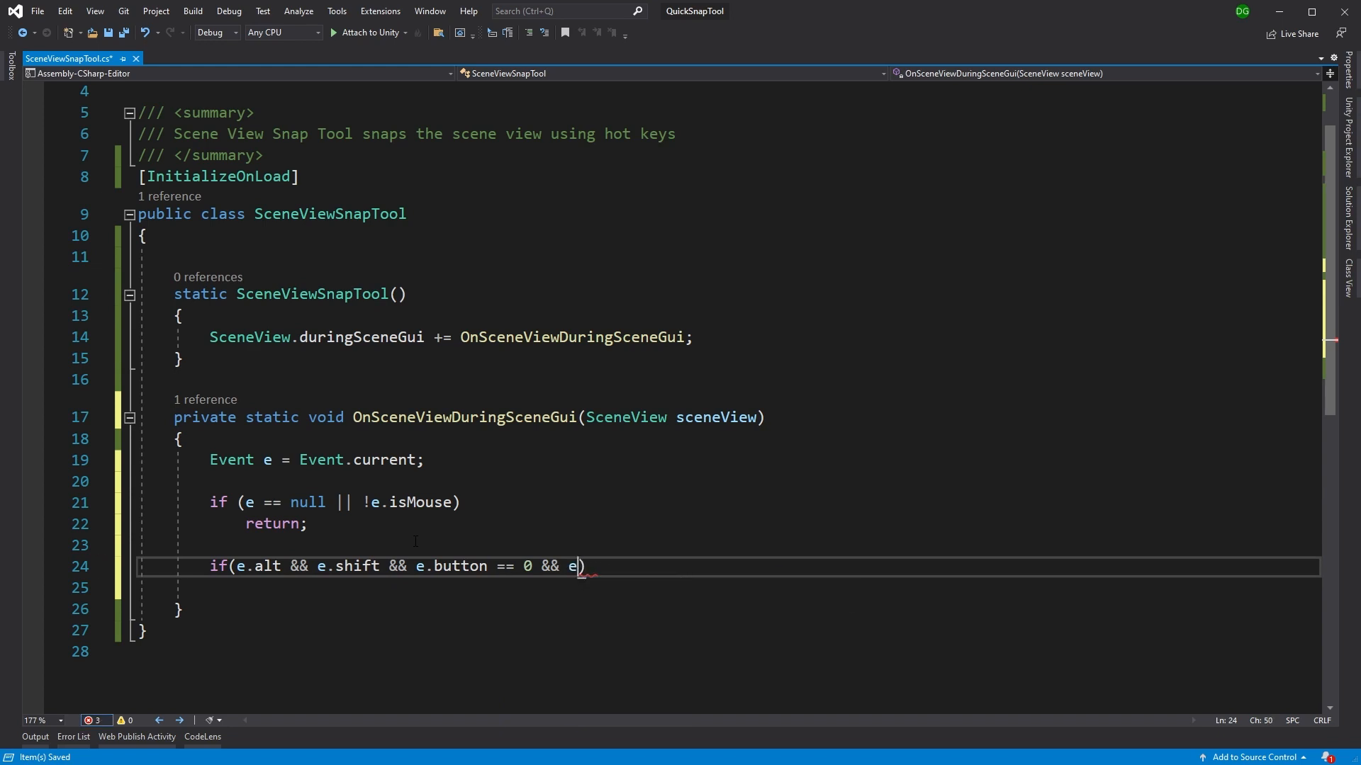
pyautogui.write('type')
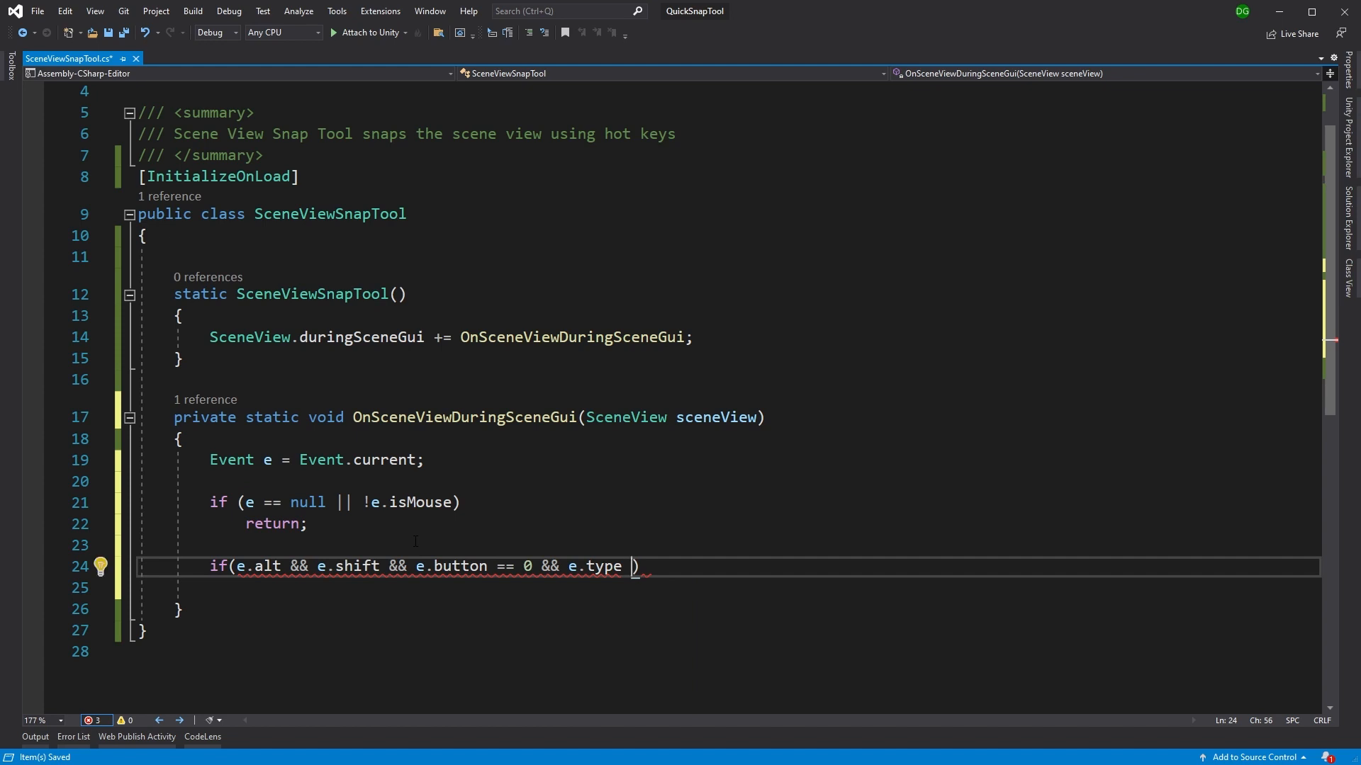
pyautogui.write('==')
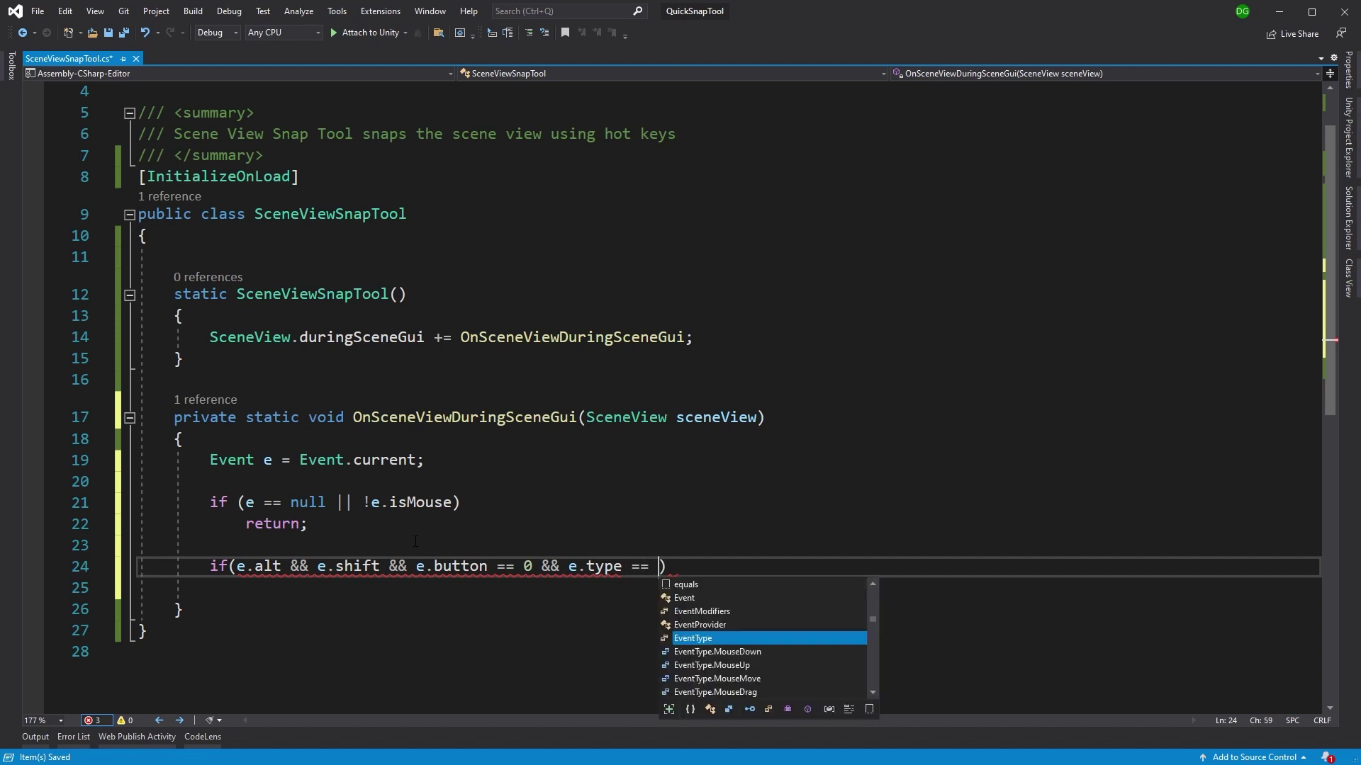
pyautogui.write('EventType.mo')
pyautogui.write('{')
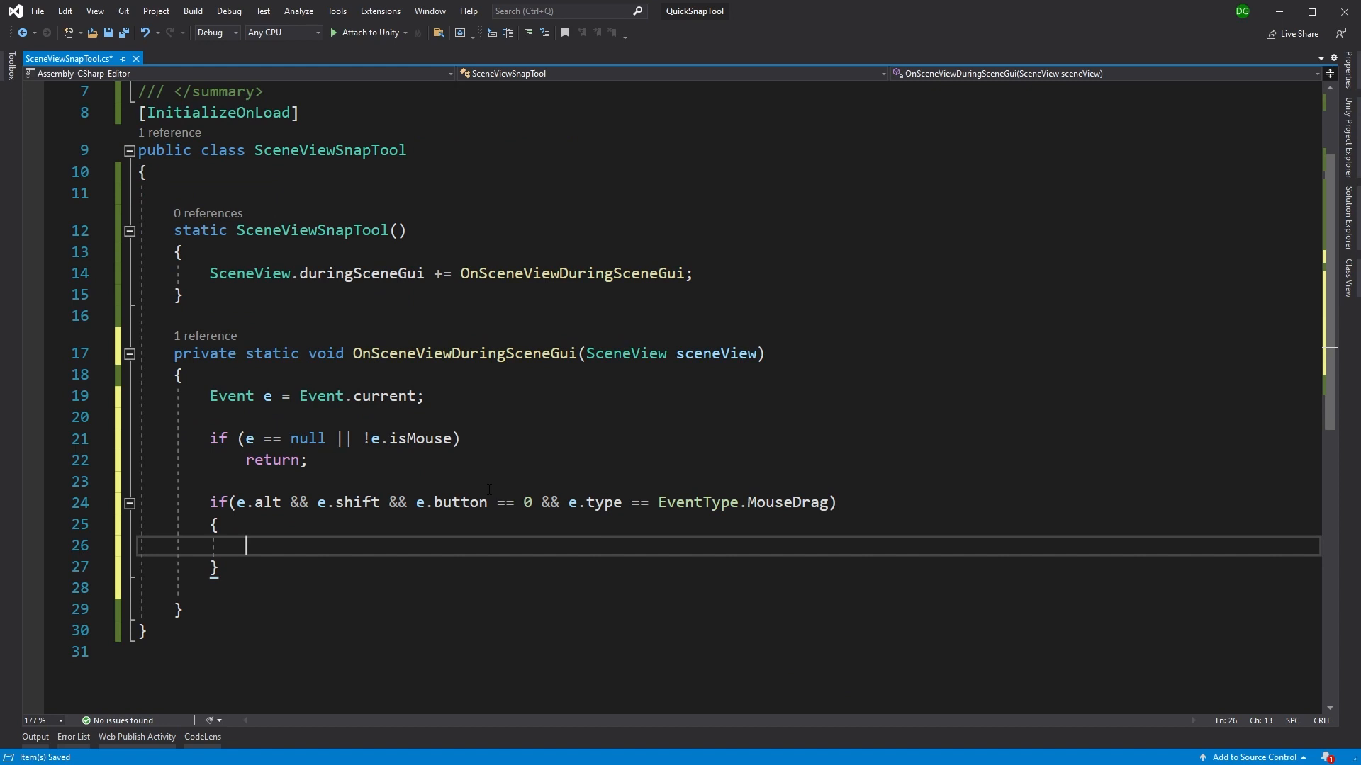
pyautogui.write('Vector3 r')
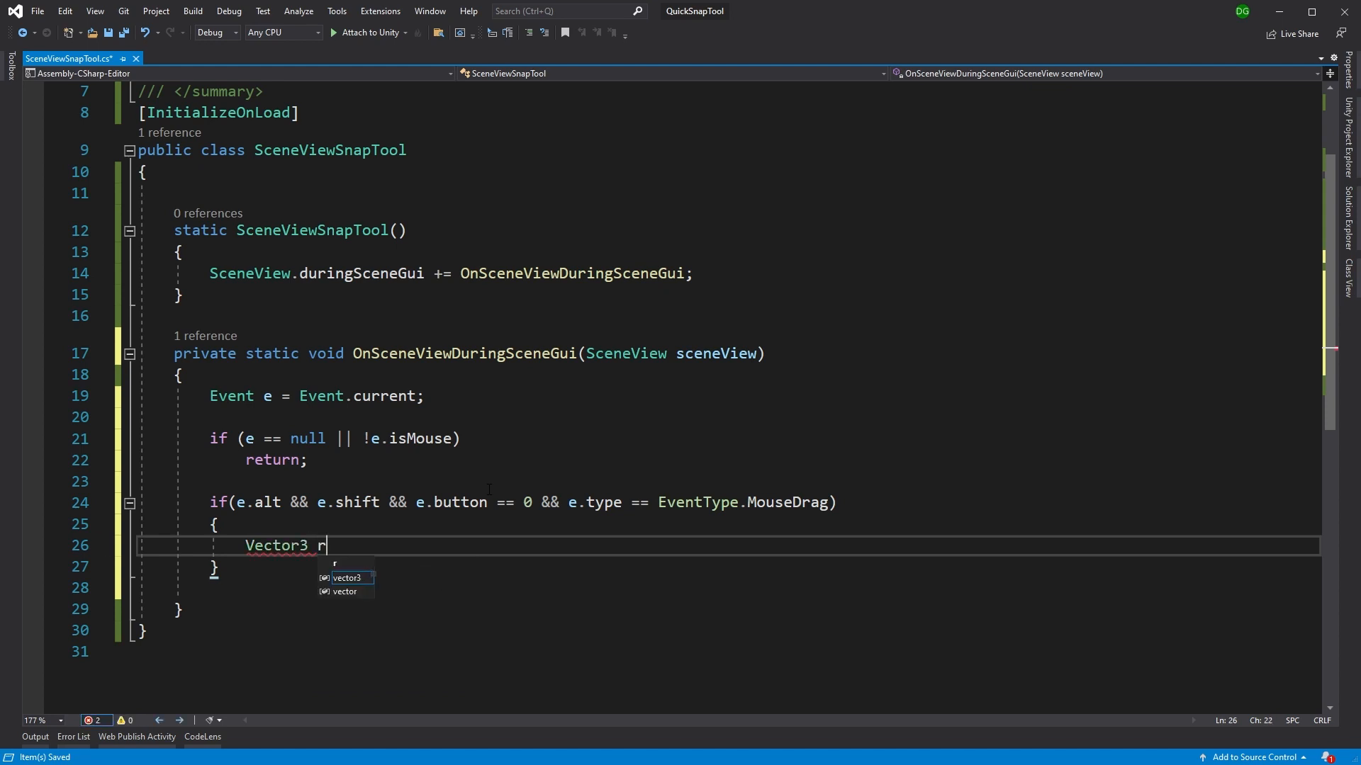
# Declare Vector3 rotation = sceneView.rotation.eulerAngles;
pyautogui.write('otation')
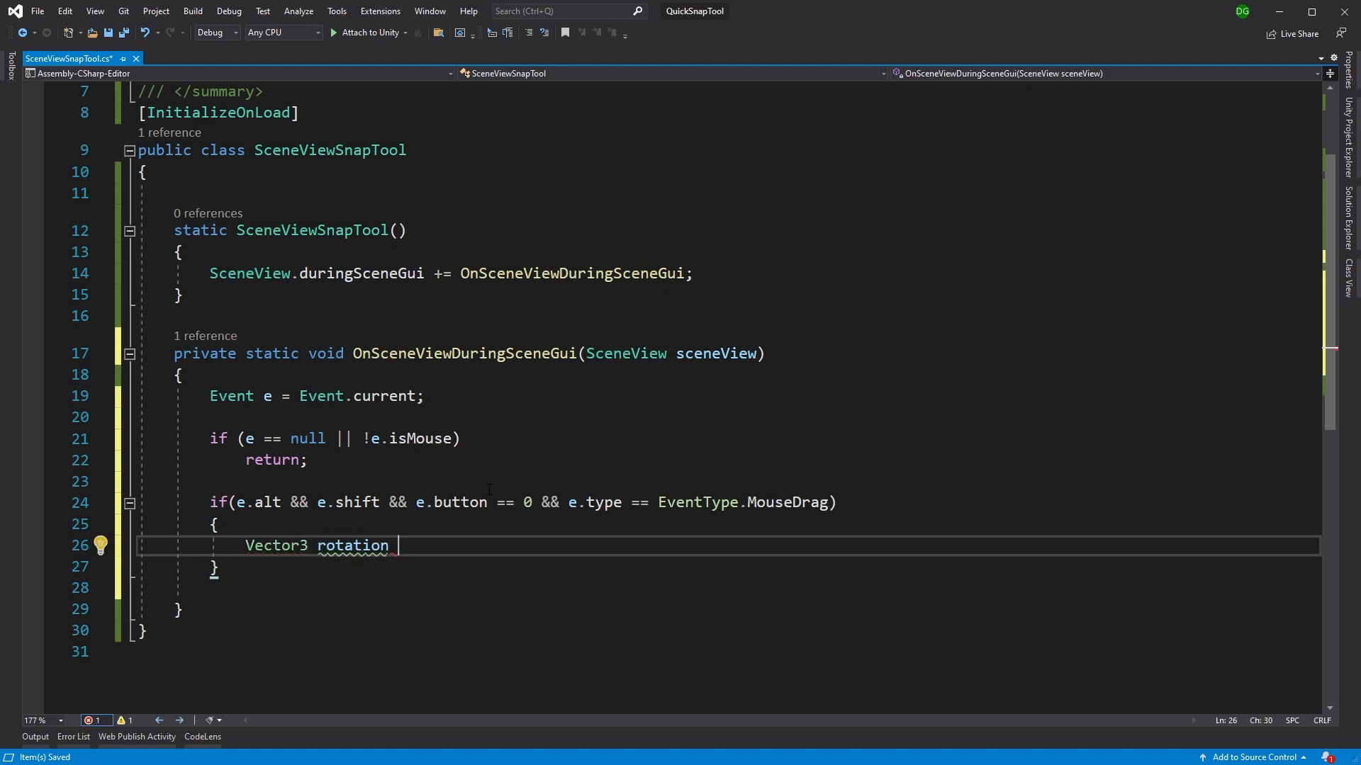
pyautogui.write('= S')
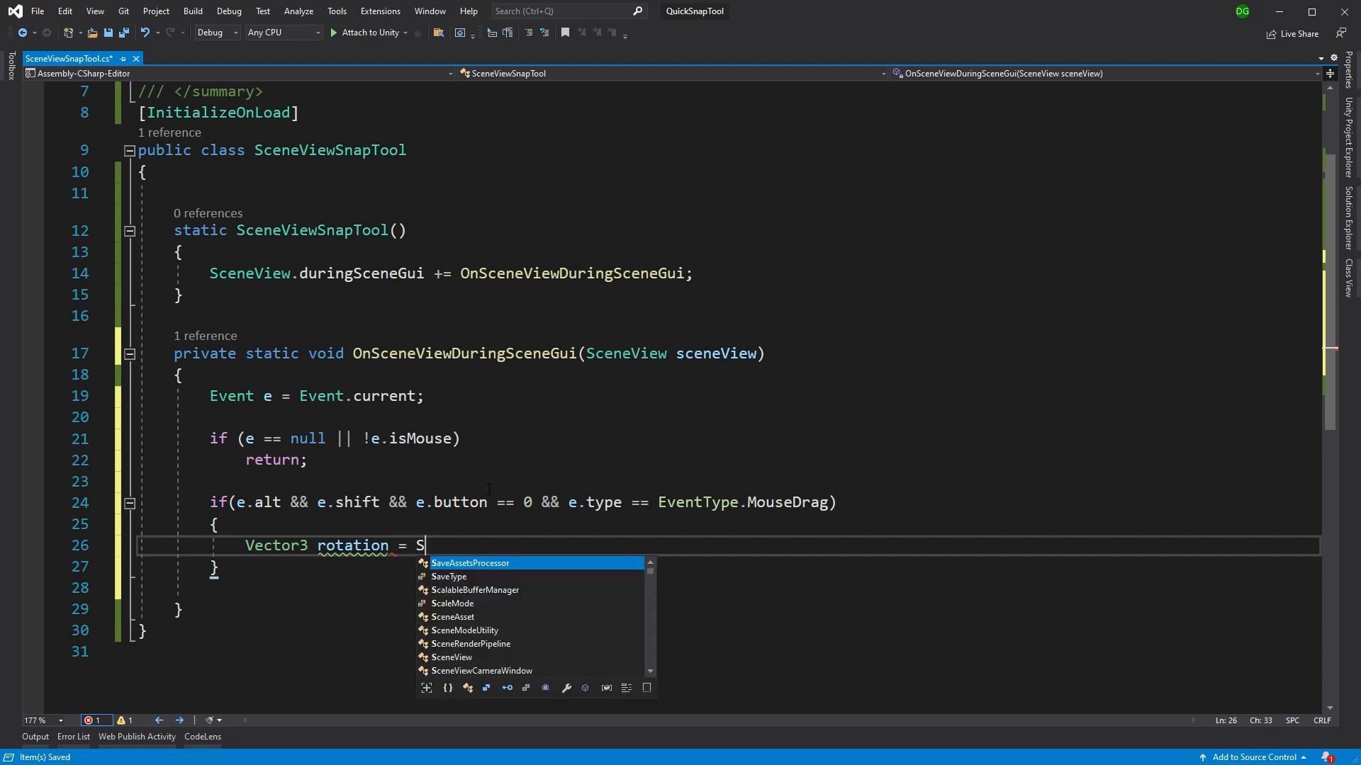
pyautogui.write('ceneview')
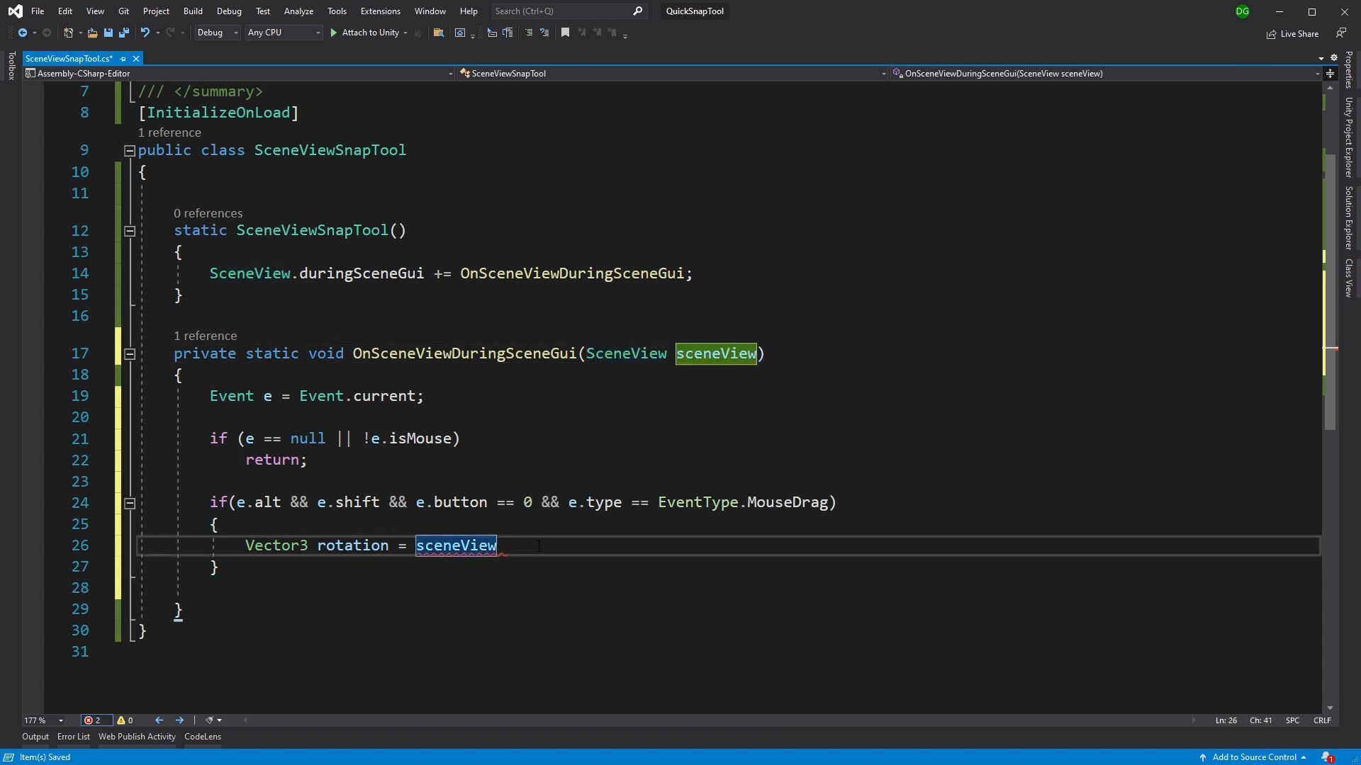
pyautogui.write('.')
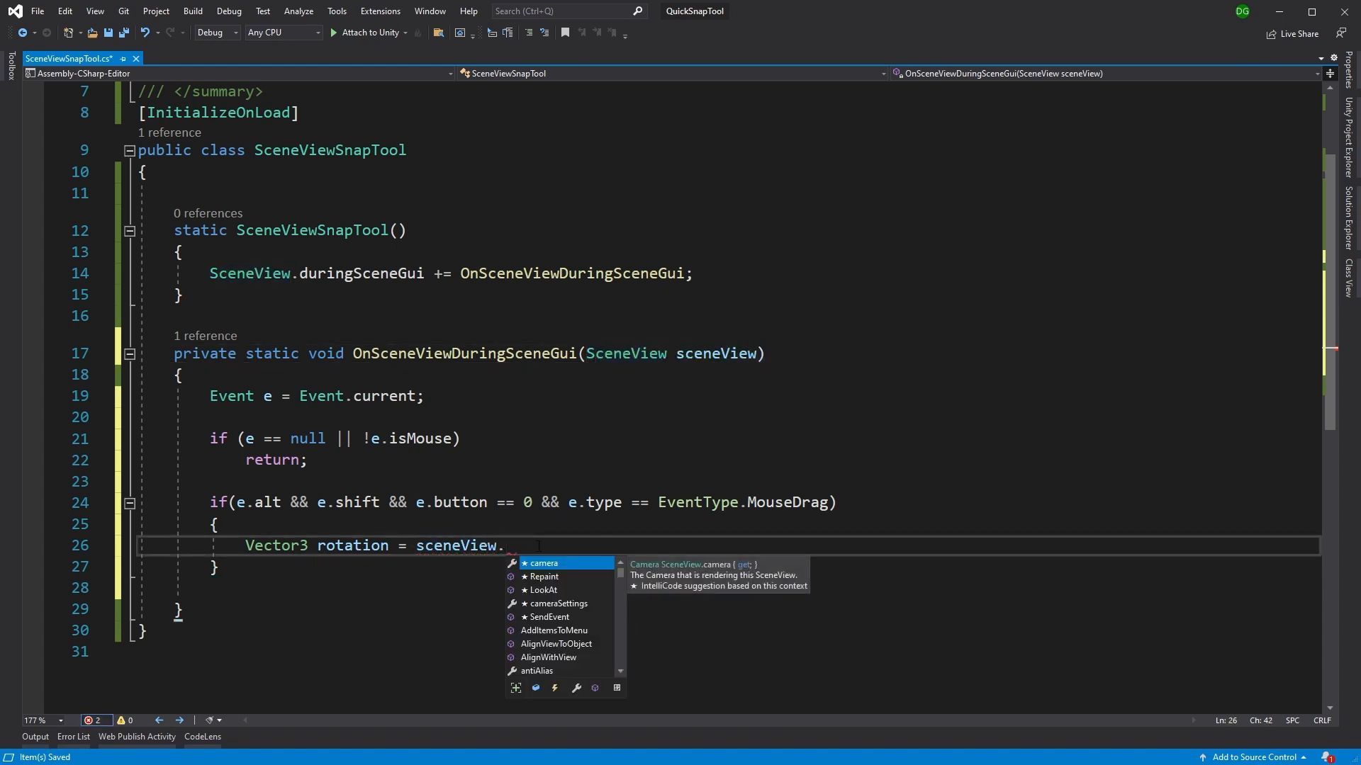
pyautogui.write('rotation.eulerAngles;')
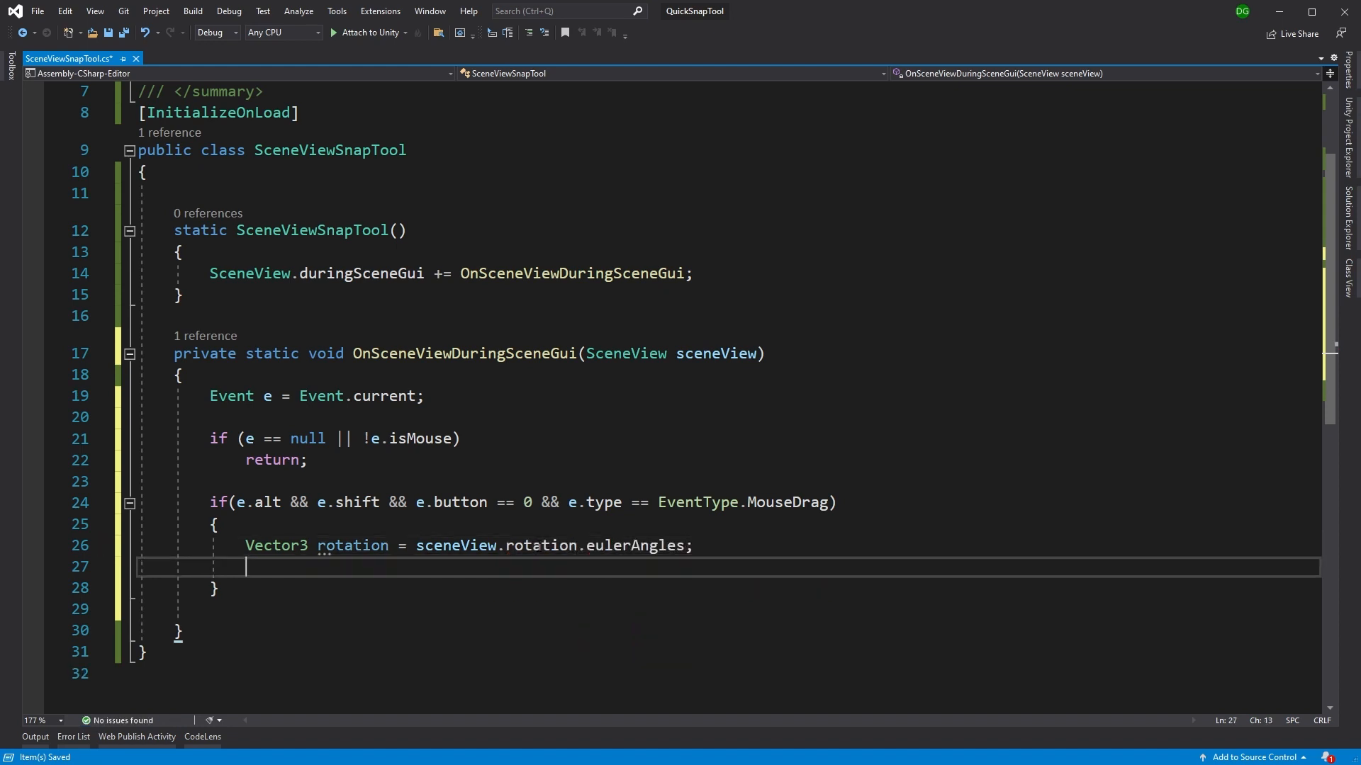
# Round rotation.x, y and z with Mathf.Round(value / 90f) * 90f to the nearest 90 degrees
pyautogui.write('rotation')
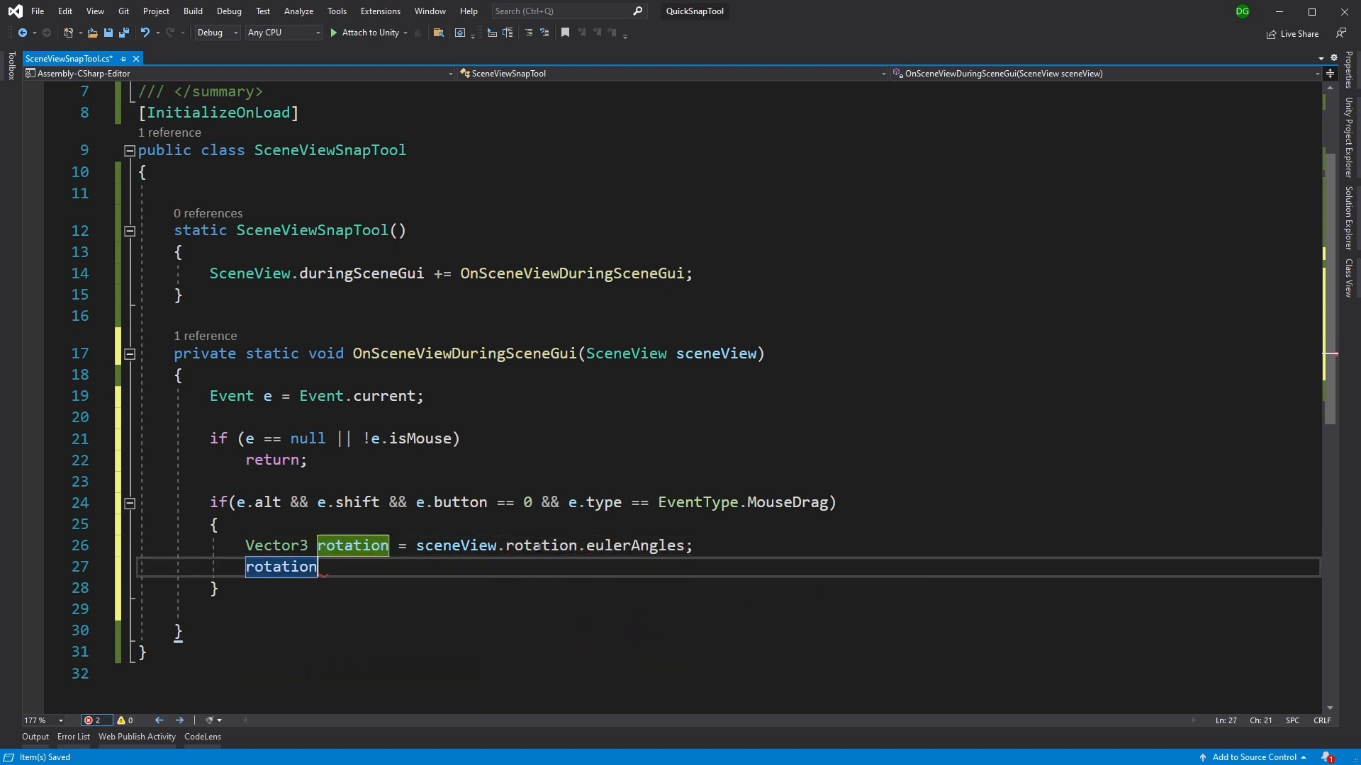
pyautogui.write('.x')
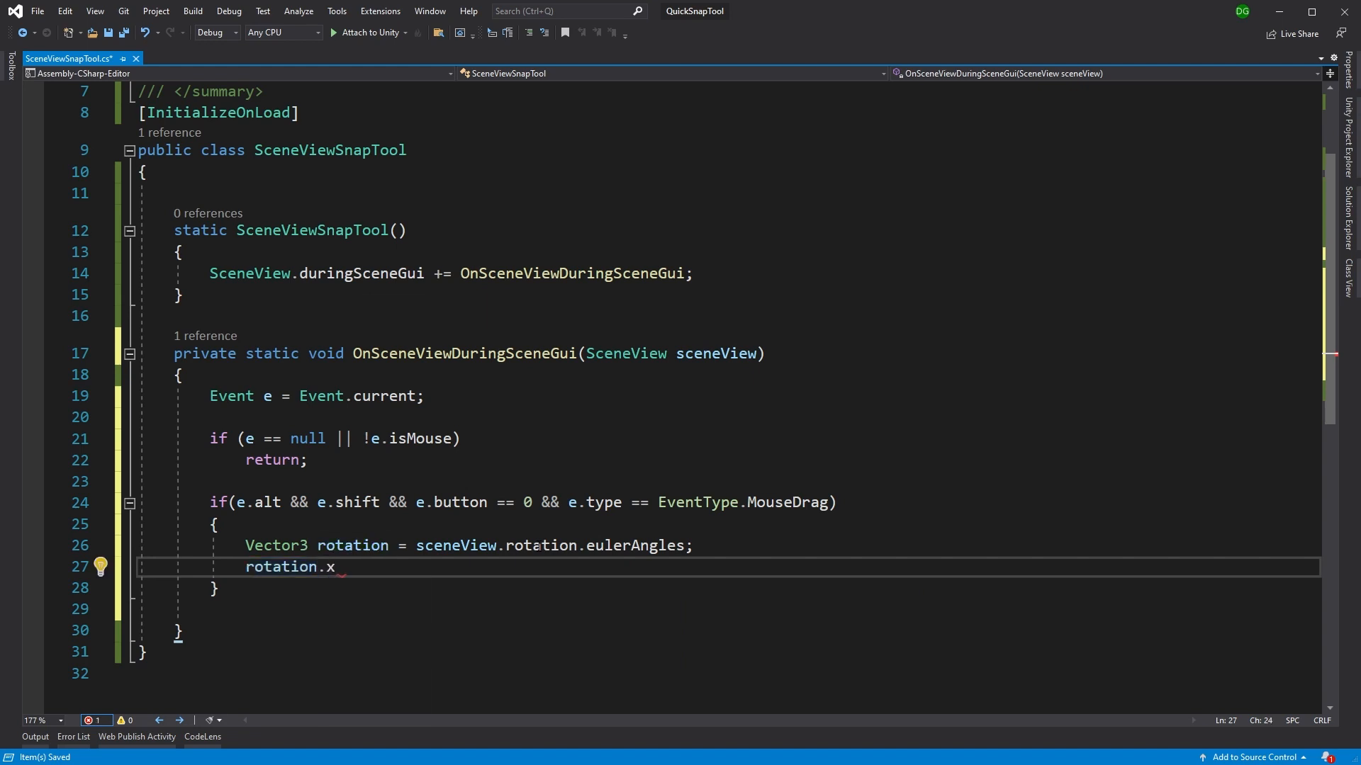
pyautogui.write('= Mathf.Round(rotation')
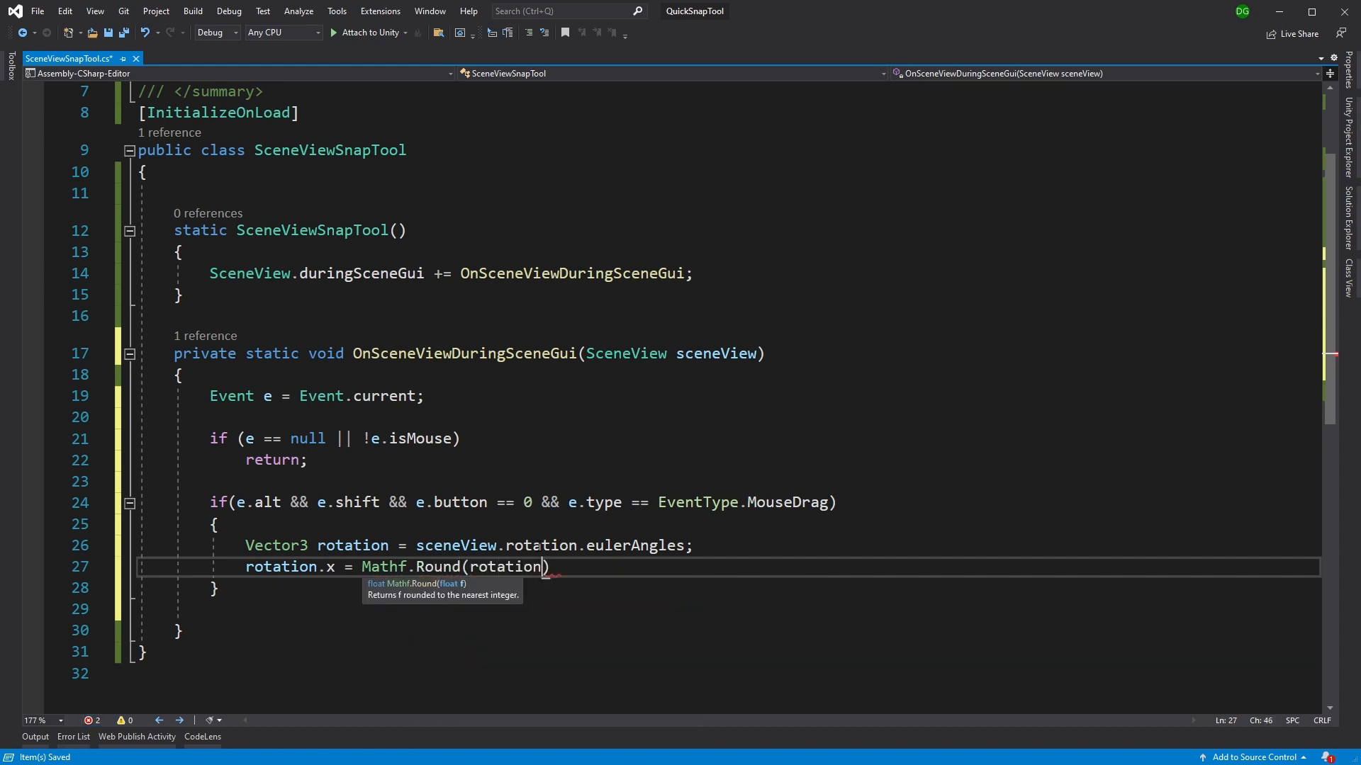
pyautogui.write('.x')
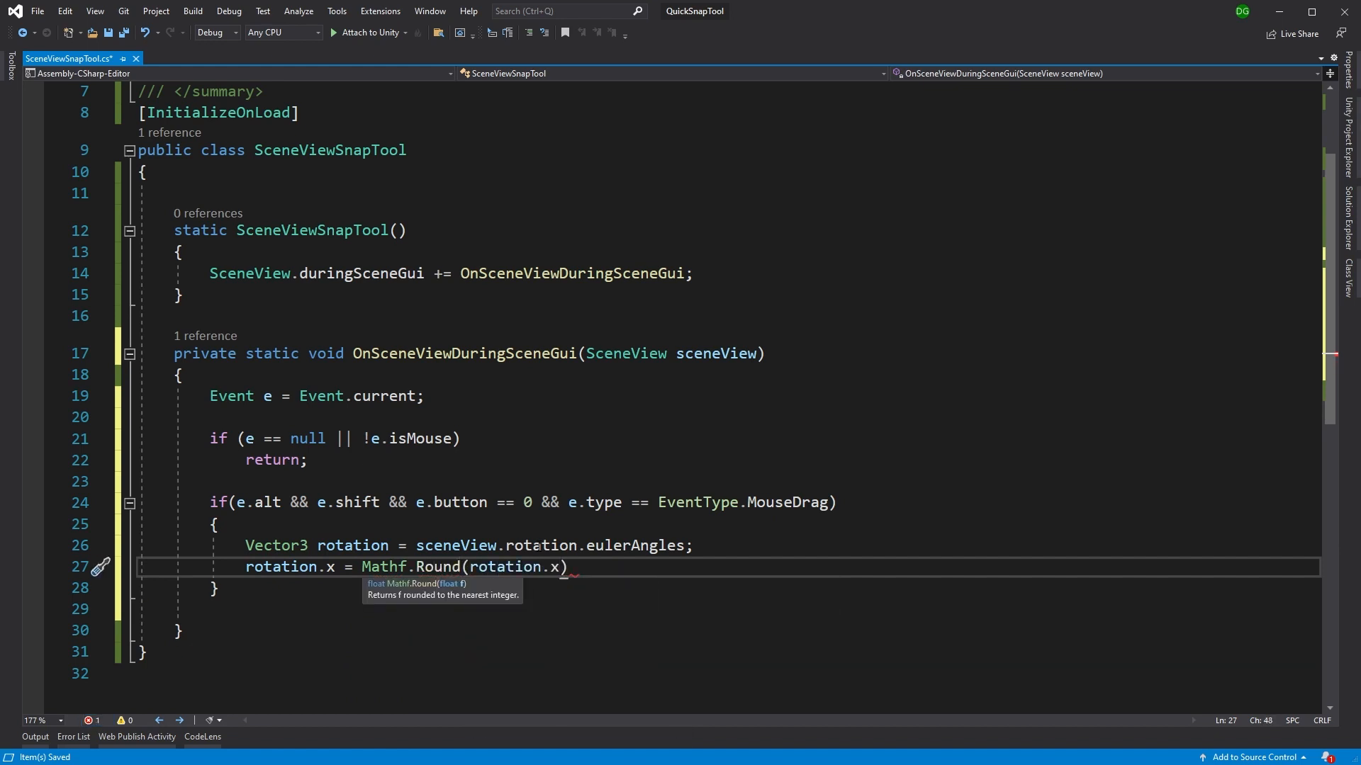
pyautogui.write(',')
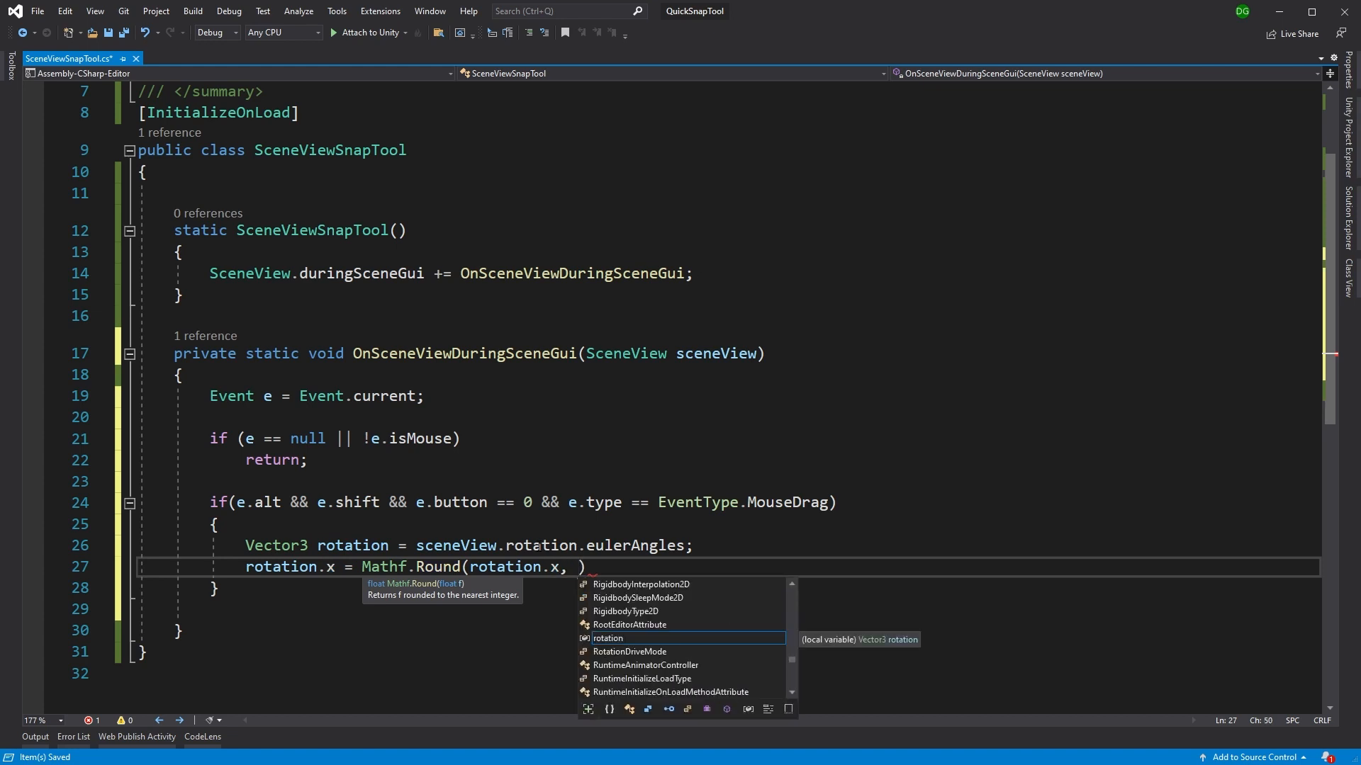
pyautogui.write('/')
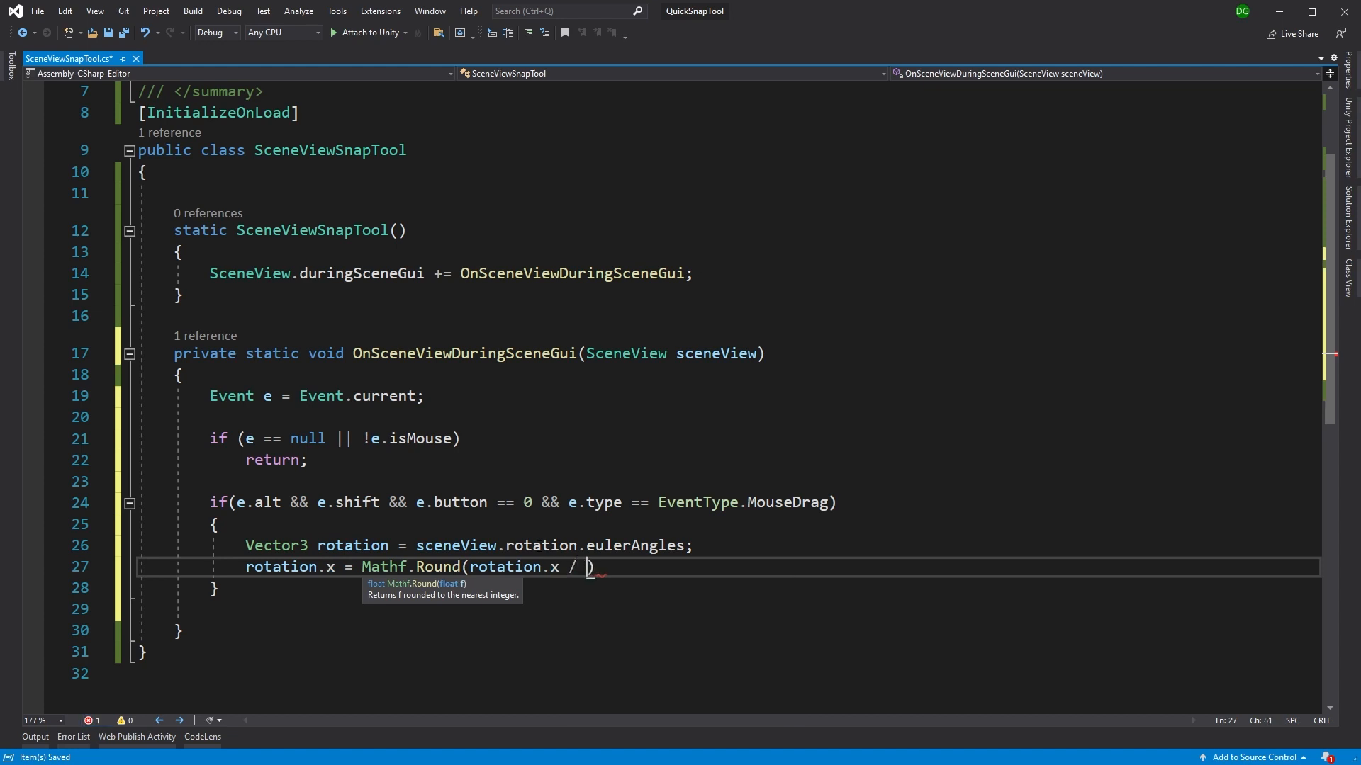
pyautogui.write('90f) *')
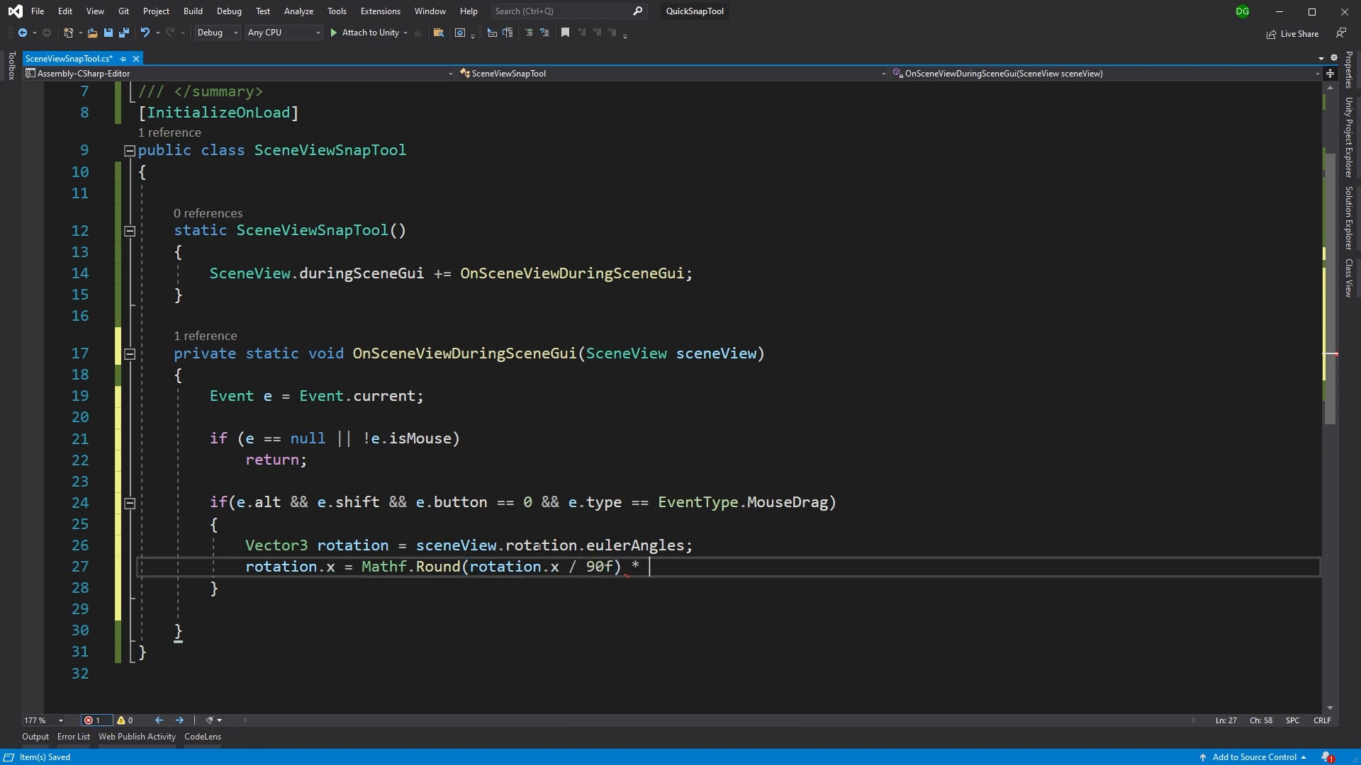
pyautogui.write('90f;')
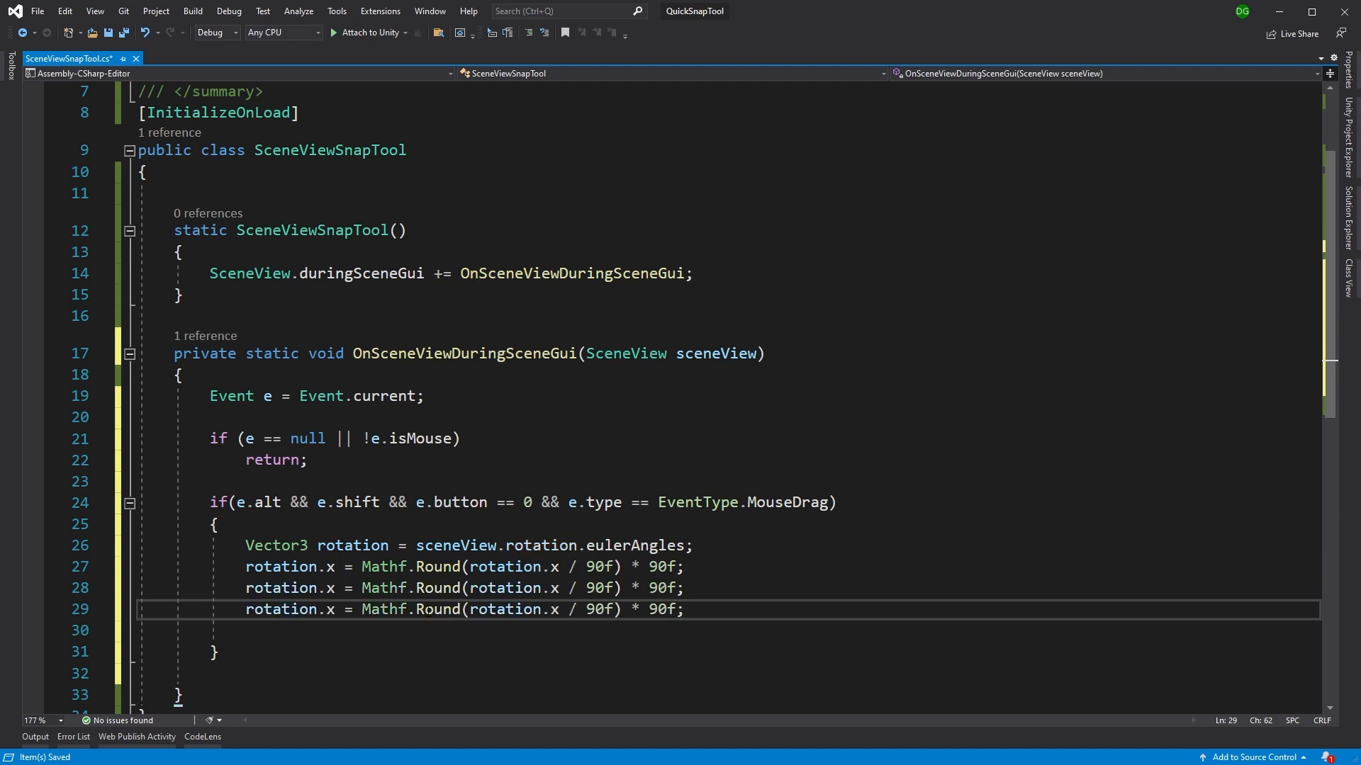
pyautogui.write('y')
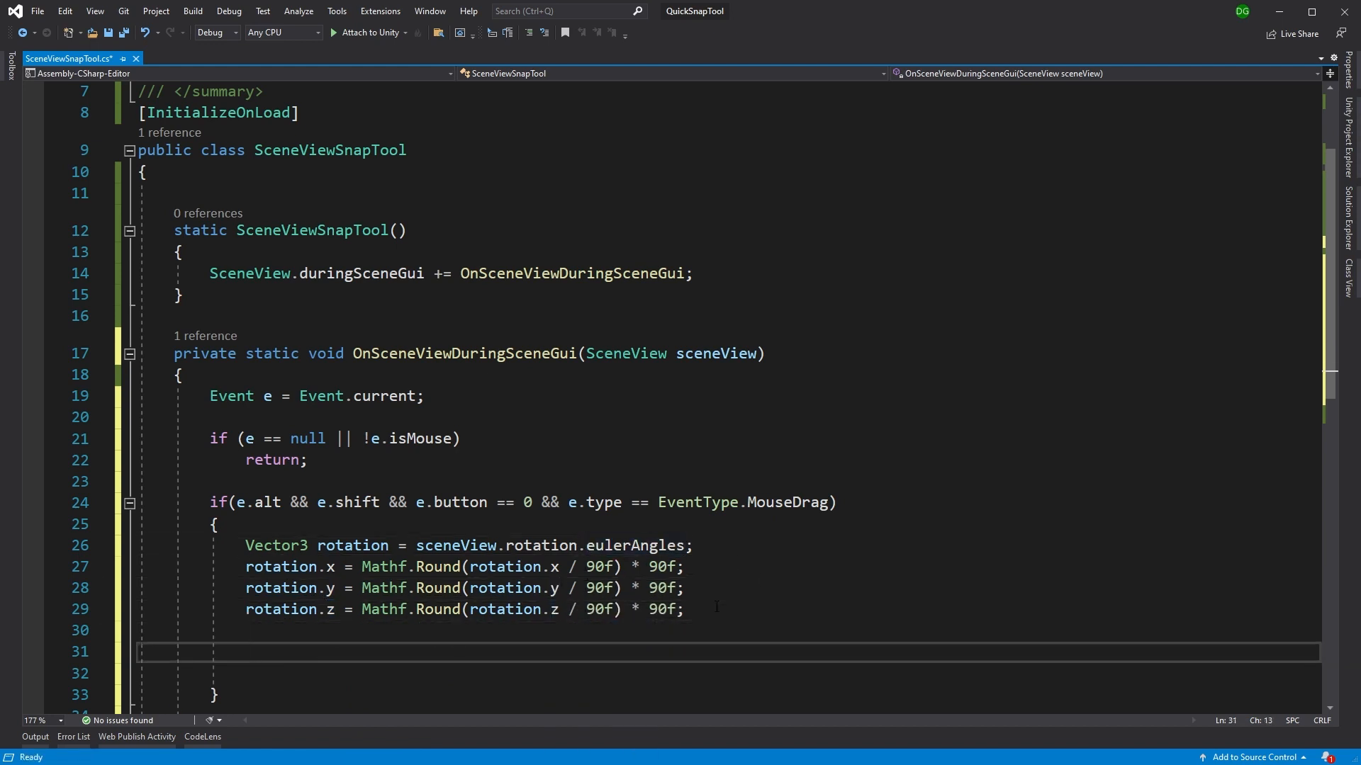
# Write if(Mathf.Approximately(Quaternion.Angle(sceneView.rotation, Quaternion.Euler(rotation)), 0f)) with empty braces
pyautogui.scroll(-3)
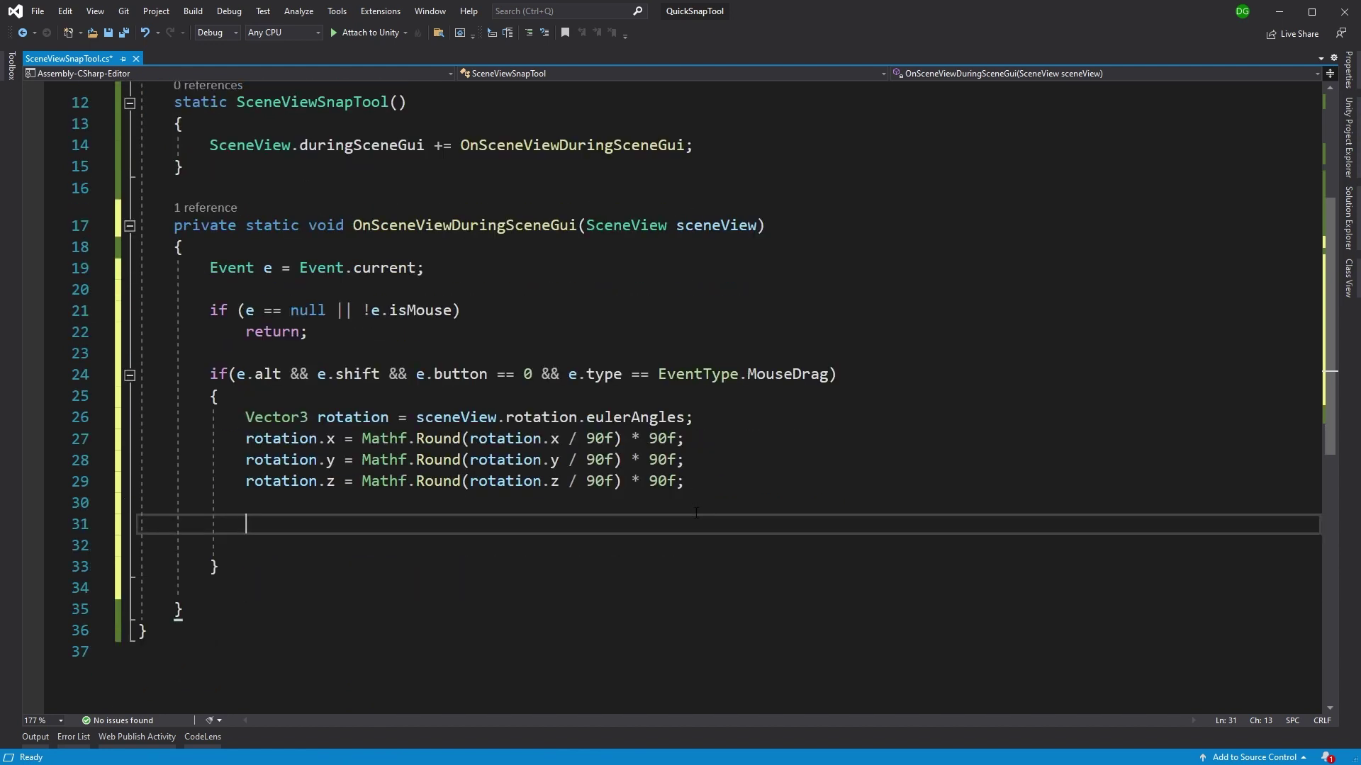
pyautogui.write('if(Mathf.Approximately')
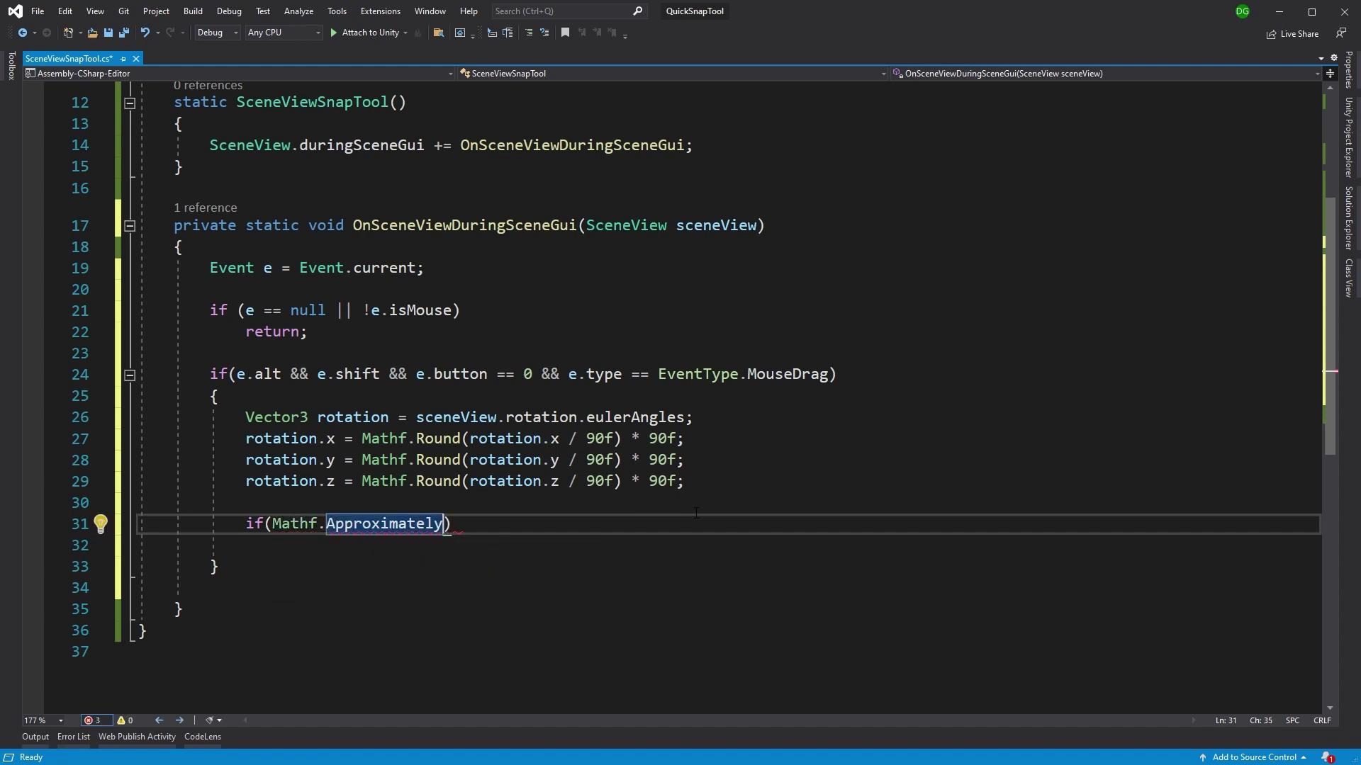
pyautogui.write('(Quaternion')
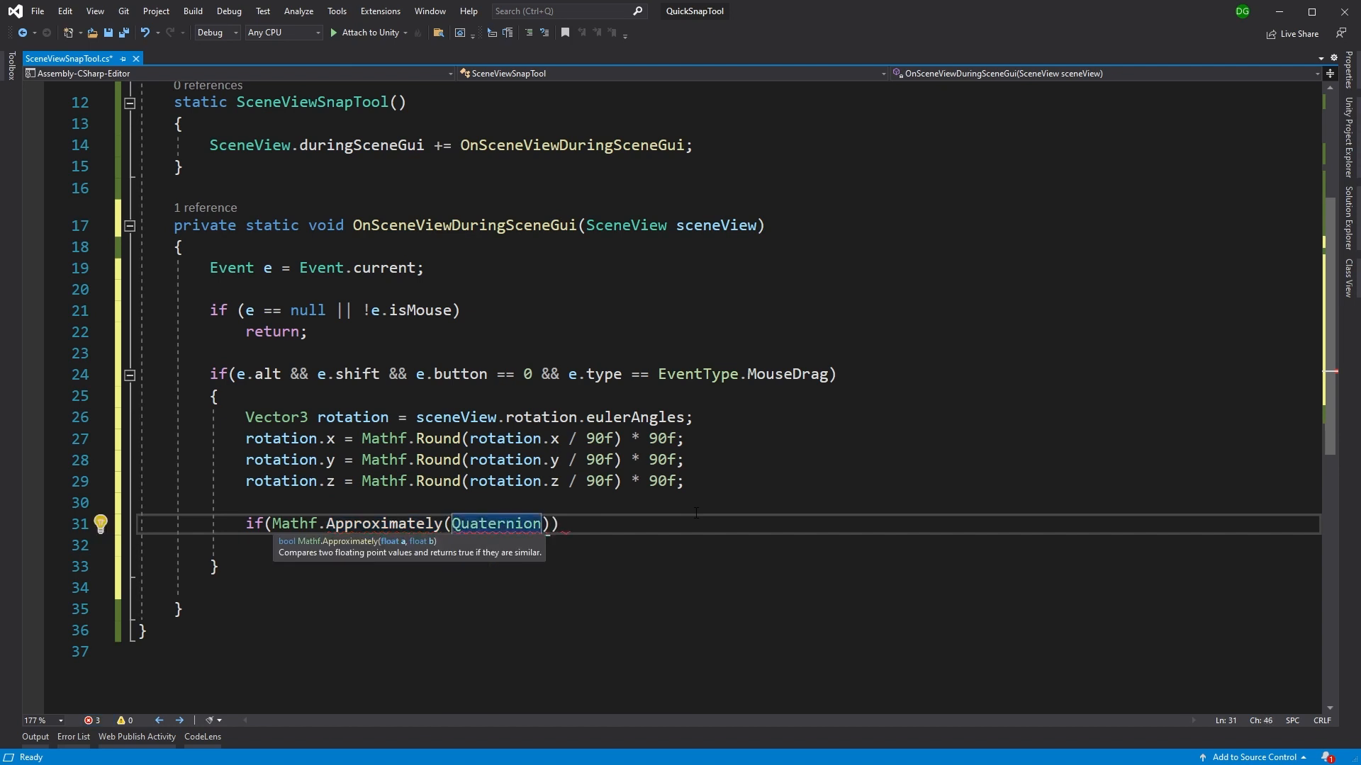
pyautogui.write('.ang')
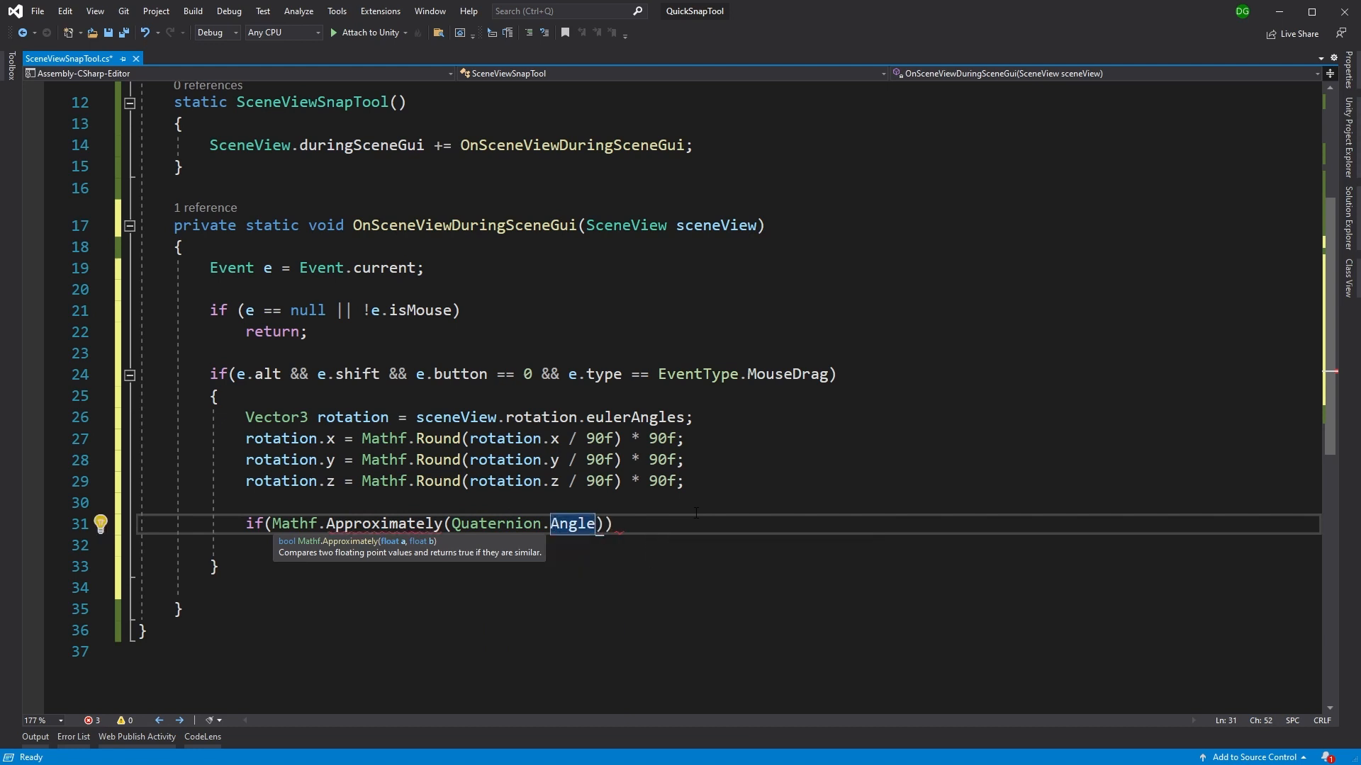
pyautogui.write('*scene')
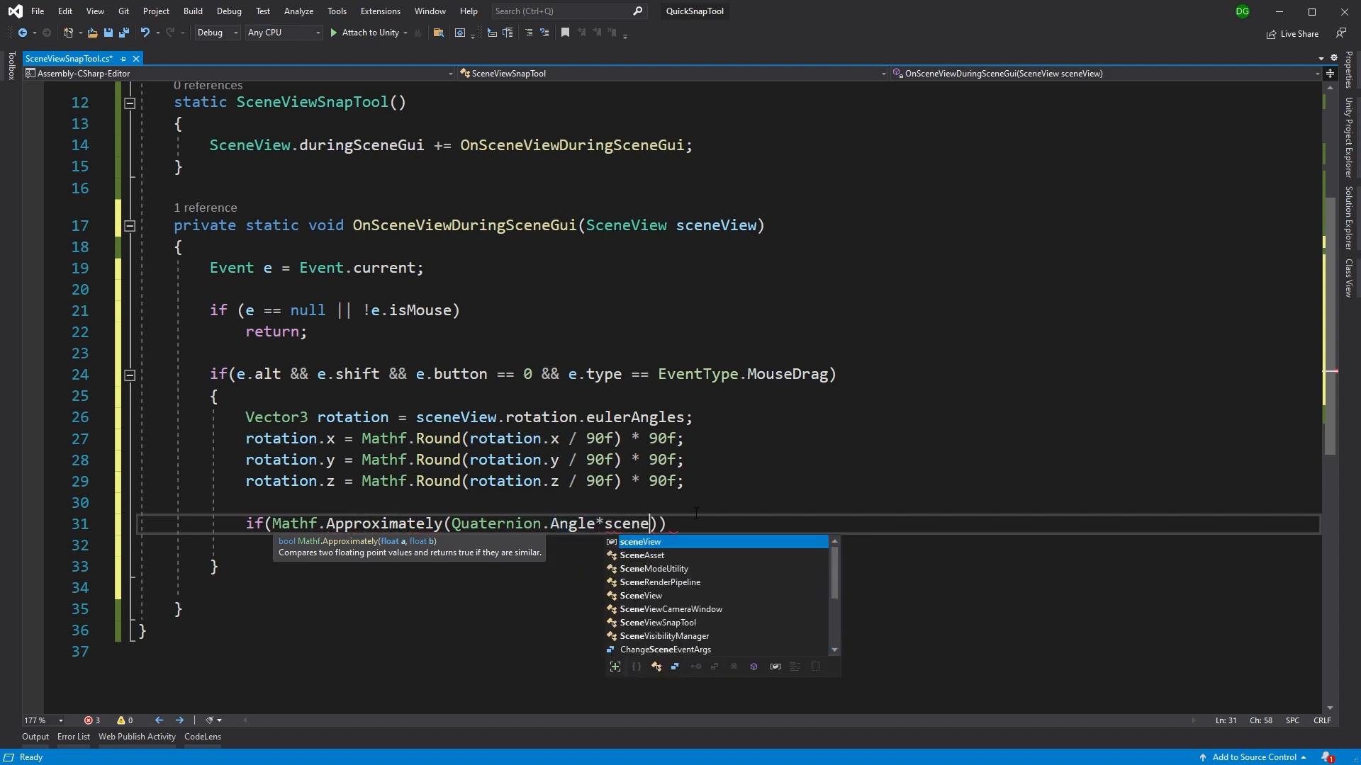
pyautogui.press('BackSpace')
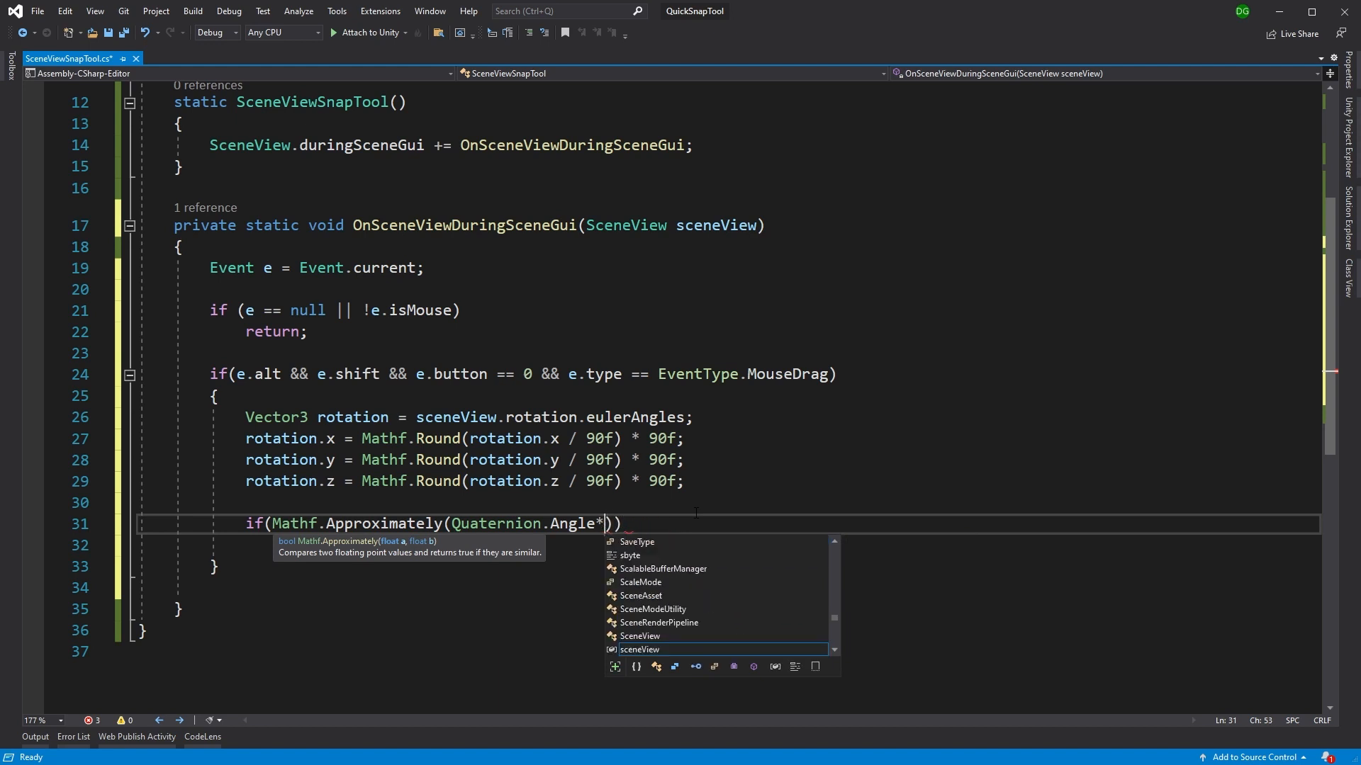
pyautogui.write('(sceneView.rotation,')
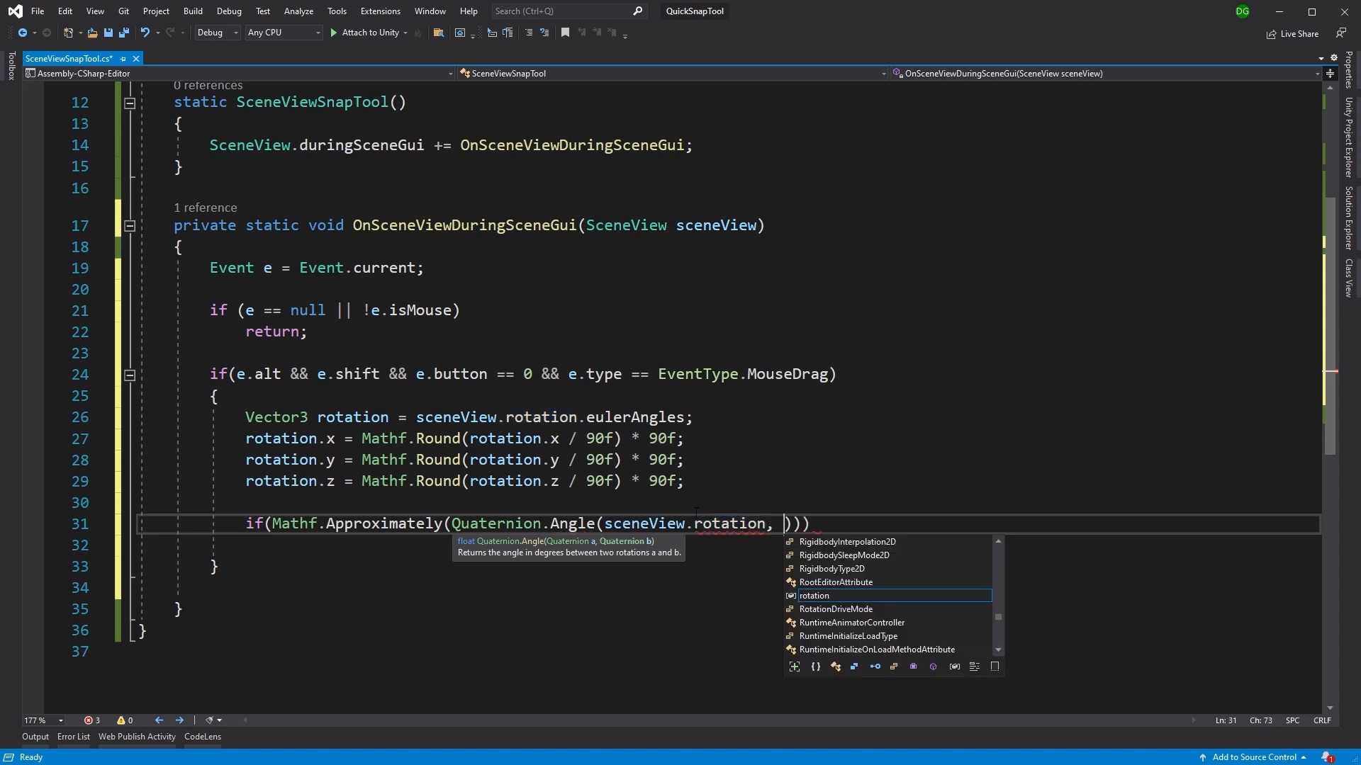
pyautogui.write('Quaternion.Euler(')
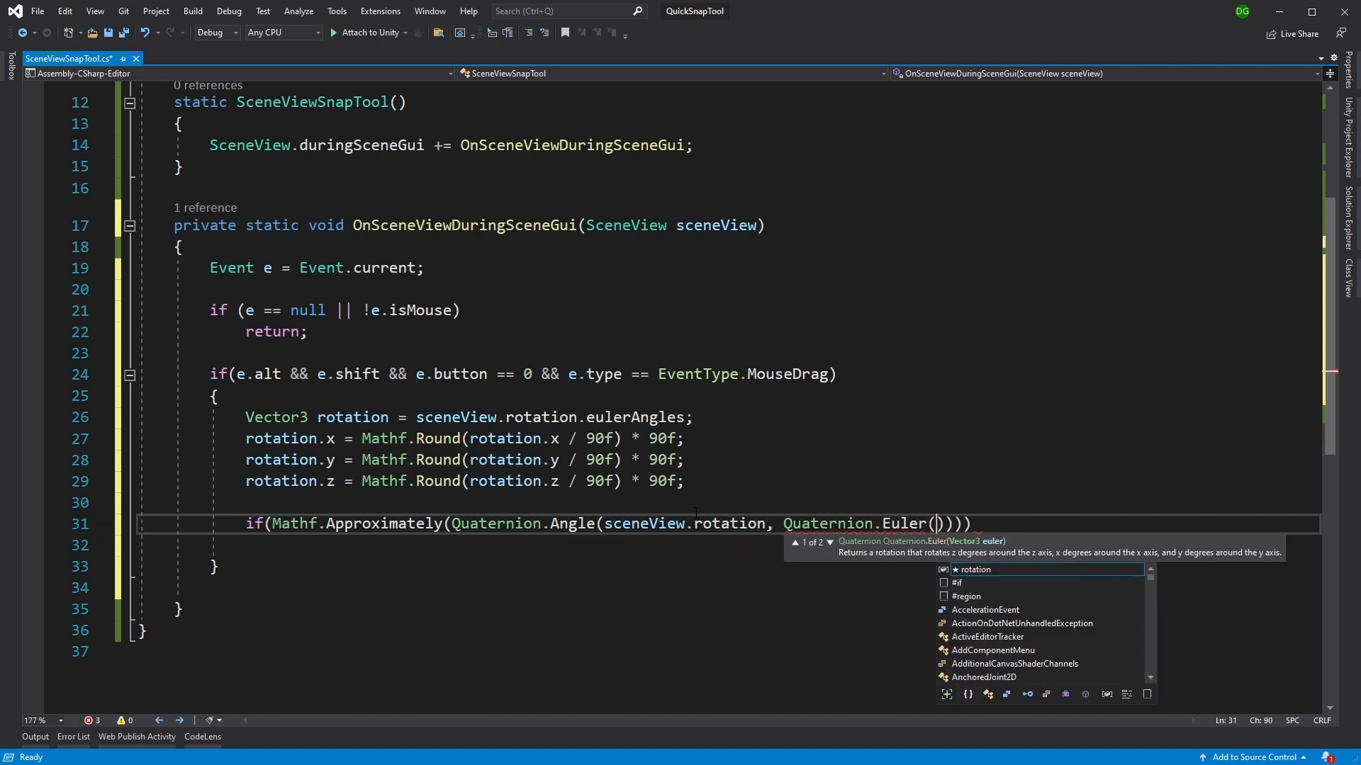
pyautogui.write('rotation')
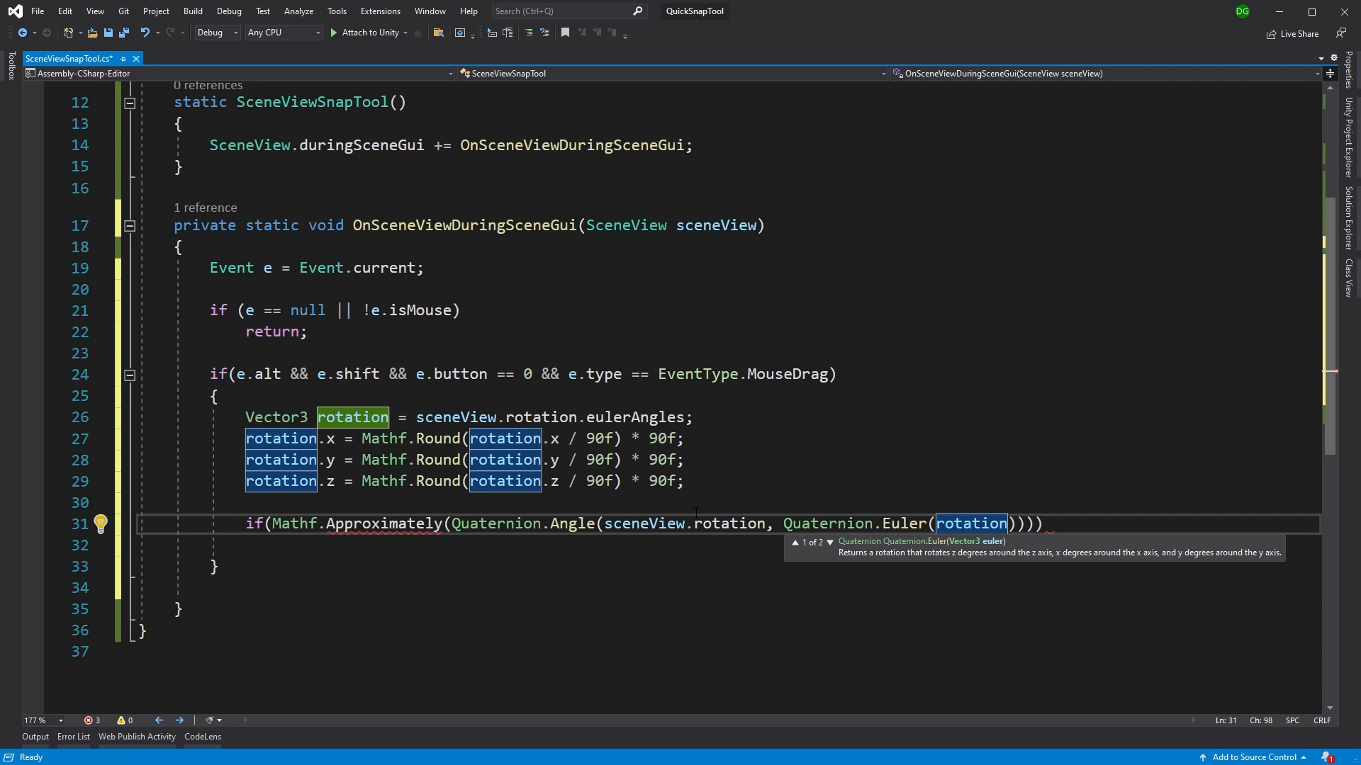
pyautogui.write('), 0f')
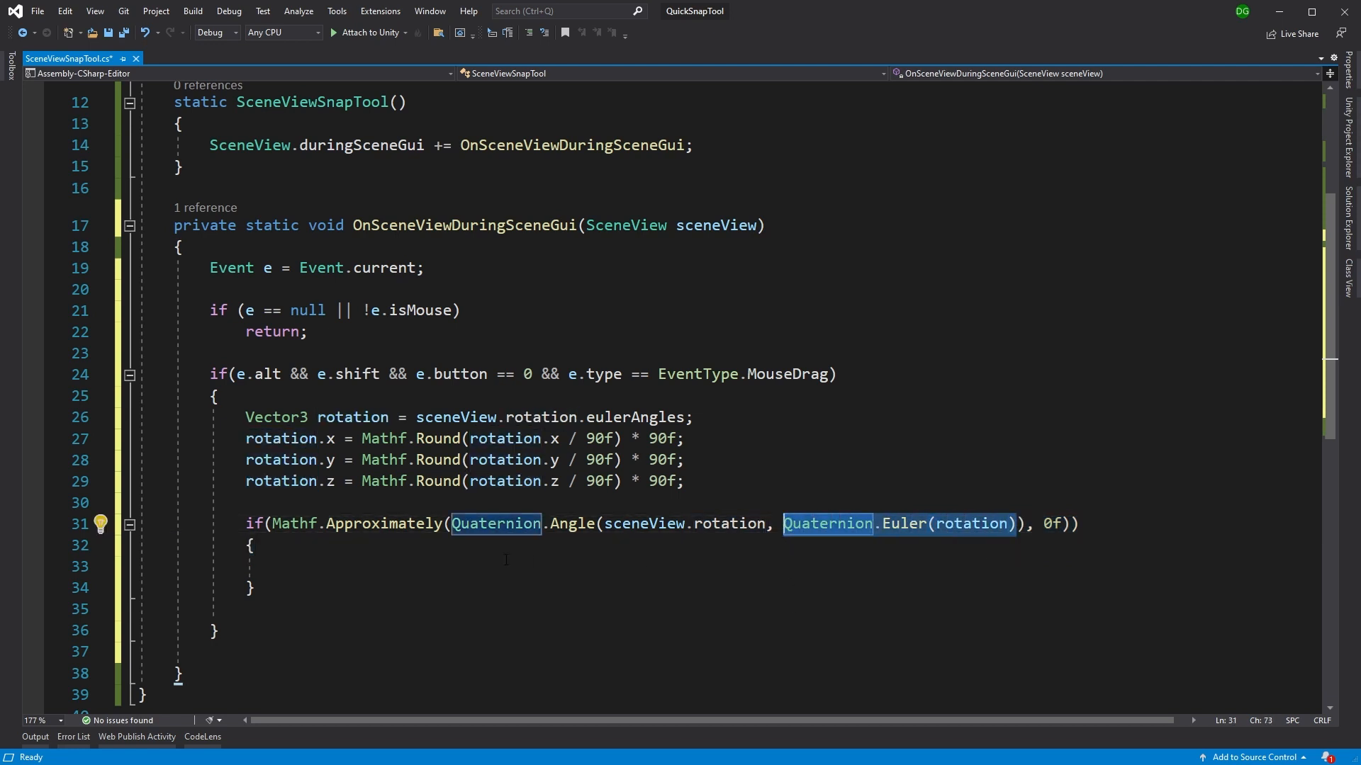
# Add else { sceneView.rotation = Quaternion.Euler(rotation); } after the if block
pyautogui.click(295, 523)
pyautogui.write('else')
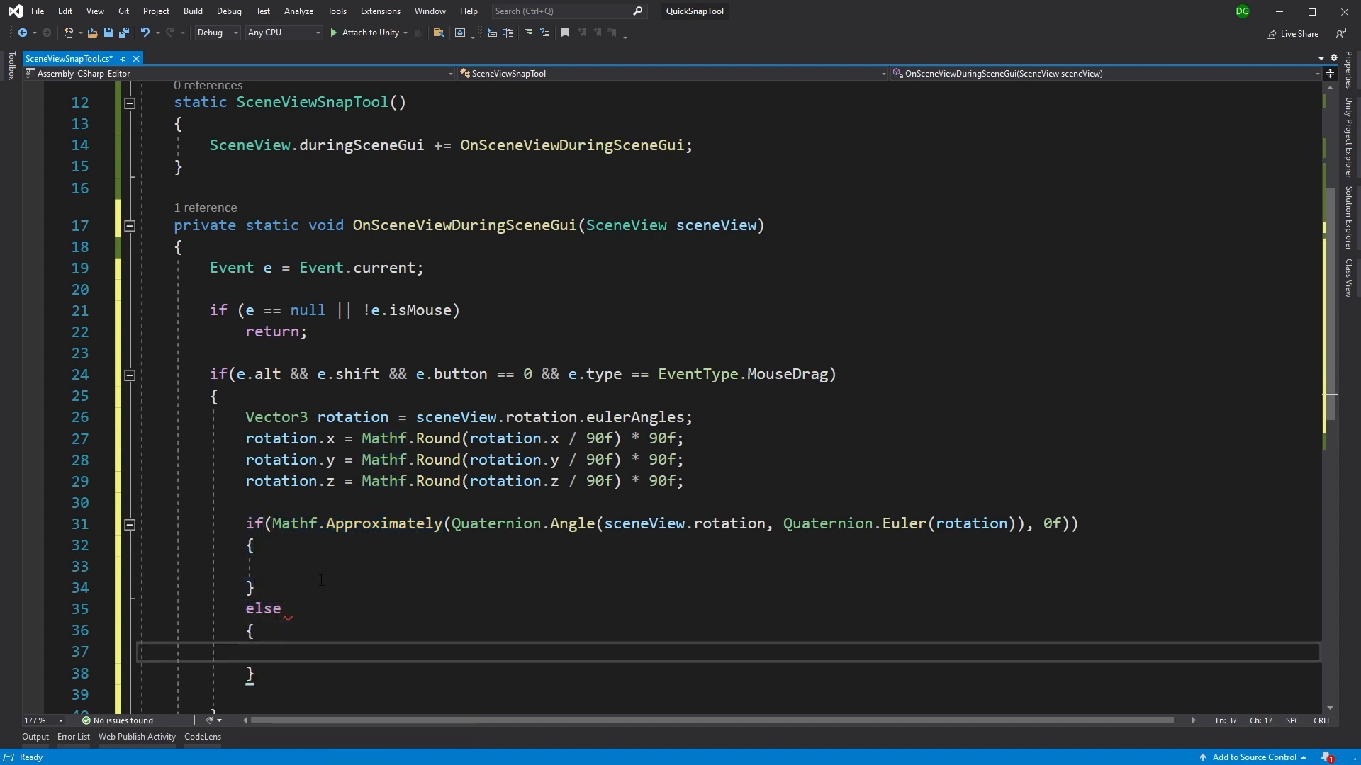
pyautogui.write('sceneView')
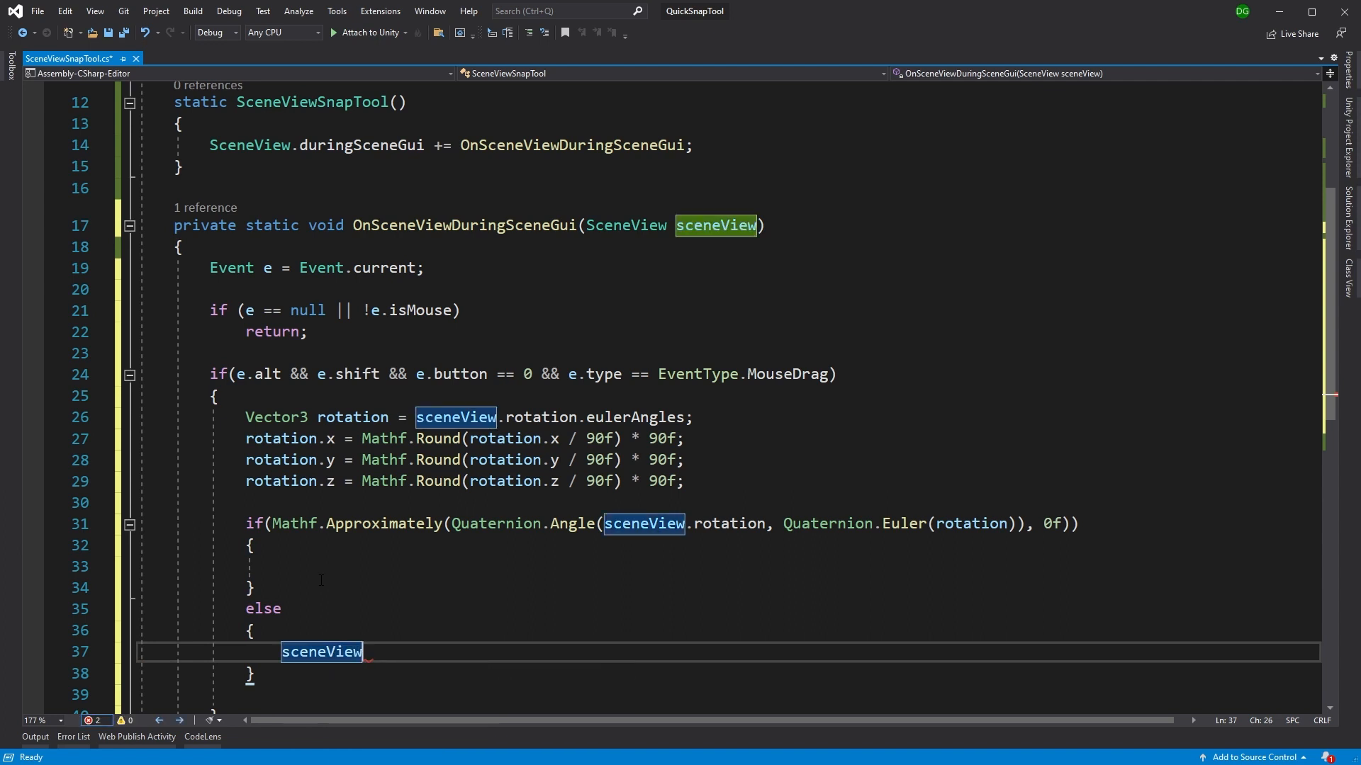
pyautogui.write('.rotation =')
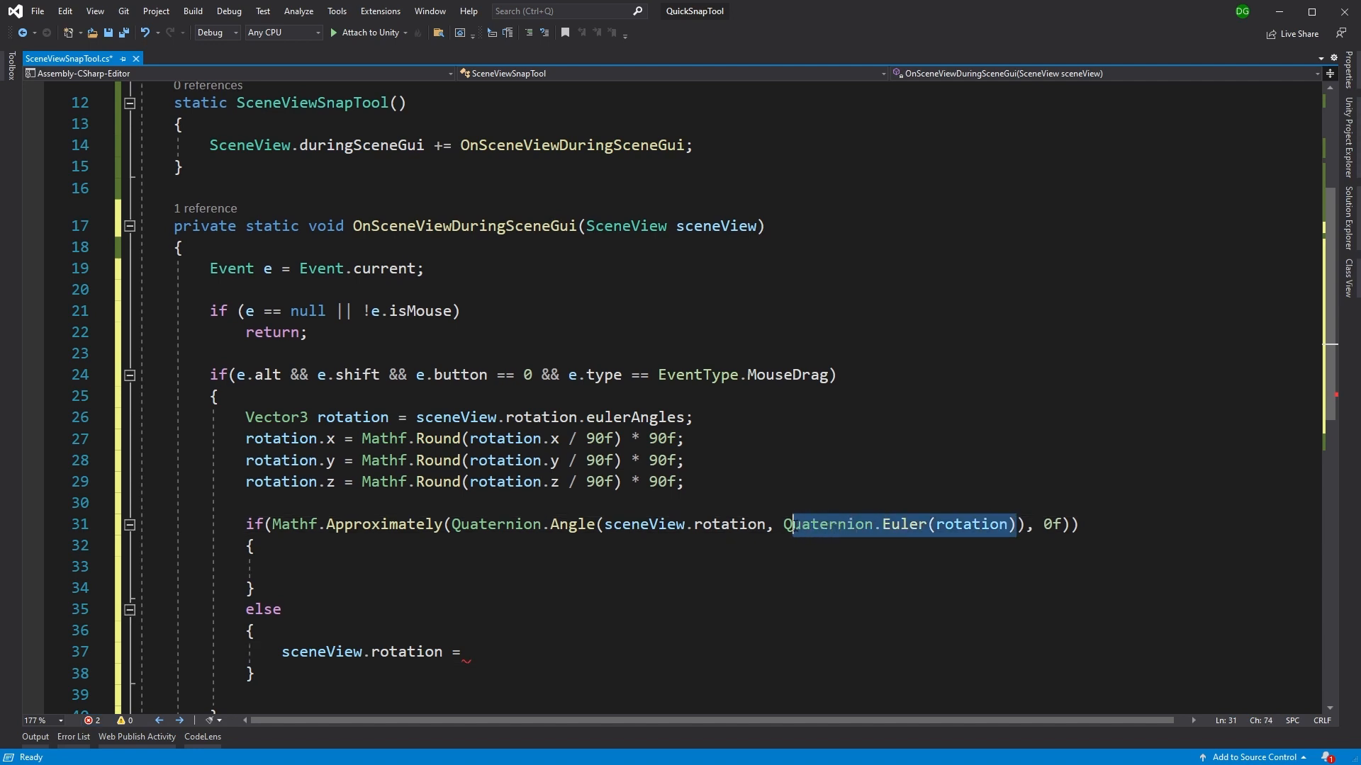
pyautogui.write('Quaternion.Euler(rotation);')
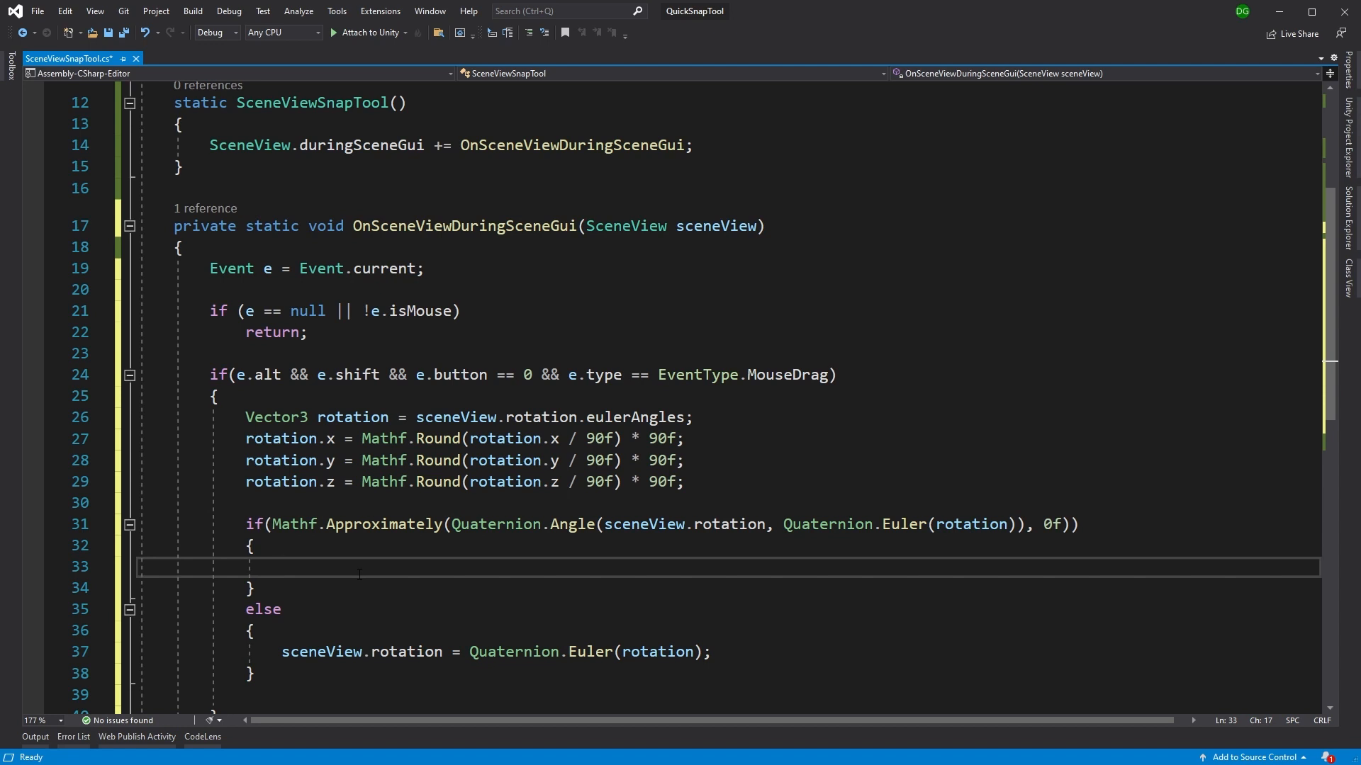
# Add nested if(Mathf.Abs(e.delta.x) > Mathf.Abs(e.delta.y)) with empty braces for horizontal swipes
pyautogui.write('if(')
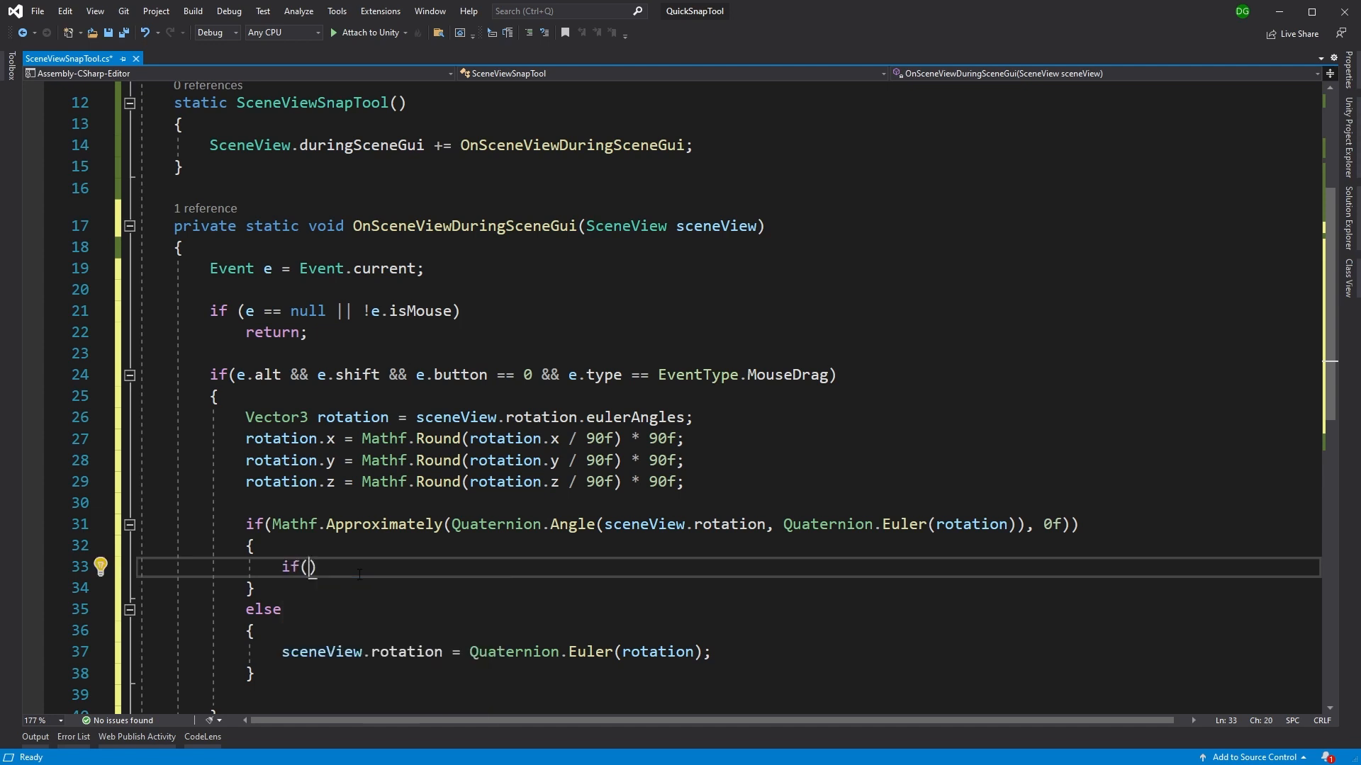
pyautogui.write('Mathf,a')
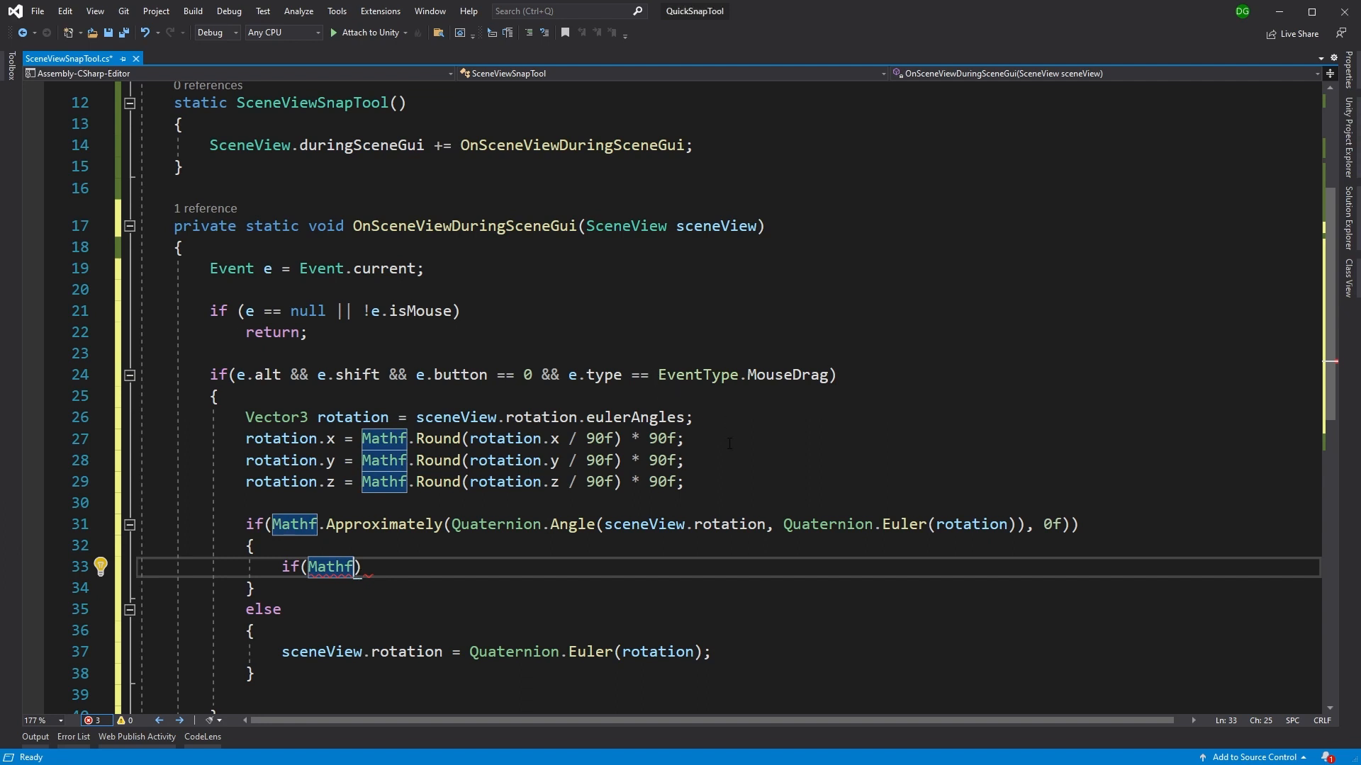
pyautogui.write('.Abs')
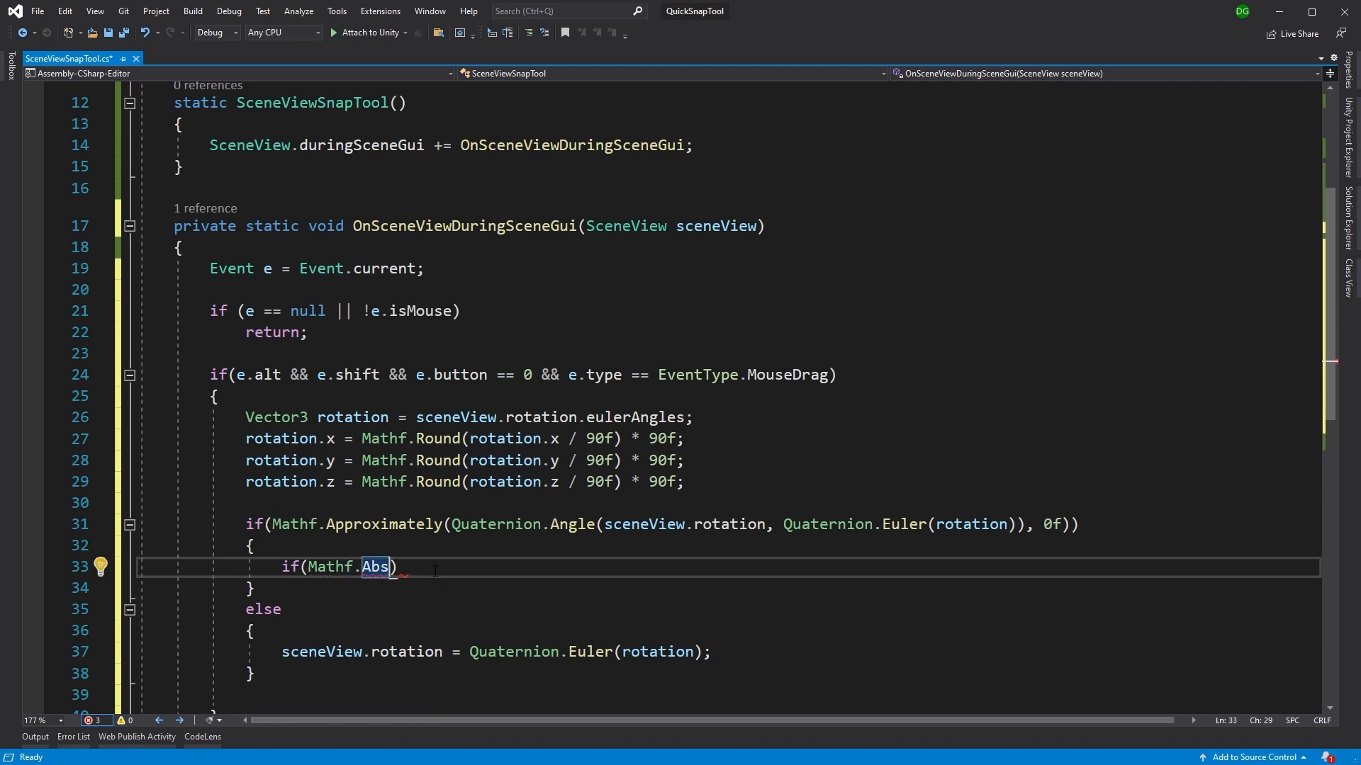
pyautogui.write('e.')
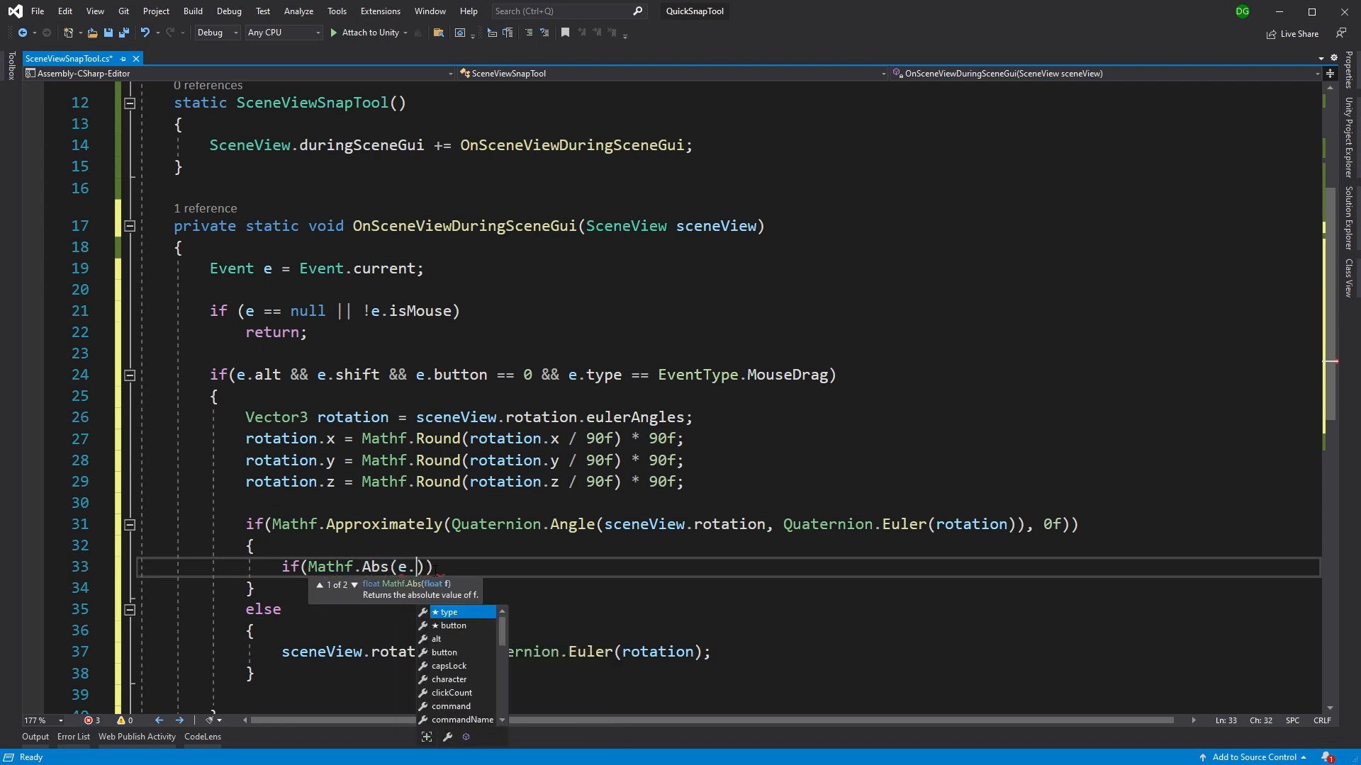
pyautogui.write('delta.x')
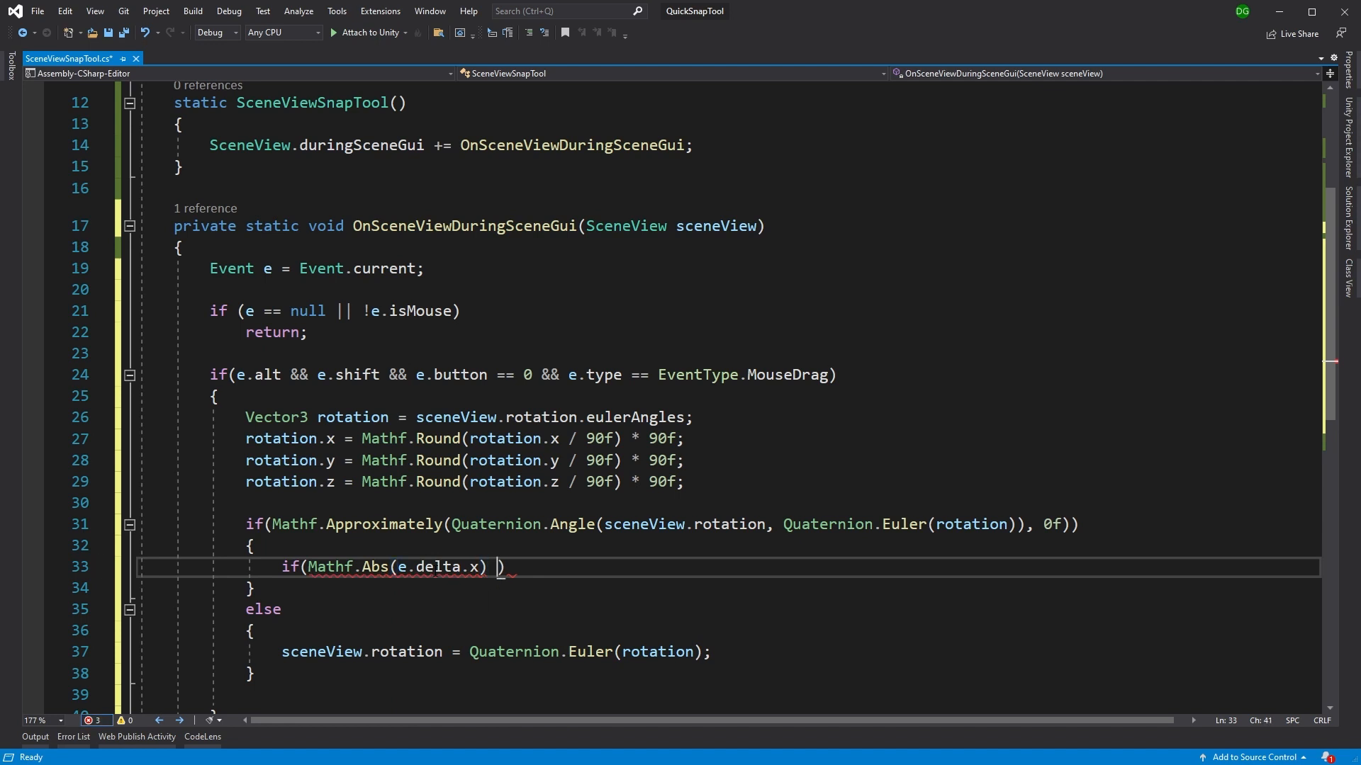
pyautogui.write('> Mathf')
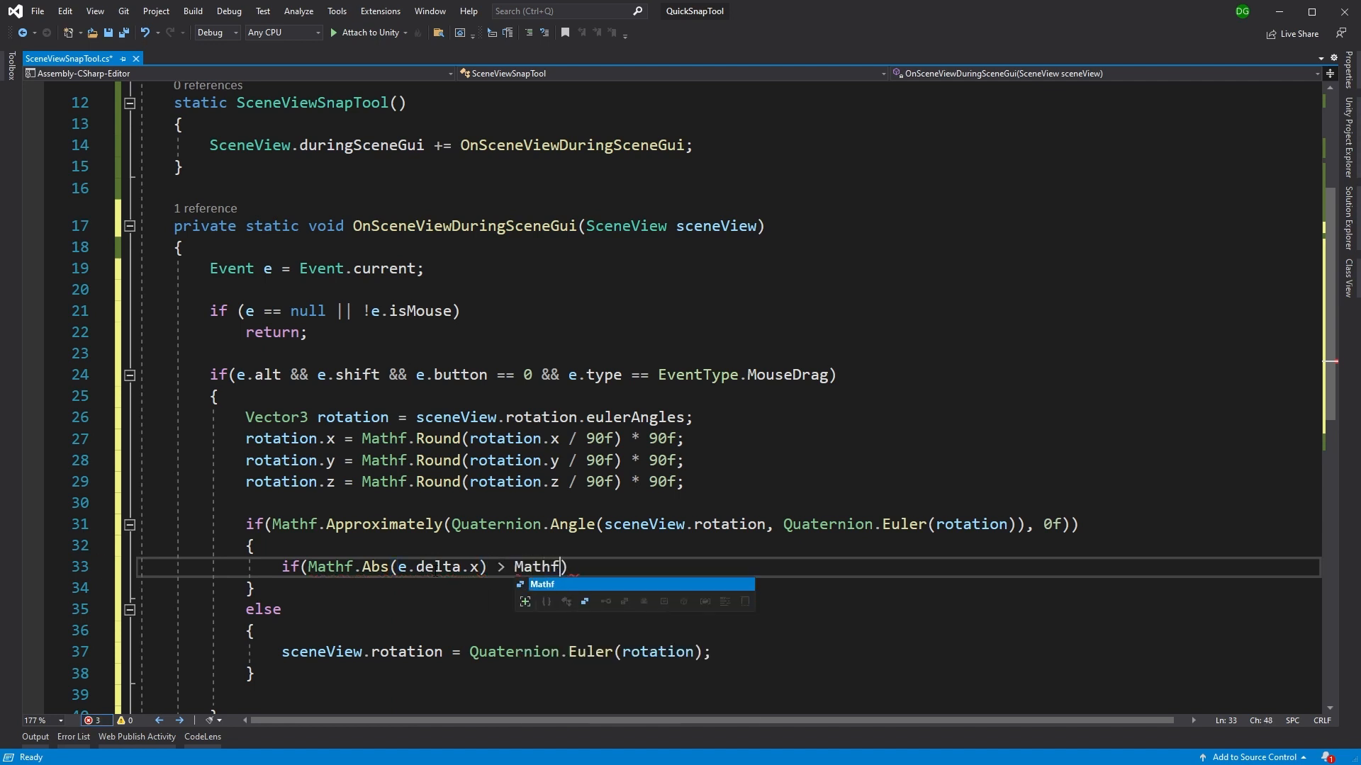
pyautogui.write('.Abs')
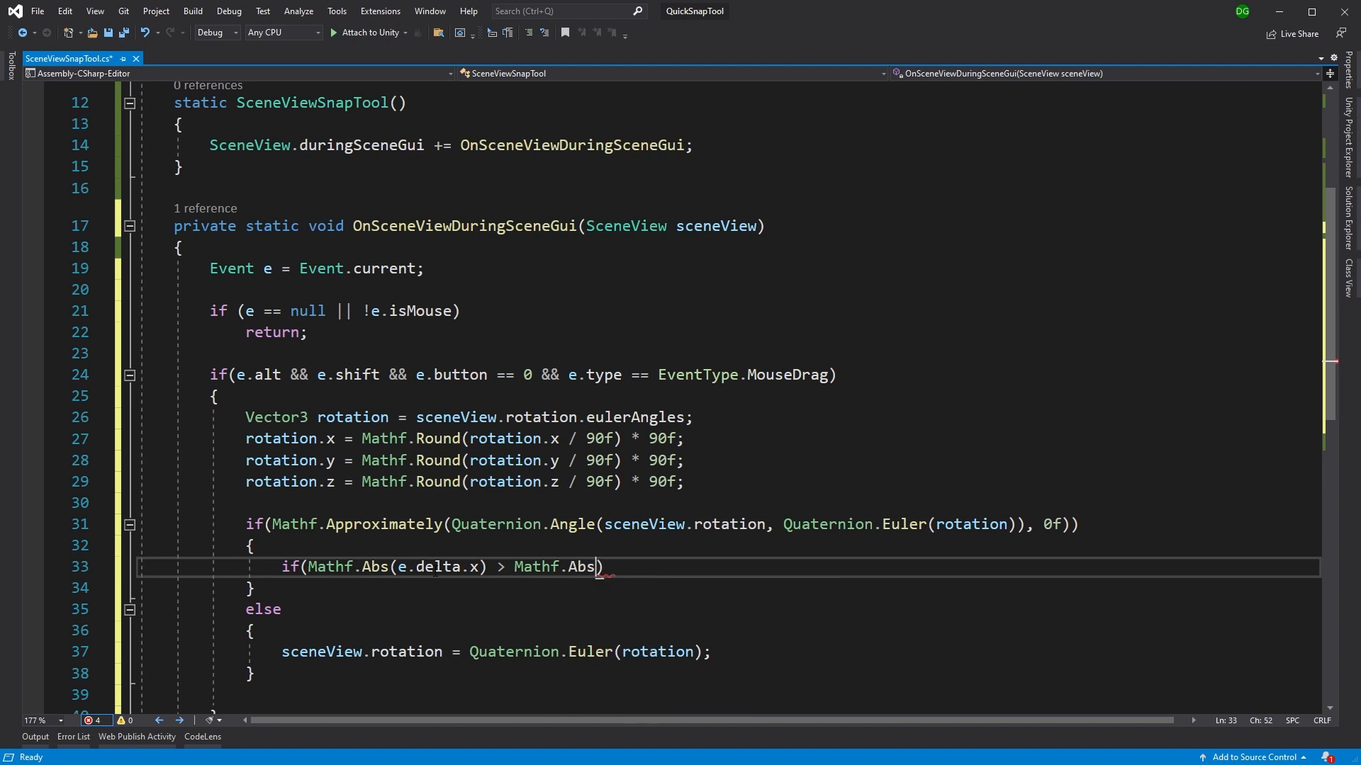
pyautogui.write('(e.delta')
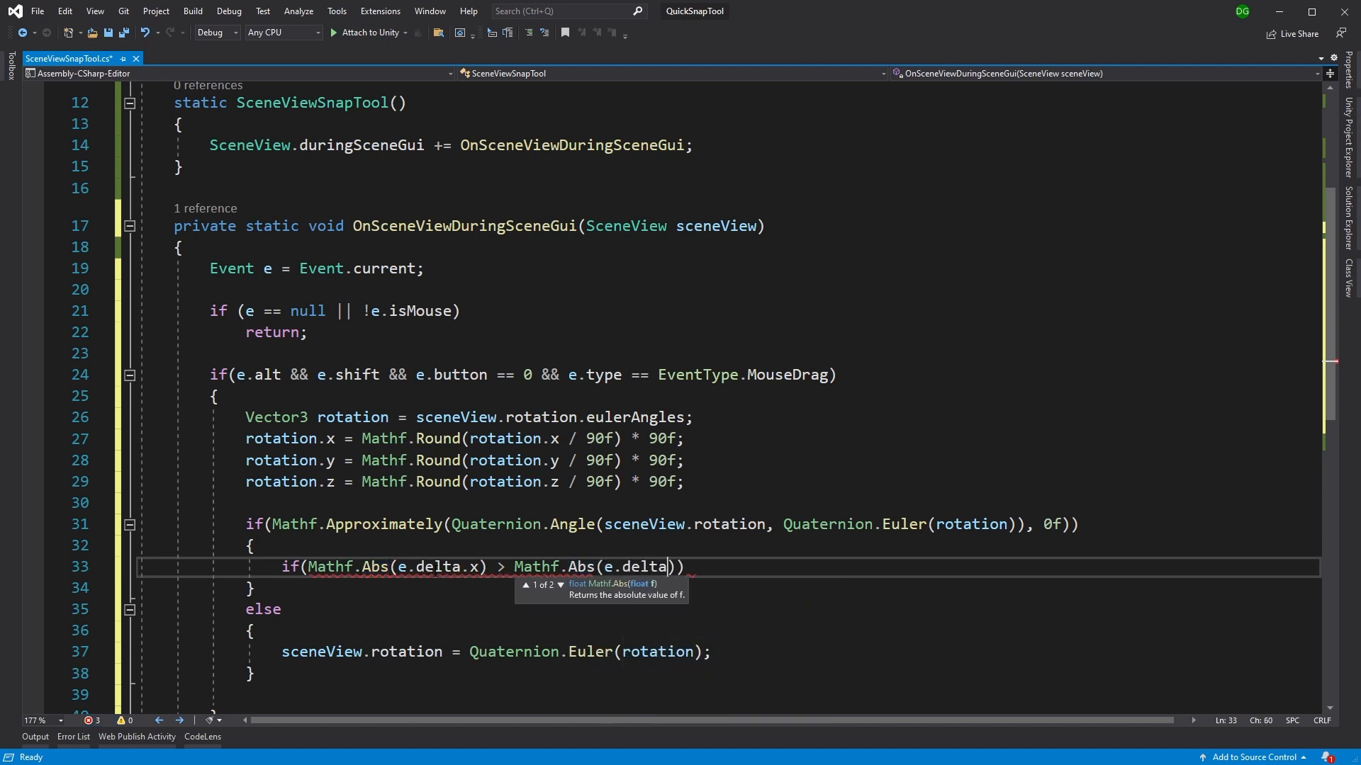
pyautogui.write('.y)')
pyautogui.write('{')
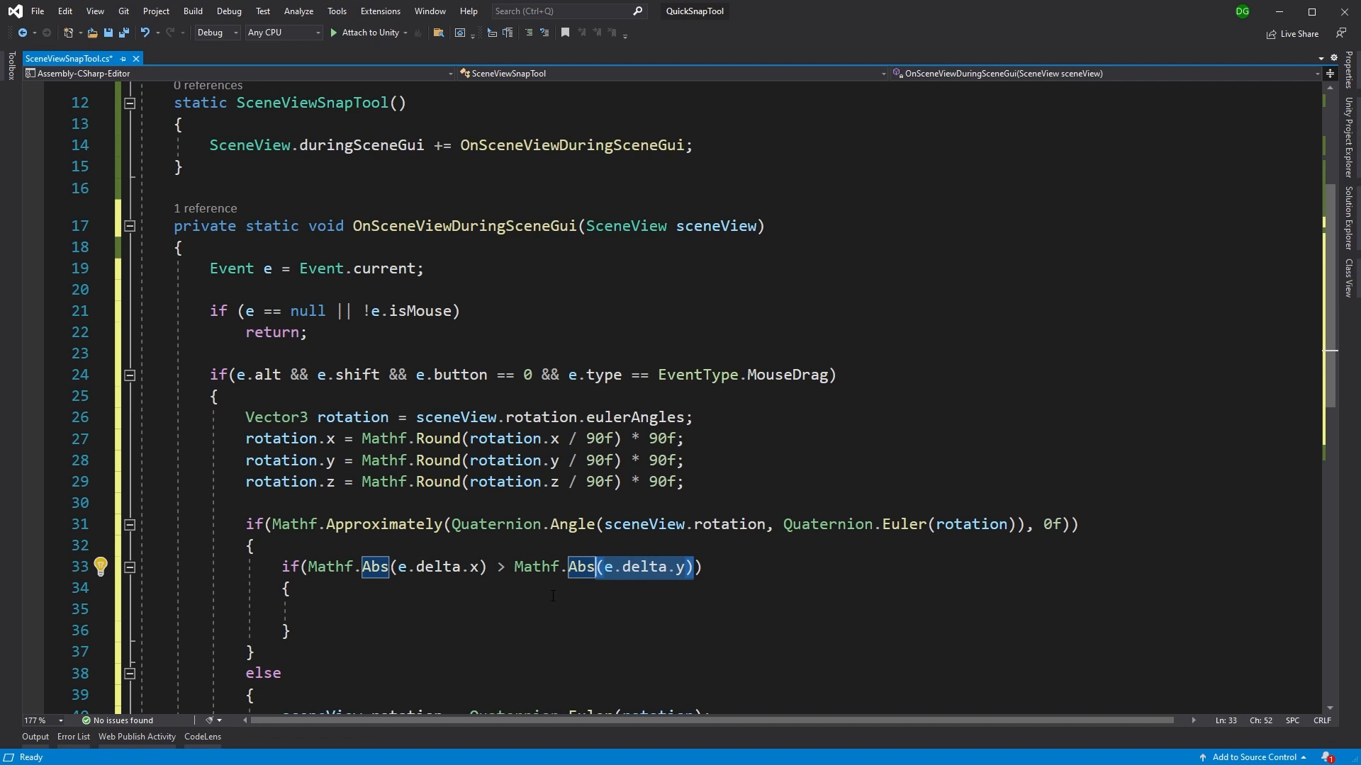
pyautogui.click(437, 567)
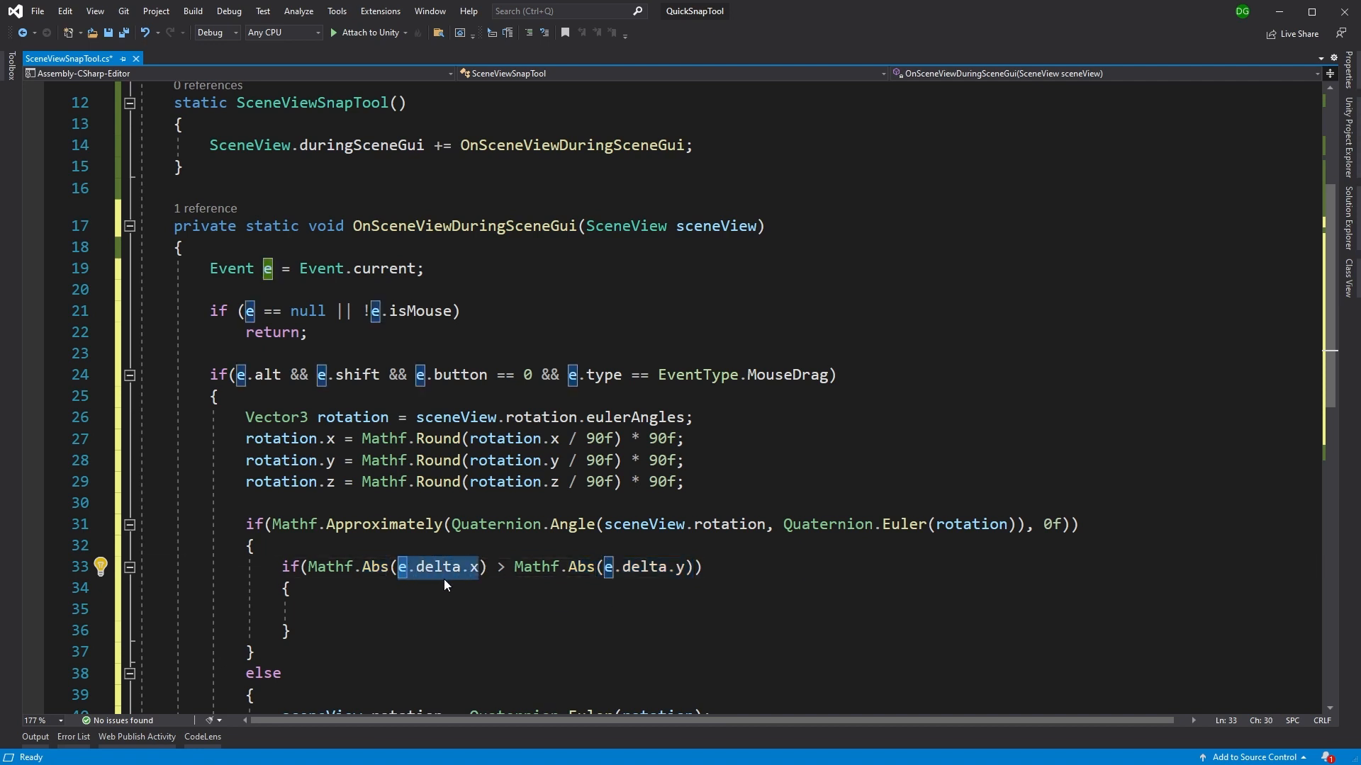
pyautogui.moveTo(451, 581)
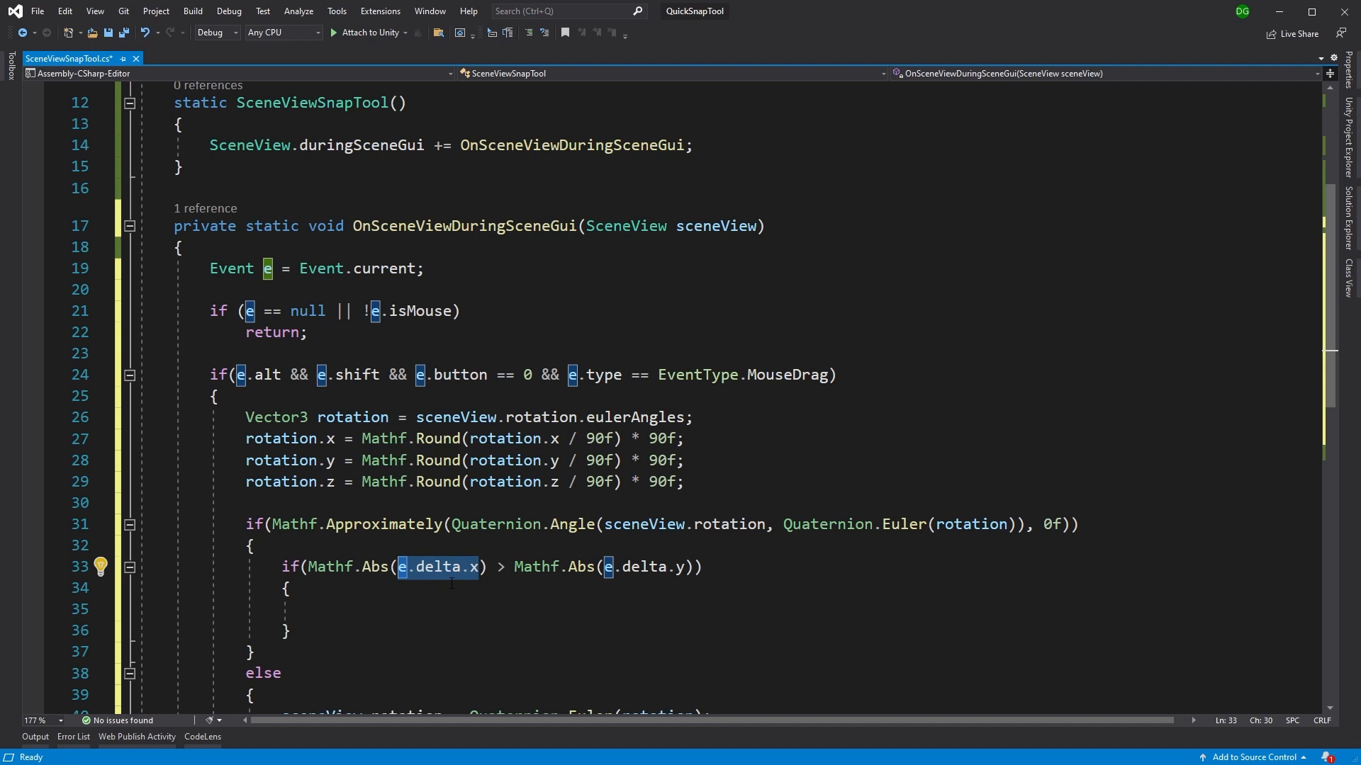
# Write sceneView.rotation *= Quaternion.Euler(0f, e.delta.x < 0f ? -90f : 90f, 0f); in the horizontal-swipe block
pyautogui.click(319, 609)
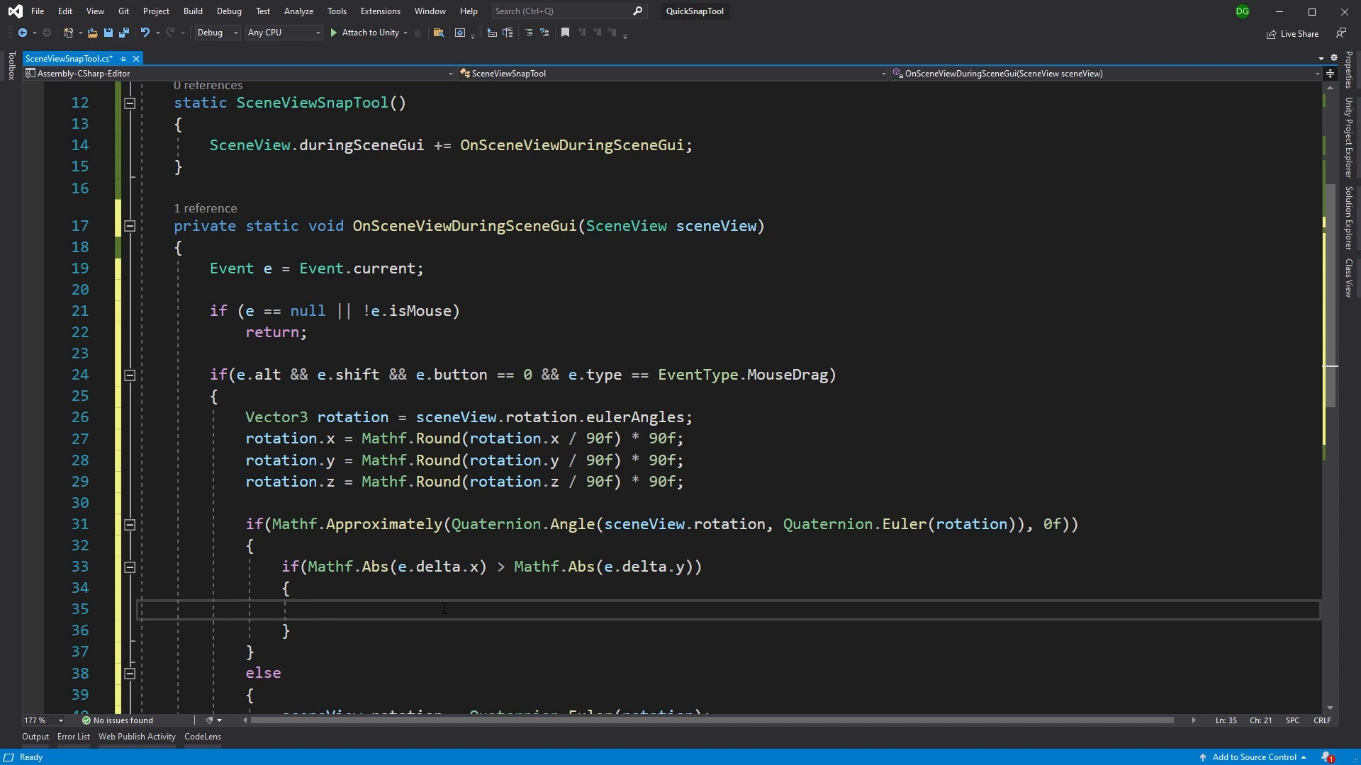
pyautogui.write('sceneView.rotation')
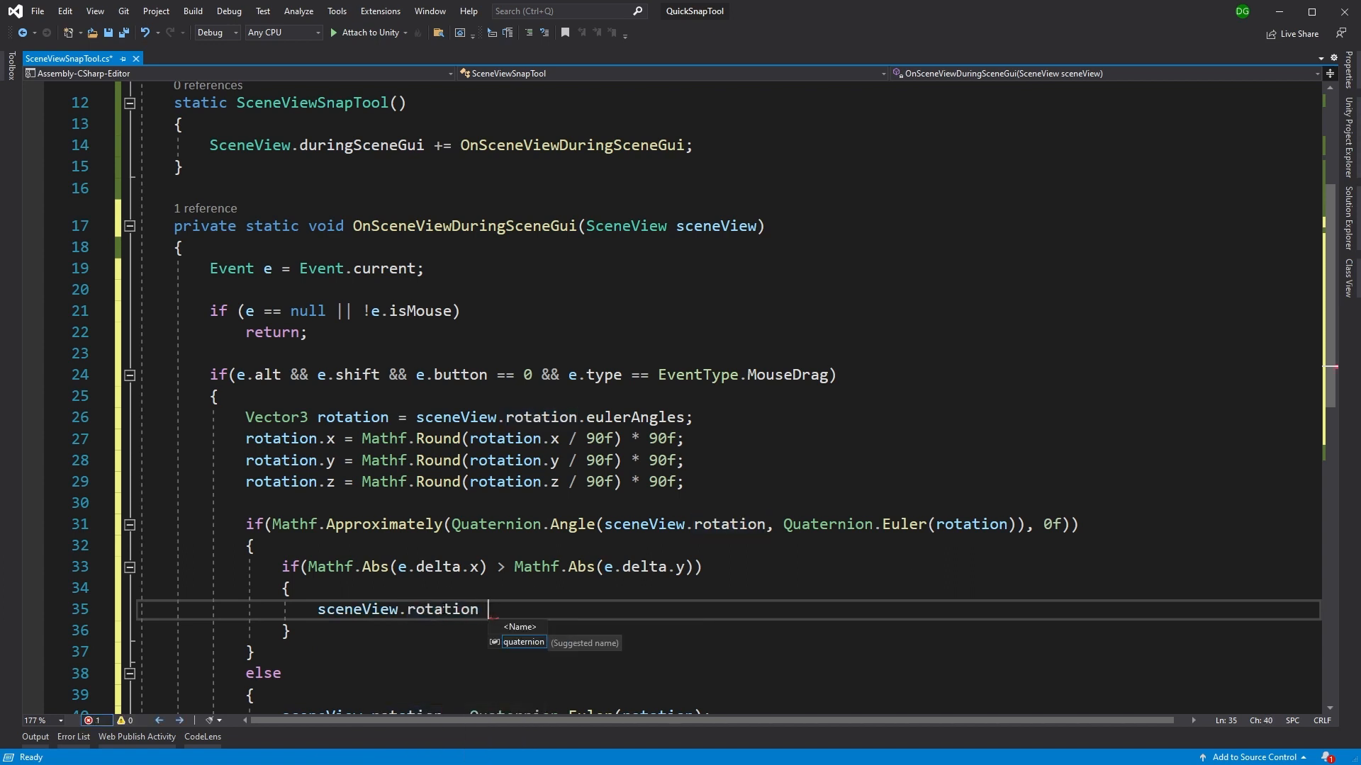
pyautogui.write('!= Quaternion')
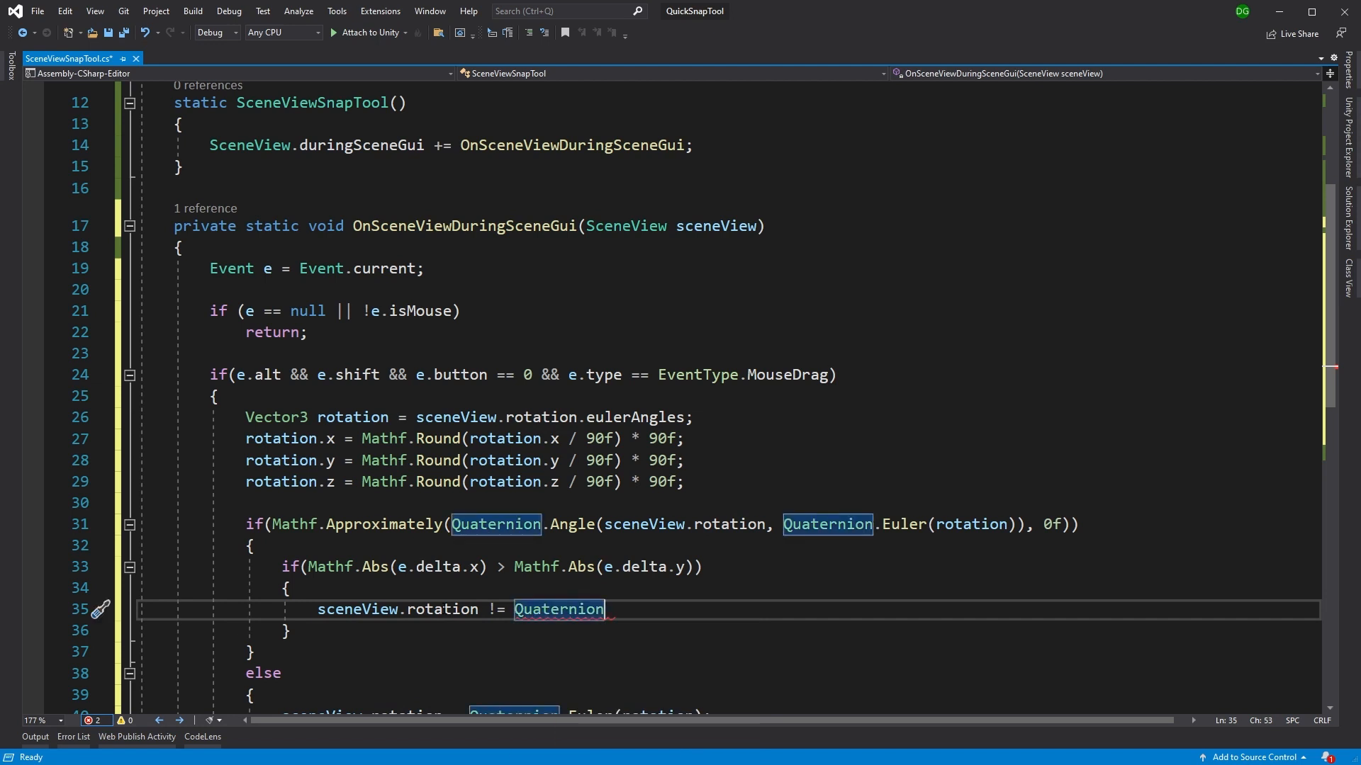
pyautogui.write('.Euler')
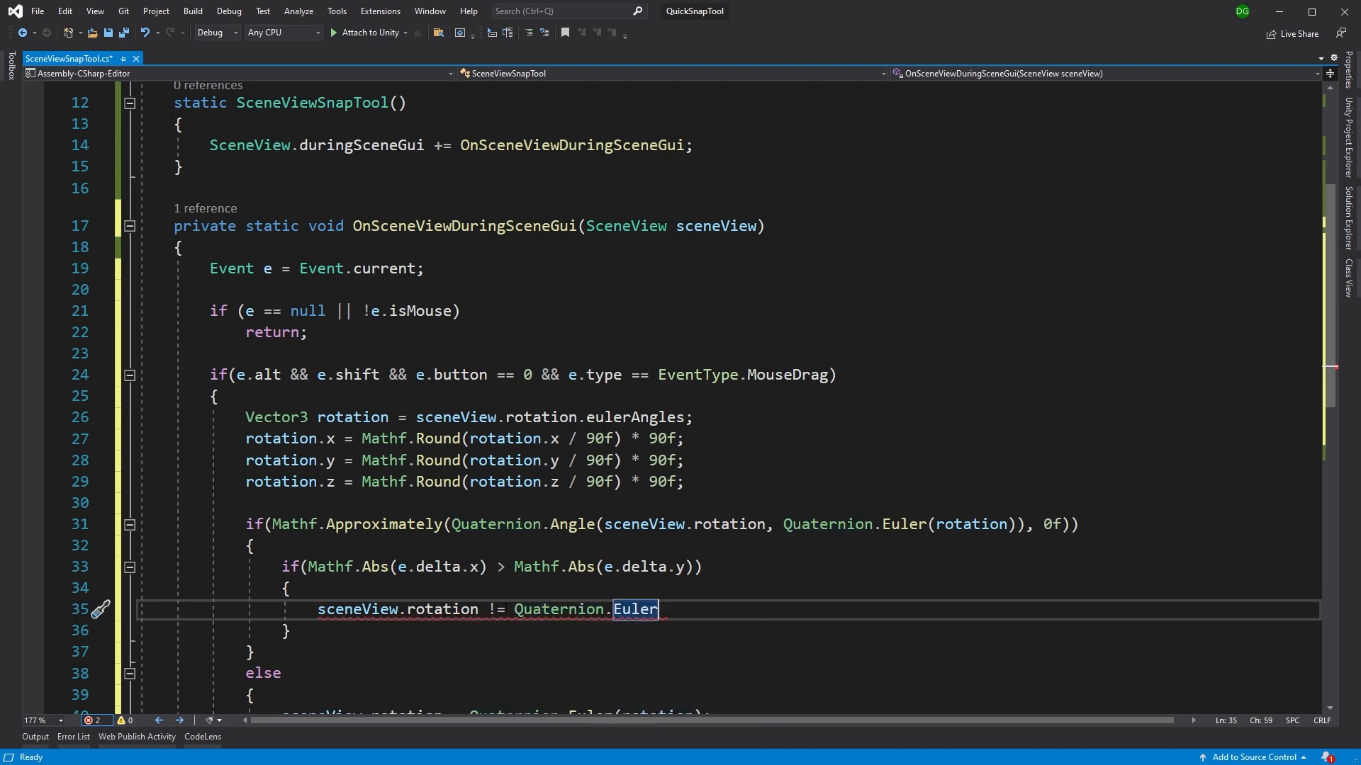
pyautogui.write('*')
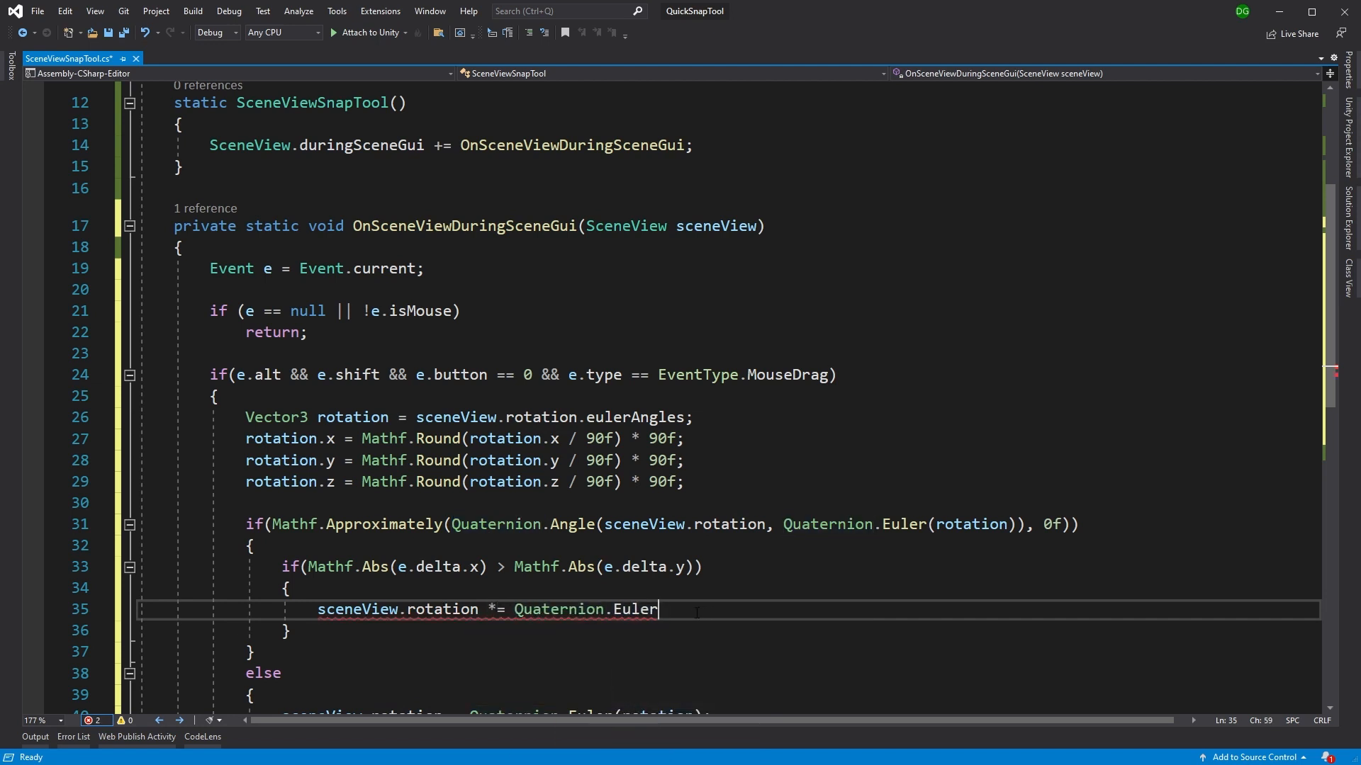
pyautogui.write('(0')
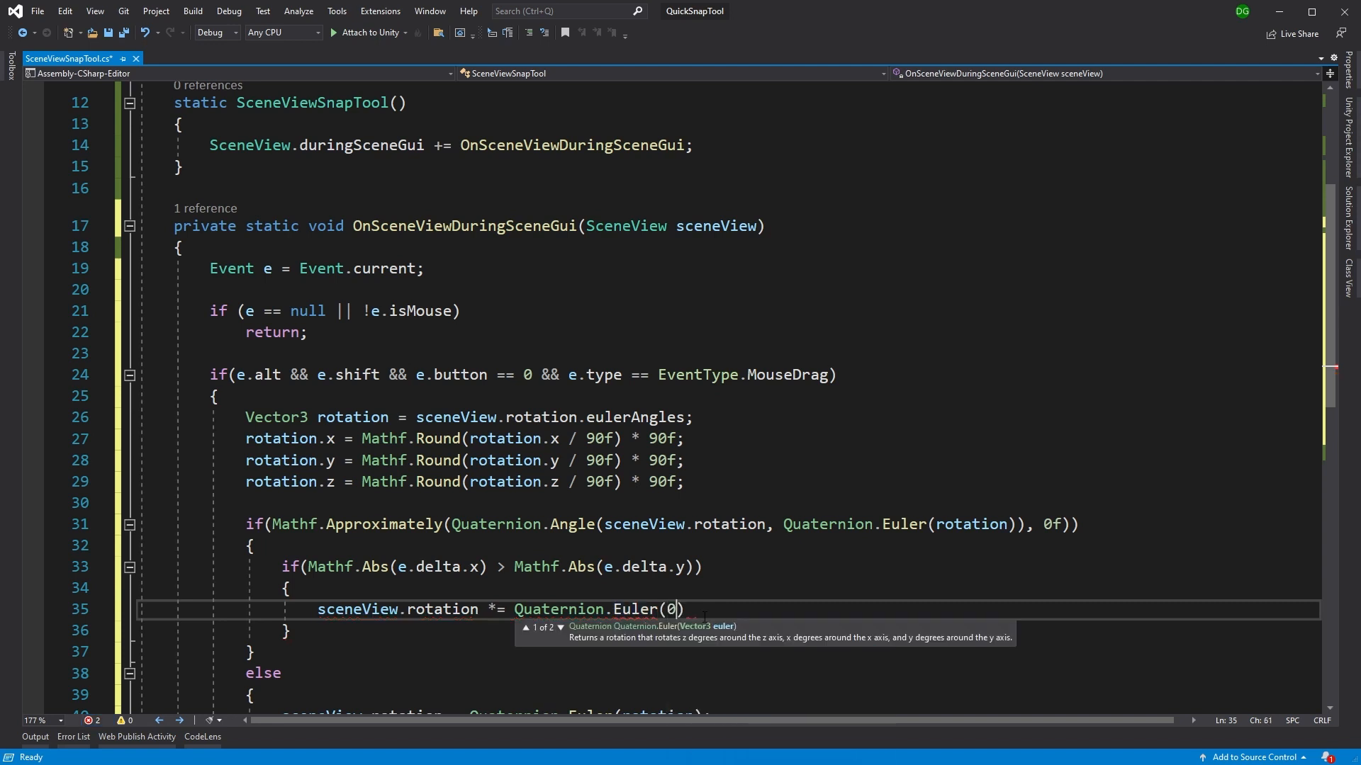
pyautogui.write(',')
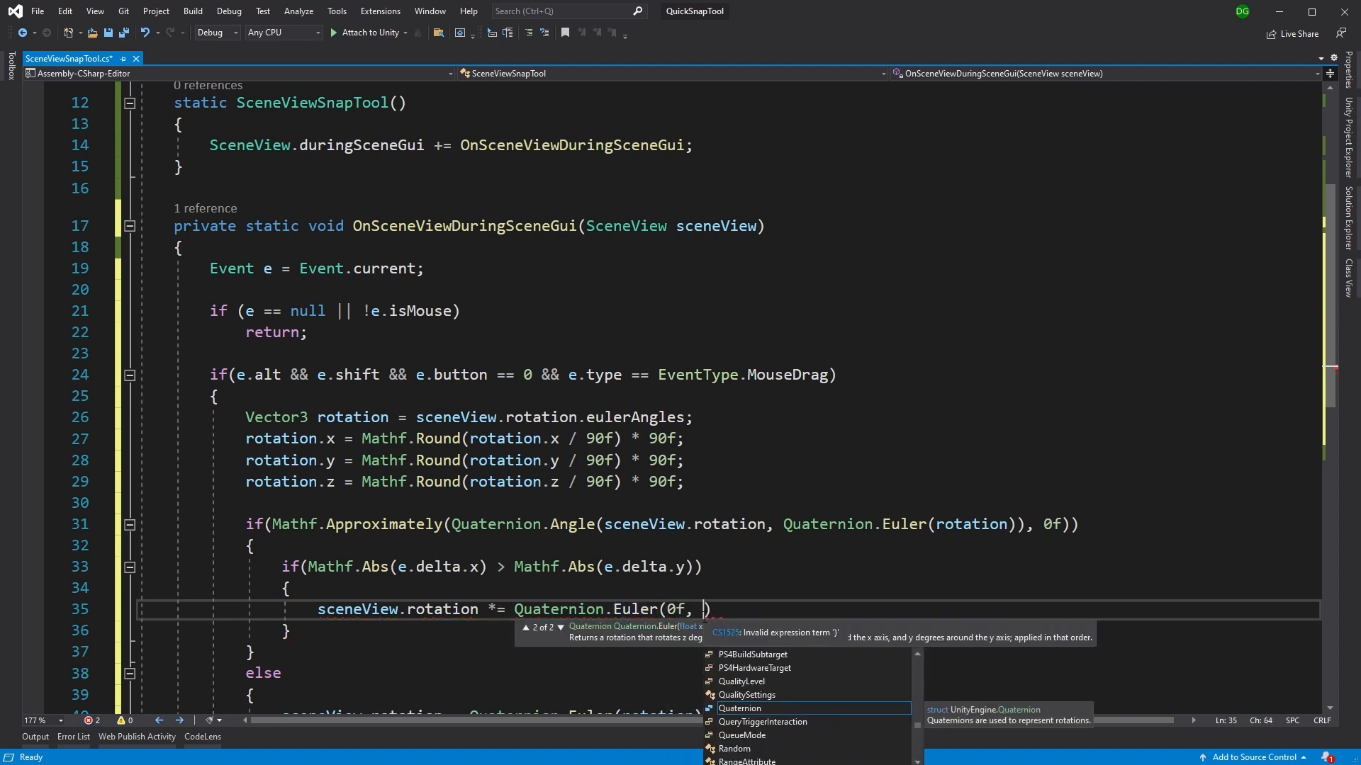
pyautogui.write('e.delta.x')
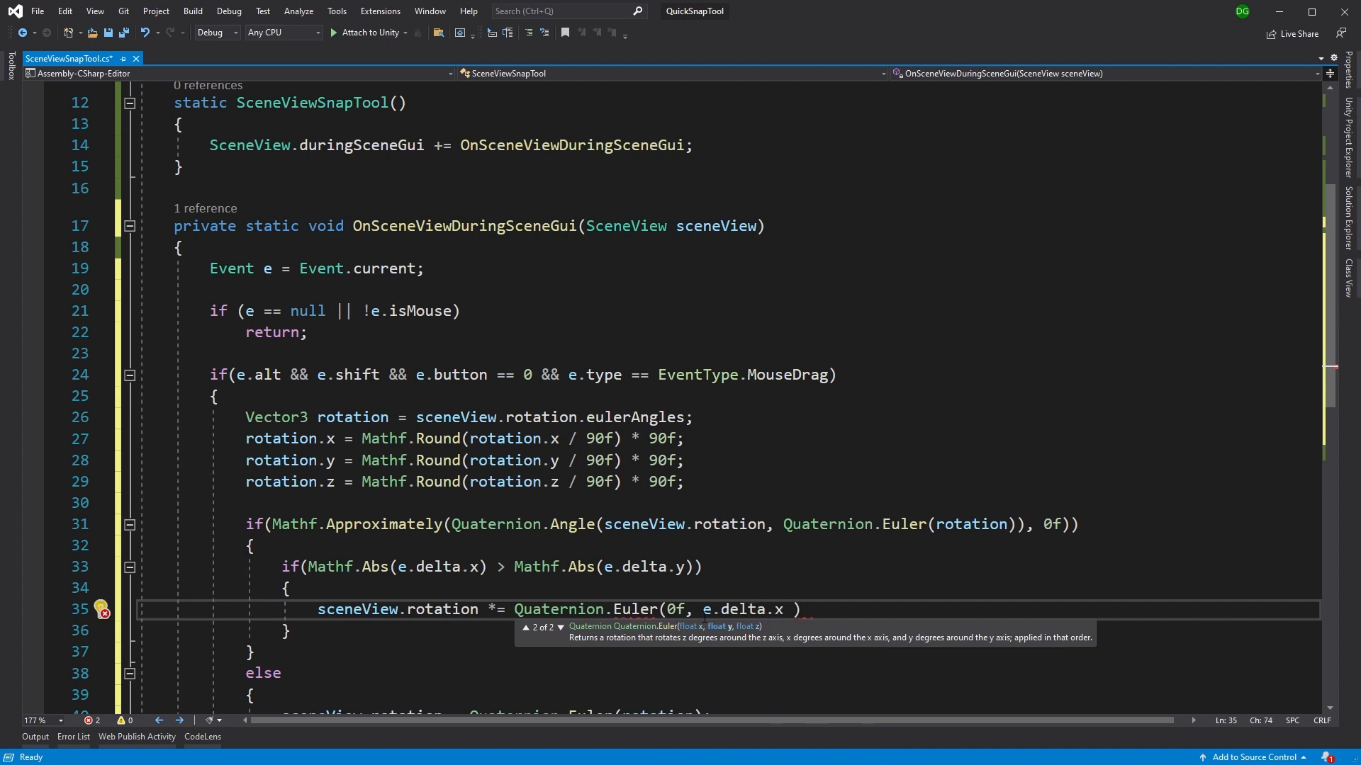
pyautogui.write('< 0f ?')
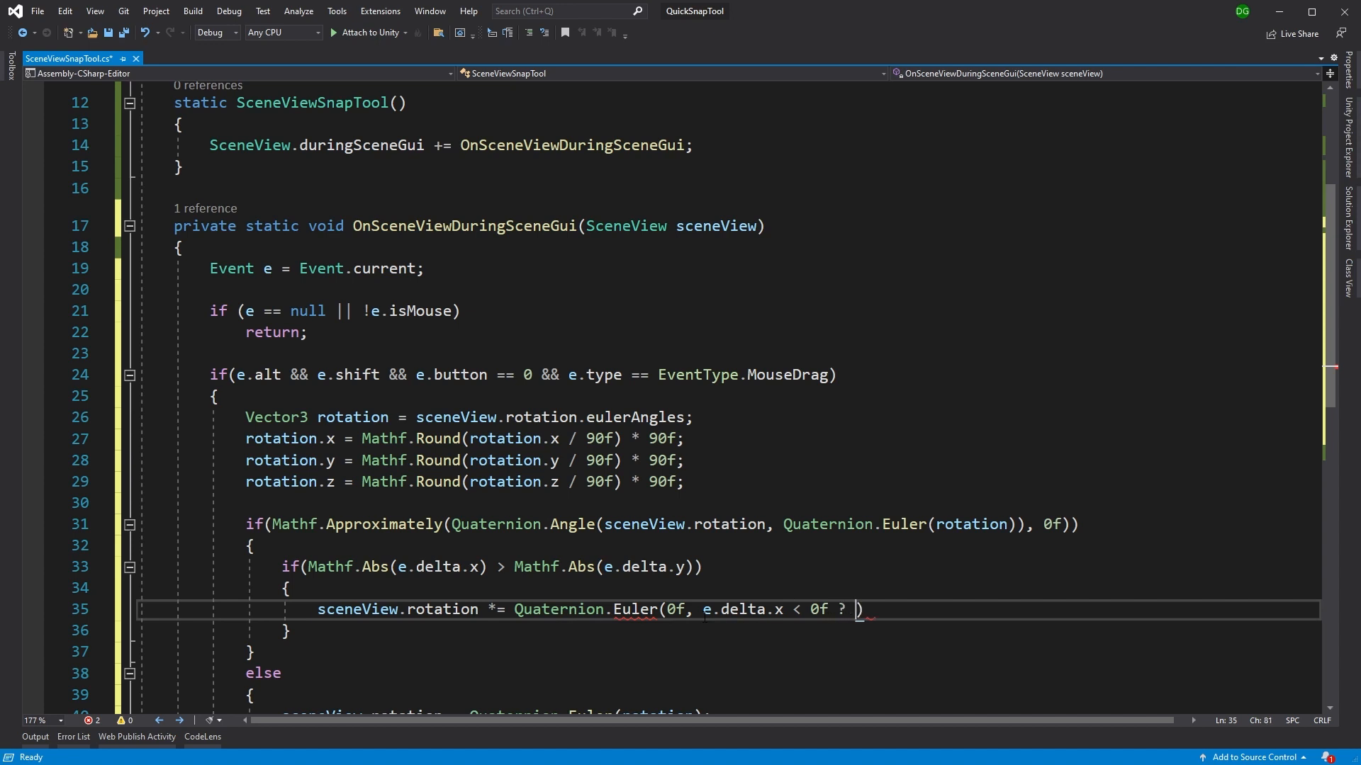
pyautogui.write('-90f :')
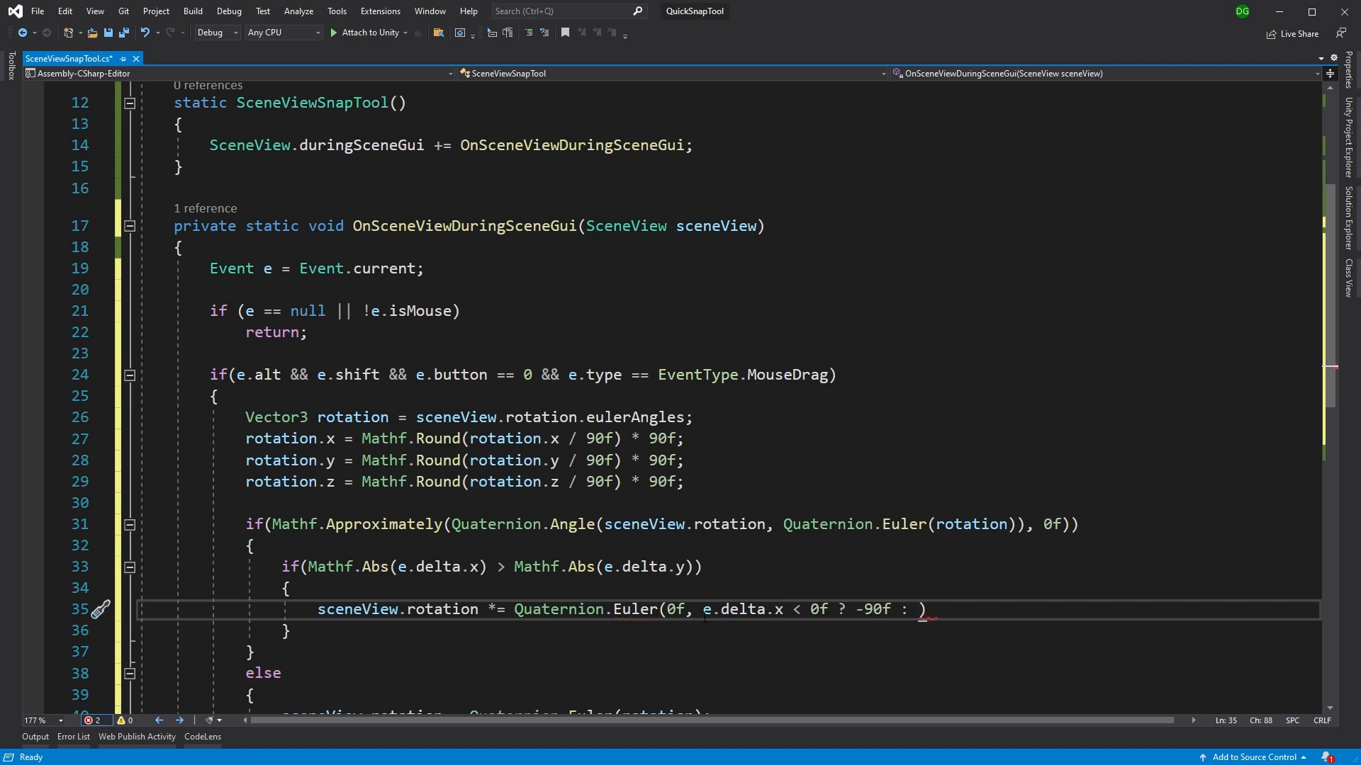
pyautogui.write('90f')
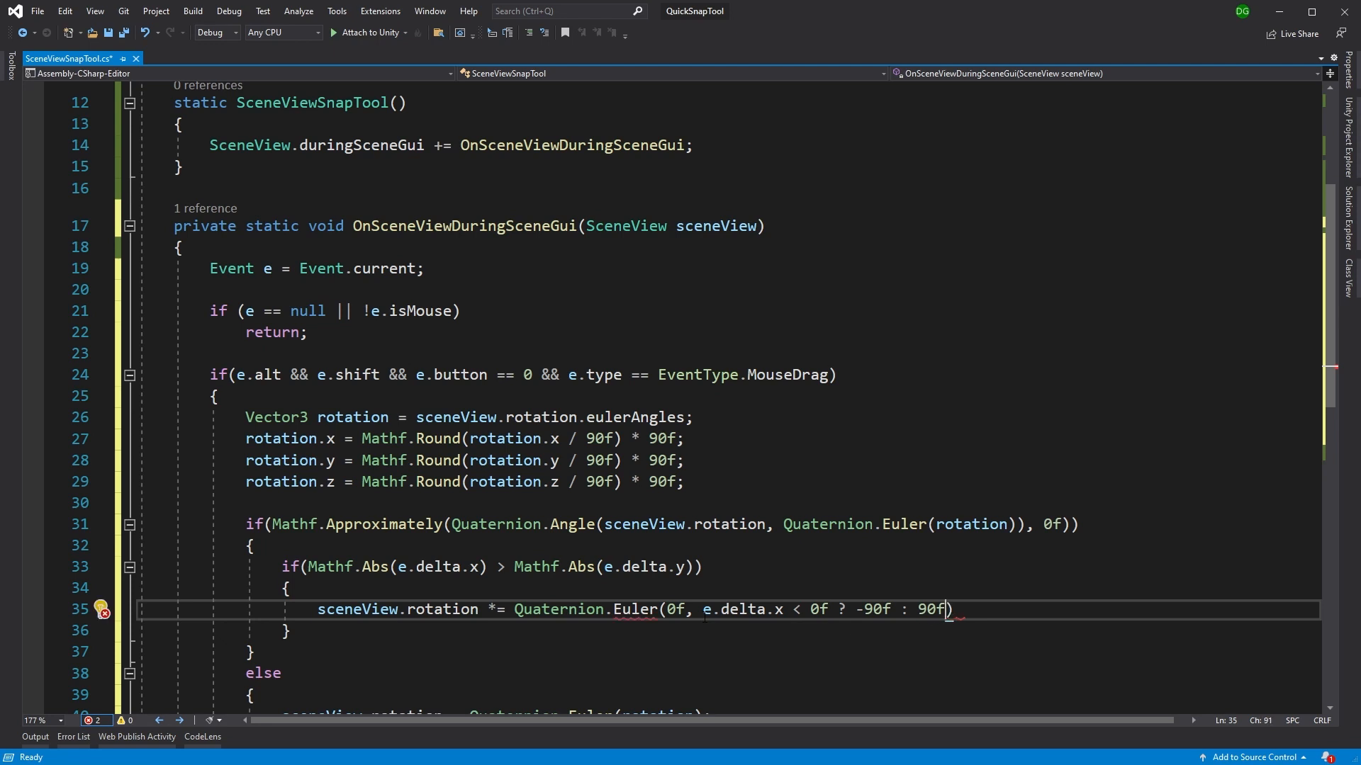
pyautogui.write(', 0f);')
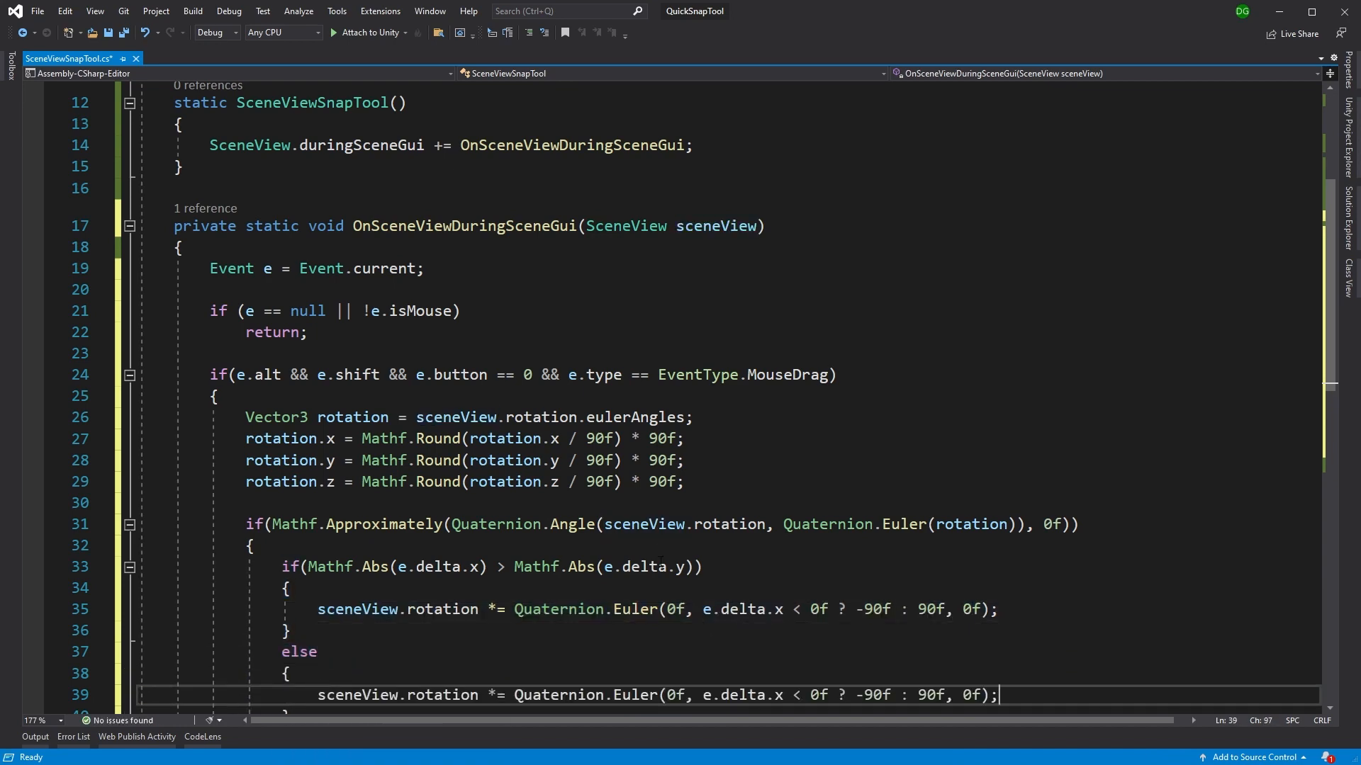
pyautogui.write('y')
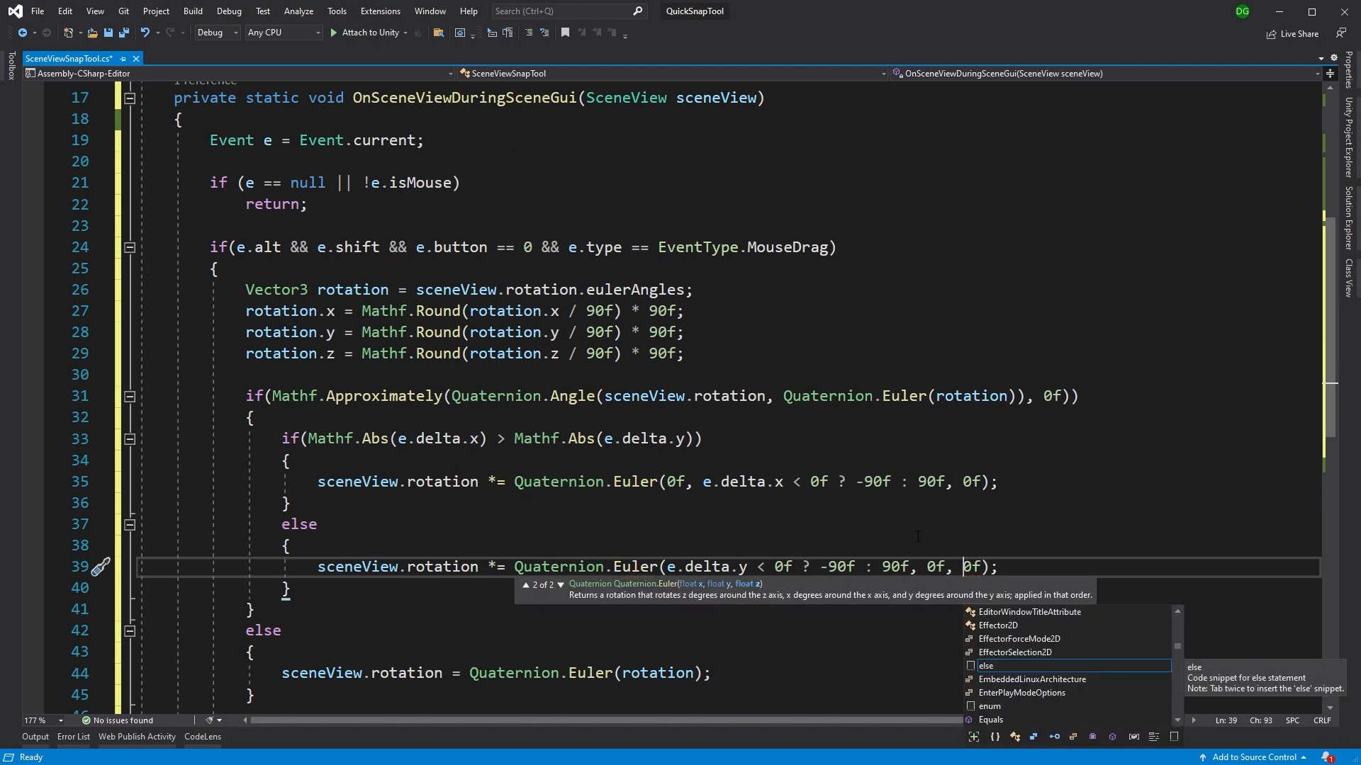
pyautogui.press('Escape')
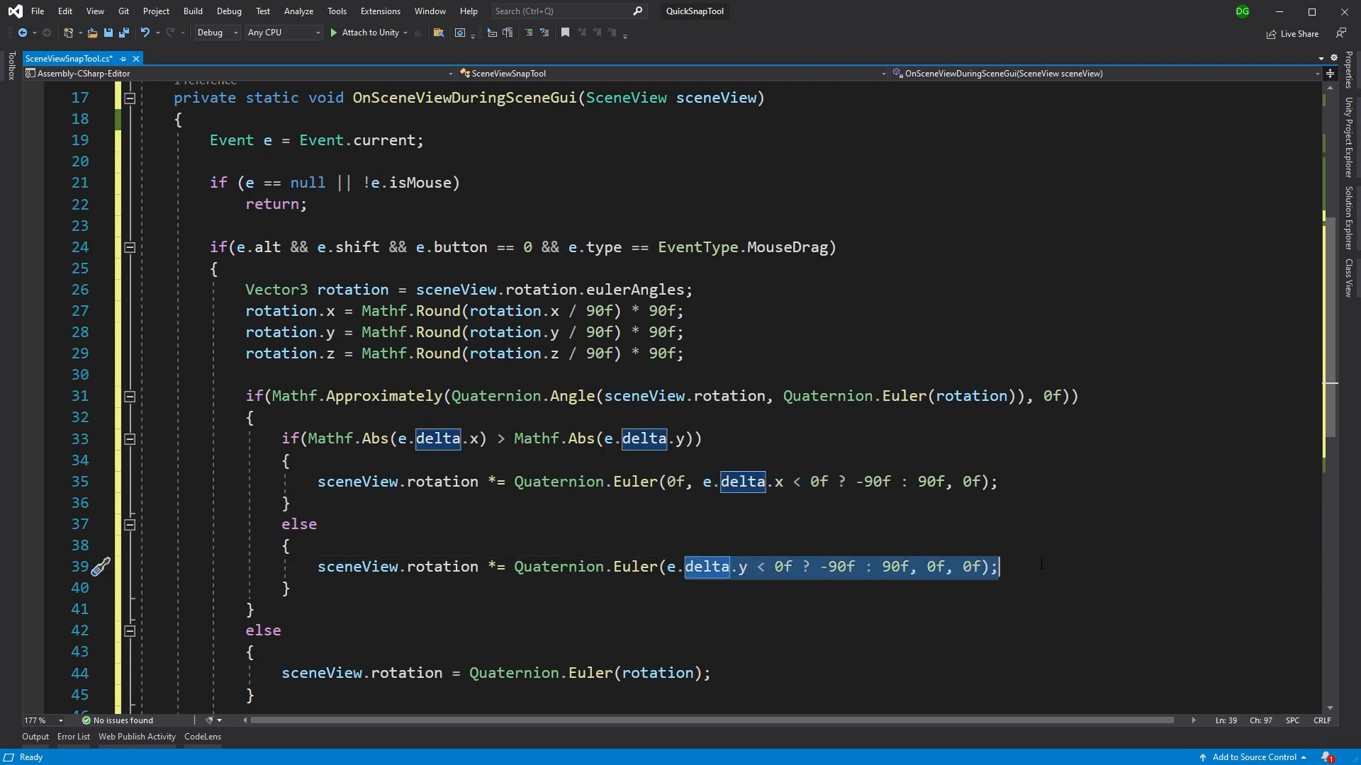
pyautogui.moveTo(822, 578)
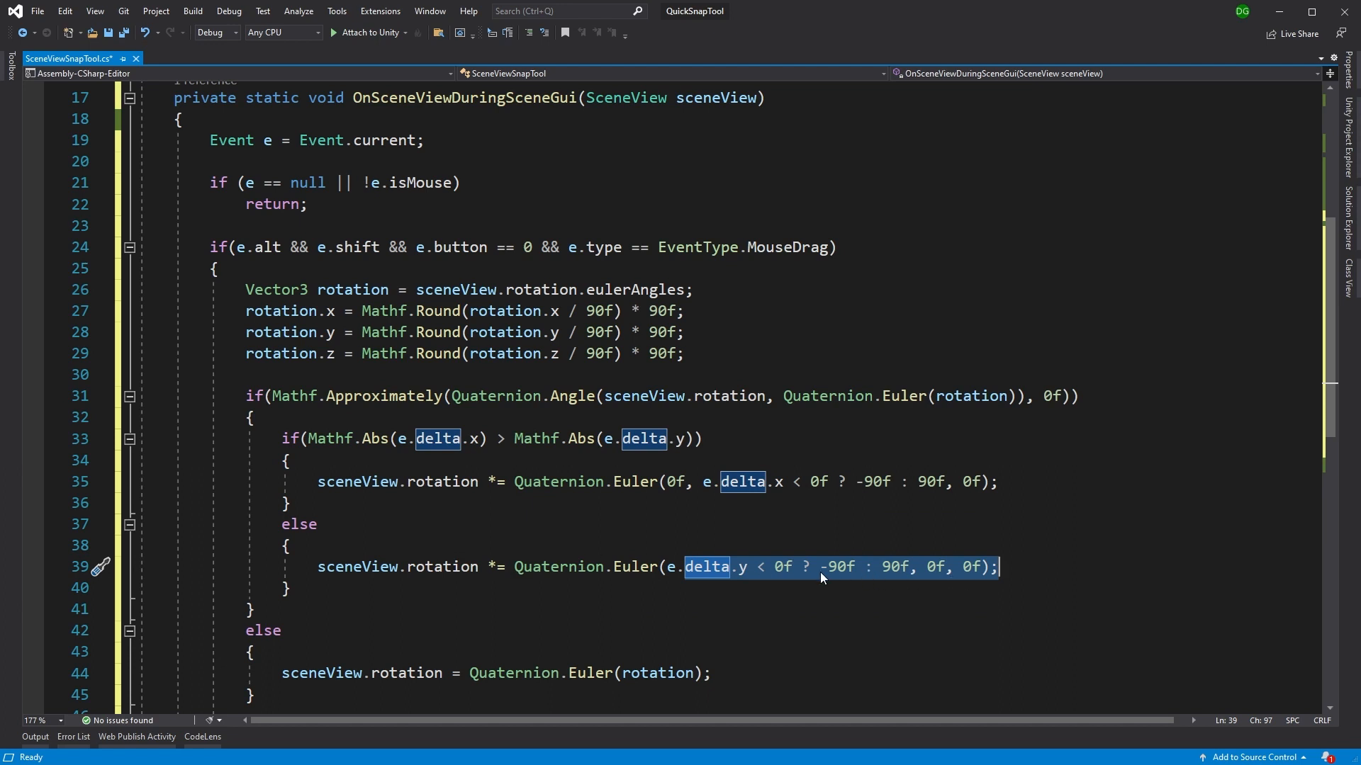
pyautogui.click(254, 610)
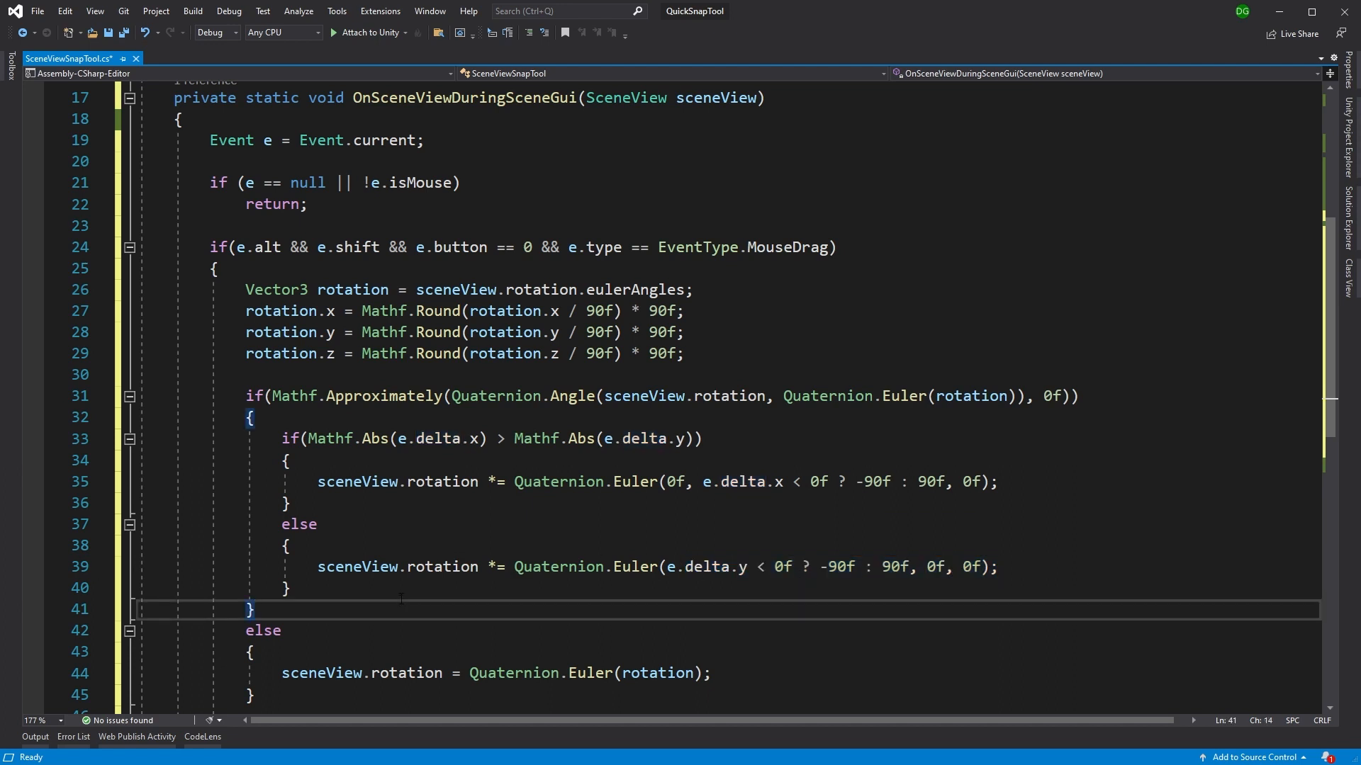
# Insert blank lines after the rotation blocks and begin a new if statement there
pyautogui.press('enter')
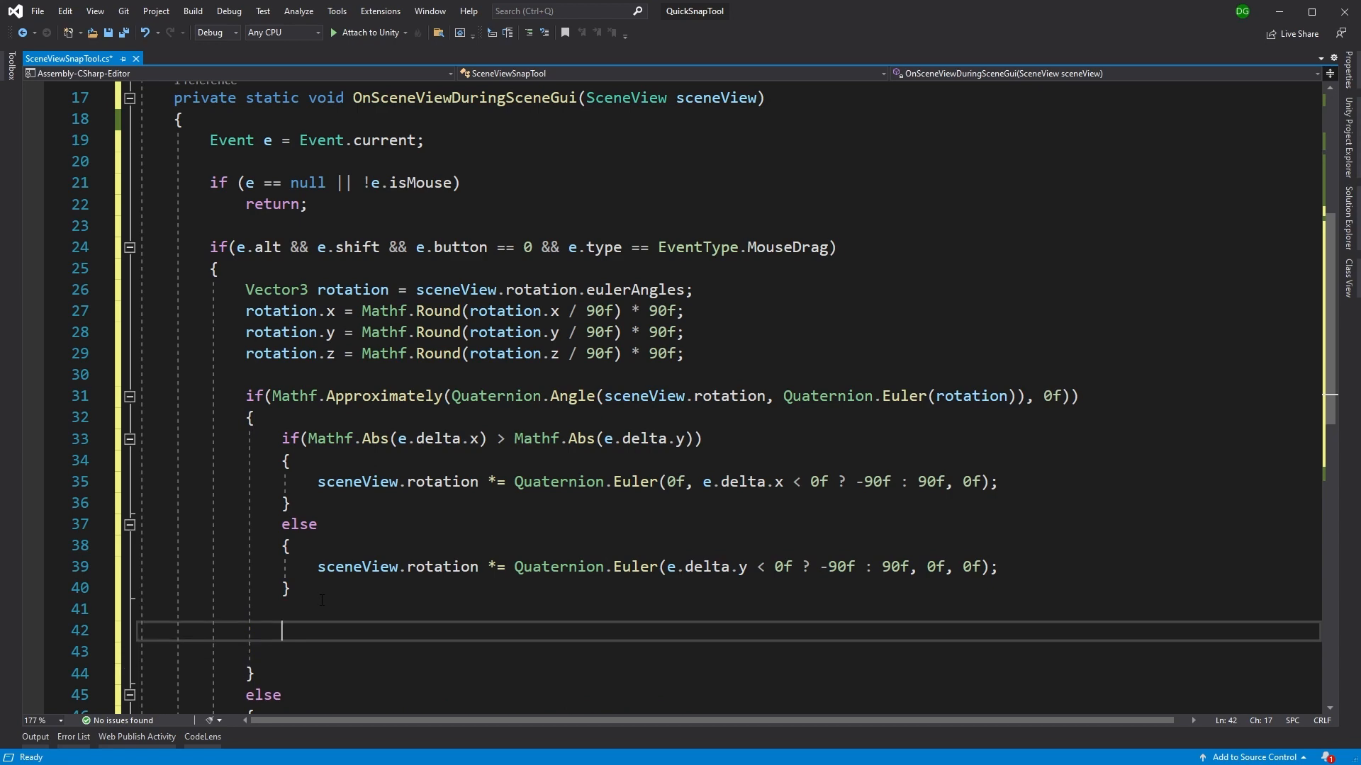
pyautogui.scroll(-3)
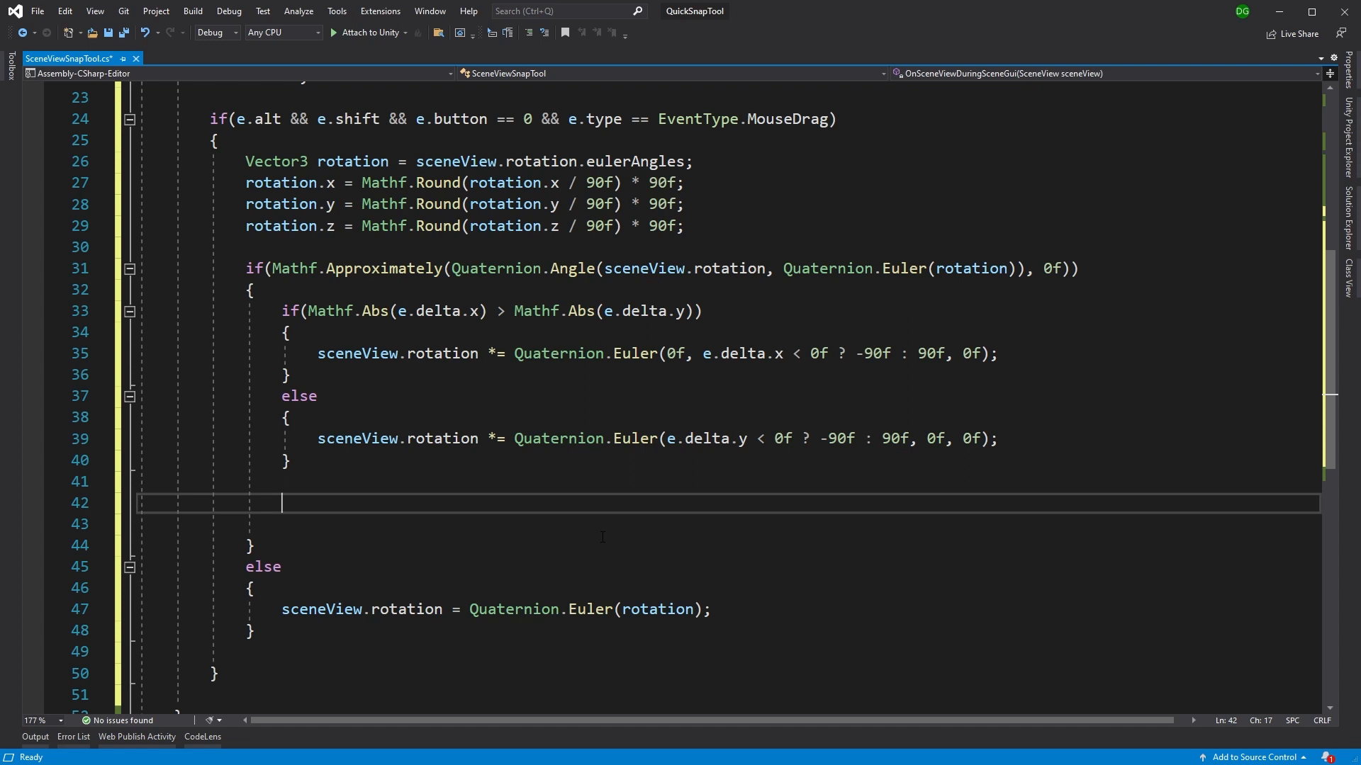
pyautogui.write('if(a')
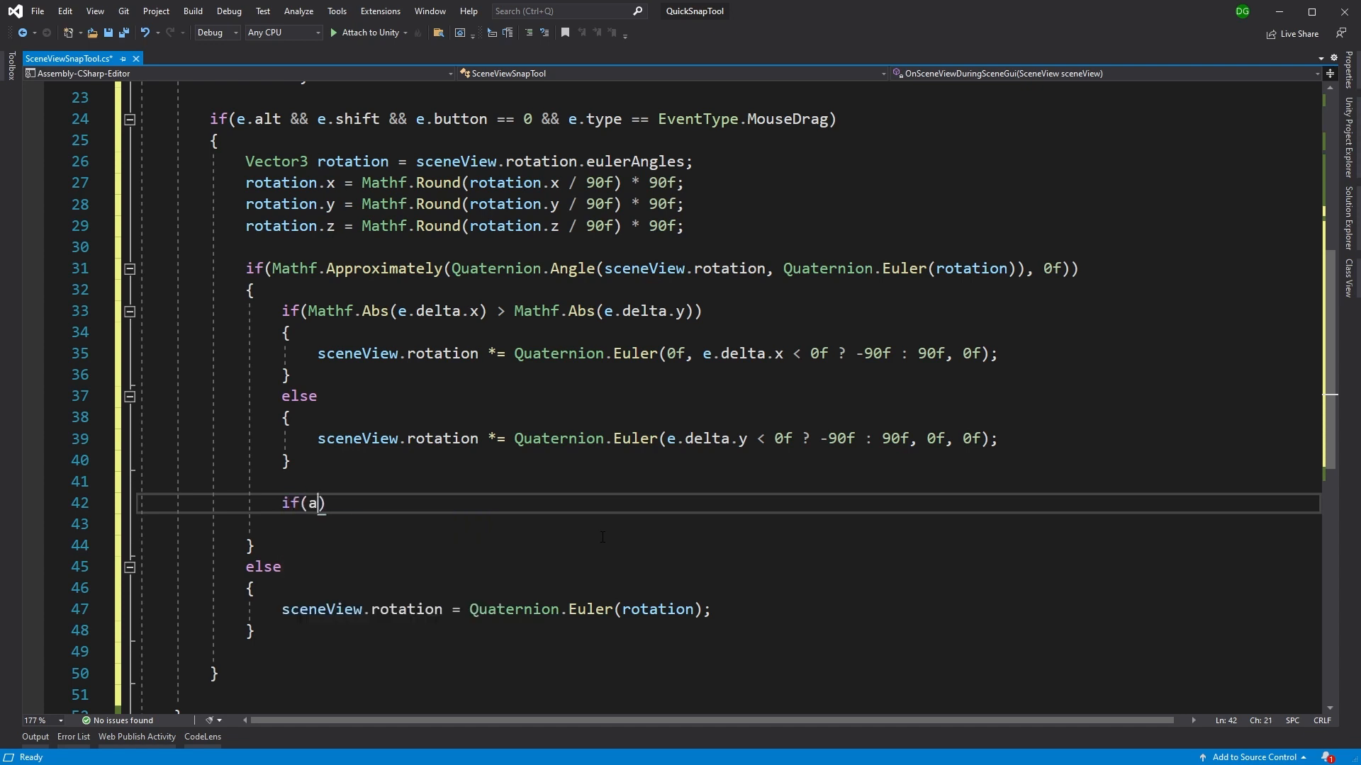
# Write the tilt check if(rotation.x != 0f || rotation.z != 0f) with braces and start a Vector3 inside
pyautogui.write('a')
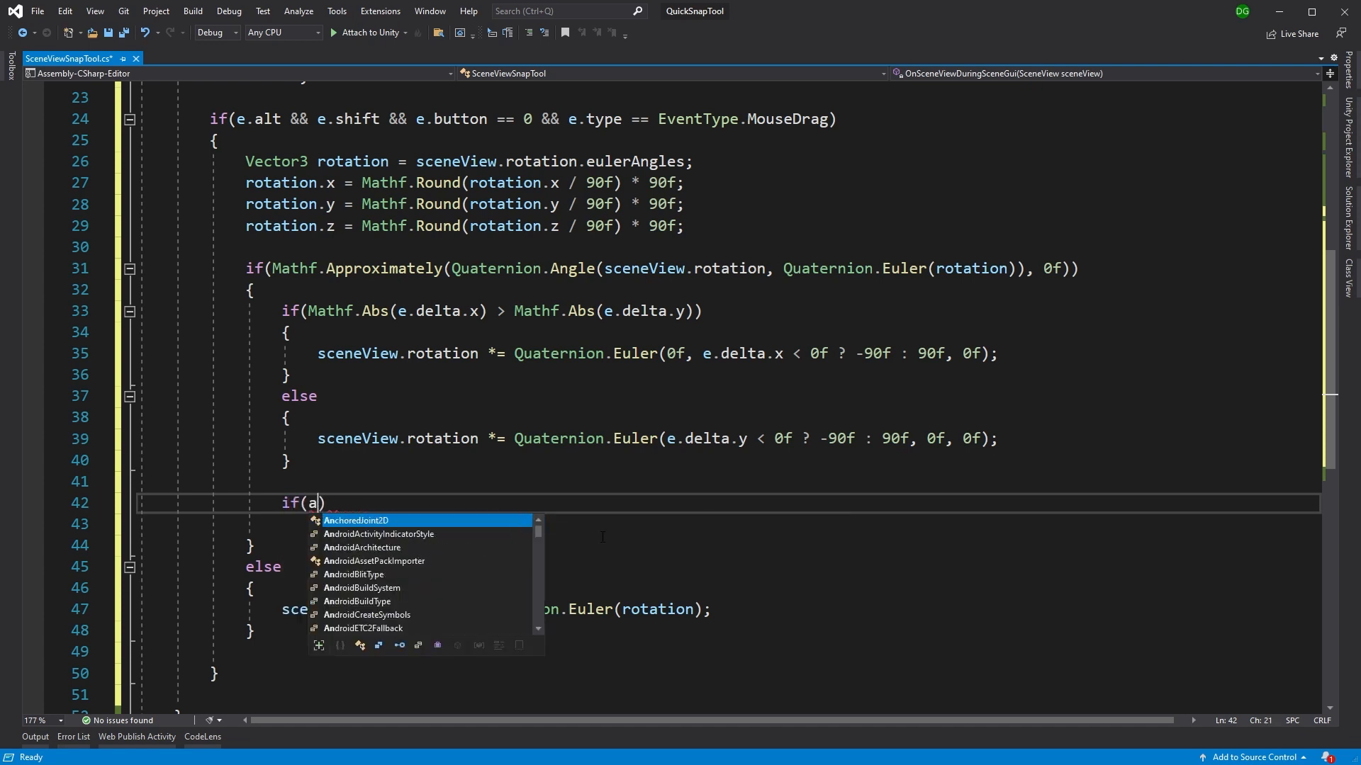
pyautogui.write('roa')
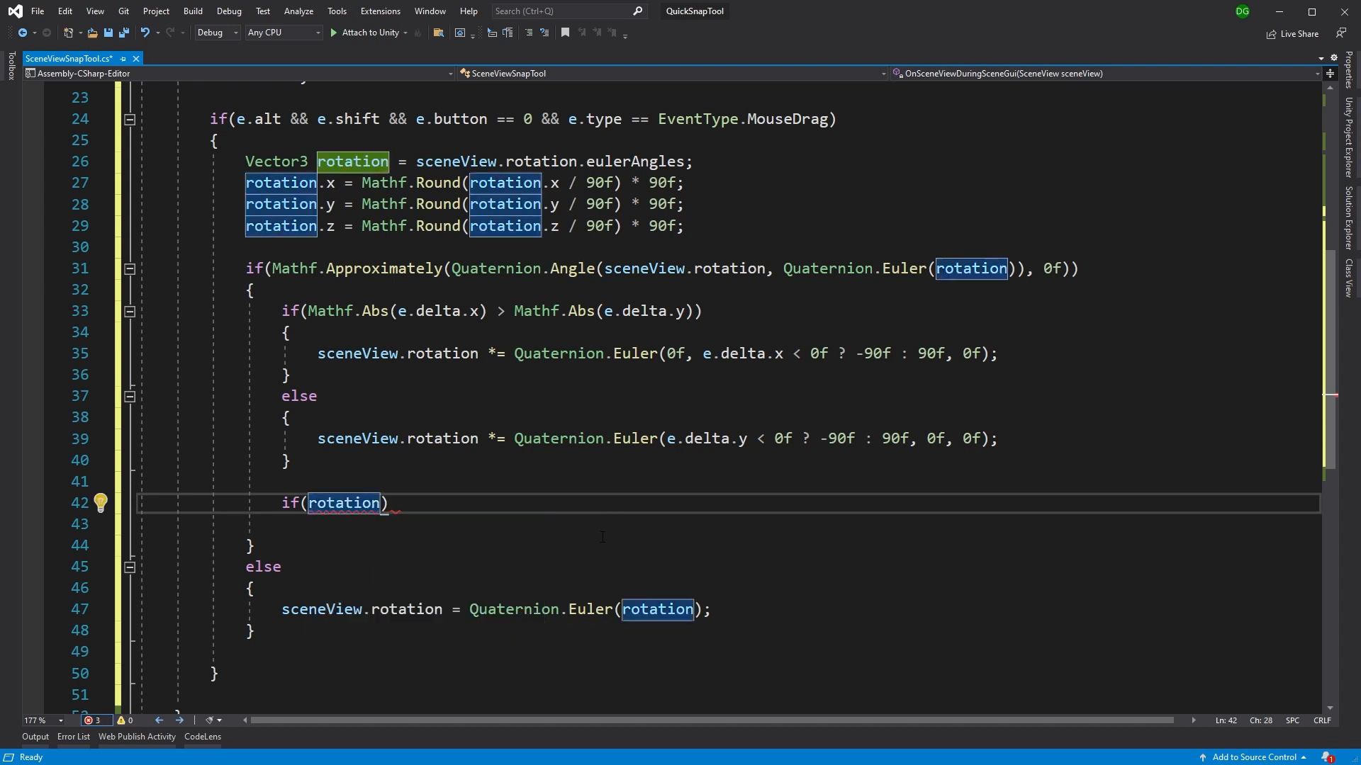
pyautogui.write('.x')
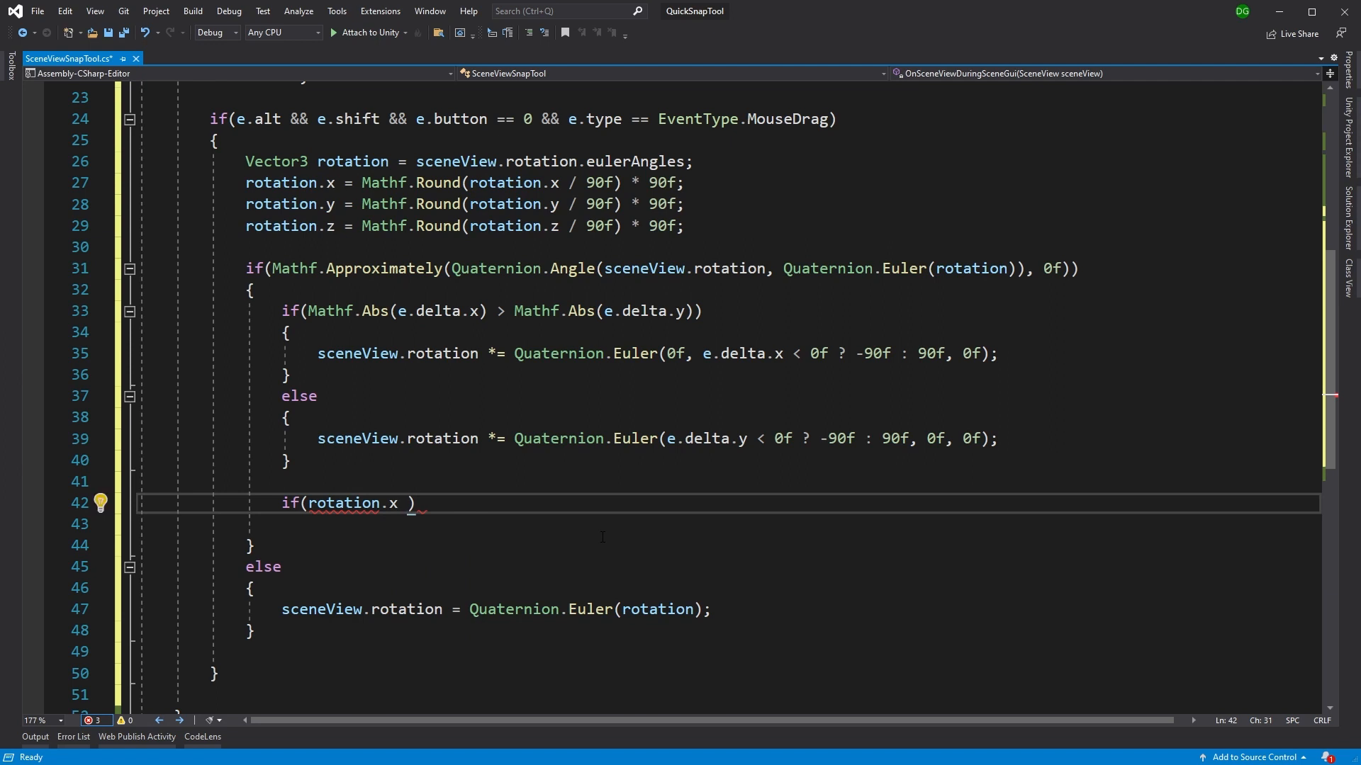
pyautogui.write('!=')
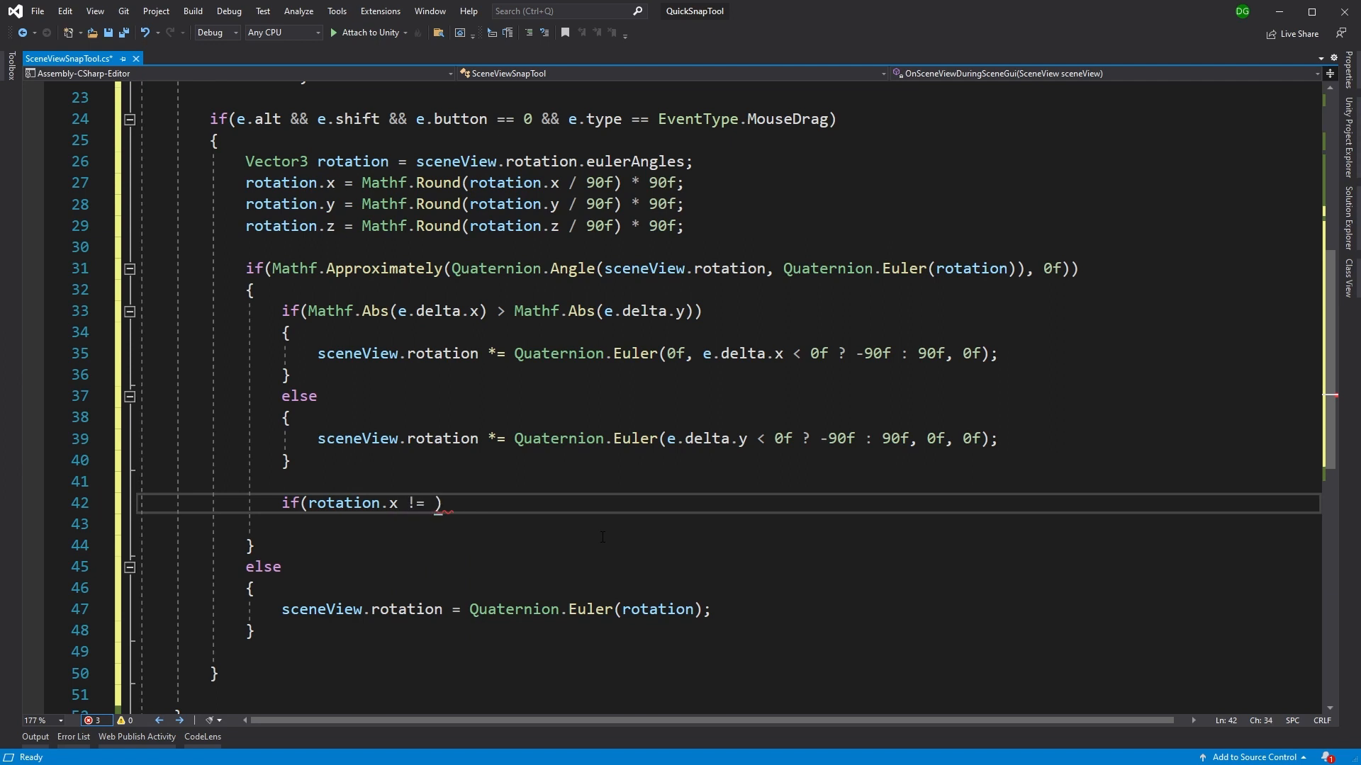
pyautogui.write('0f')
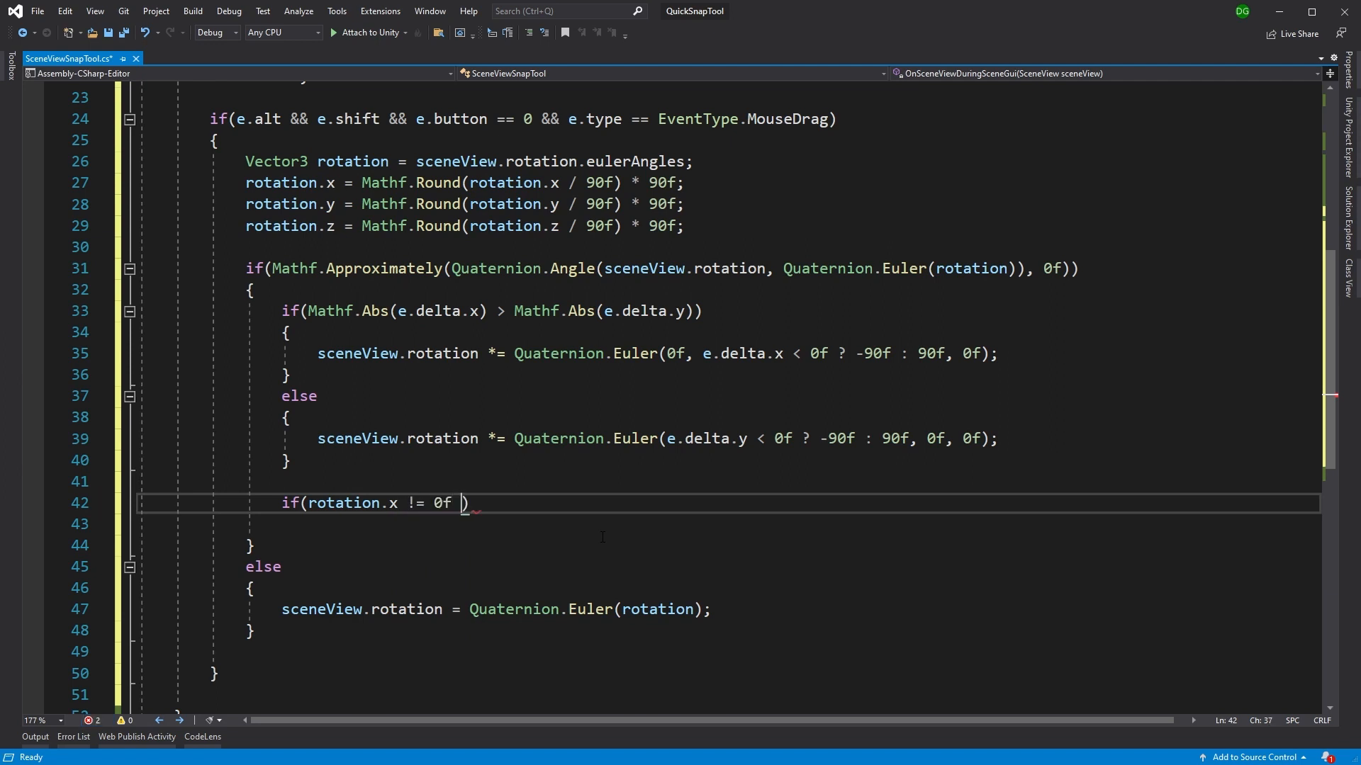
pyautogui.write('|| r')
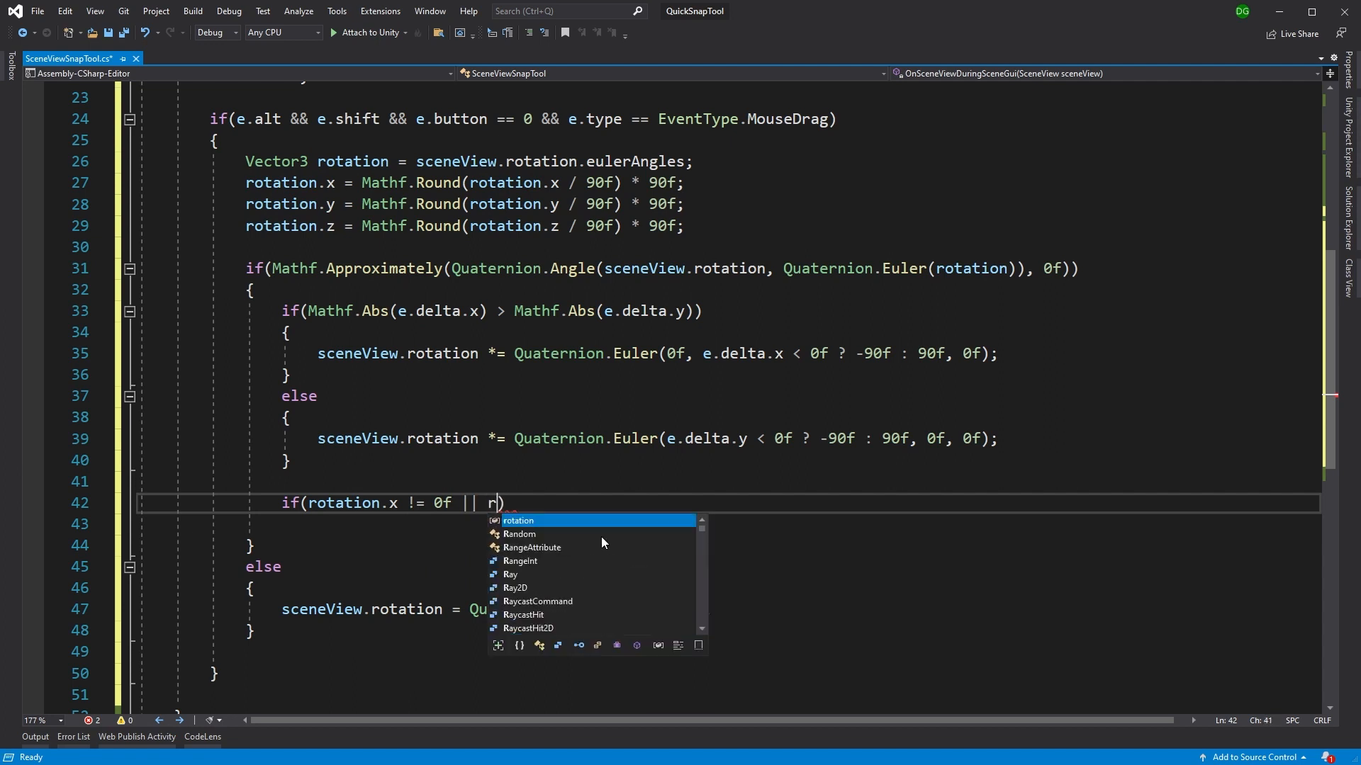
pyautogui.write('otation.z')
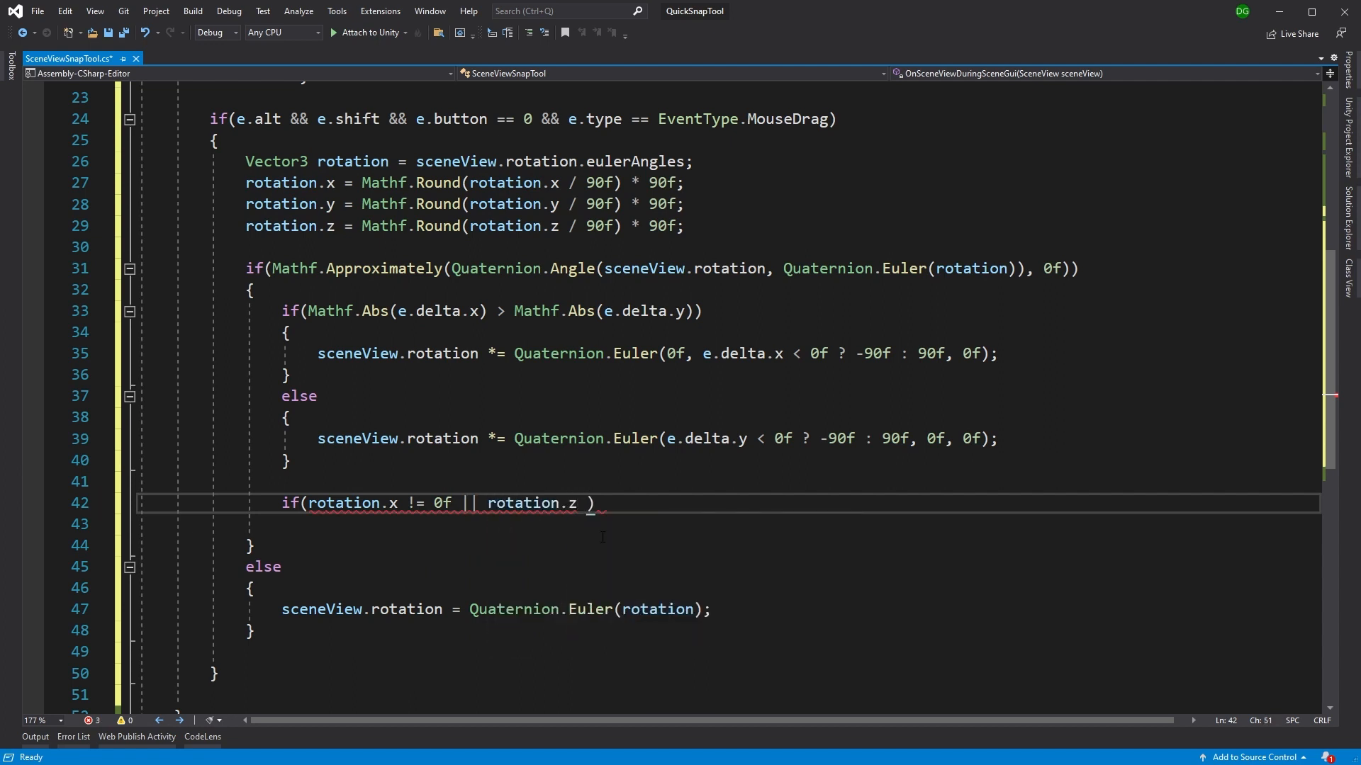
pyautogui.write('!= 0f')
pyautogui.click(730, 523)
pyautogui.write('{')
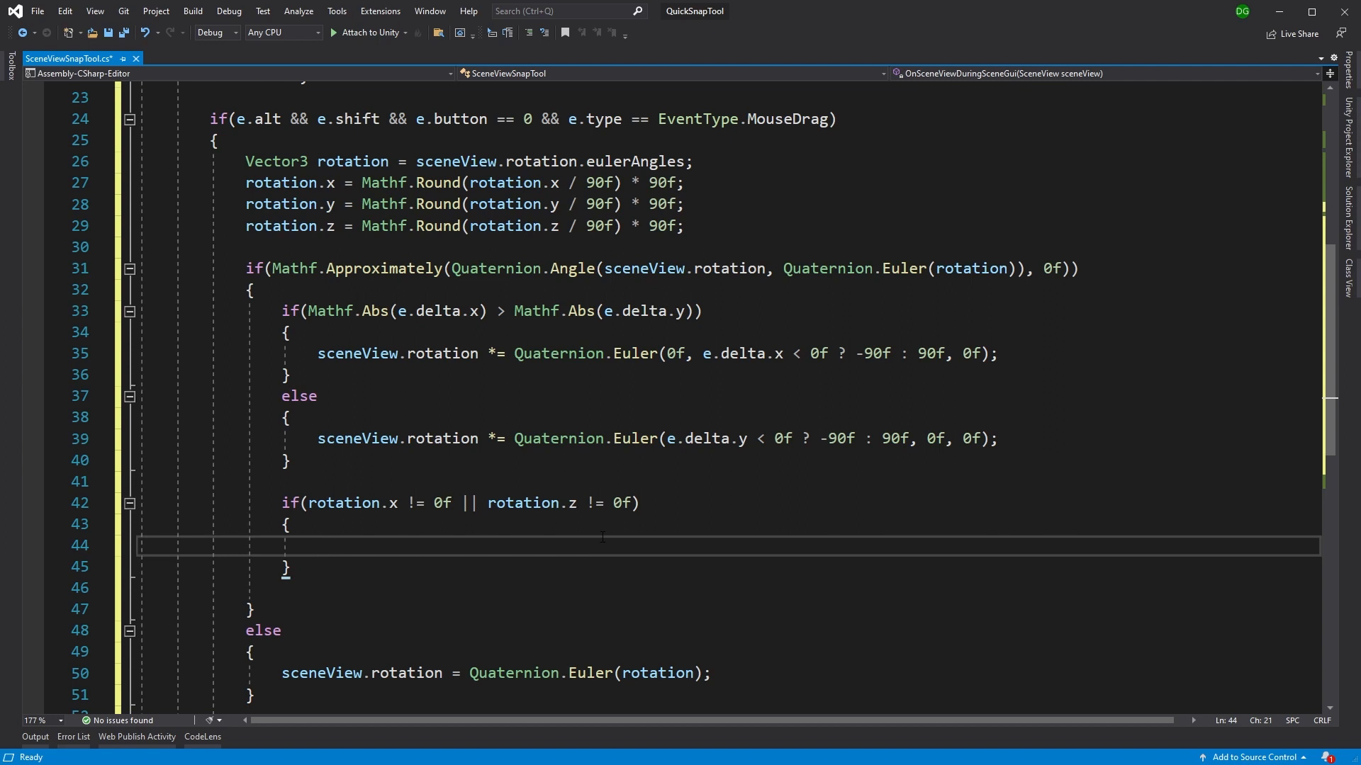
pyautogui.write('Vector3 fora')
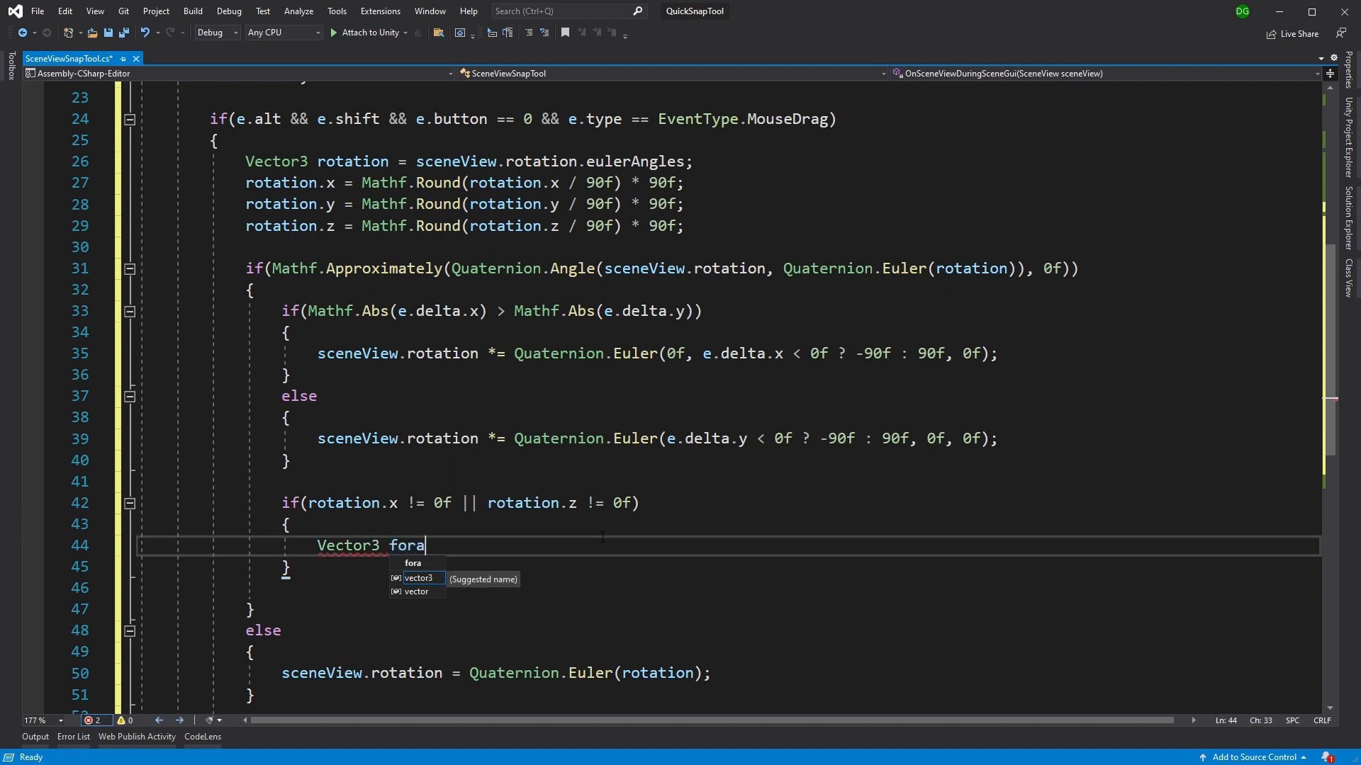
# Declare Vector3 forward = sceneView.rotation * Vector3.forward; inside the tilt check
pyautogui.press('Backspace')
pyautogui.write('ward =')
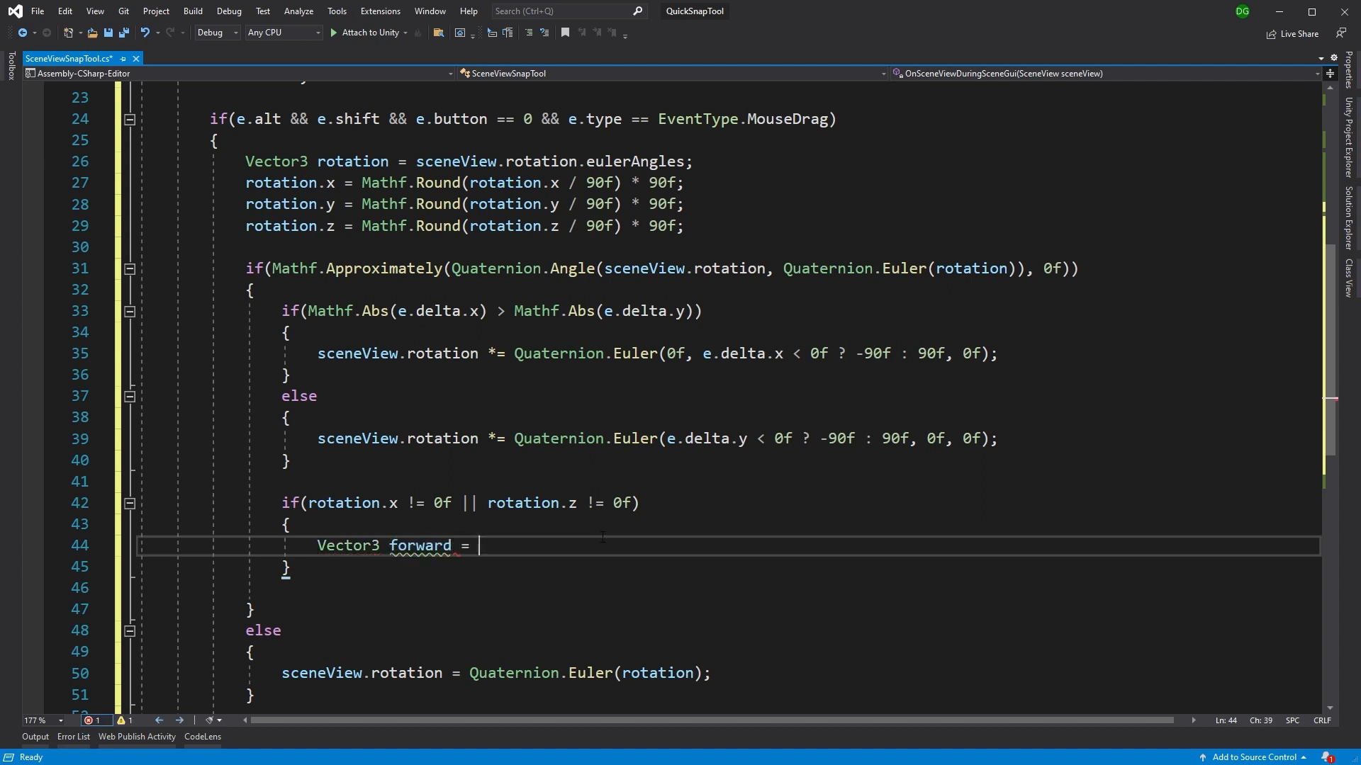
pyautogui.write('sceneView.')
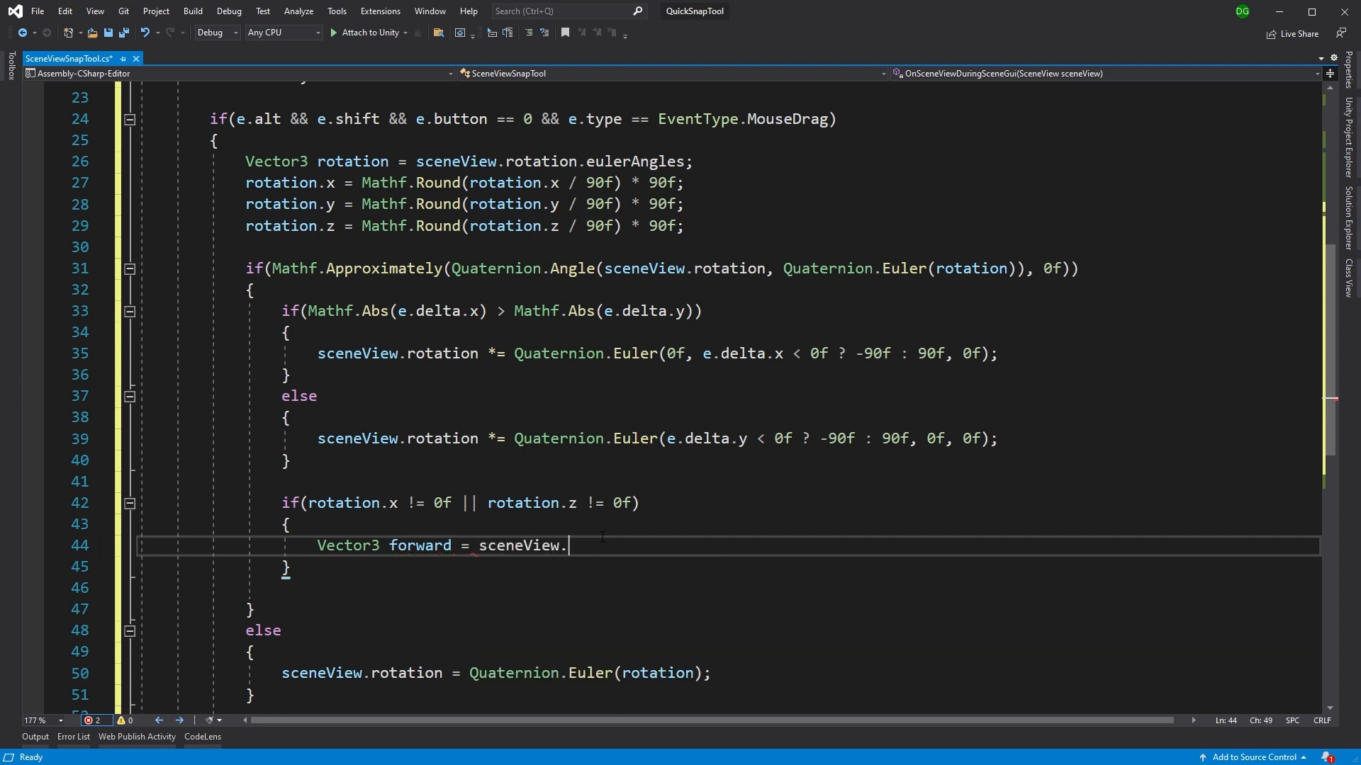
pyautogui.write('rotation')
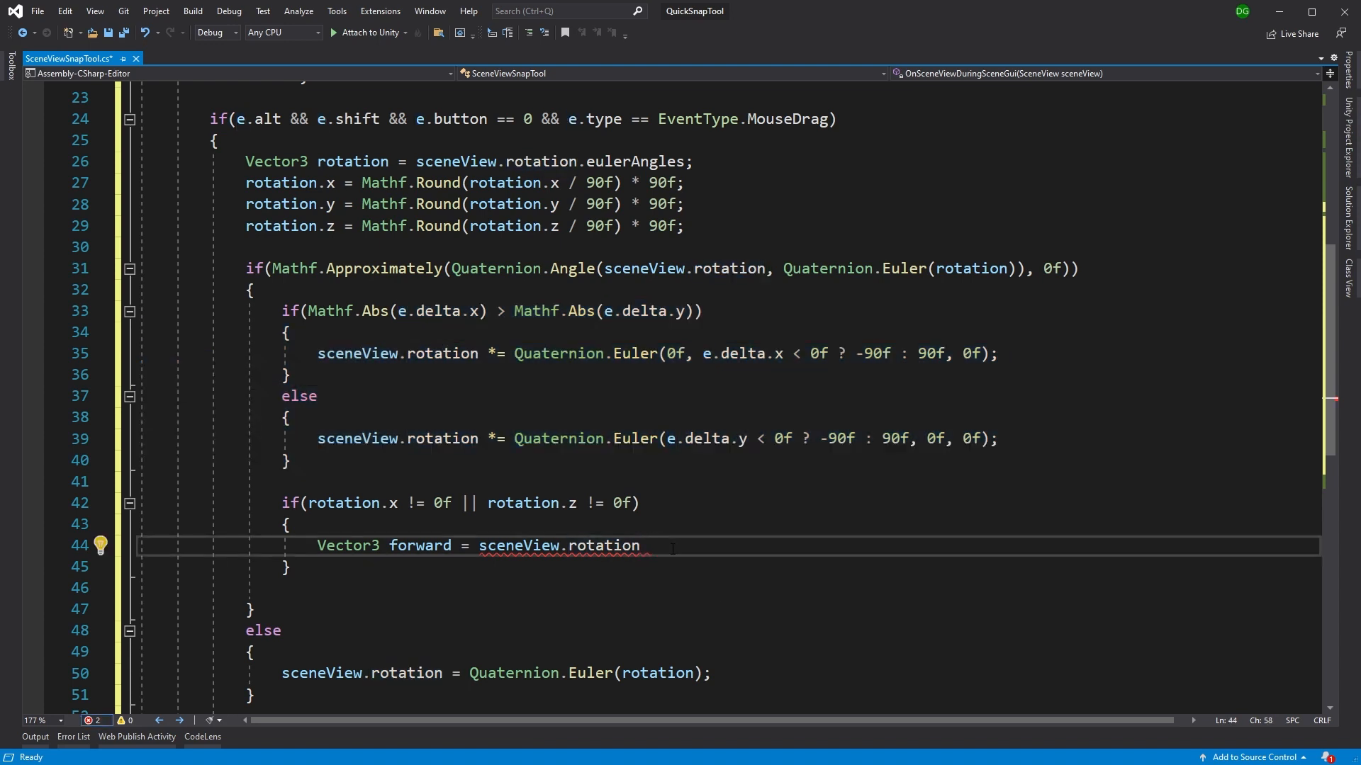
pyautogui.write('* scene')
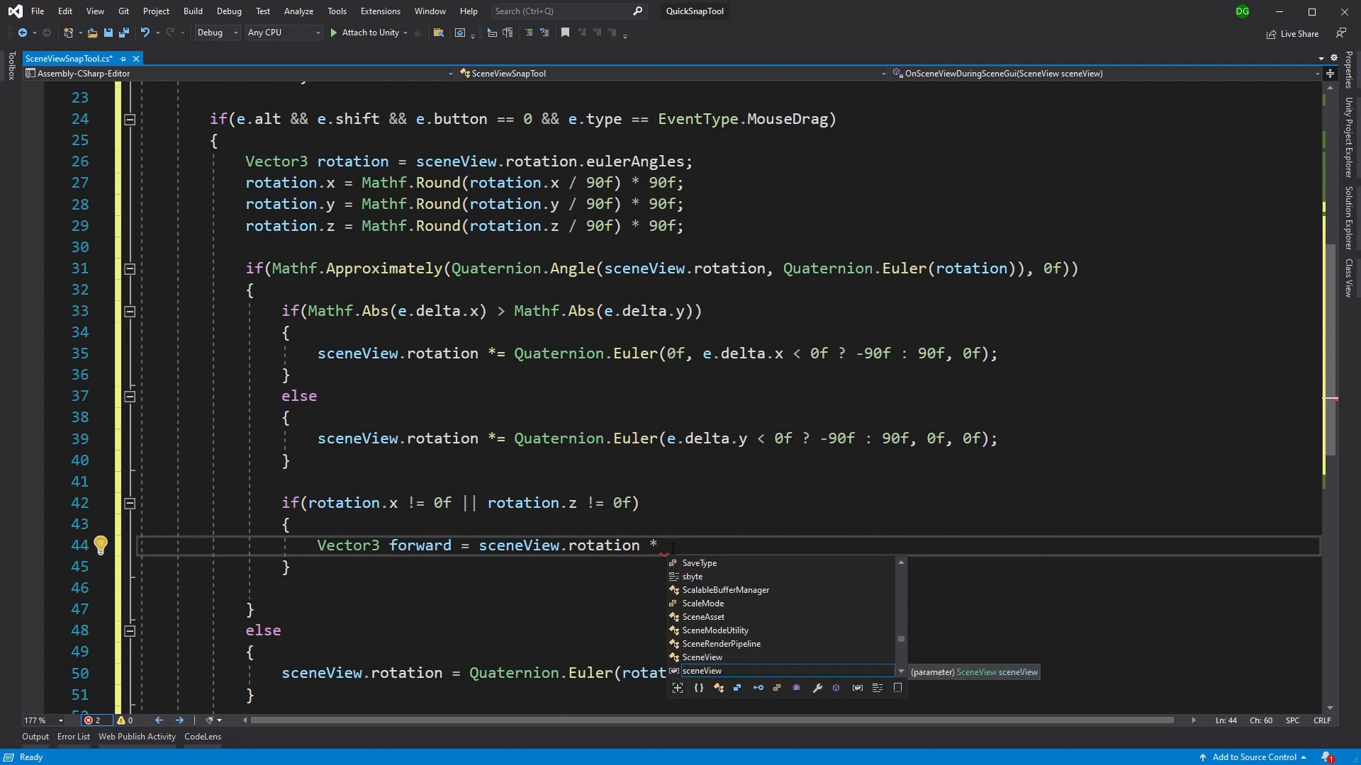
pyautogui.write('Vector3.forward;')
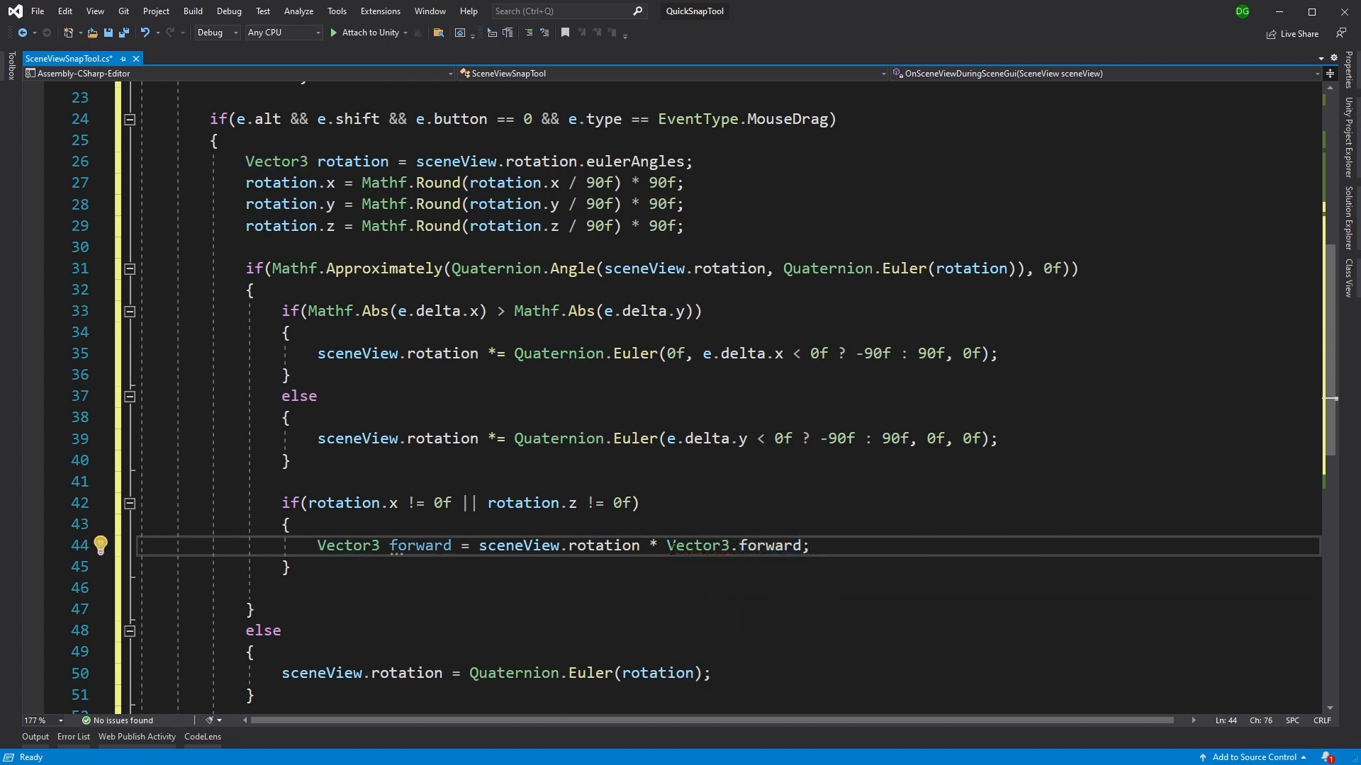
# Reset sceneView.rotation = Quaternion.LookRotation(forward, Vector3.up); to re-level the view
pyautogui.write('sceneView.rotation')
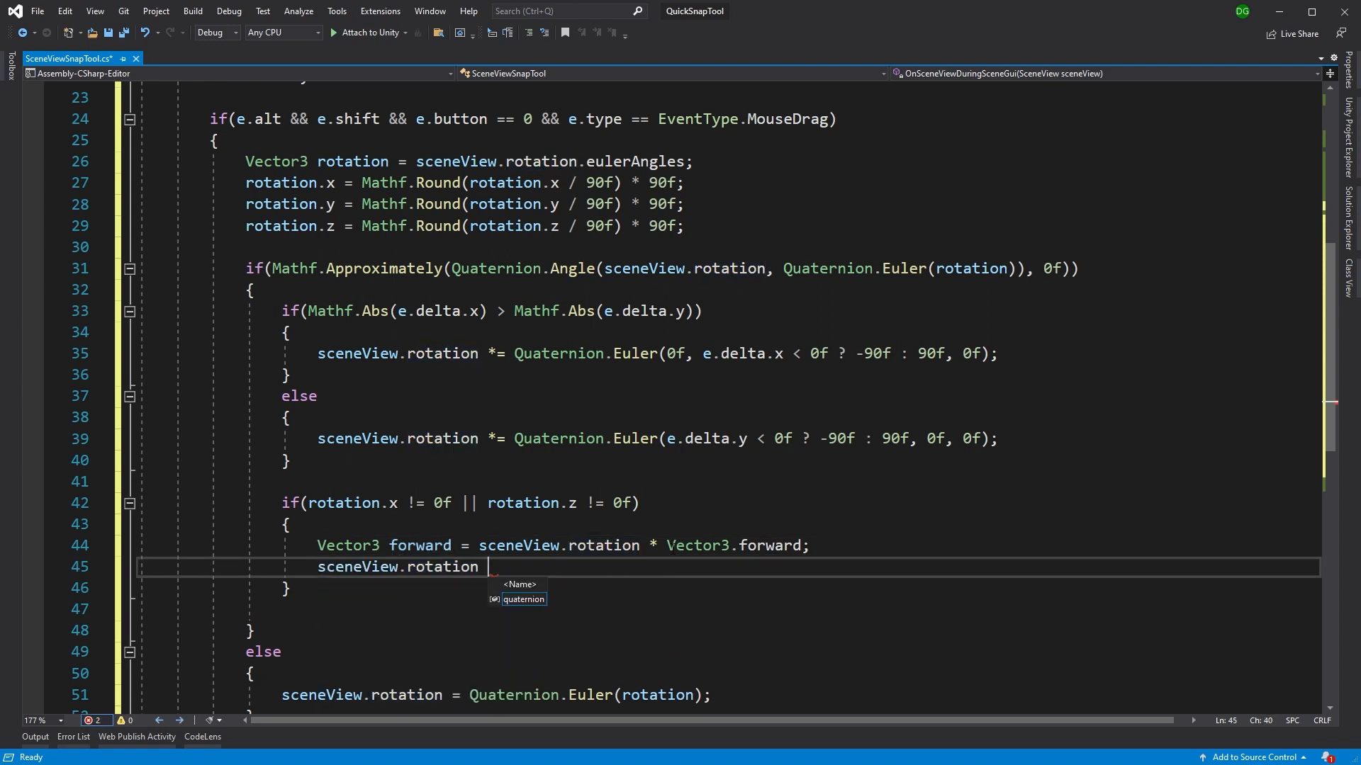
pyautogui.write('= Quaternion.')
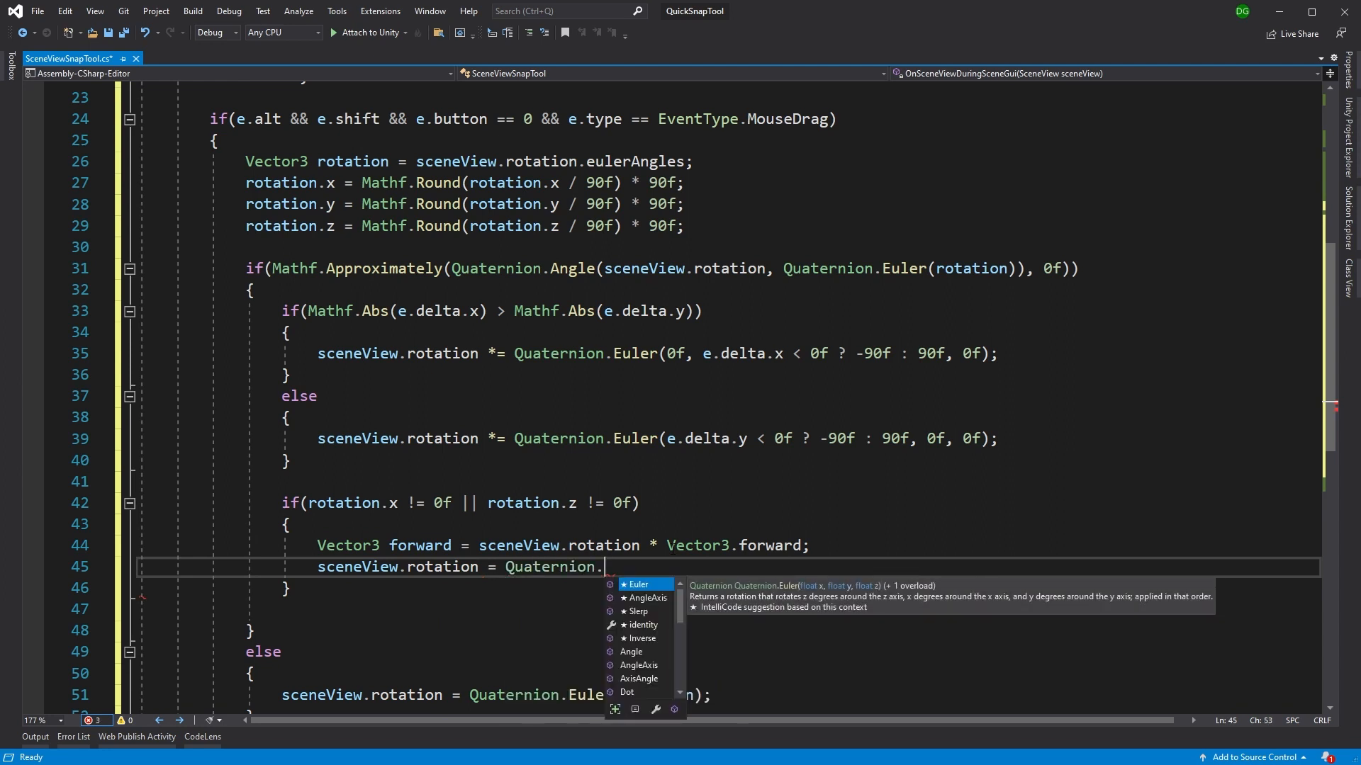
pyautogui.write('LookRotation')
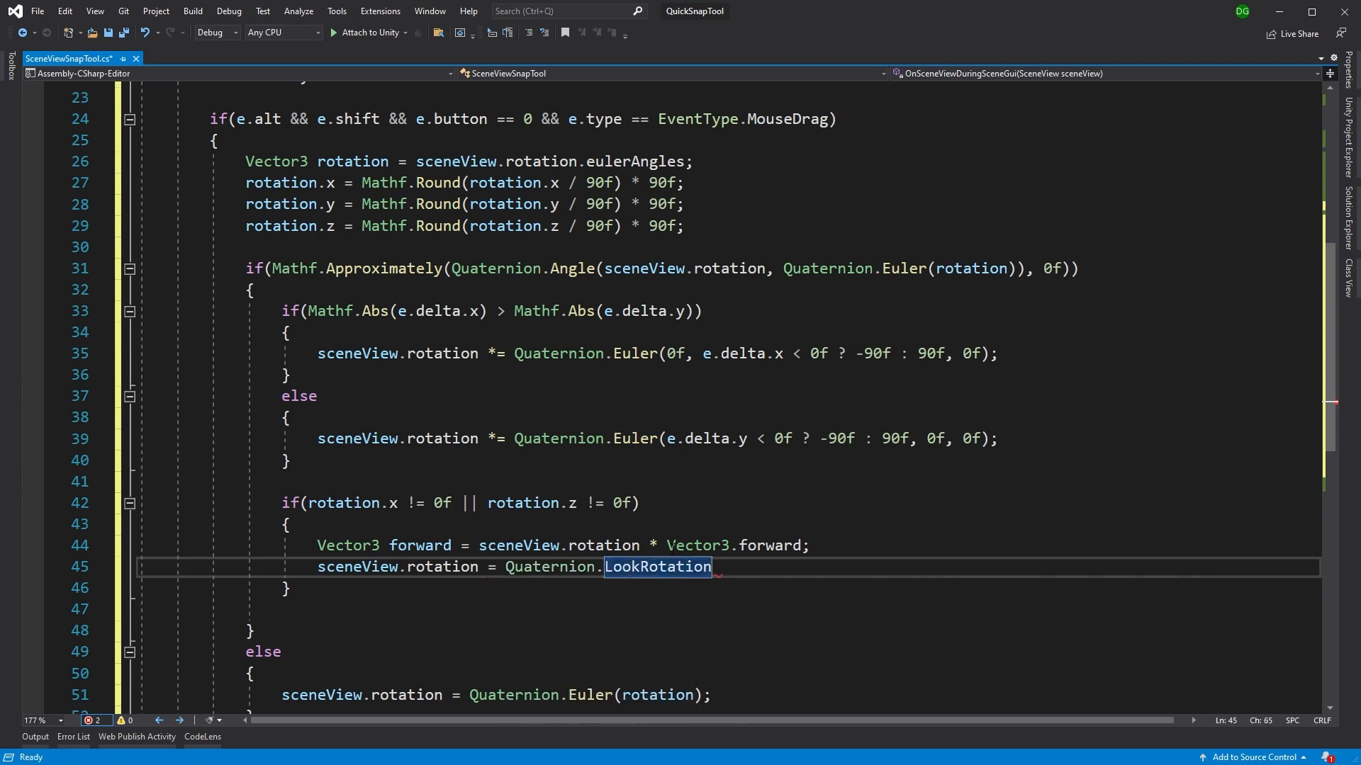
pyautogui.write('(forward')
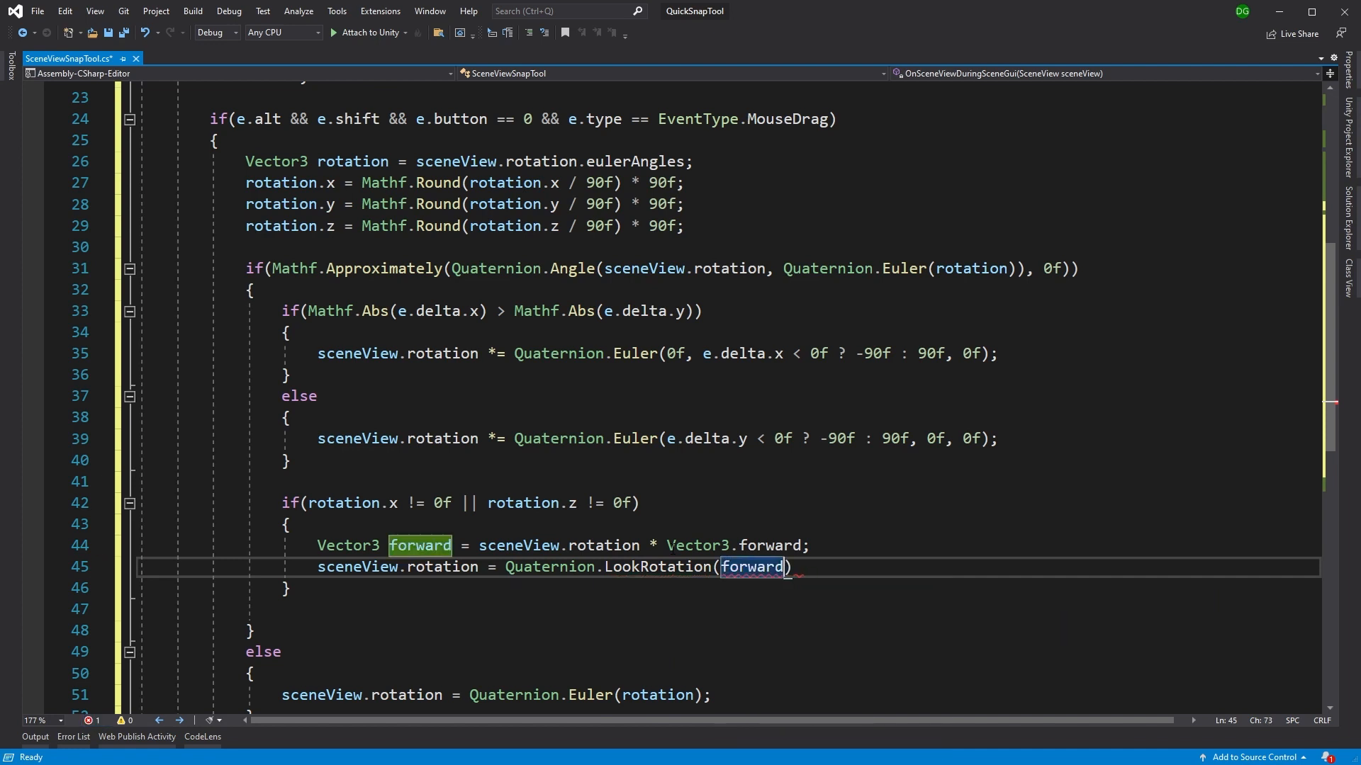
pyautogui.write(', Vector3')
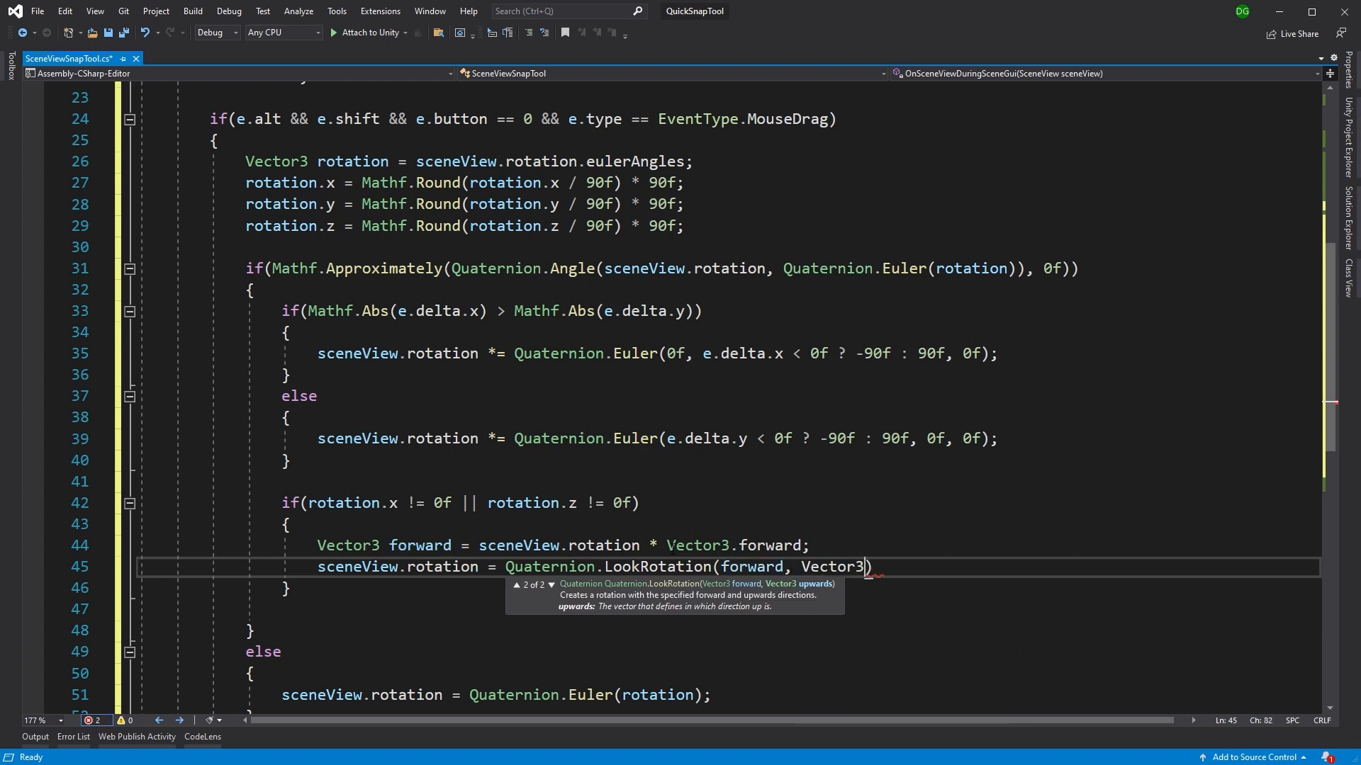
pyautogui.write('.up);')
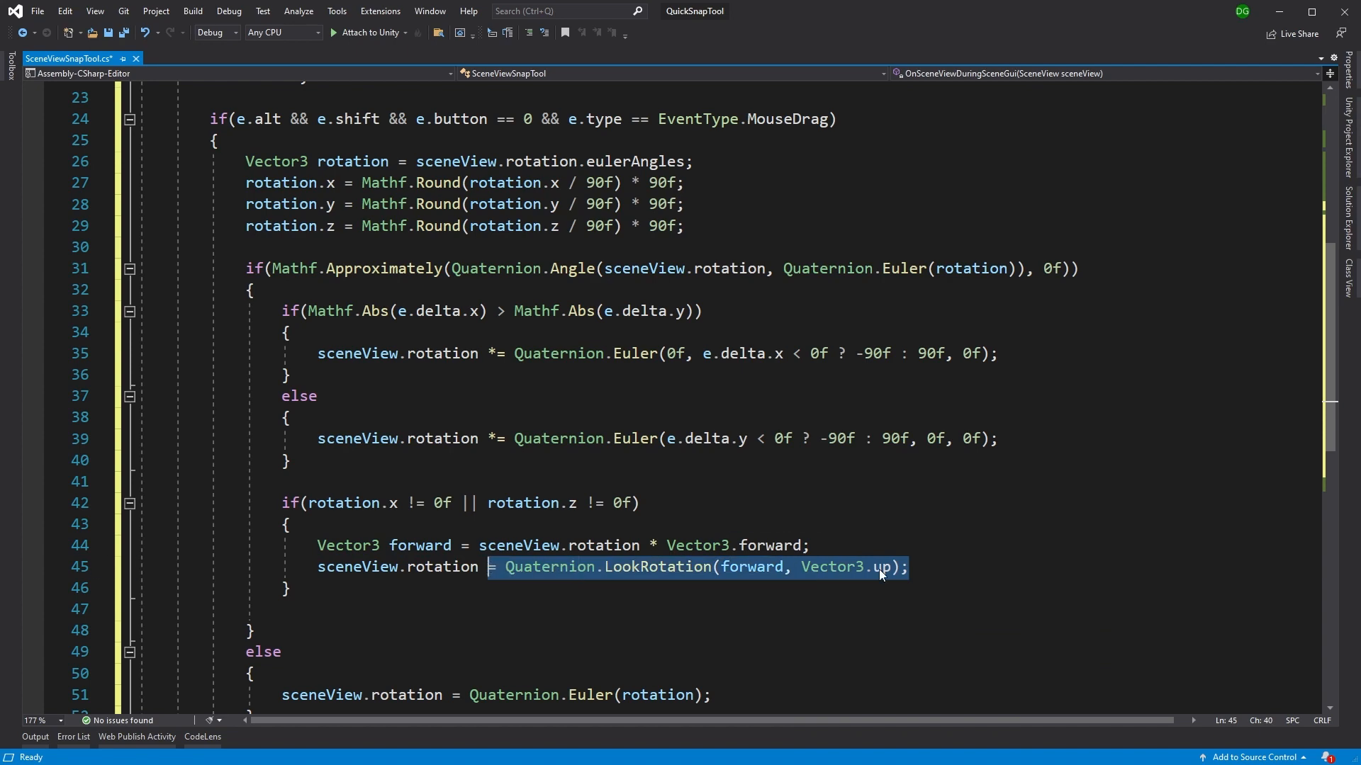
# Highlight the forward argument's uses and scroll back to the top of the class
pyautogui.doubleClick(751, 567)
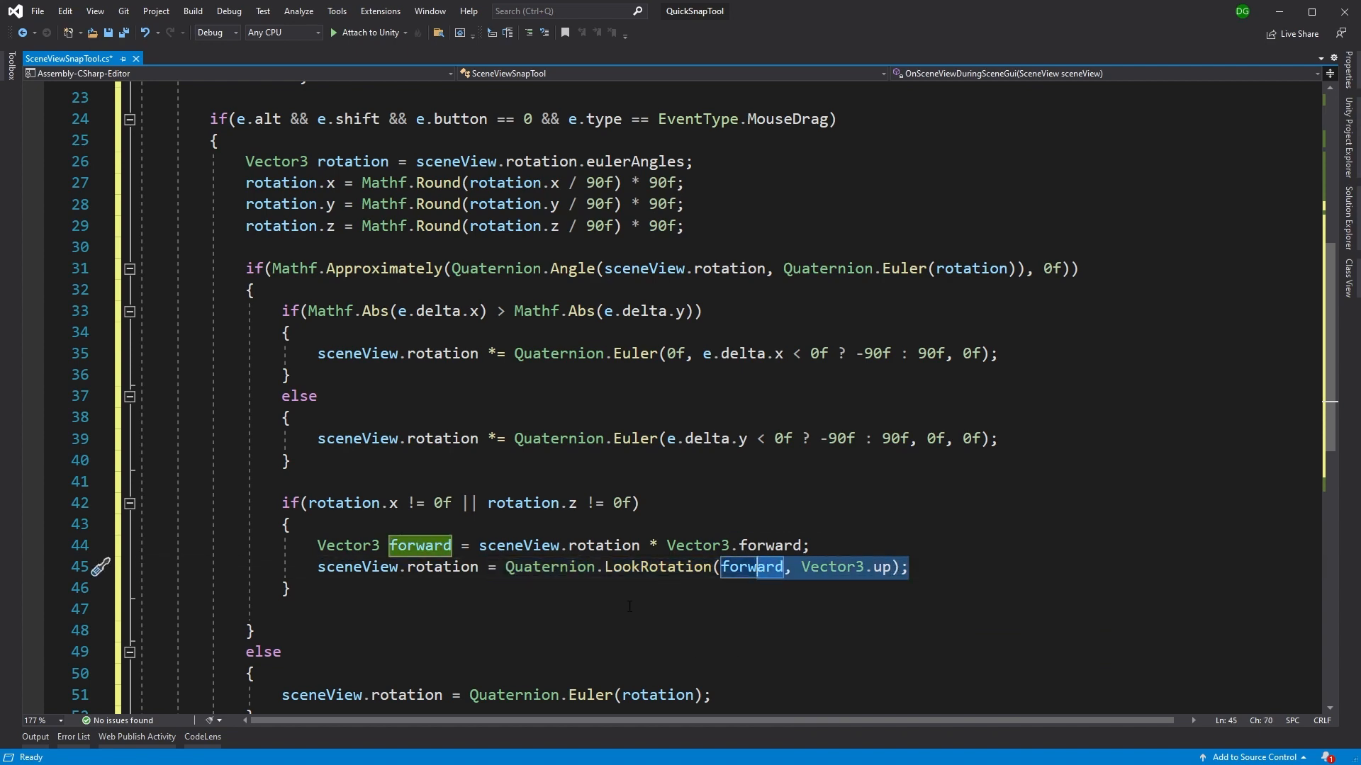
pyautogui.scroll(-3)
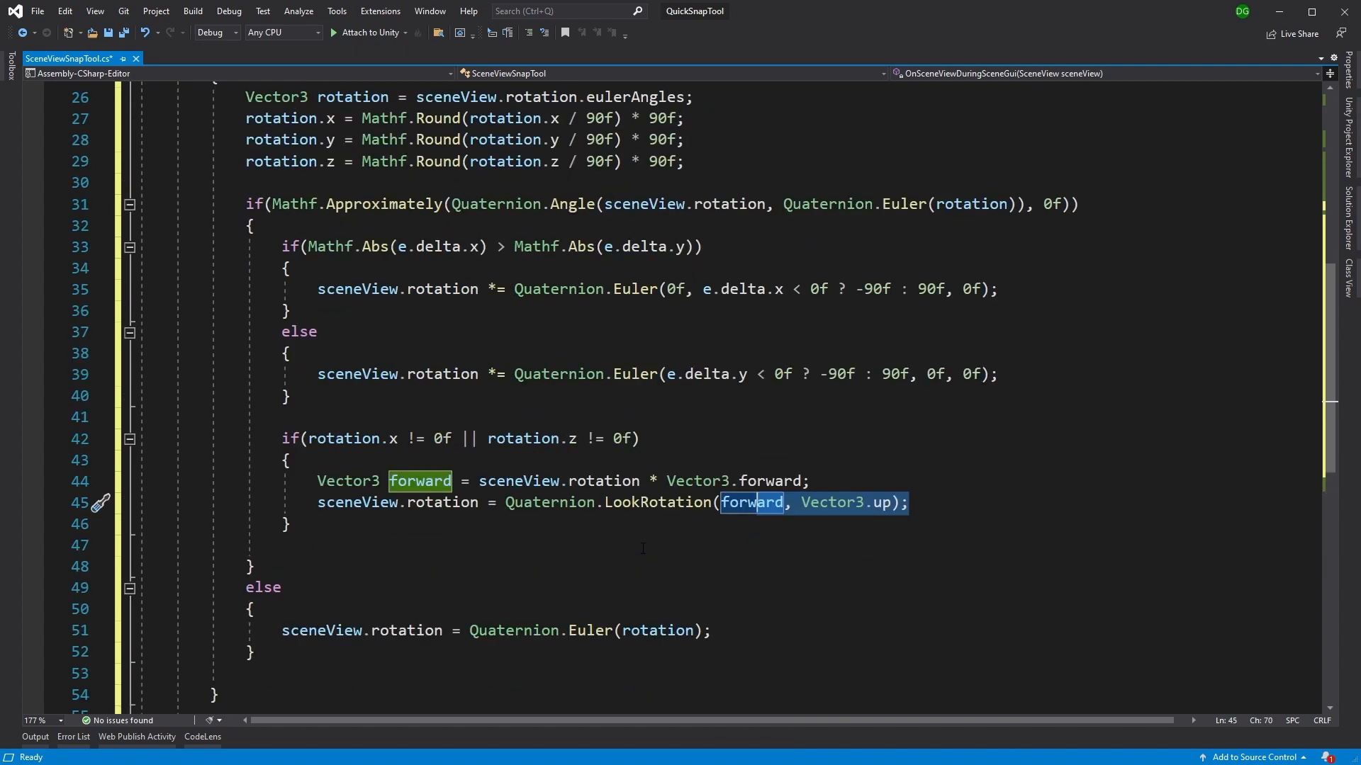
pyautogui.scroll(3)
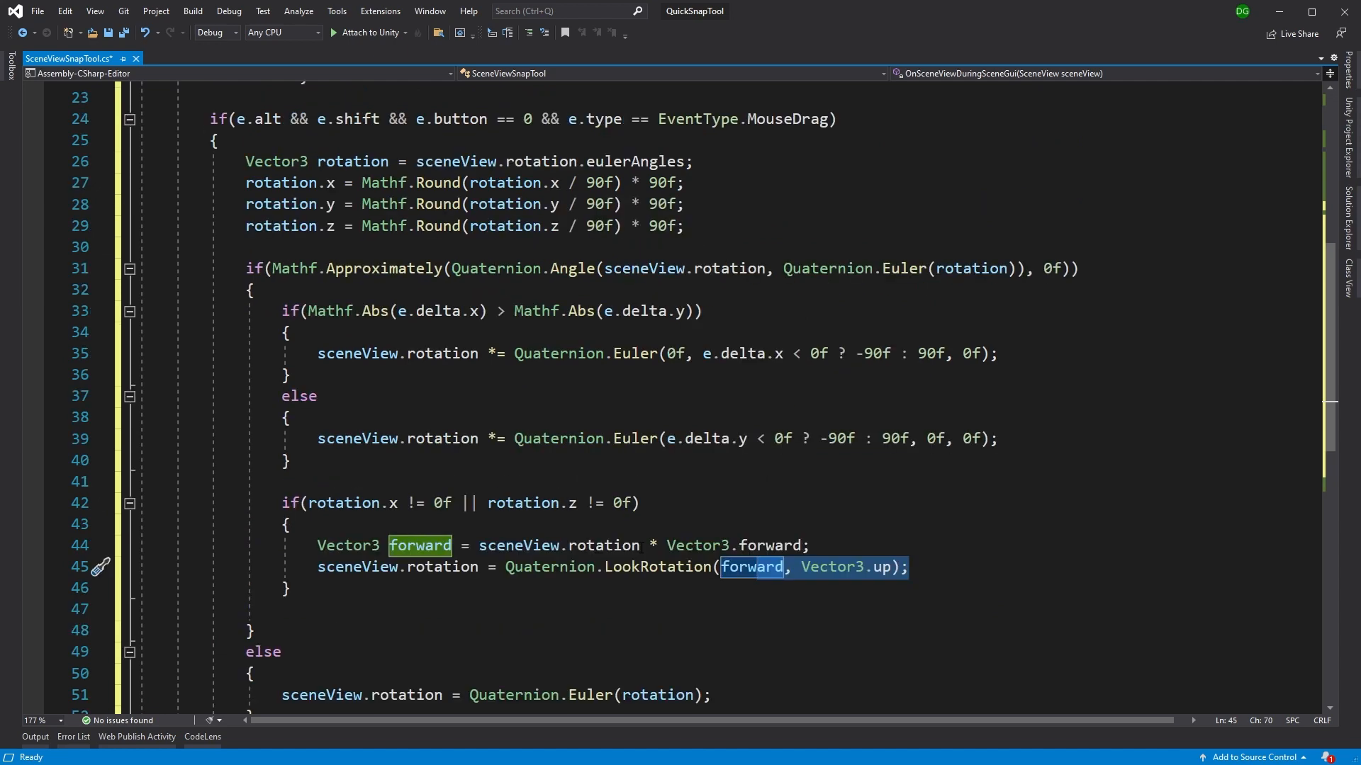
pyautogui.scroll(3)
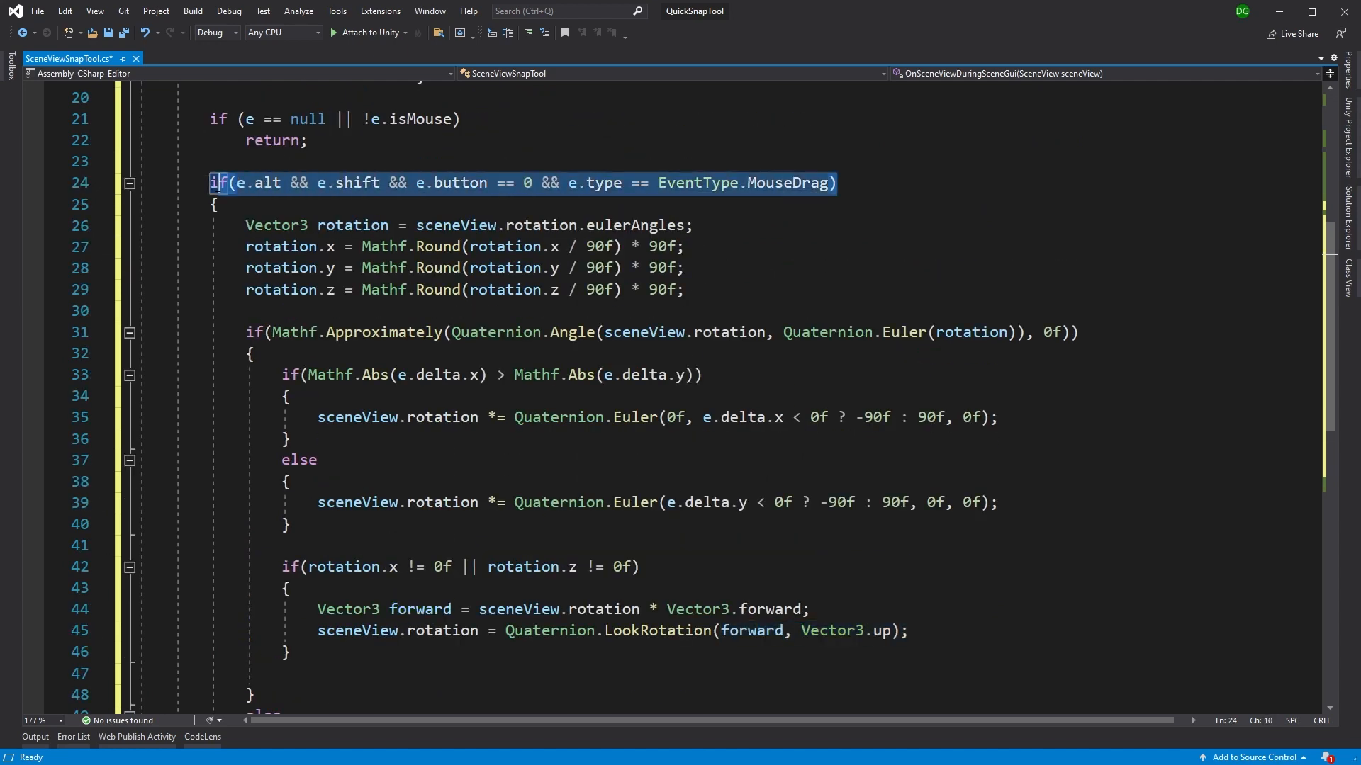
pyautogui.scroll(3)
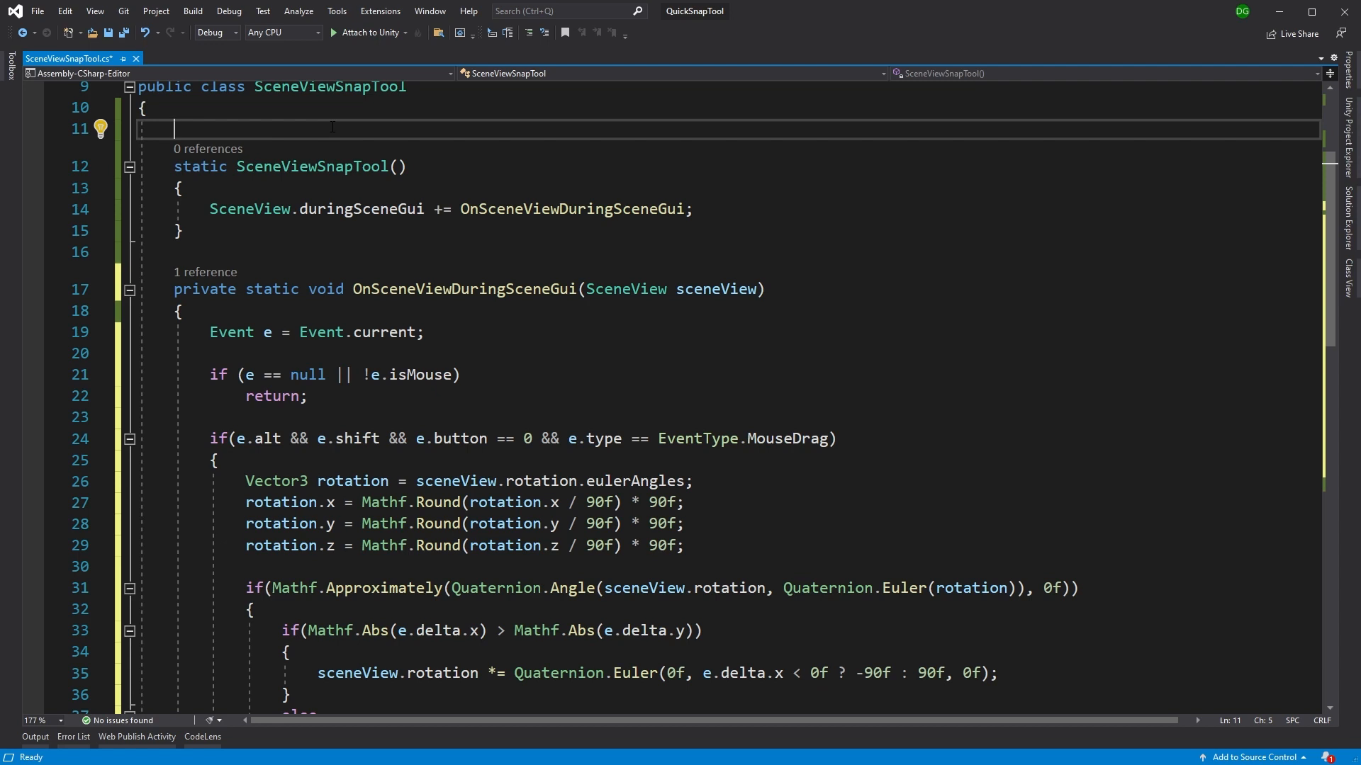
# Declare a static bool m_snapPerformed field in the class
pyautogui.write('s')
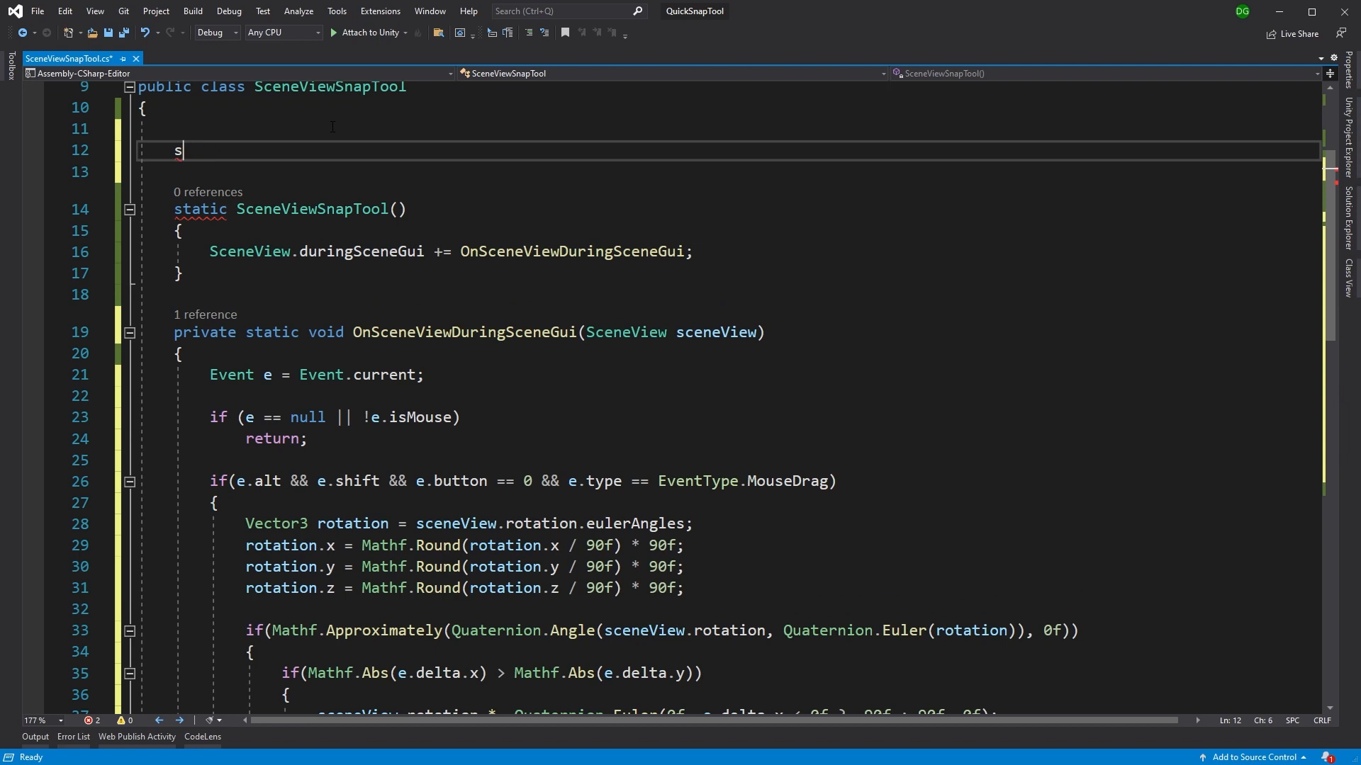
pyautogui.write('tatic bool')
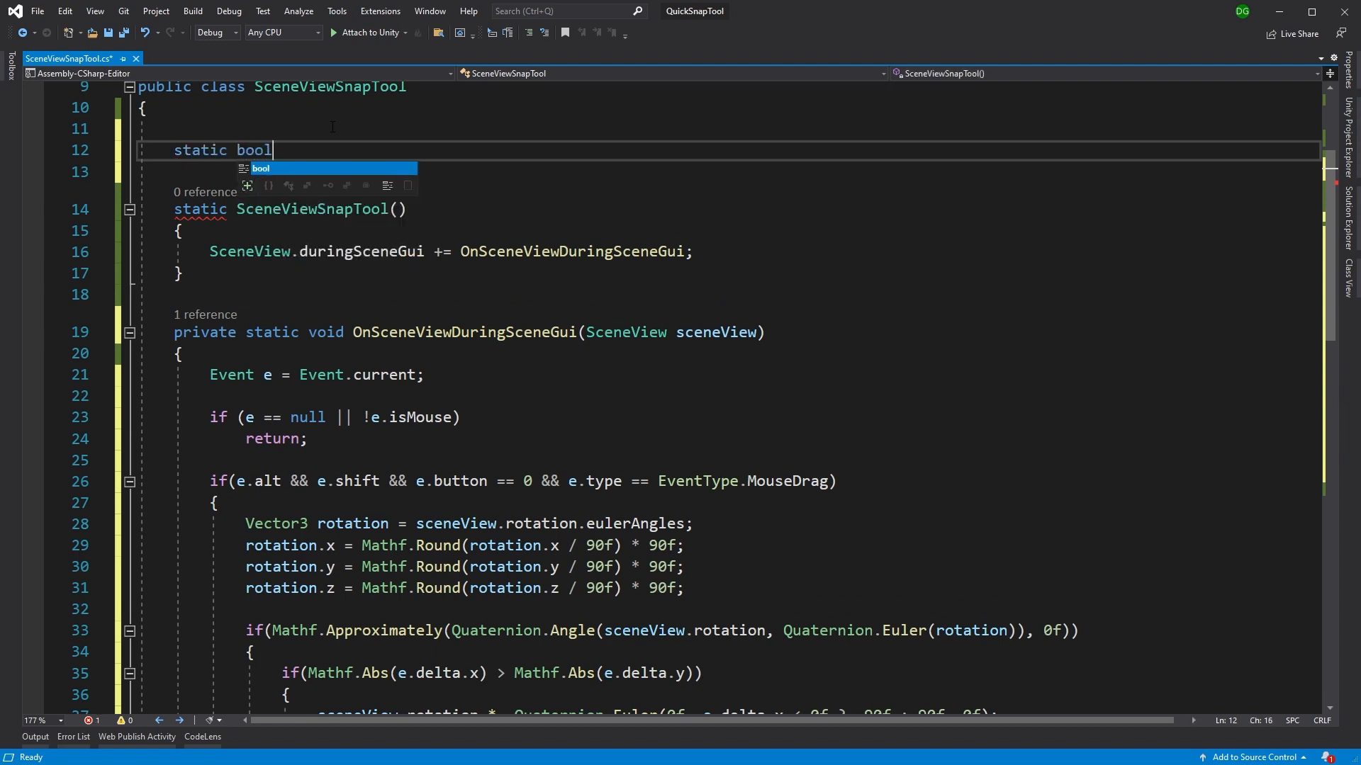
pyautogui.write('m_')
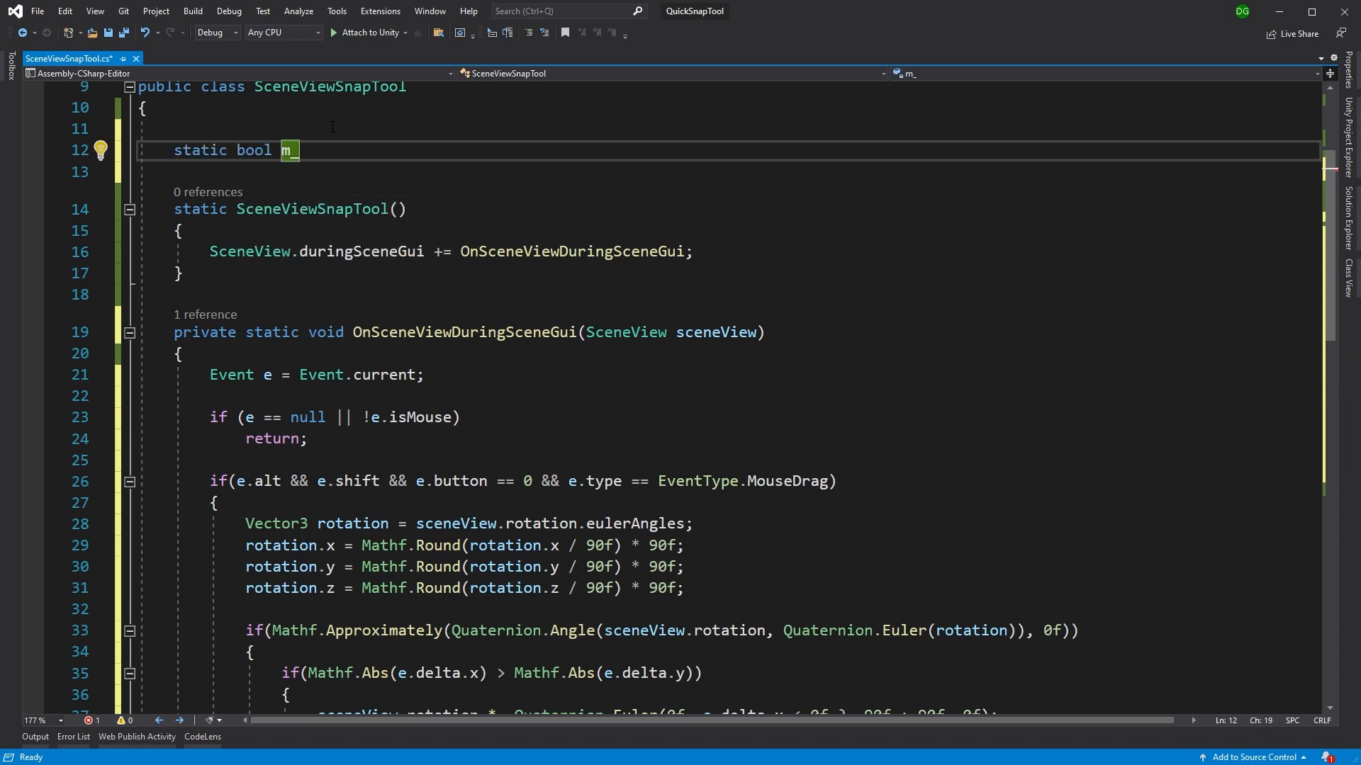
pyautogui.write('snapPerfo')
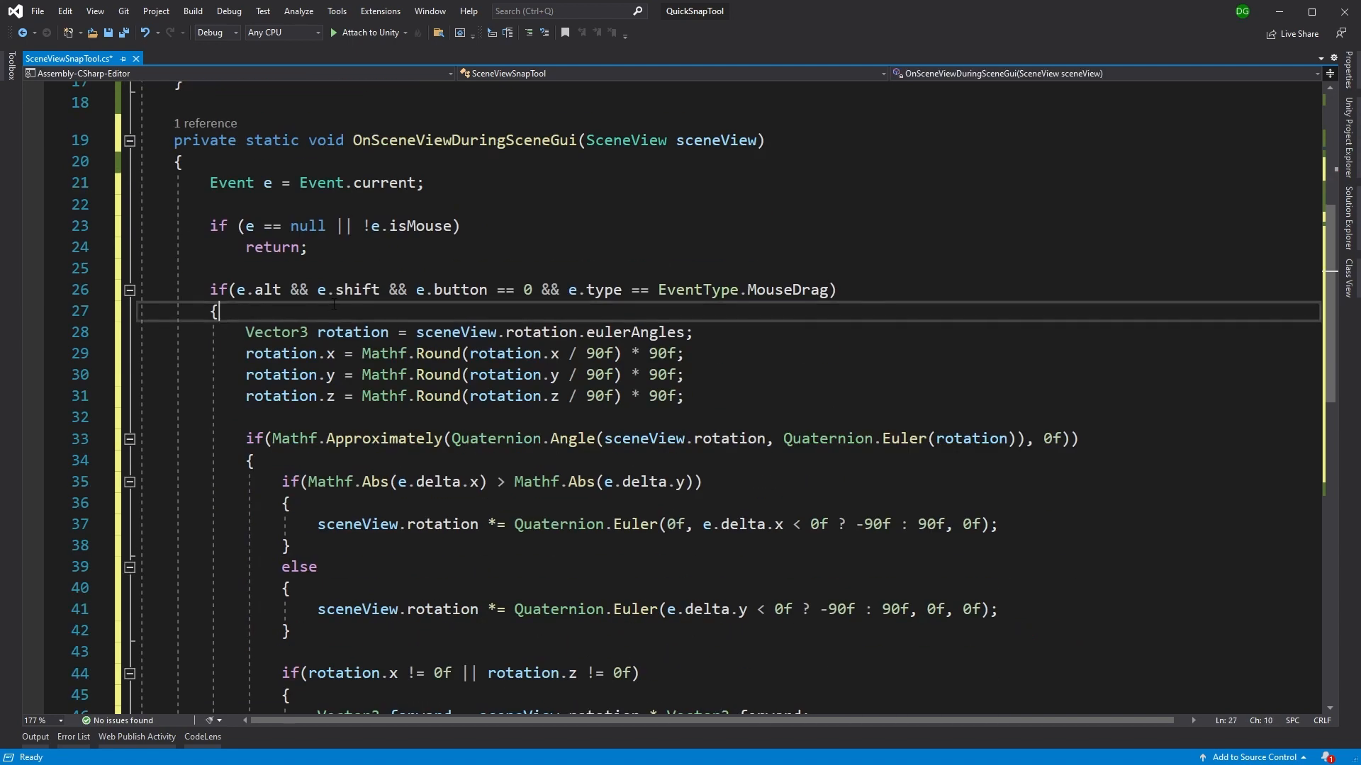
# Wrap the snap code in if(!m_snapPerformed) and set m_snapPerformed = true inside it
pyautogui.write('if(!')
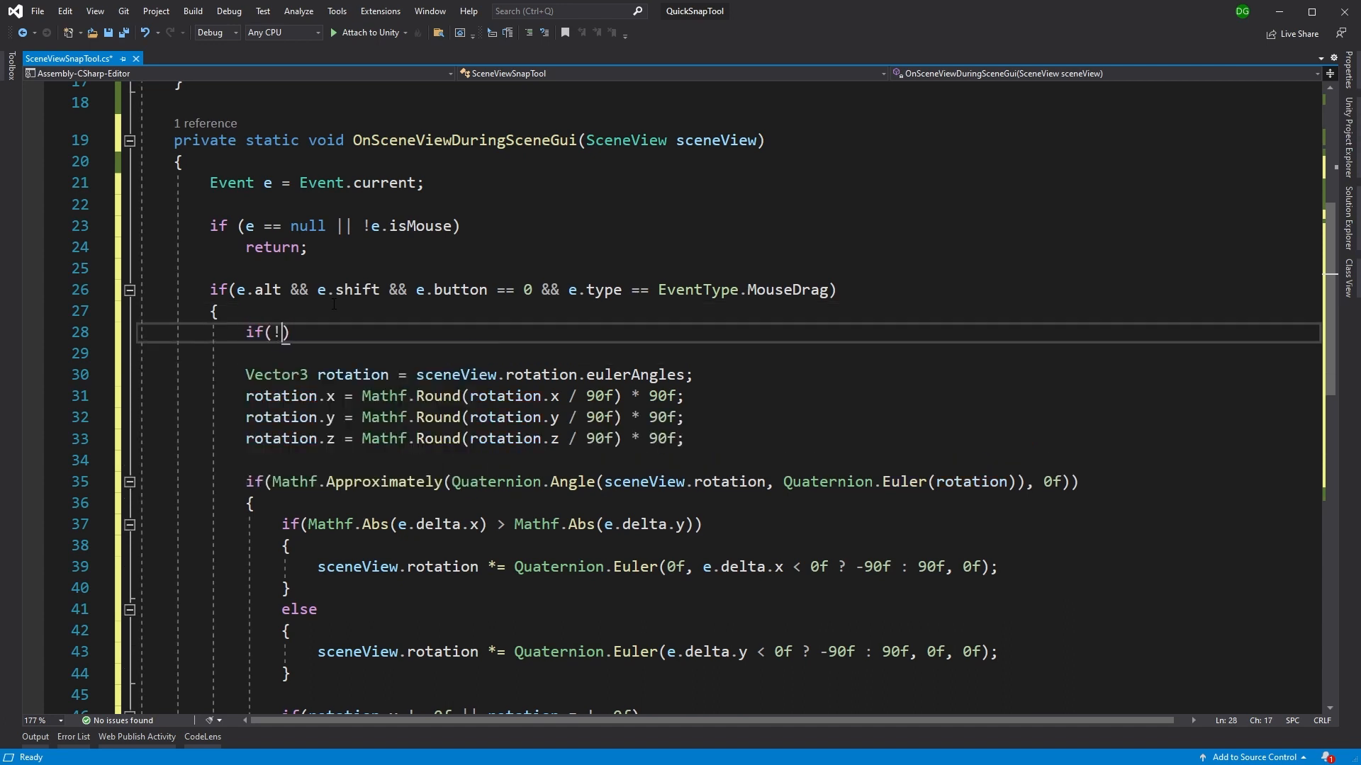
pyautogui.write('m_snapPerformed')
pyautogui.write('{')
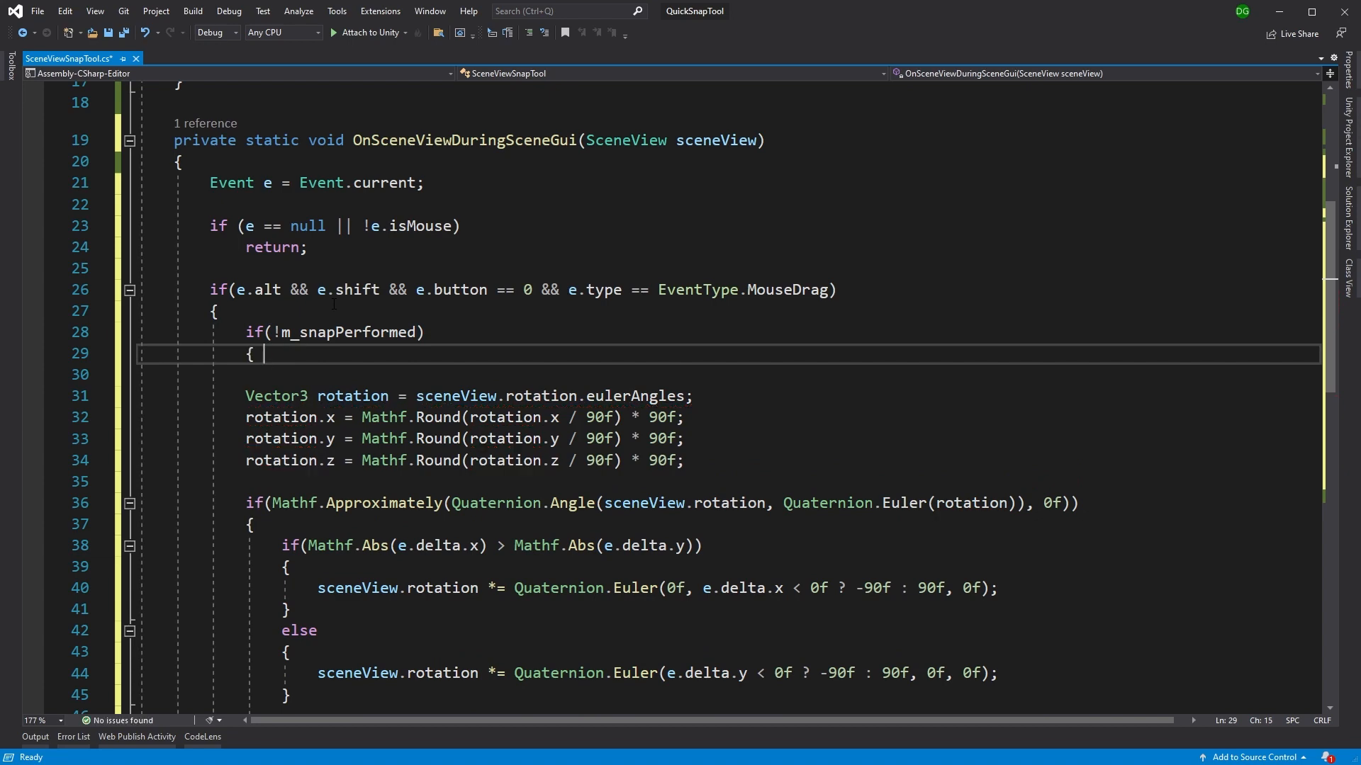
pyautogui.write('m_snapPerformed')
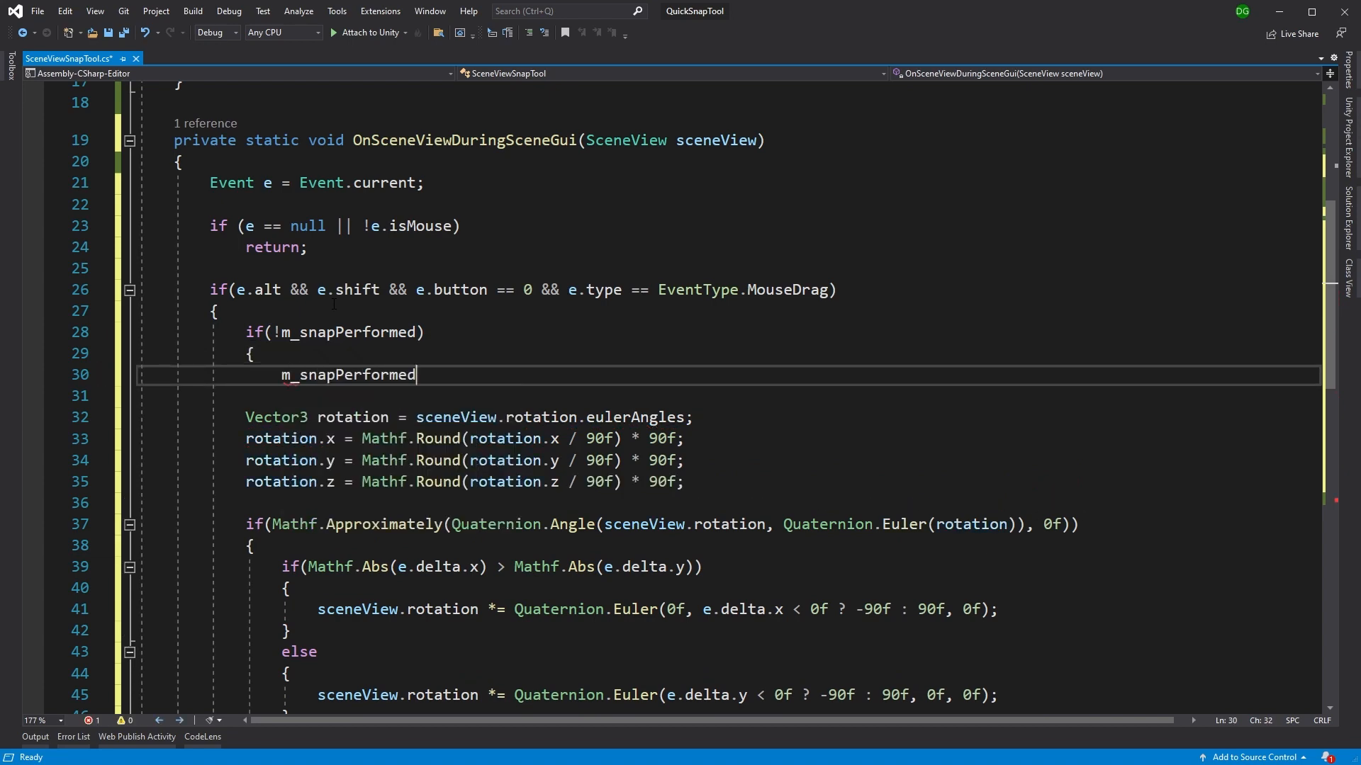
pyautogui.write('= true;')
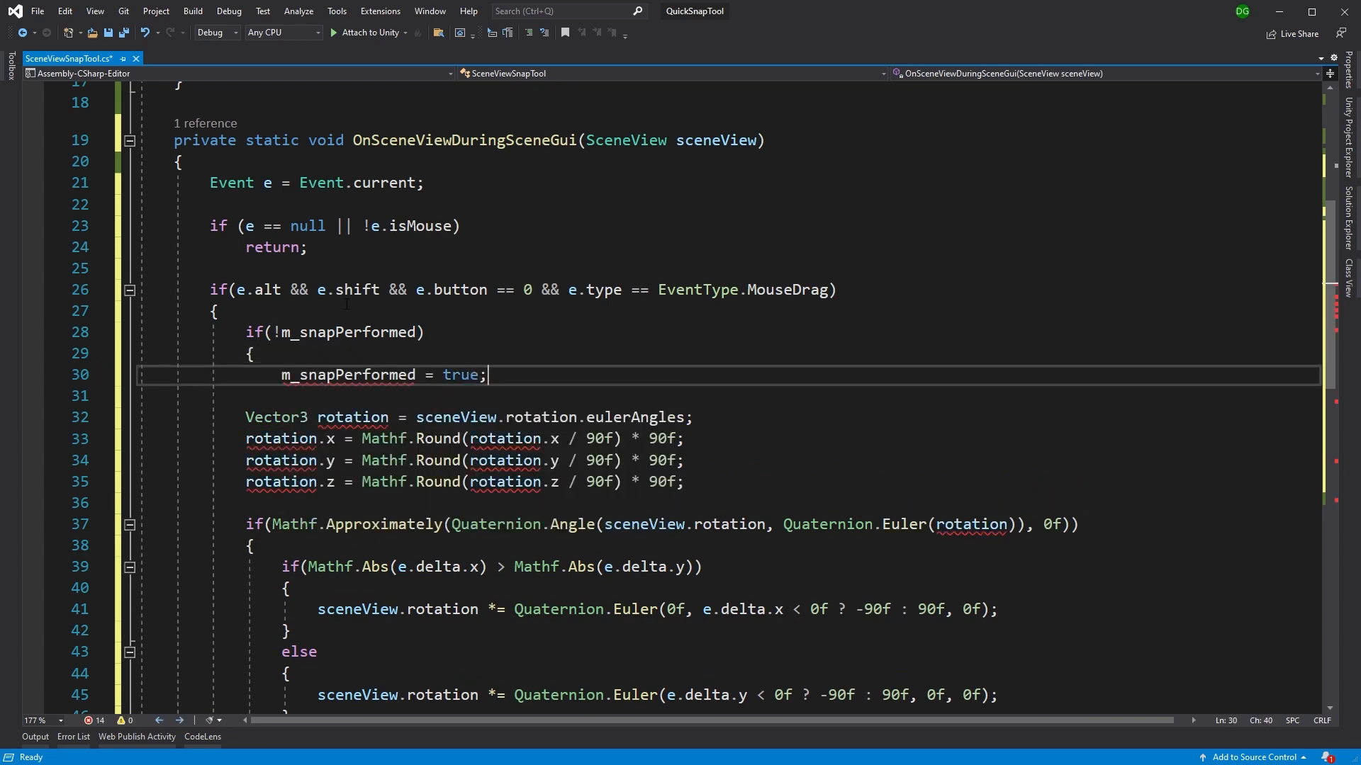
pyautogui.scroll(-3)
pyautogui.write('}')
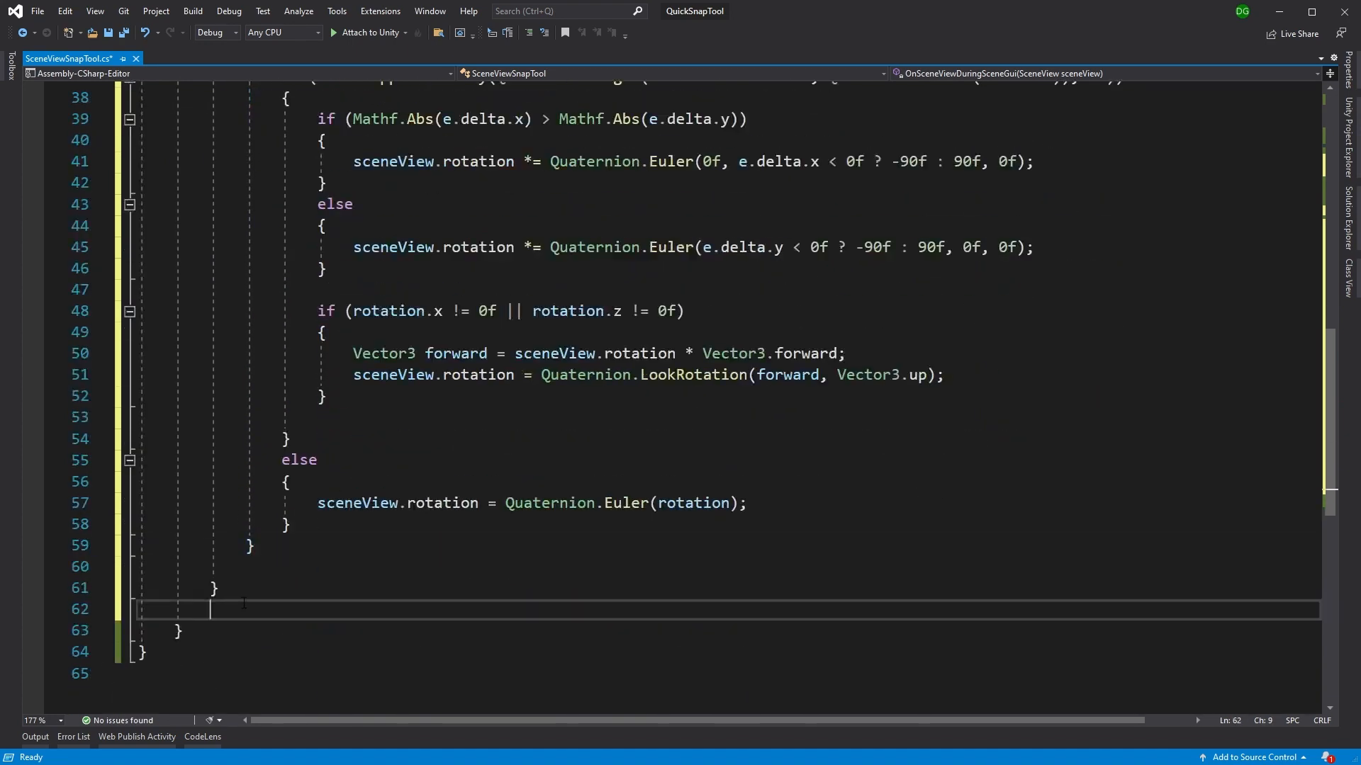
# Add else if(m_snapPerformed) { m_snapPerformed = false; } after the drag block
pyautogui.write('if(')
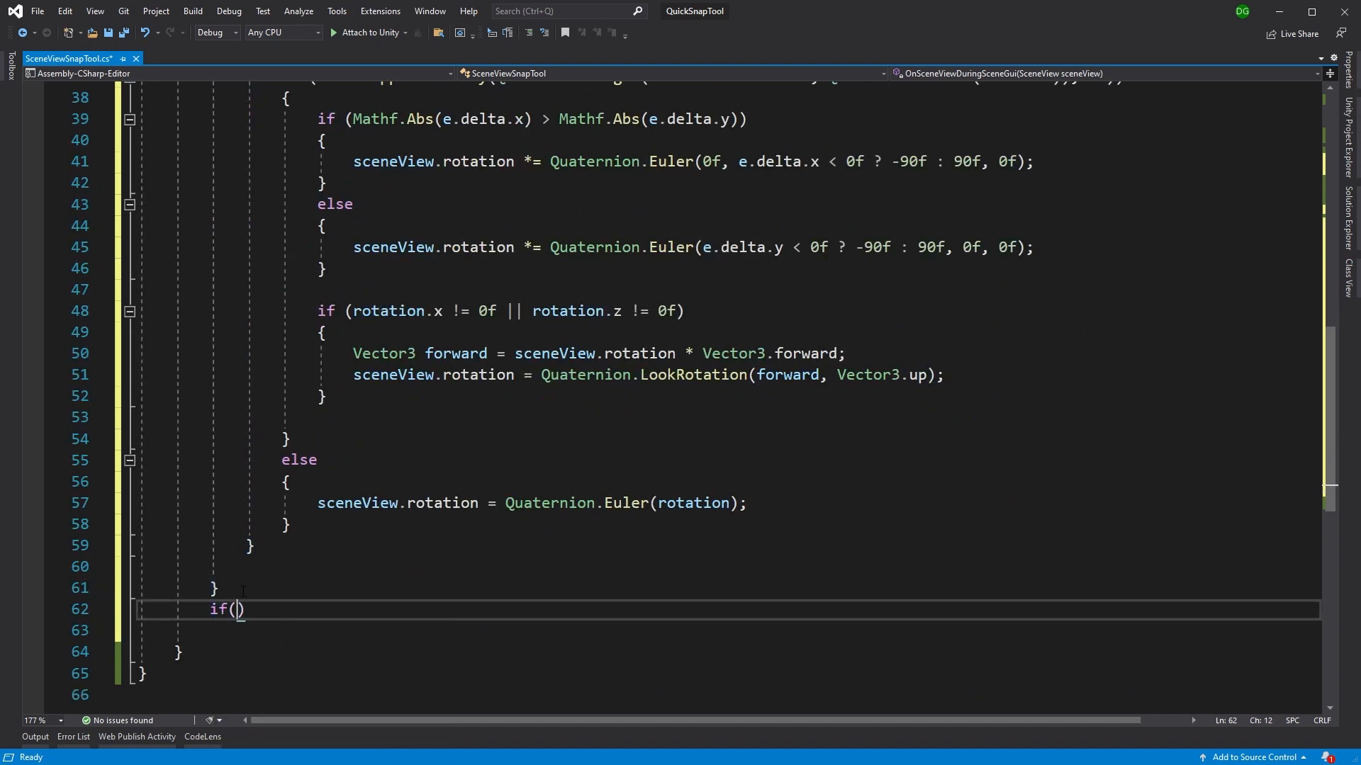
pyautogui.write('m_snapPerformed')
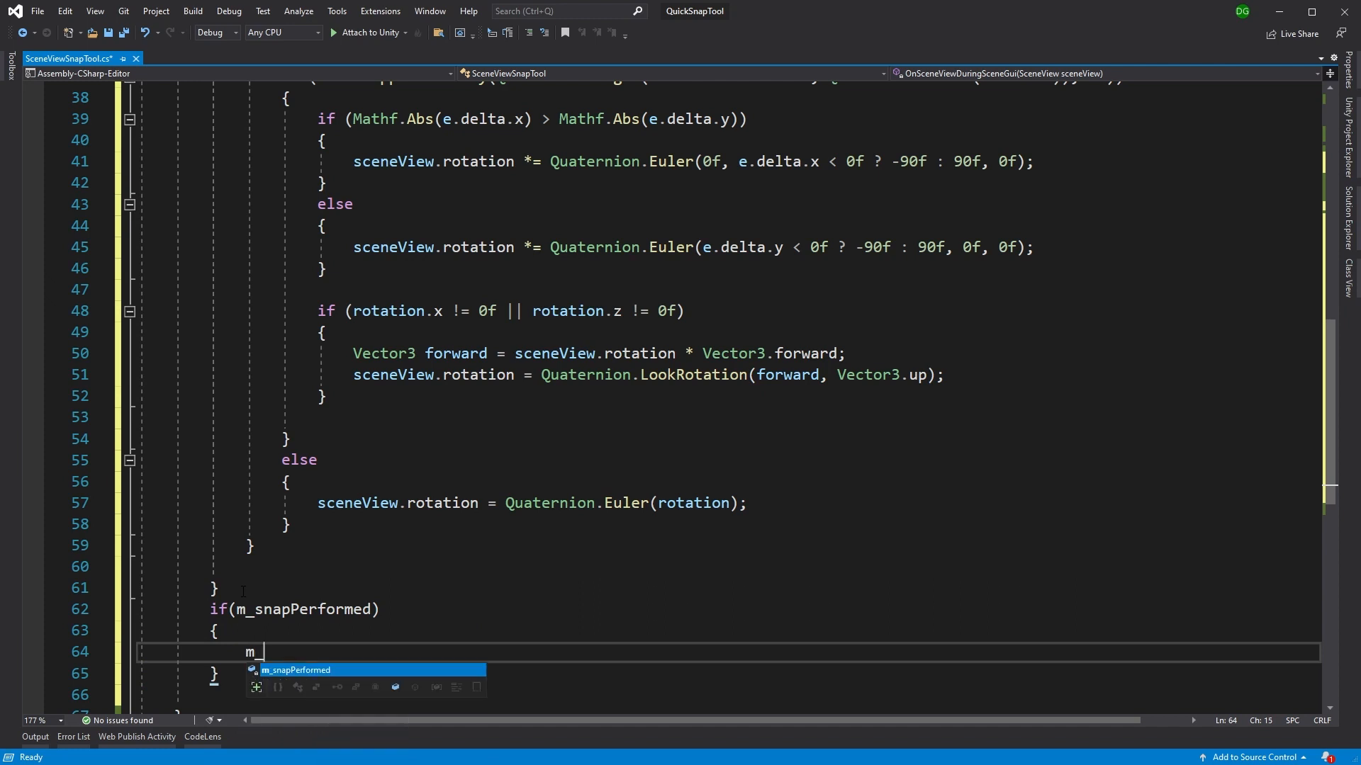
pyautogui.write('_snapPerformed =')
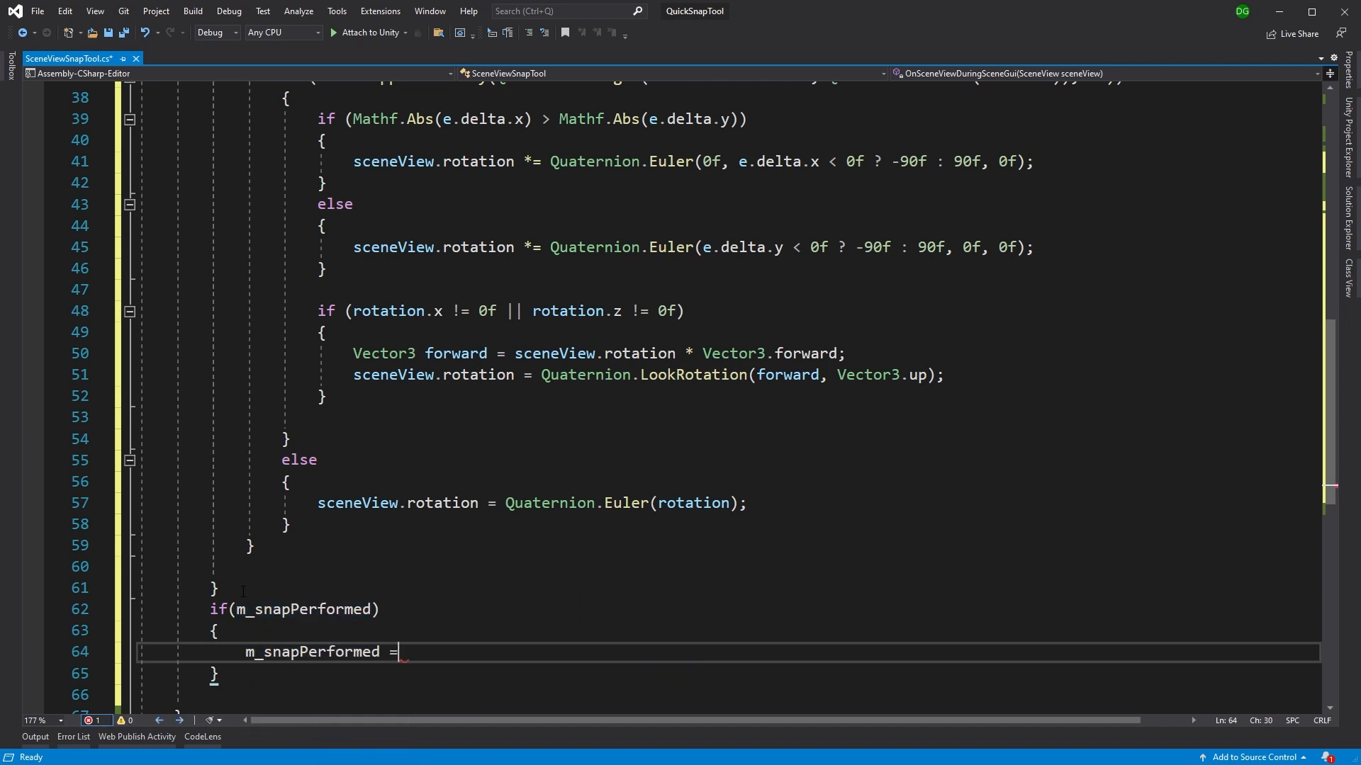
pyautogui.write('false;')
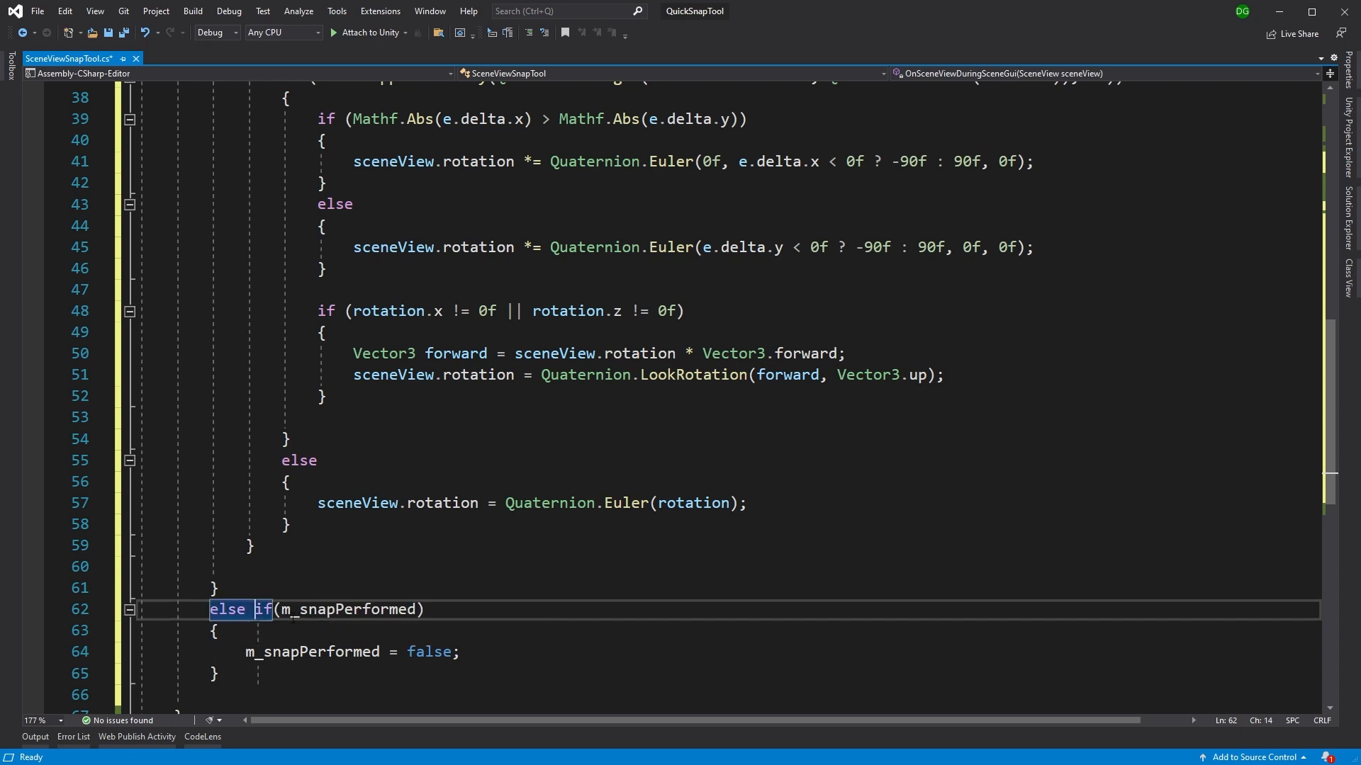
# Scroll through the handler to review the snap flag logic
pyautogui.scroll(3)
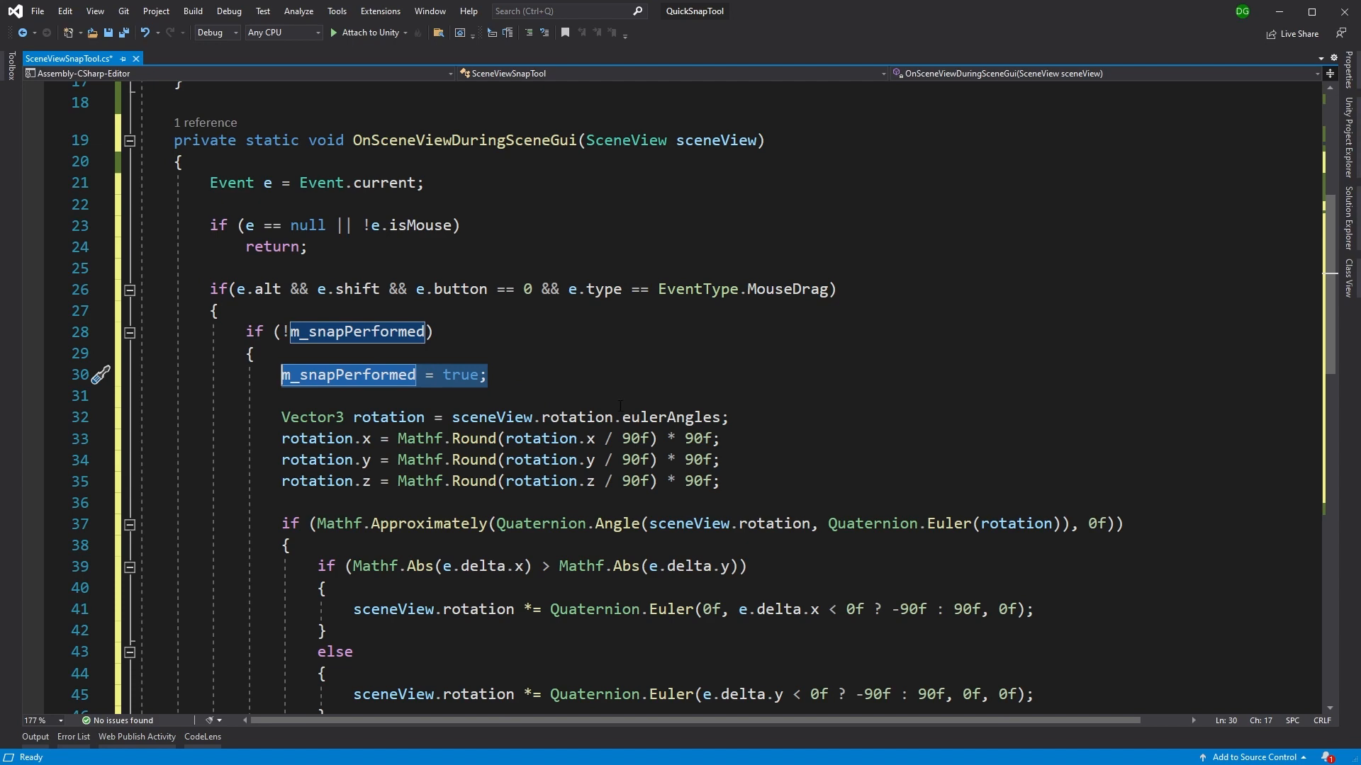
pyautogui.scroll(-3)
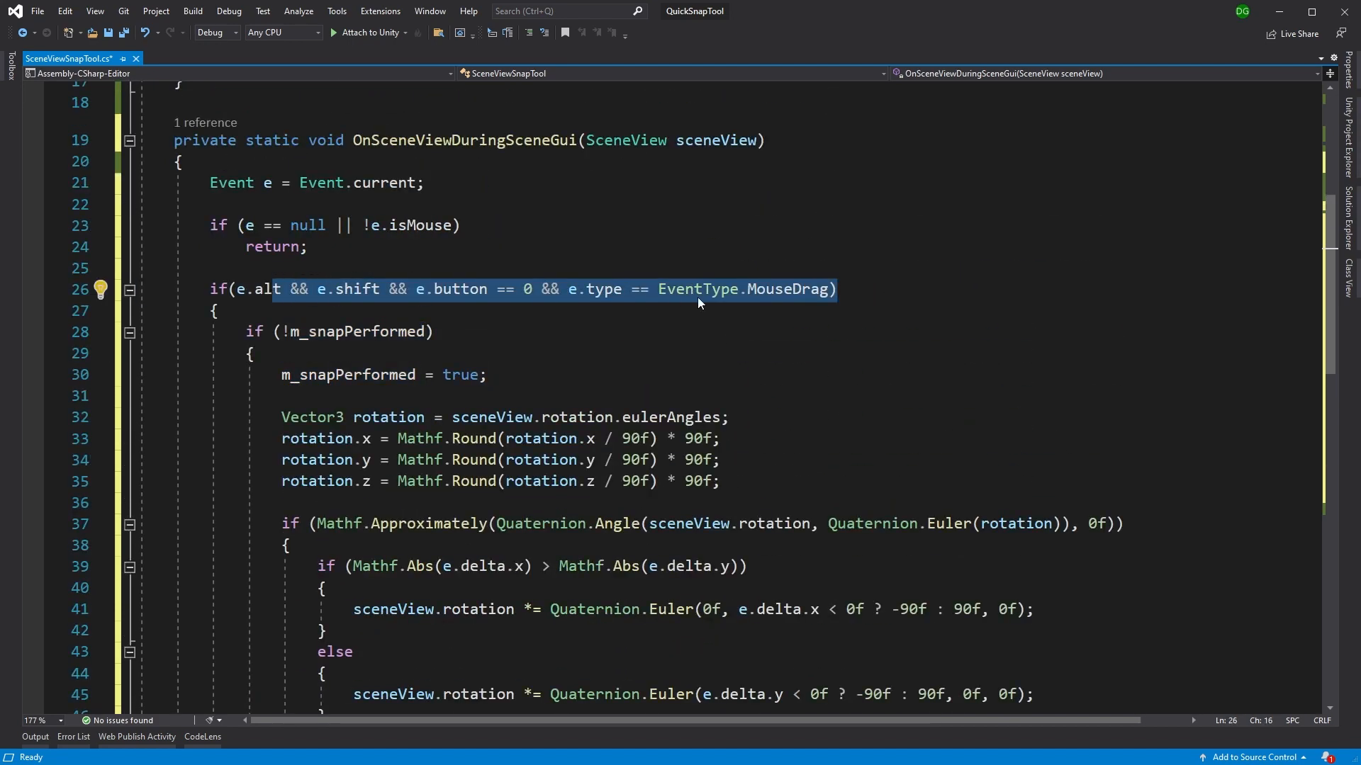
pyautogui.scroll(-3)
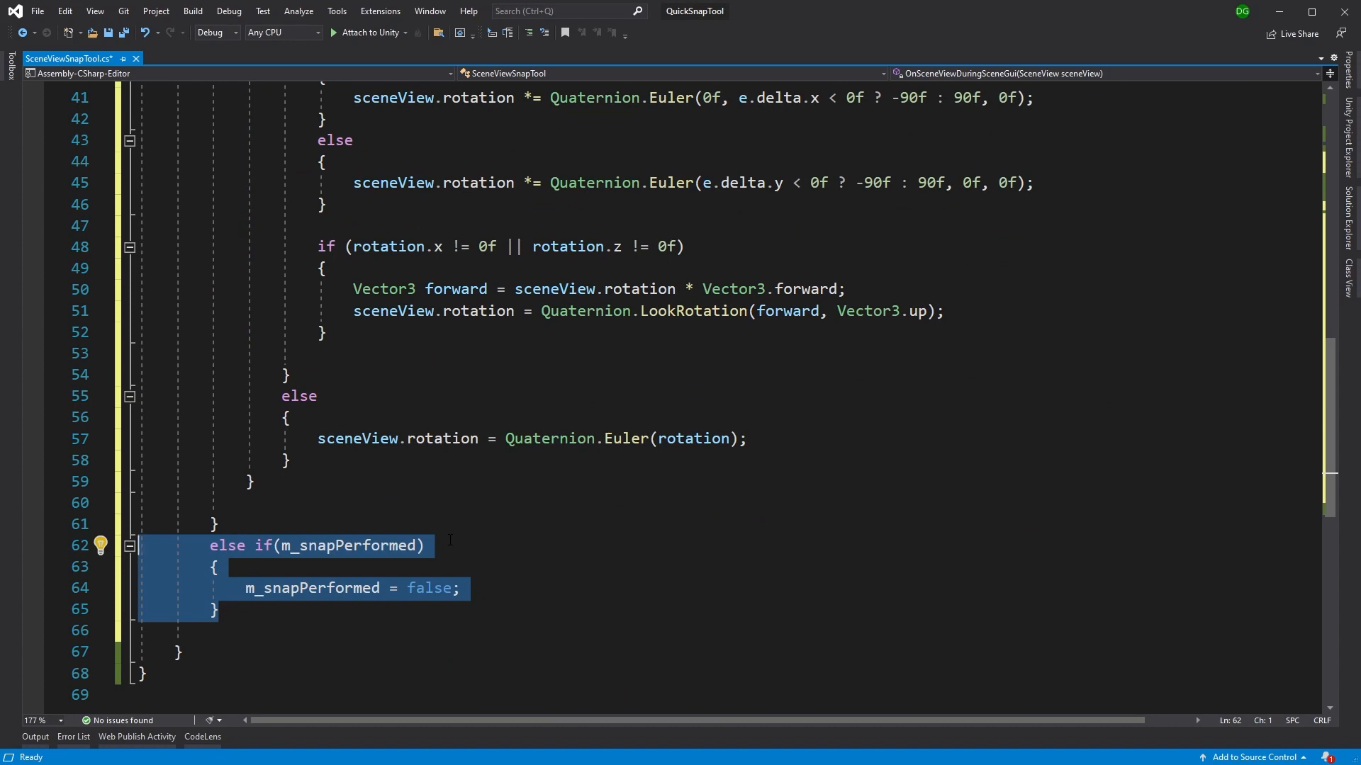
pyautogui.scroll(3)
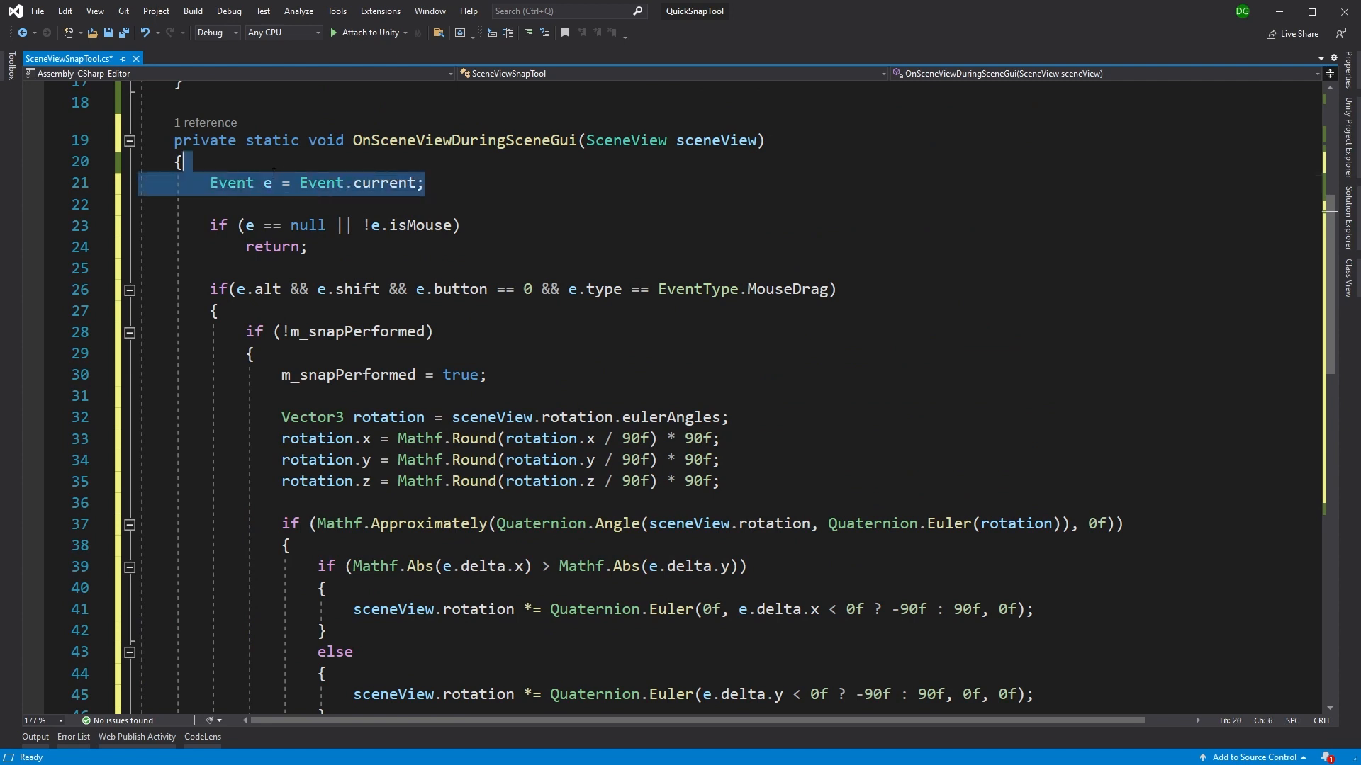
# End the snap block with e.Use(); to consume the event and save the script
pyautogui.doubleClick(231, 183)
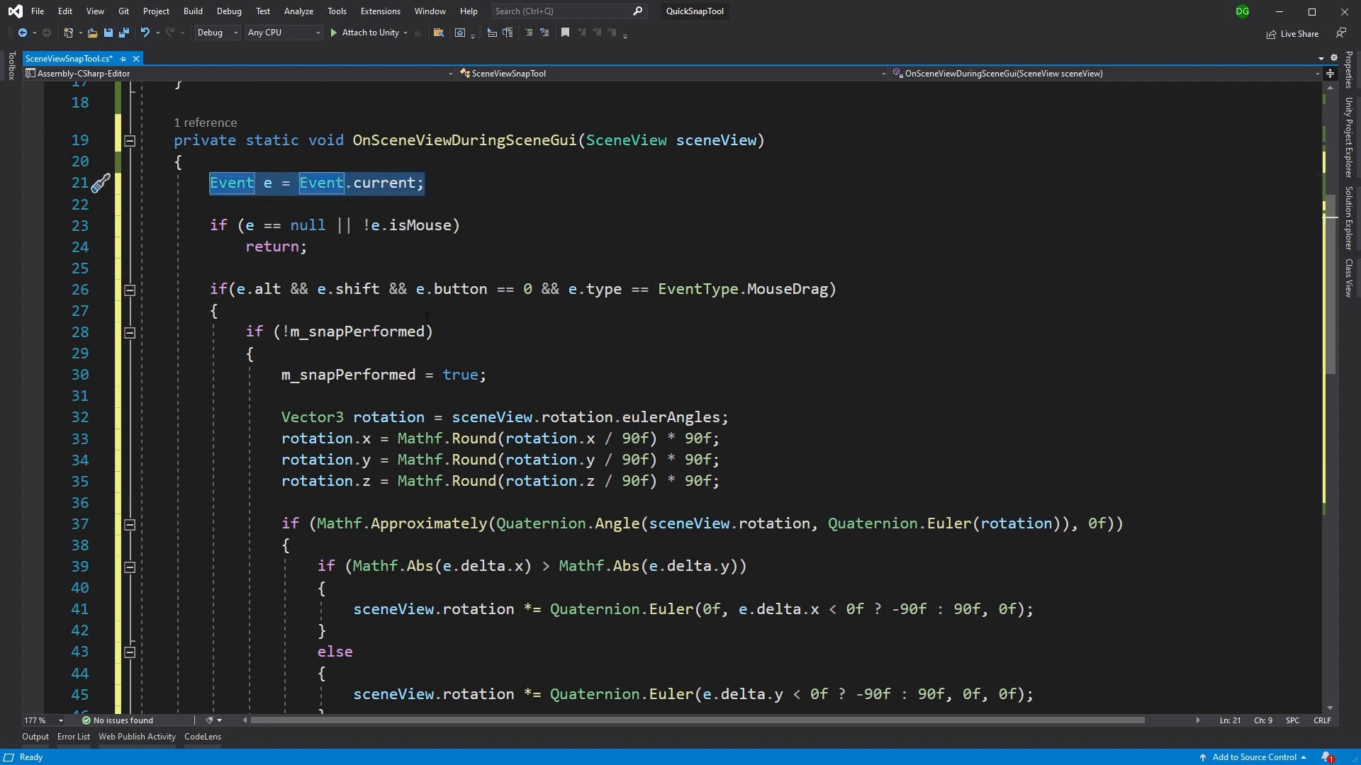
pyautogui.scroll(-3)
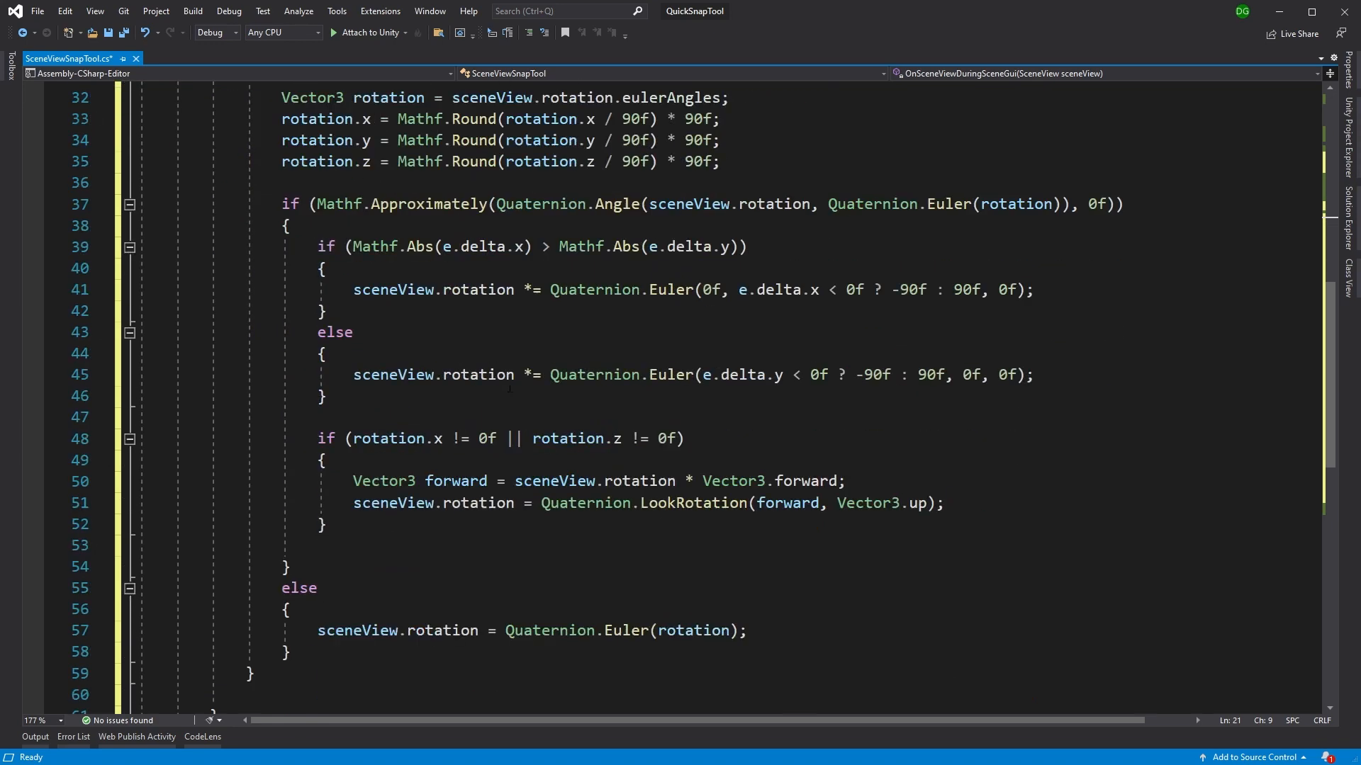
pyautogui.write('e.Use(')
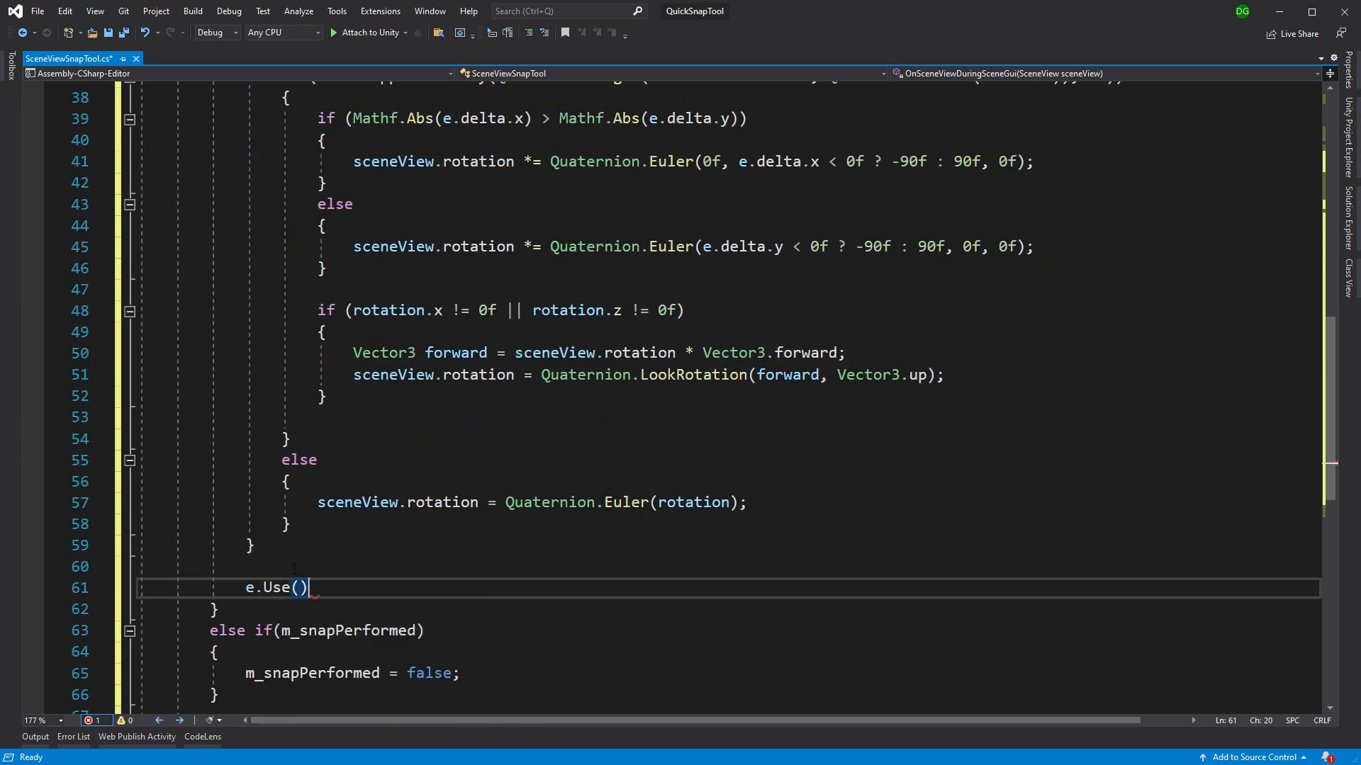
pyautogui.write(';')
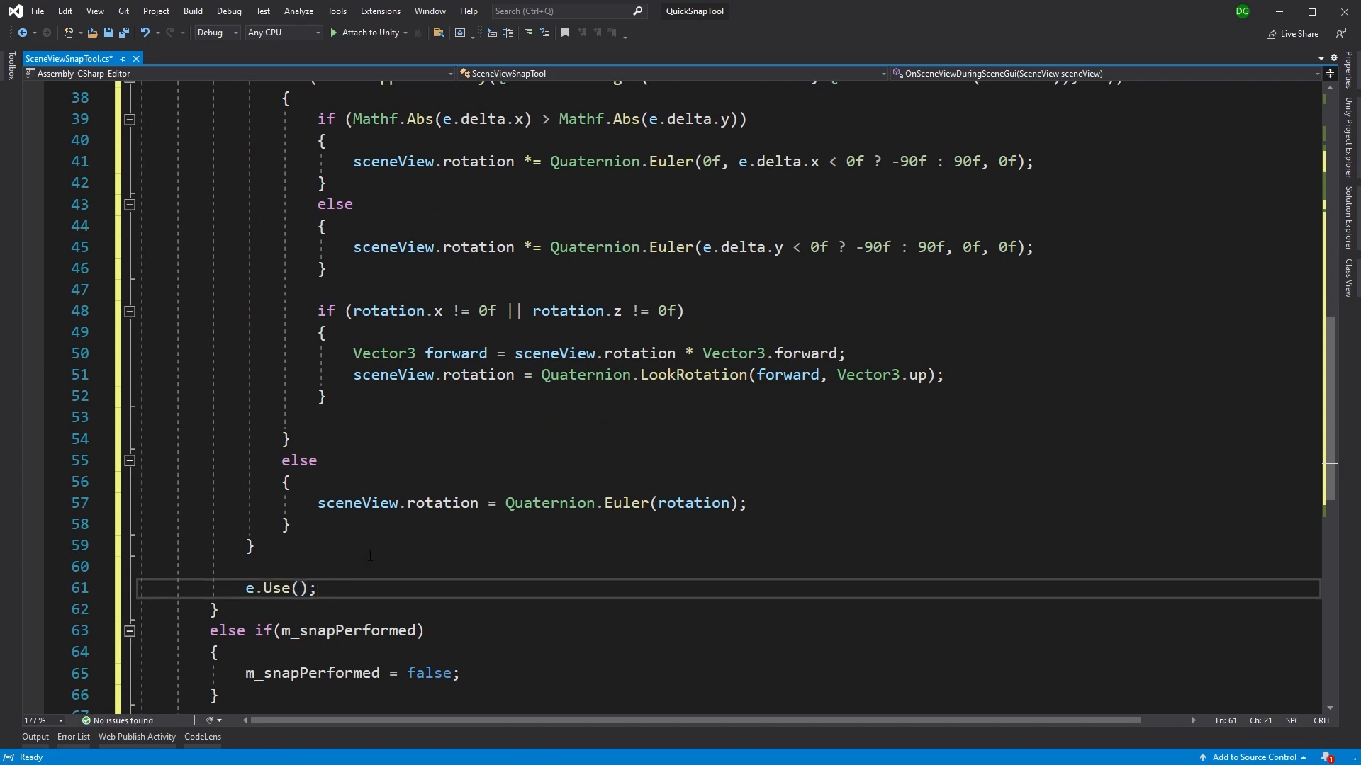
pyautogui.scroll(3)
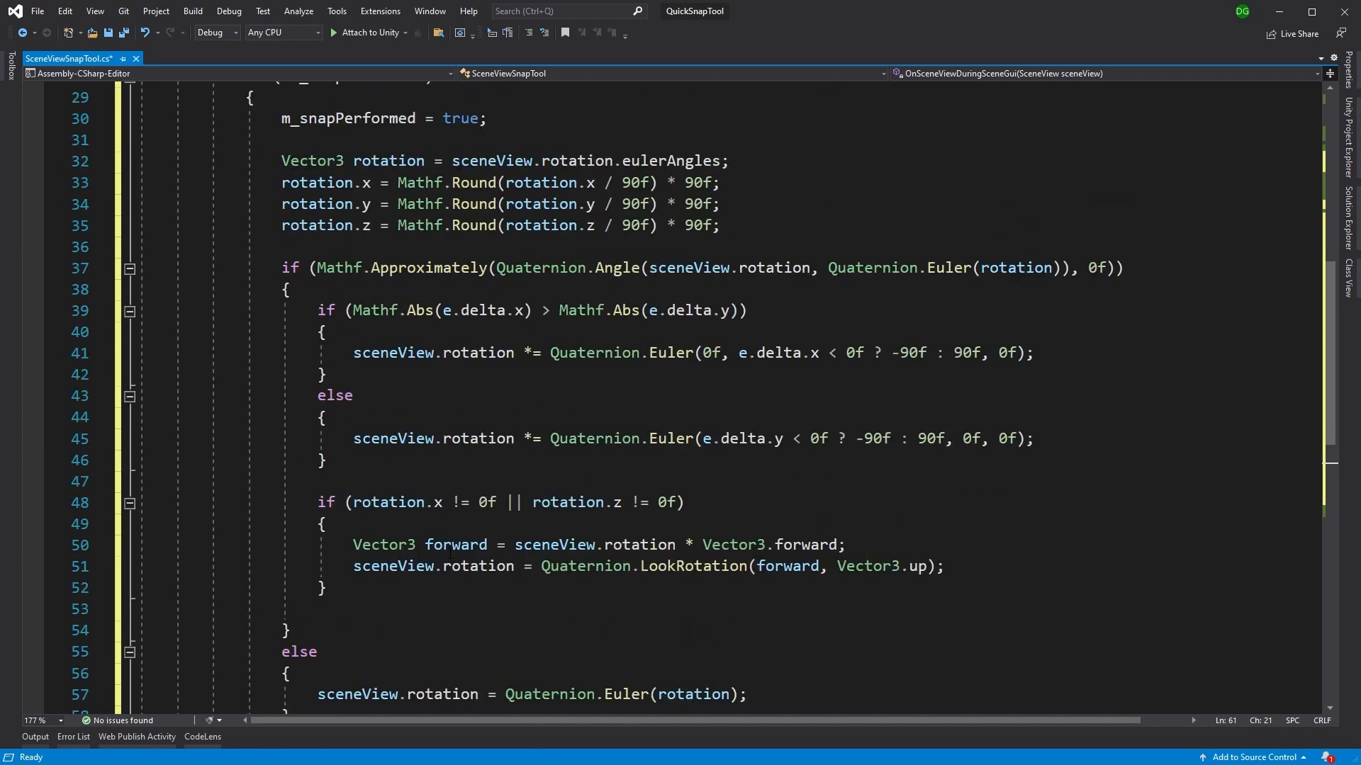
pyautogui.moveTo(459, 565)
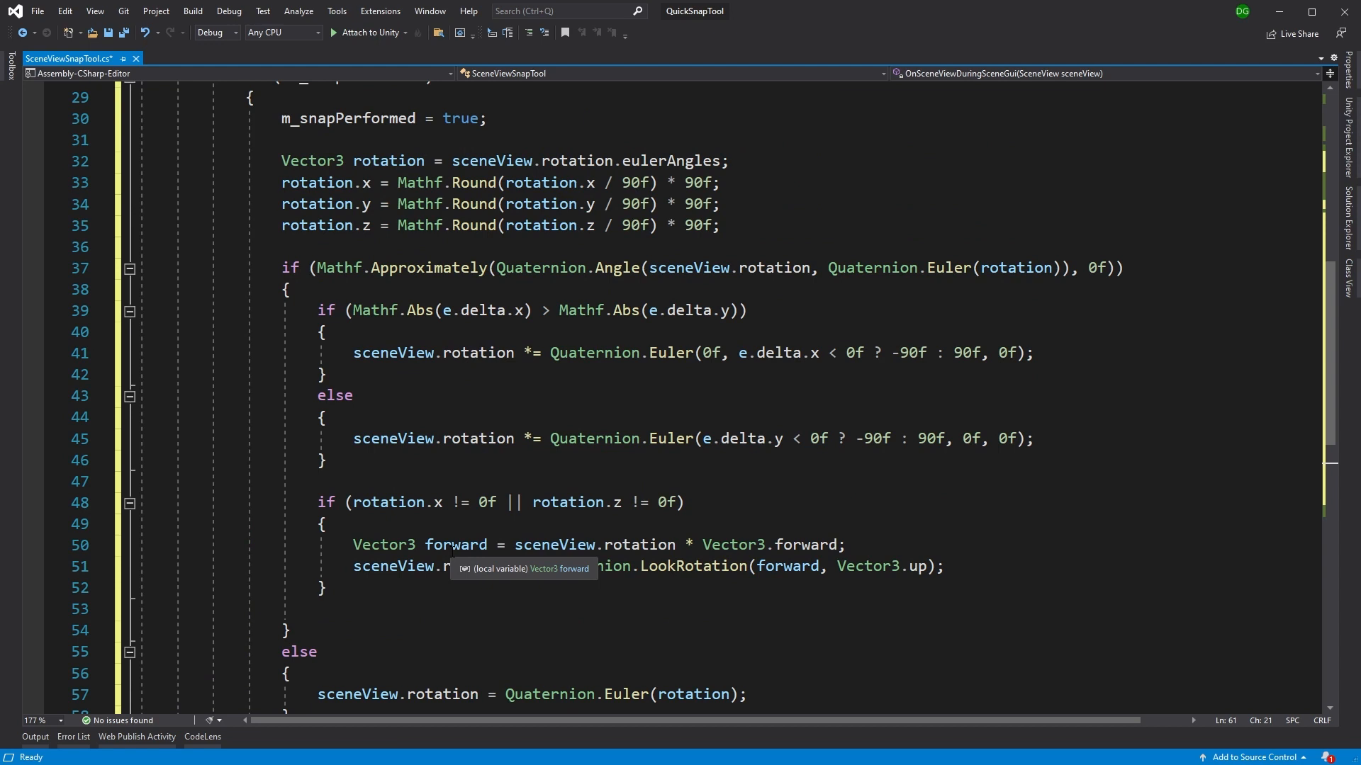
pyautogui.press('ctrl+s')
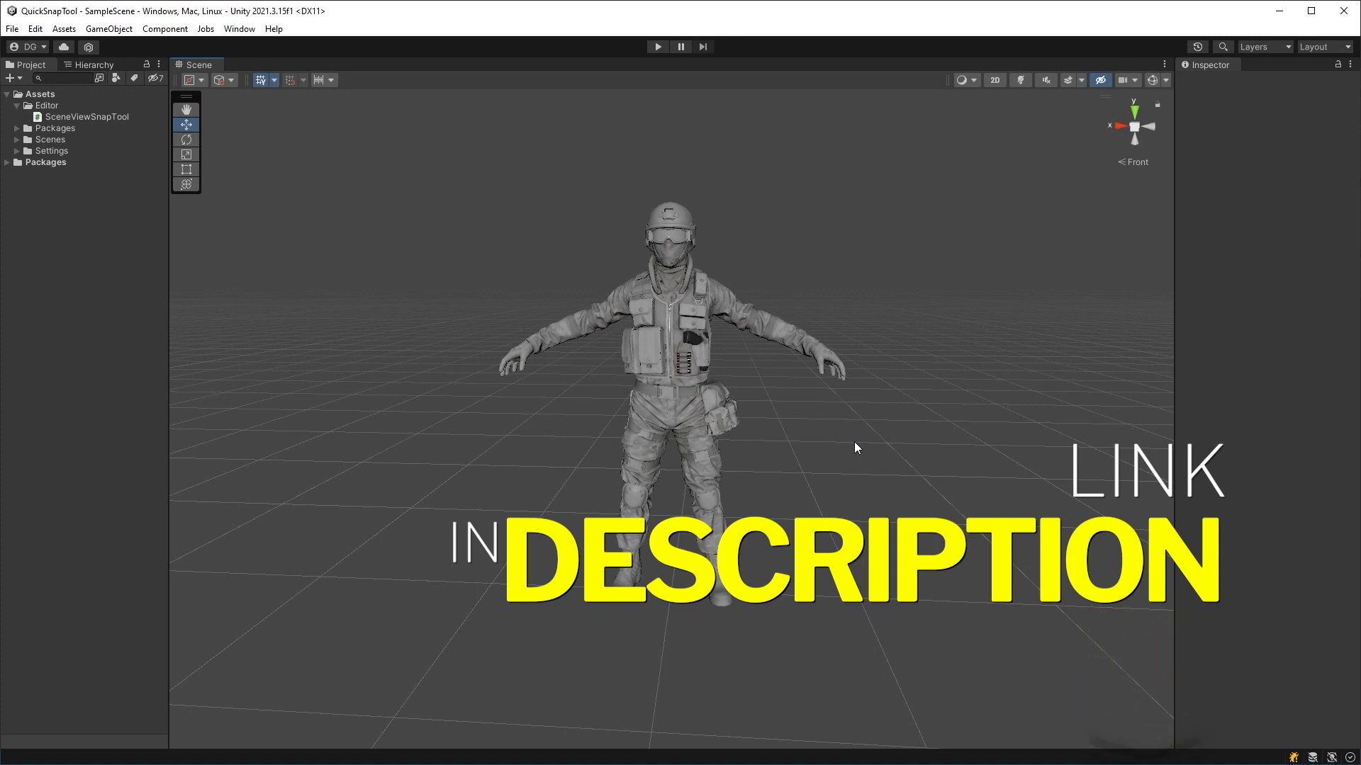
pyautogui.moveTo(862, 433)
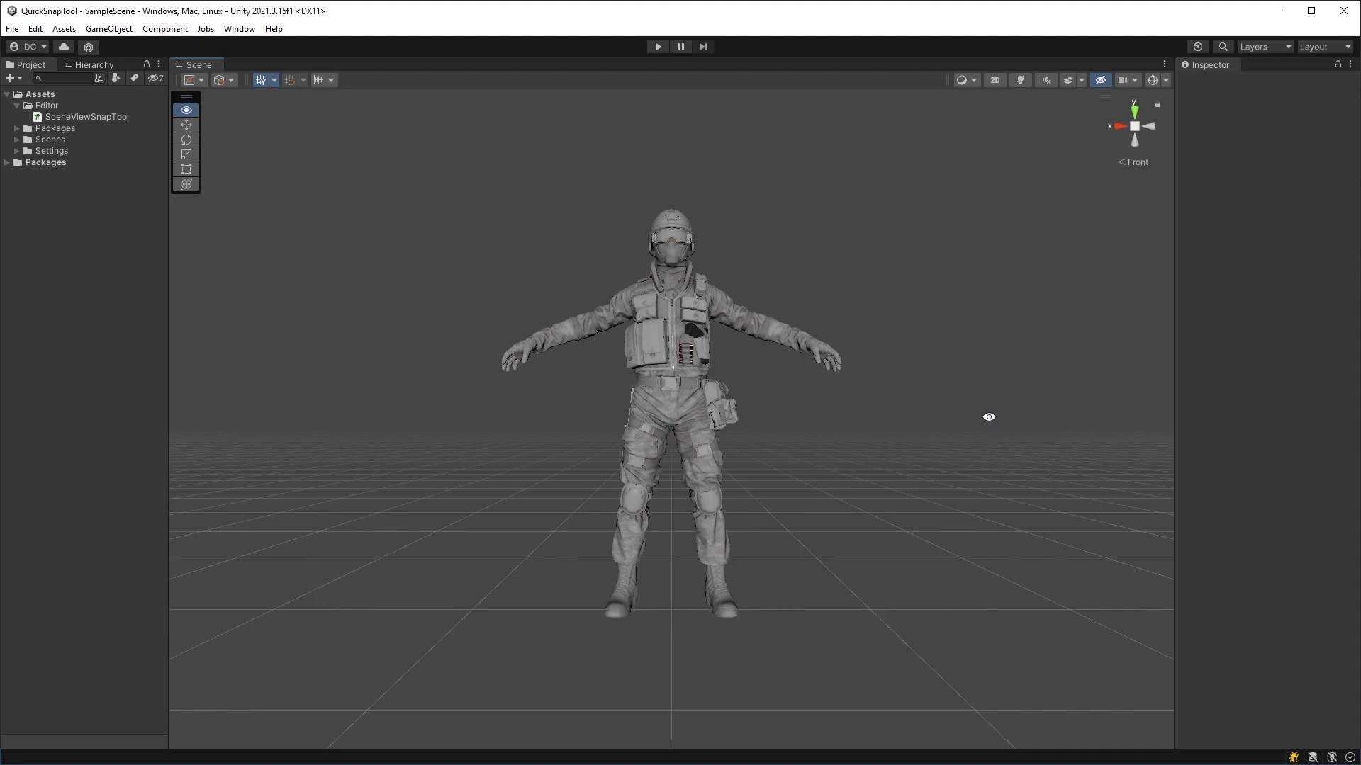
pyautogui.click(186, 109)
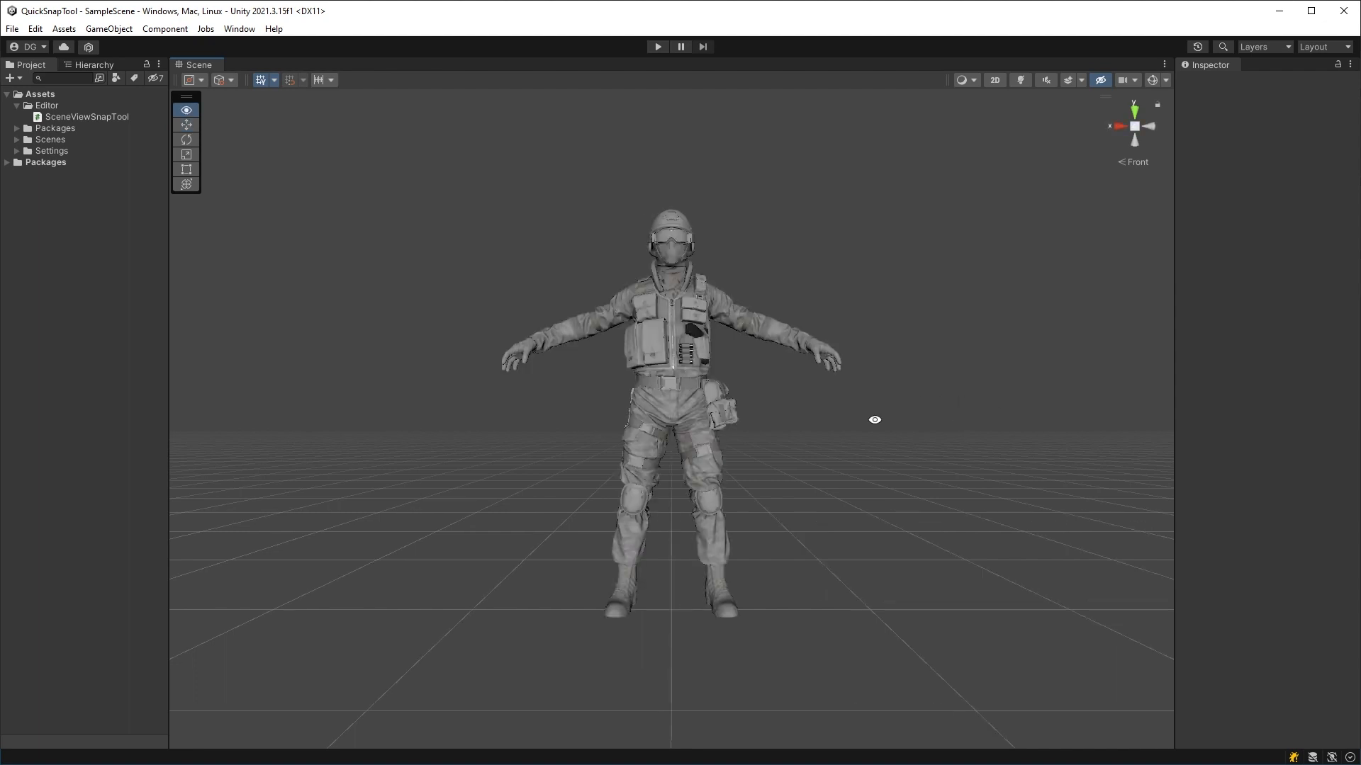
pyautogui.click(186, 110)
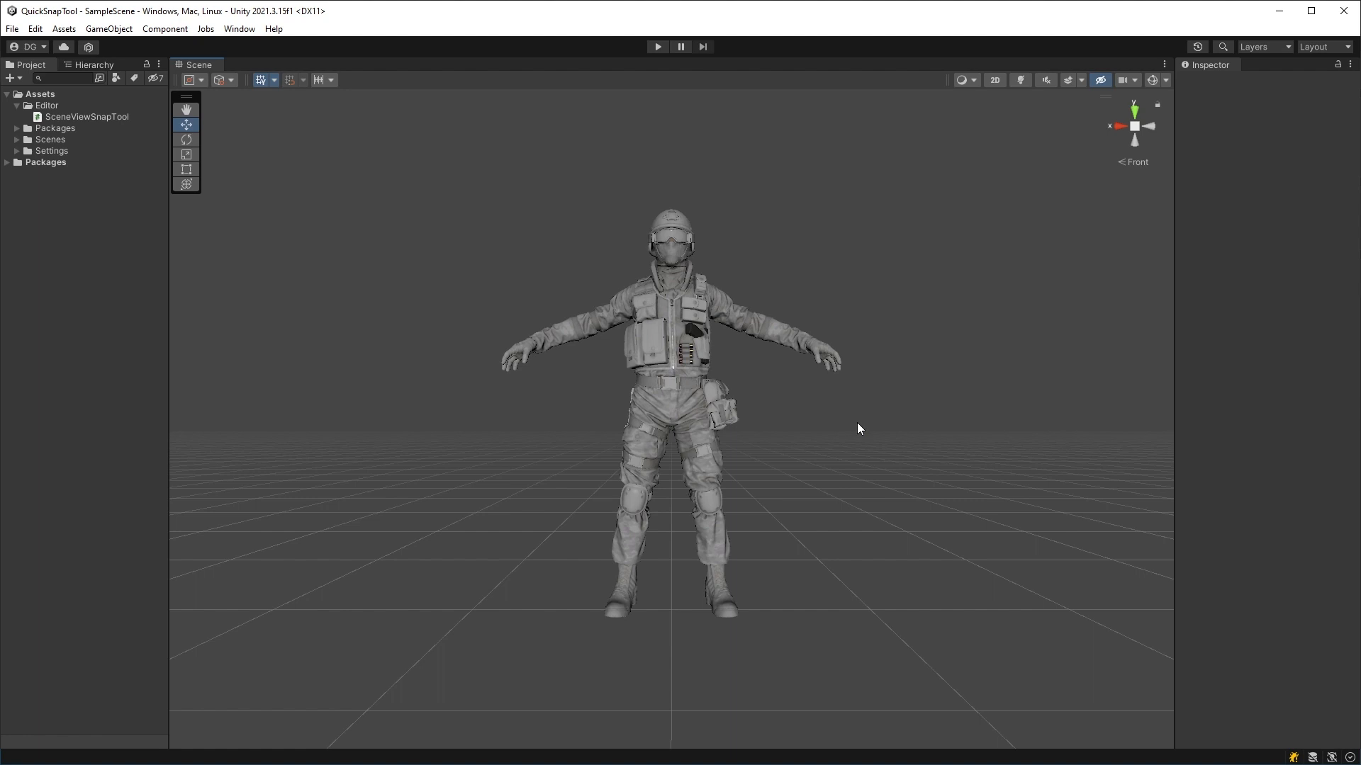
pyautogui.moveTo(777, 422)
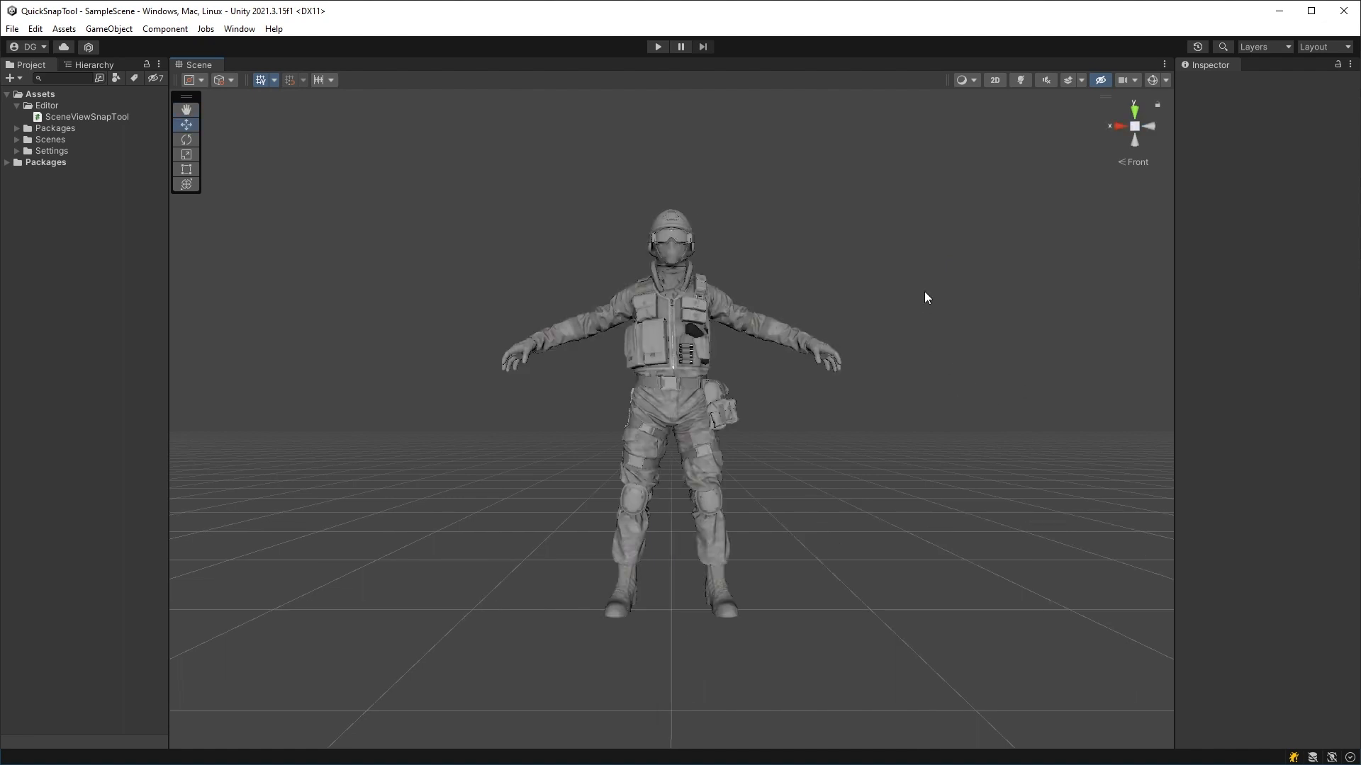
# Alt+Shift swipe horizontally in the Scene view so the camera snaps 90° to the soldier's side
pyautogui.click(185, 109)
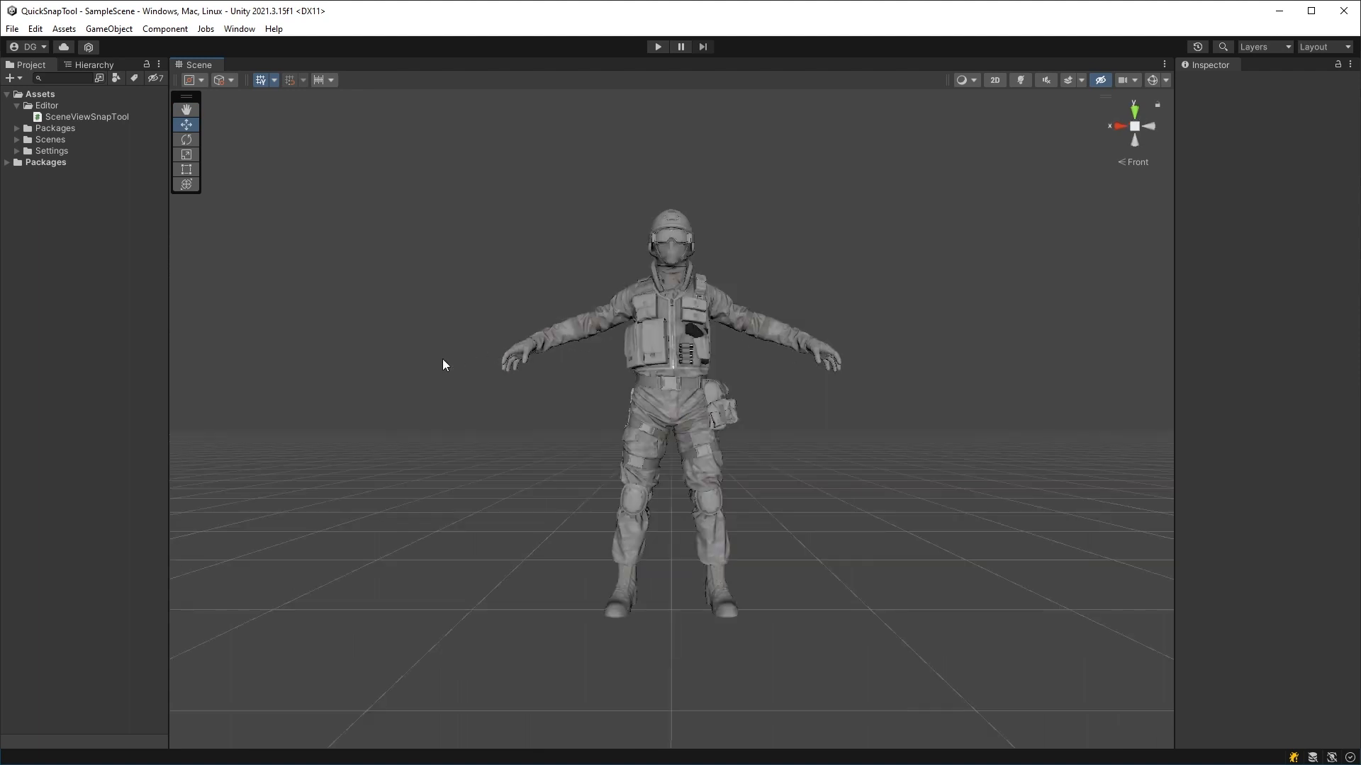
pyautogui.click(186, 110)
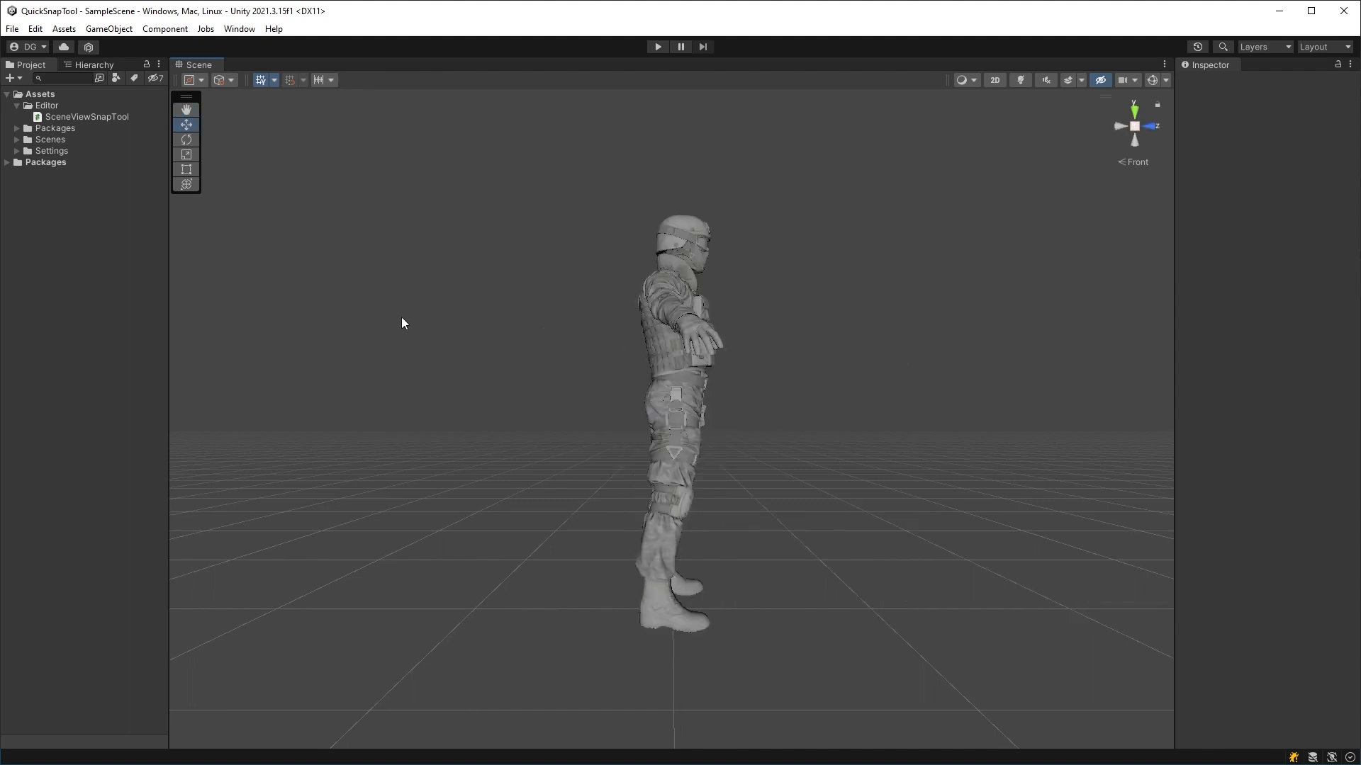
pyautogui.moveTo(832, 333)
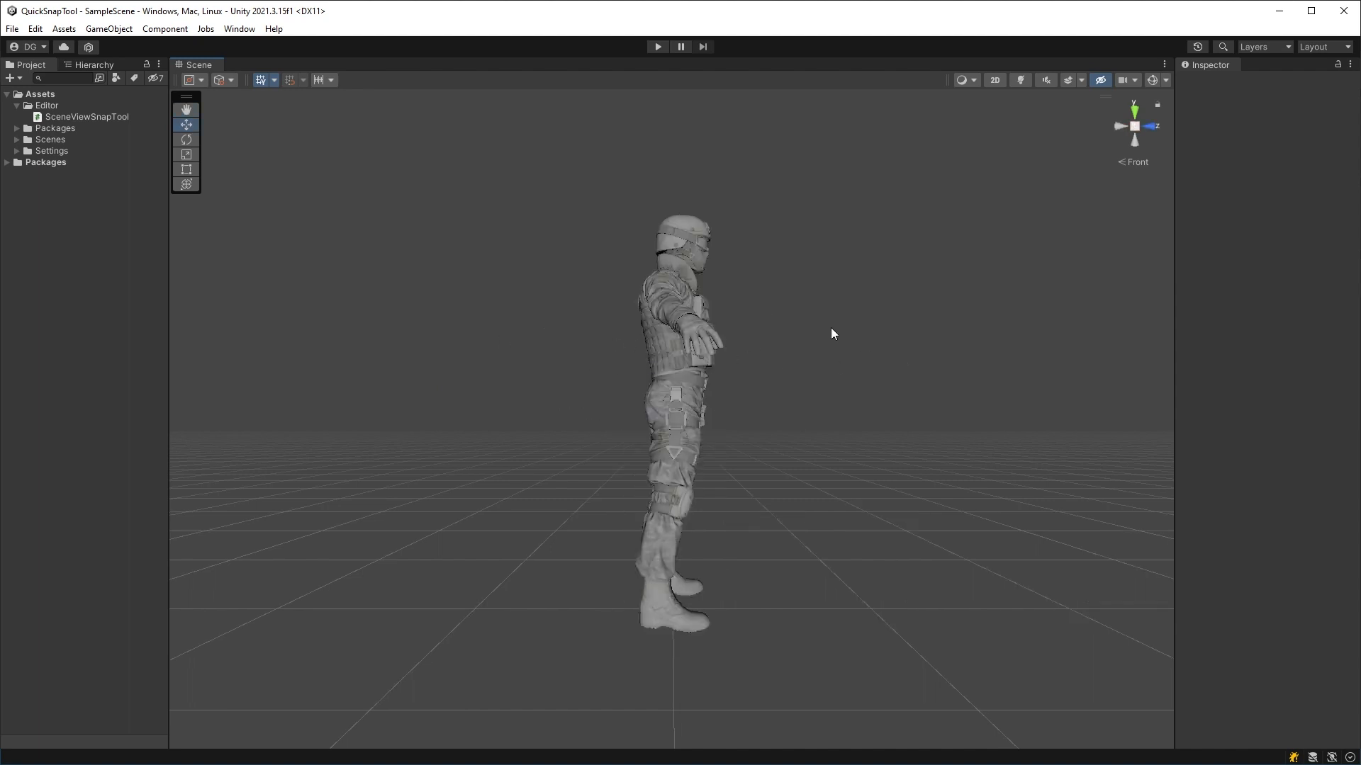
pyautogui.click(186, 111)
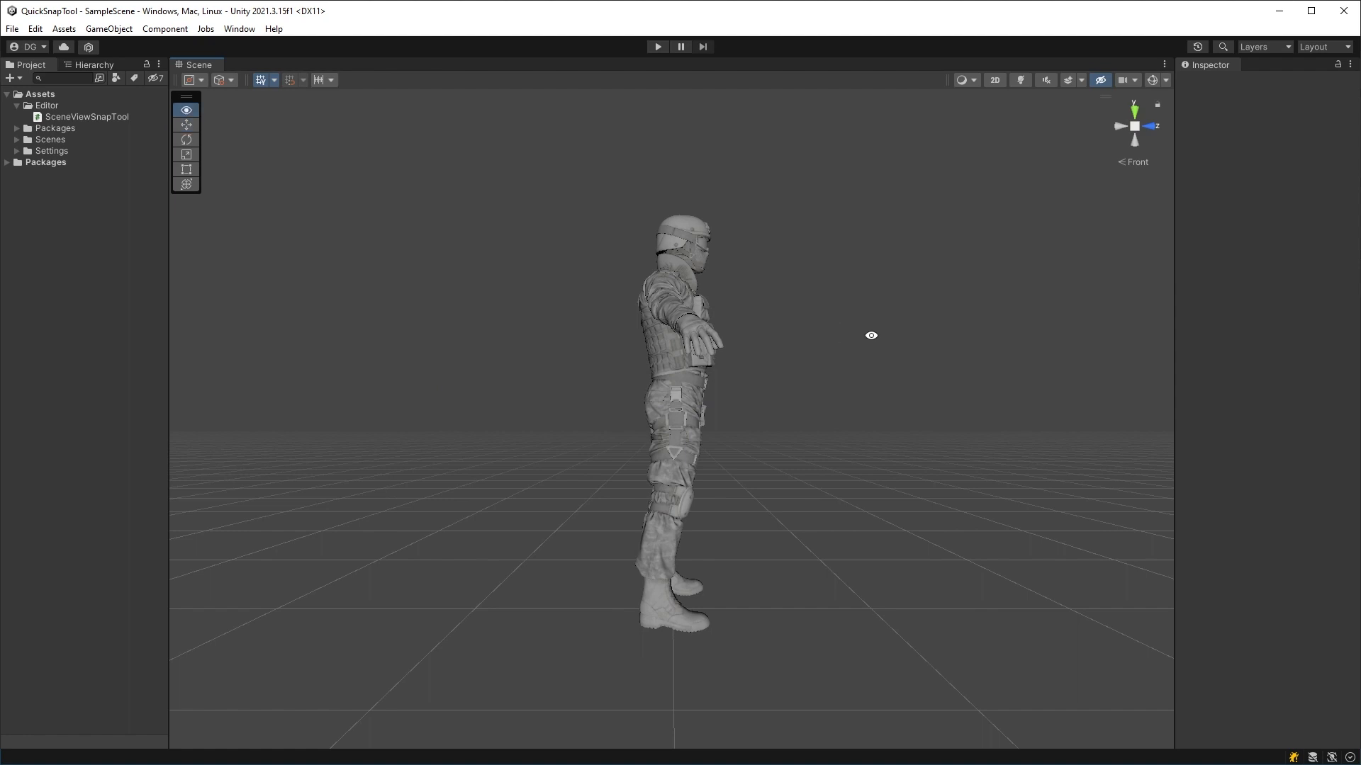